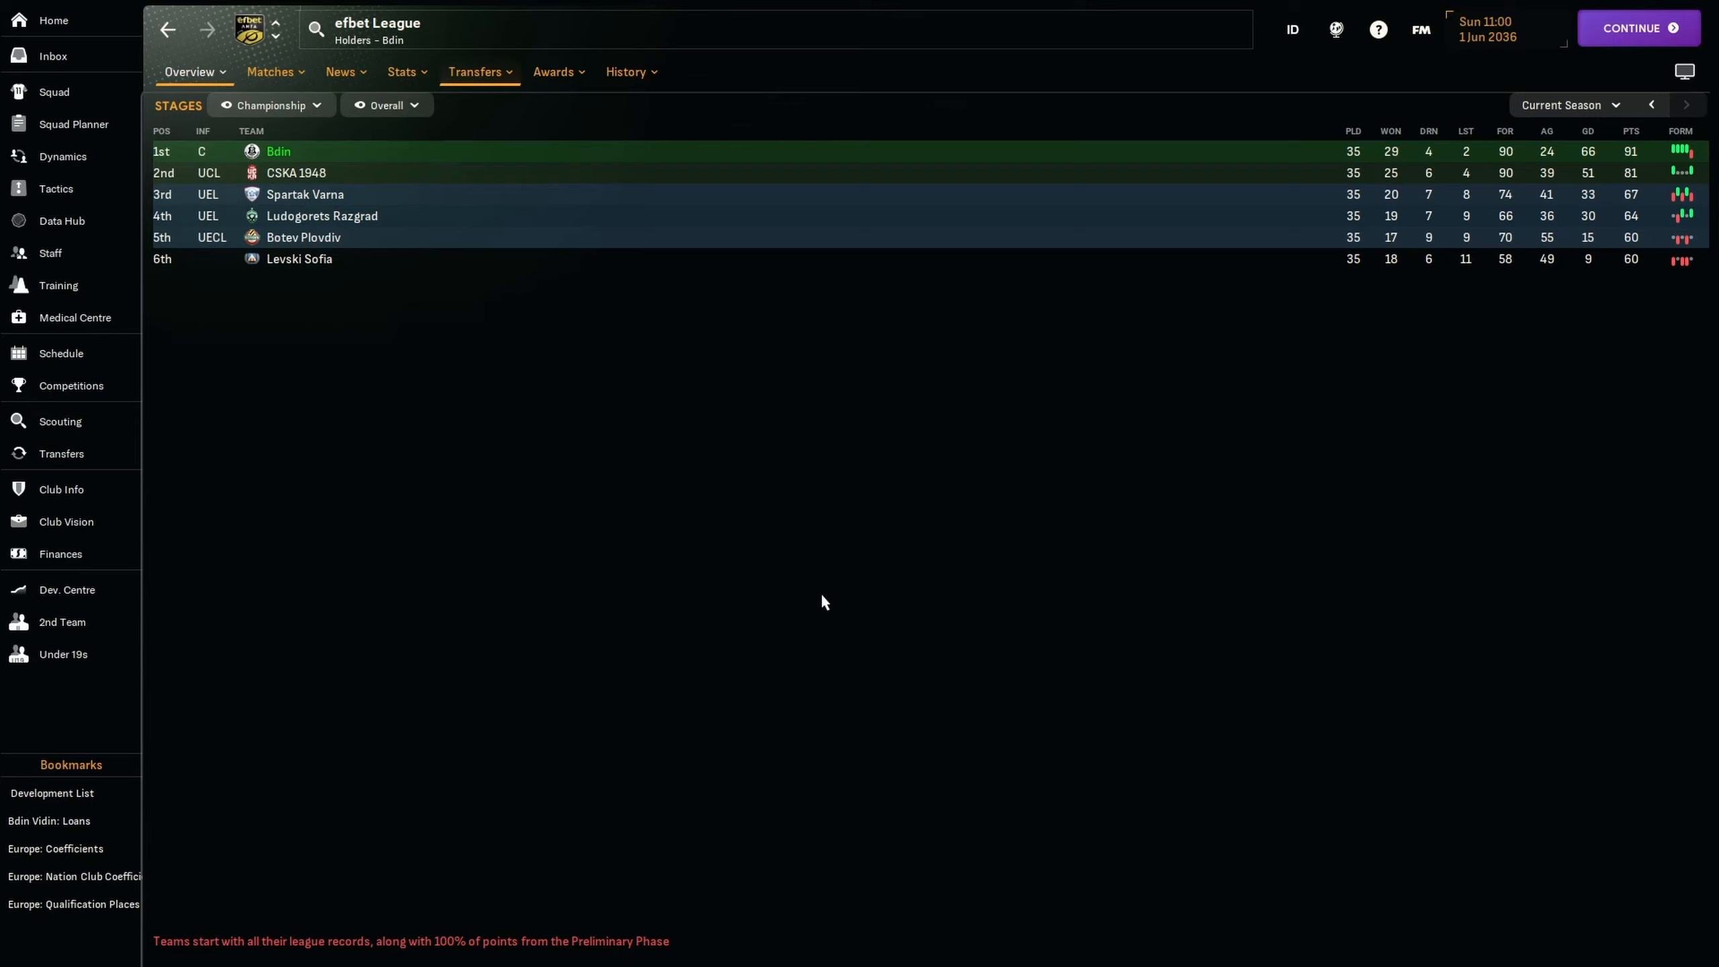
mouse_move(755, 220)
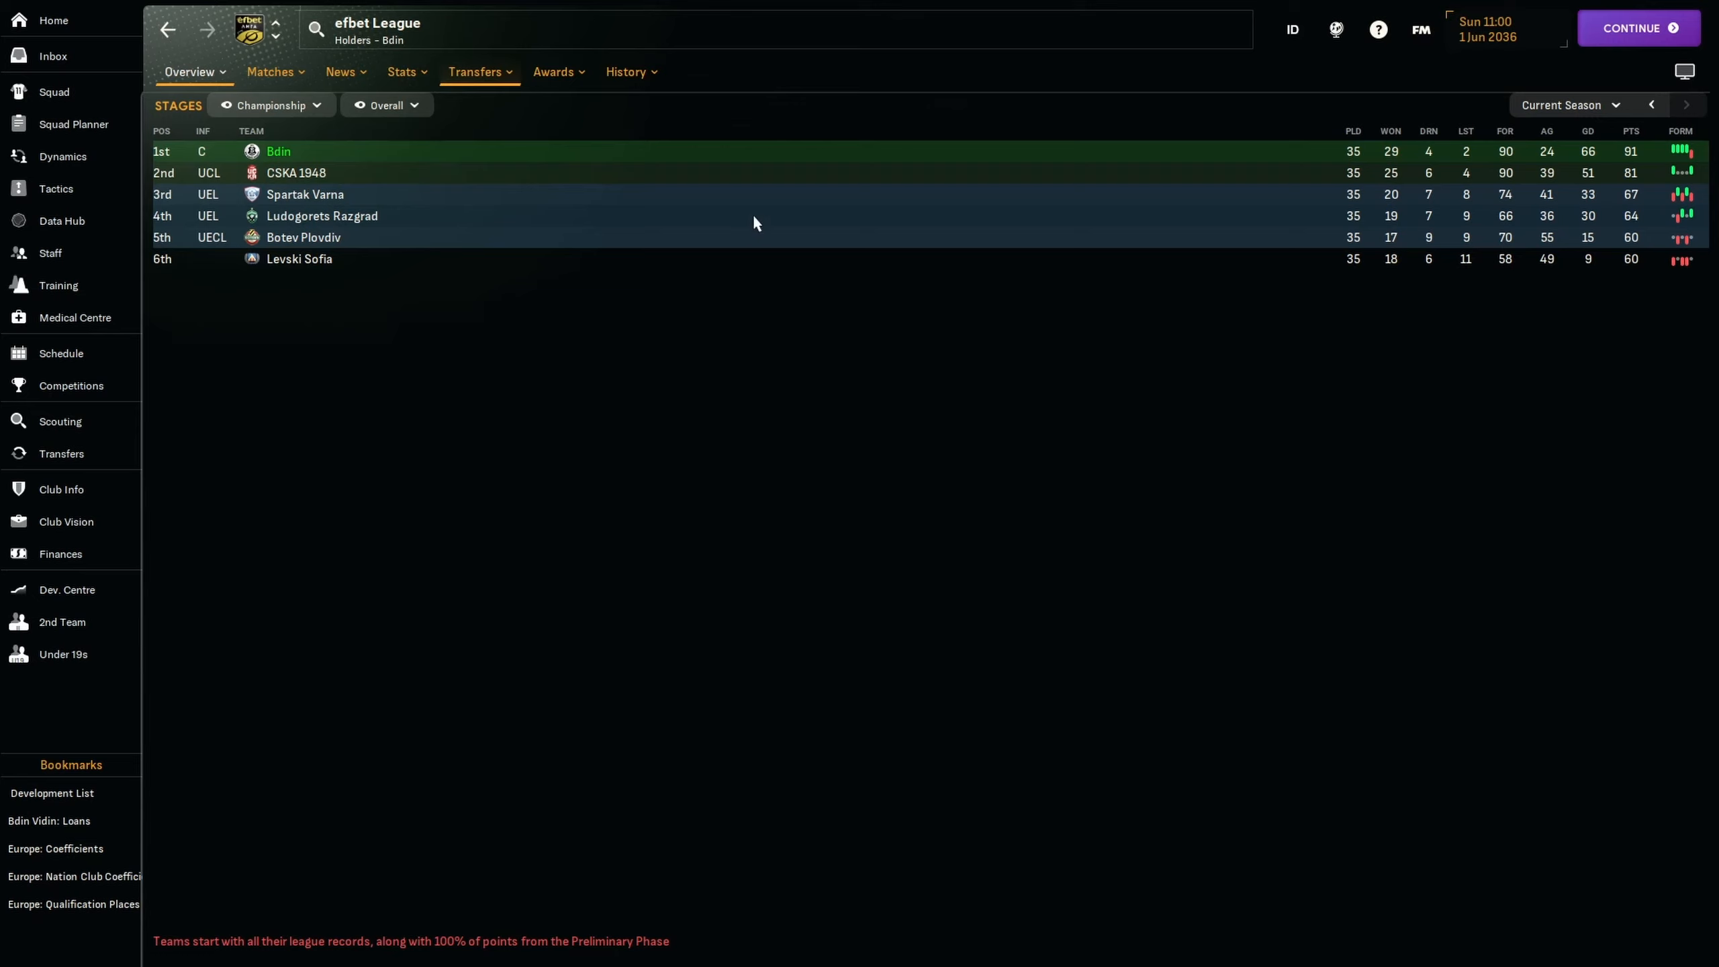
mouse_move(1654, 222)
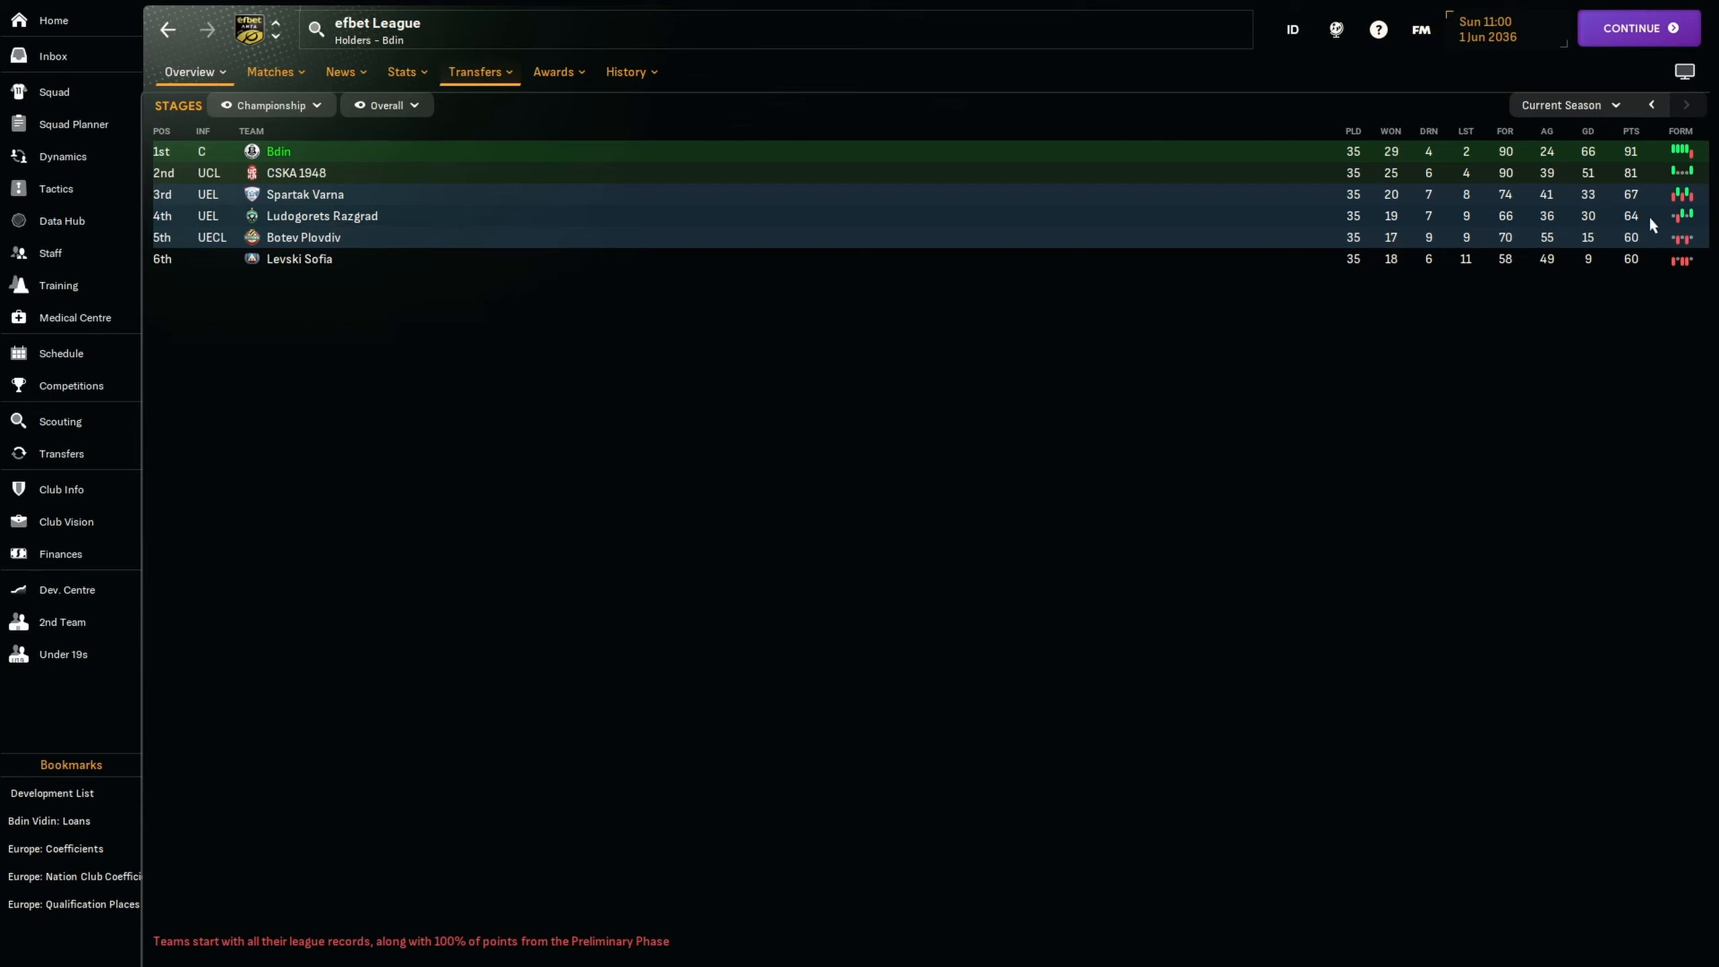
mouse_move(1628, 300)
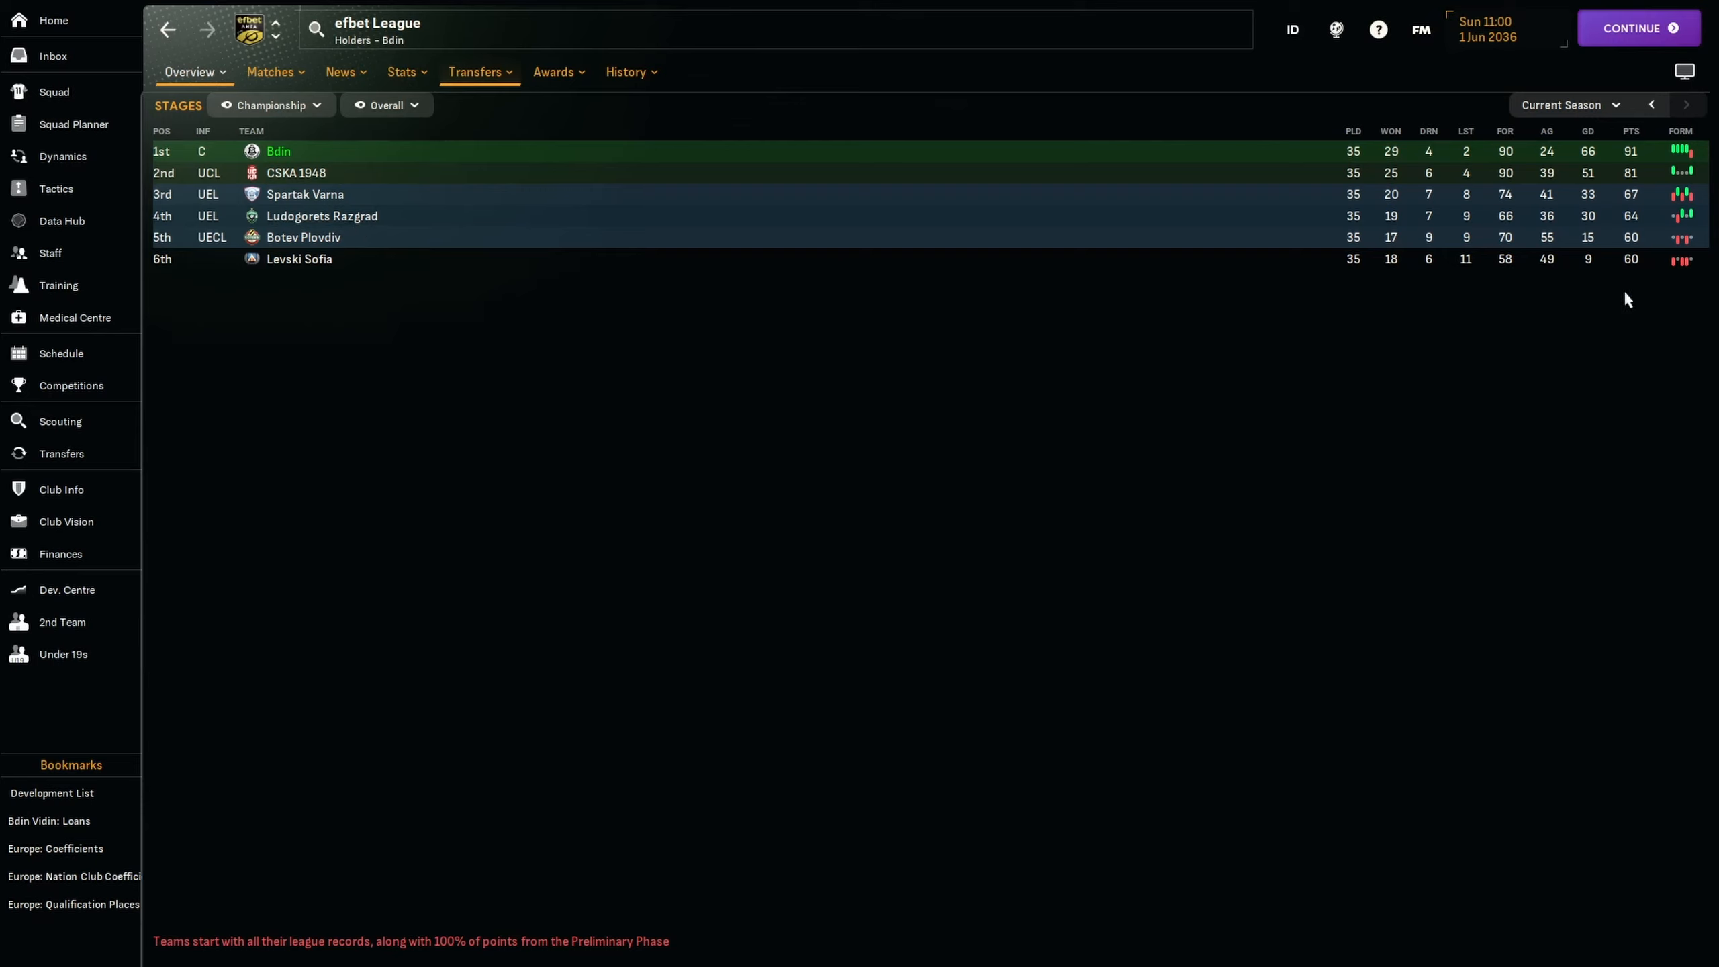
mouse_move(1635, 218)
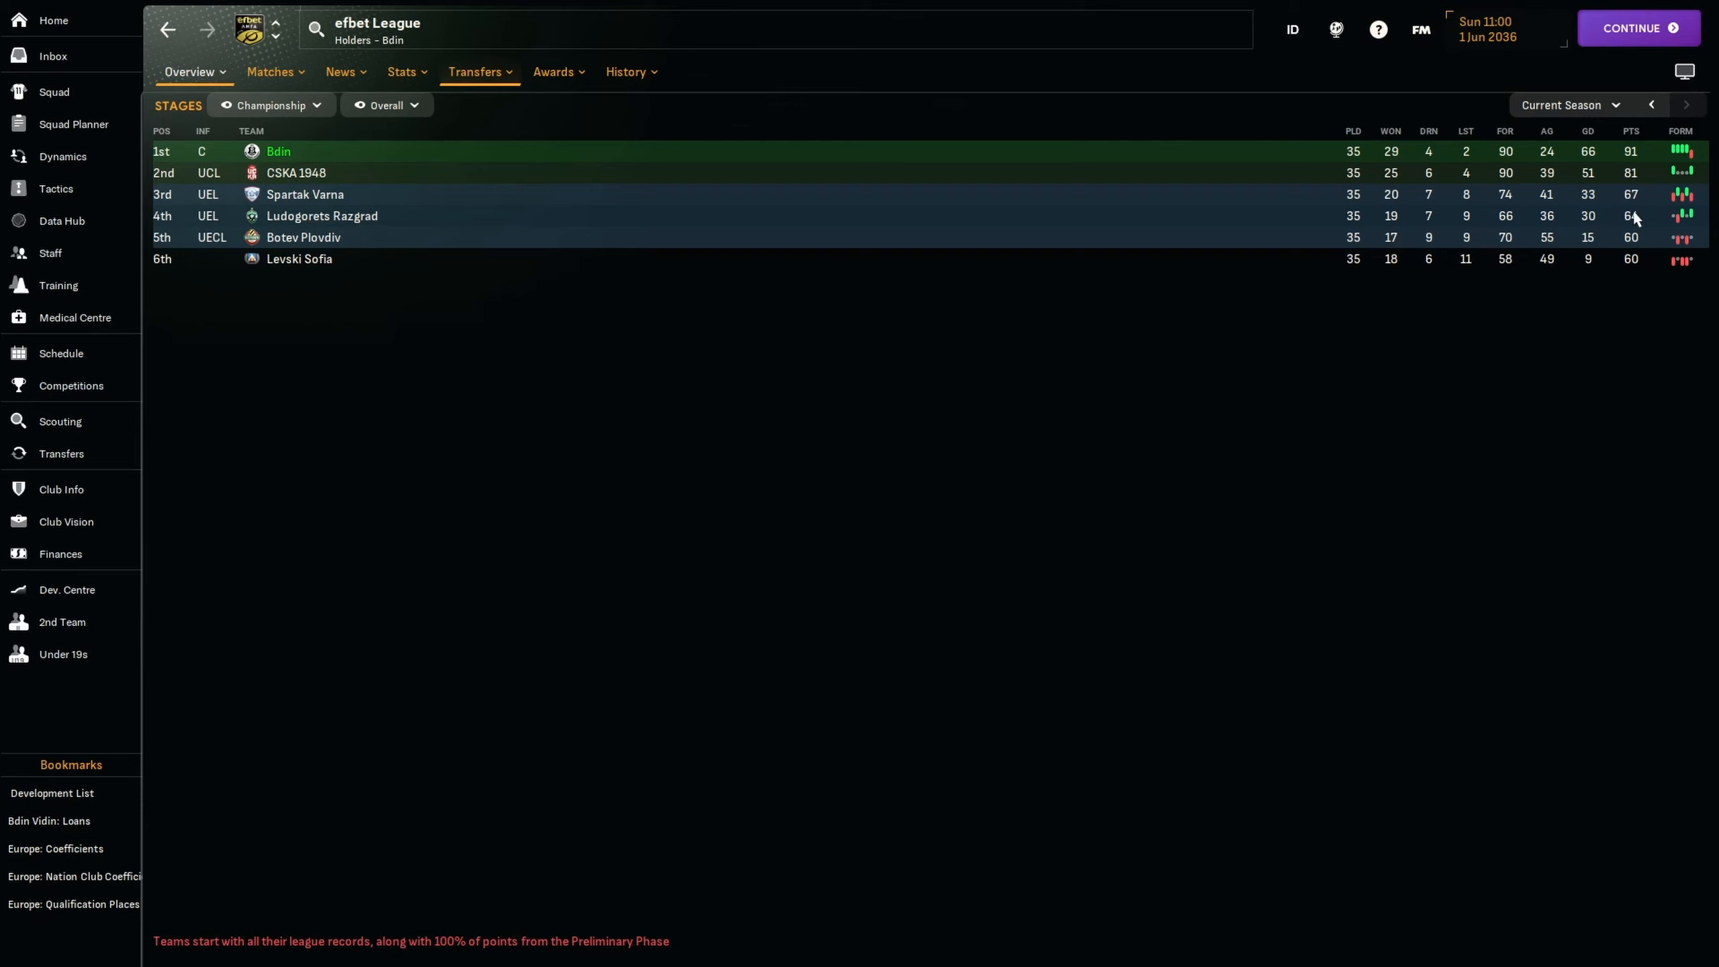
mouse_move(1680, 217)
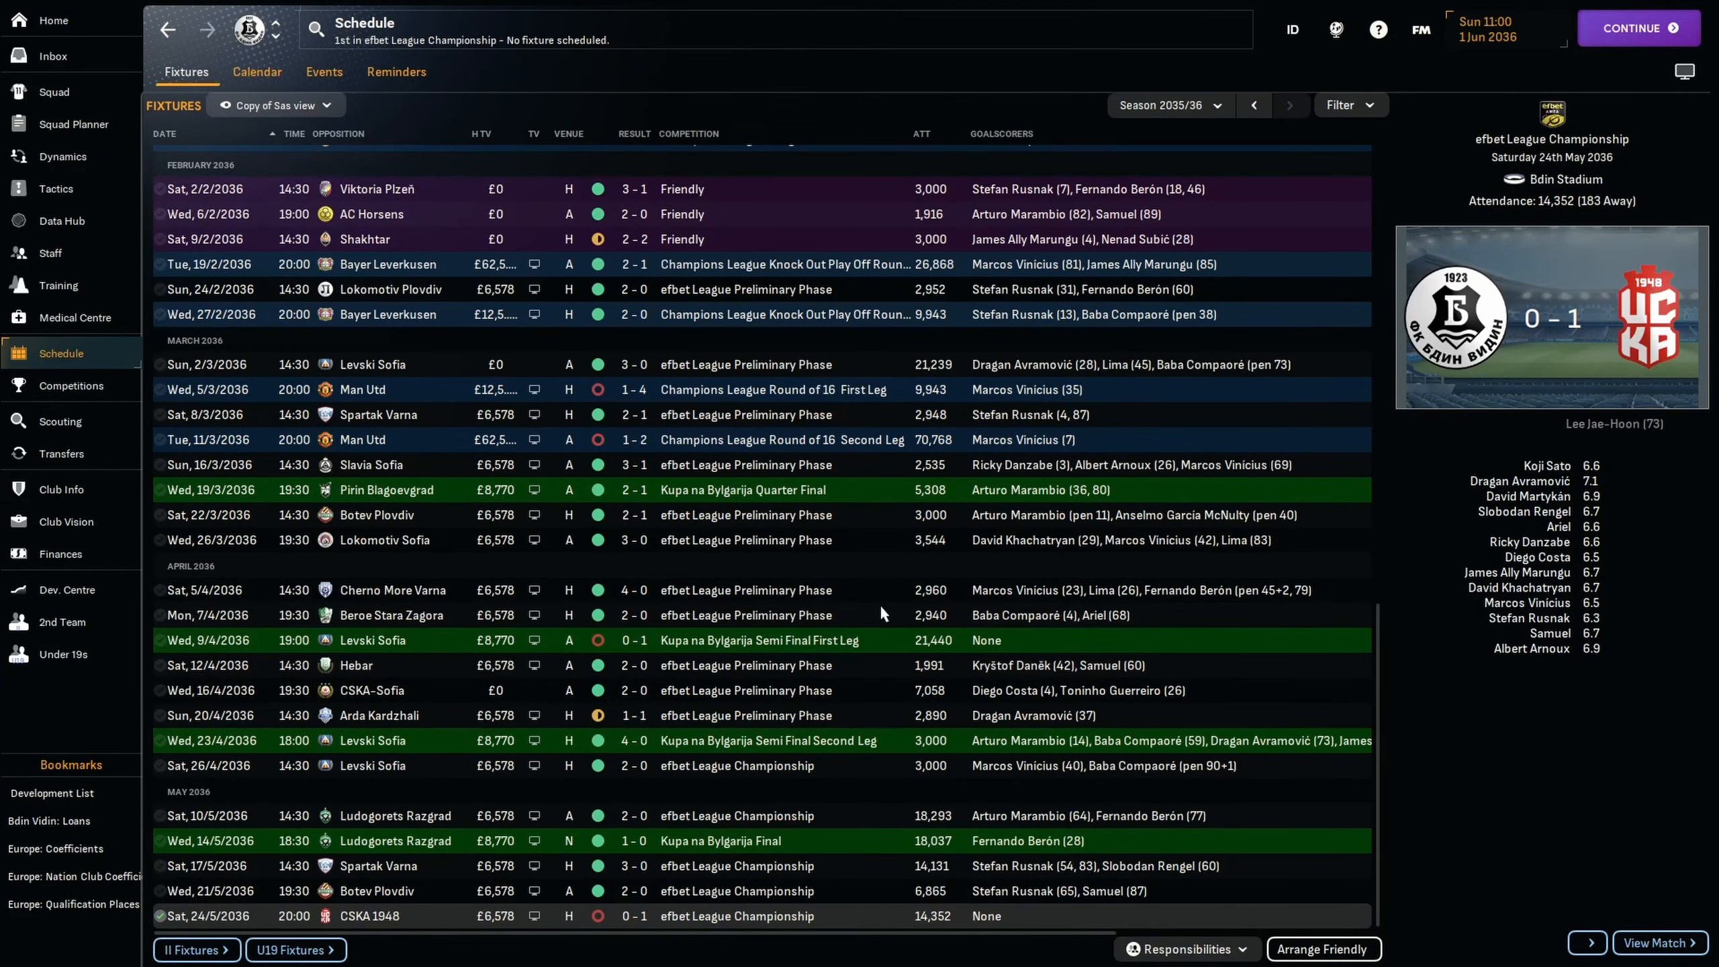
mouse_move(615, 854)
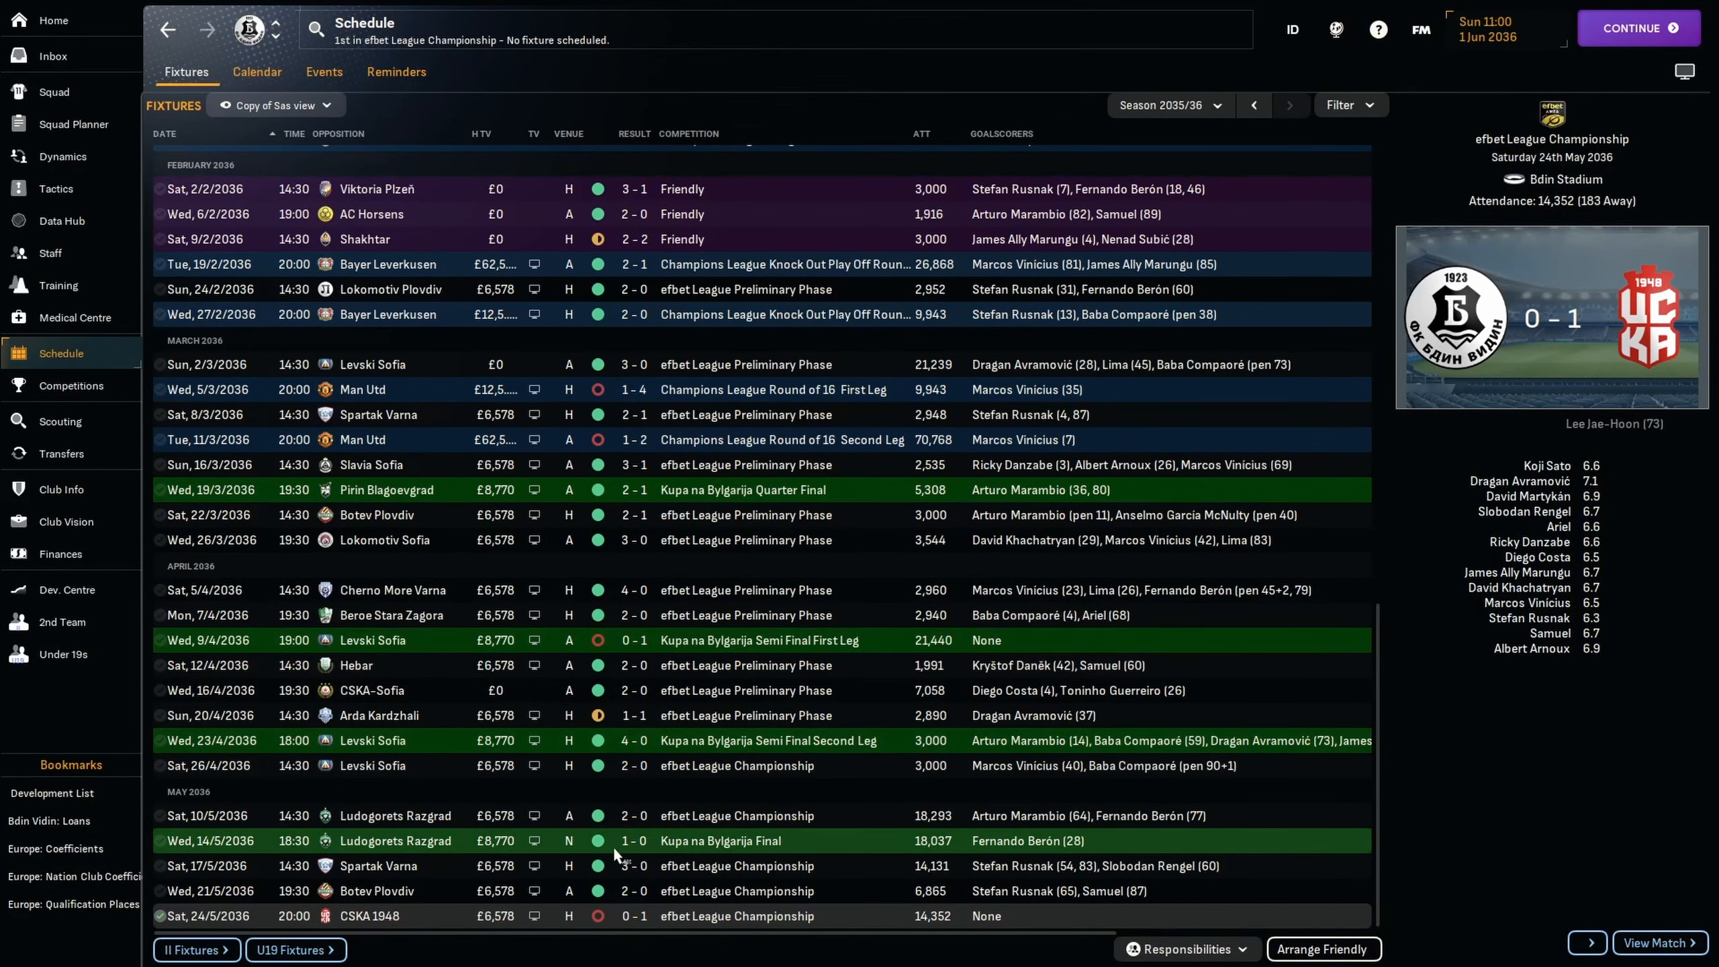
mouse_move(608, 947)
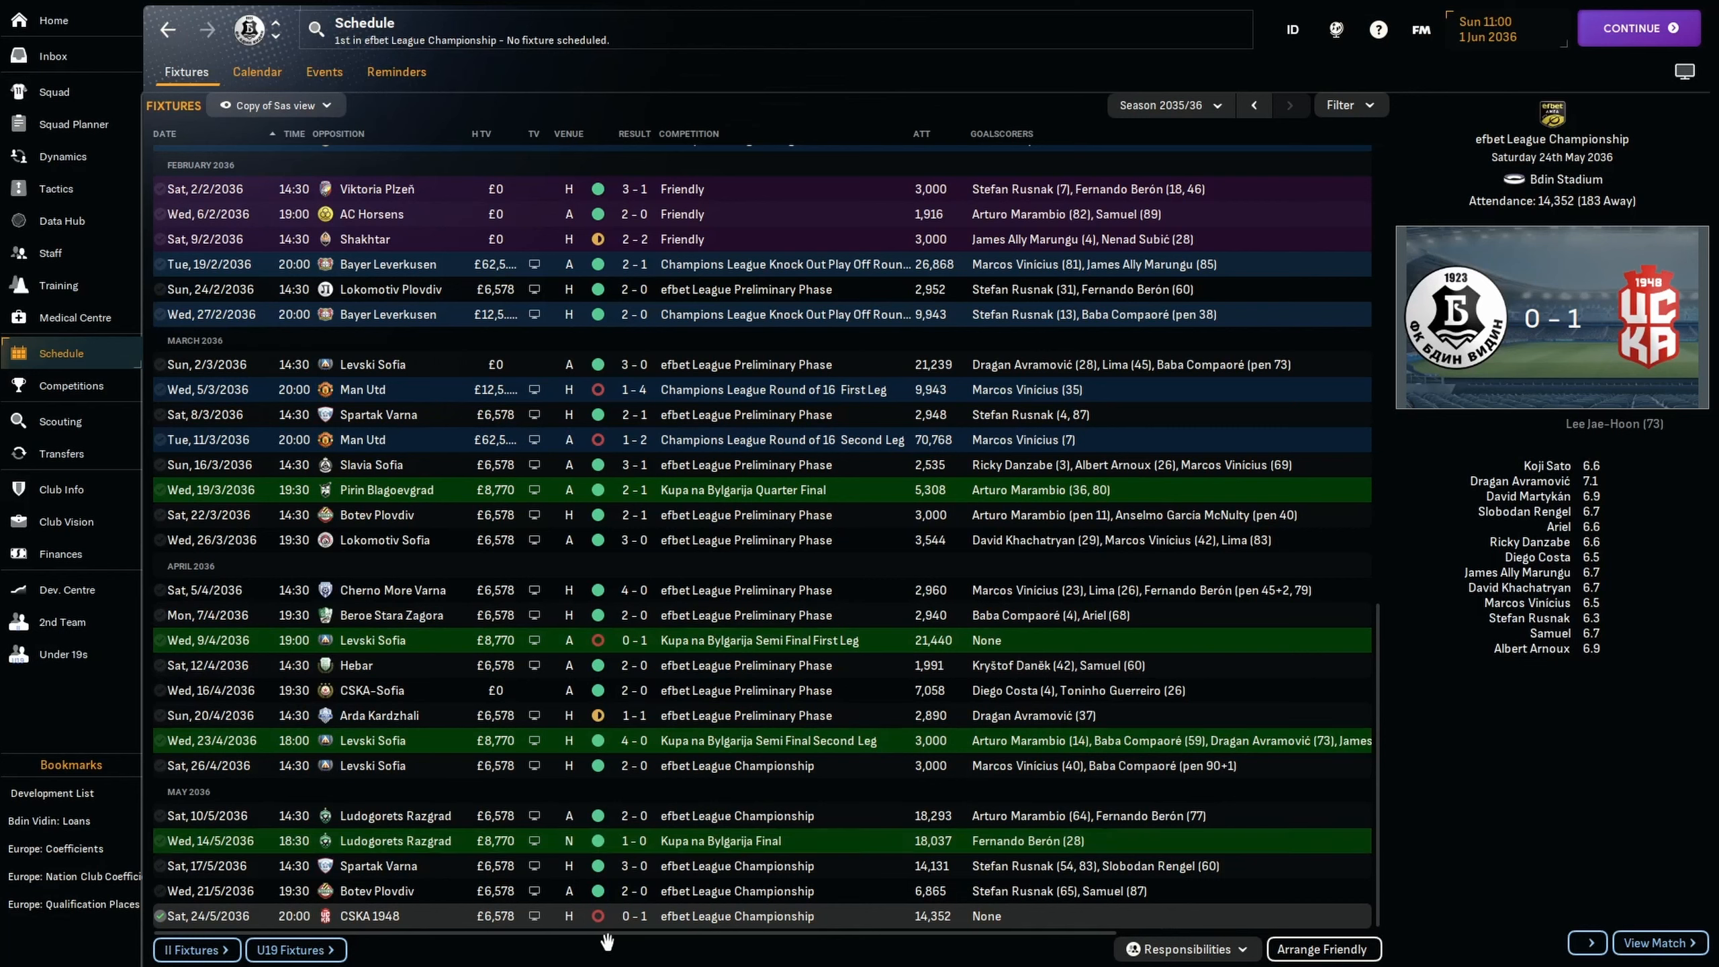
mouse_move(874, 827)
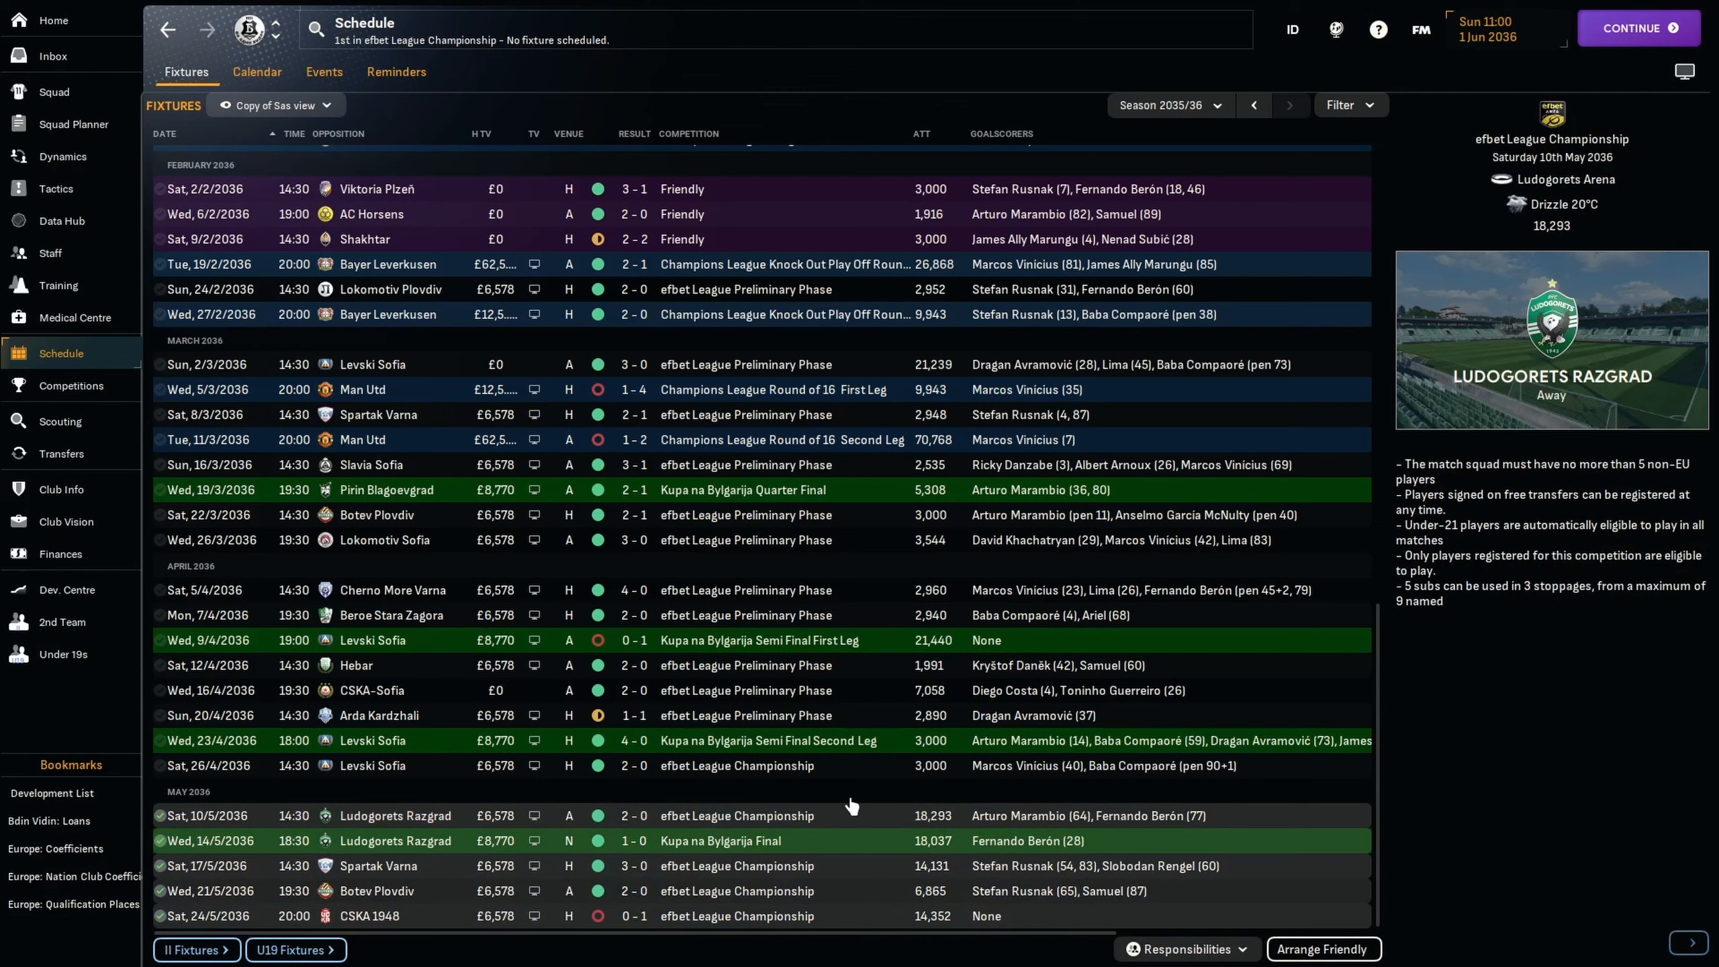
mouse_move(861, 937)
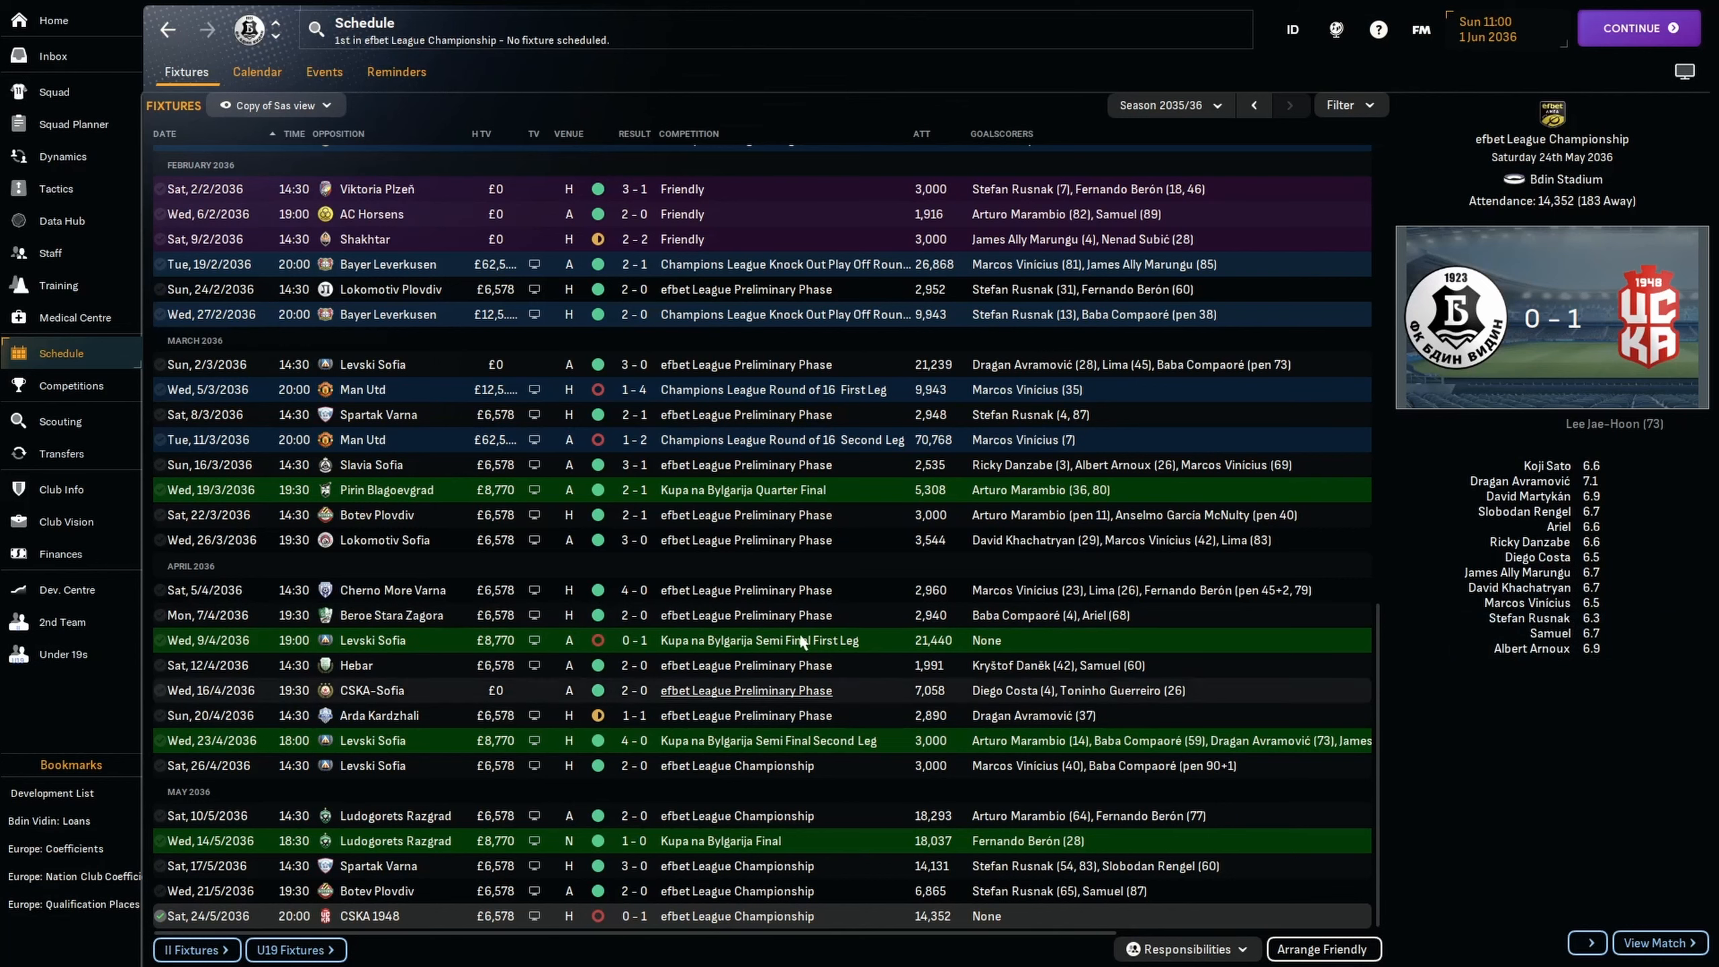
mouse_move(647, 428)
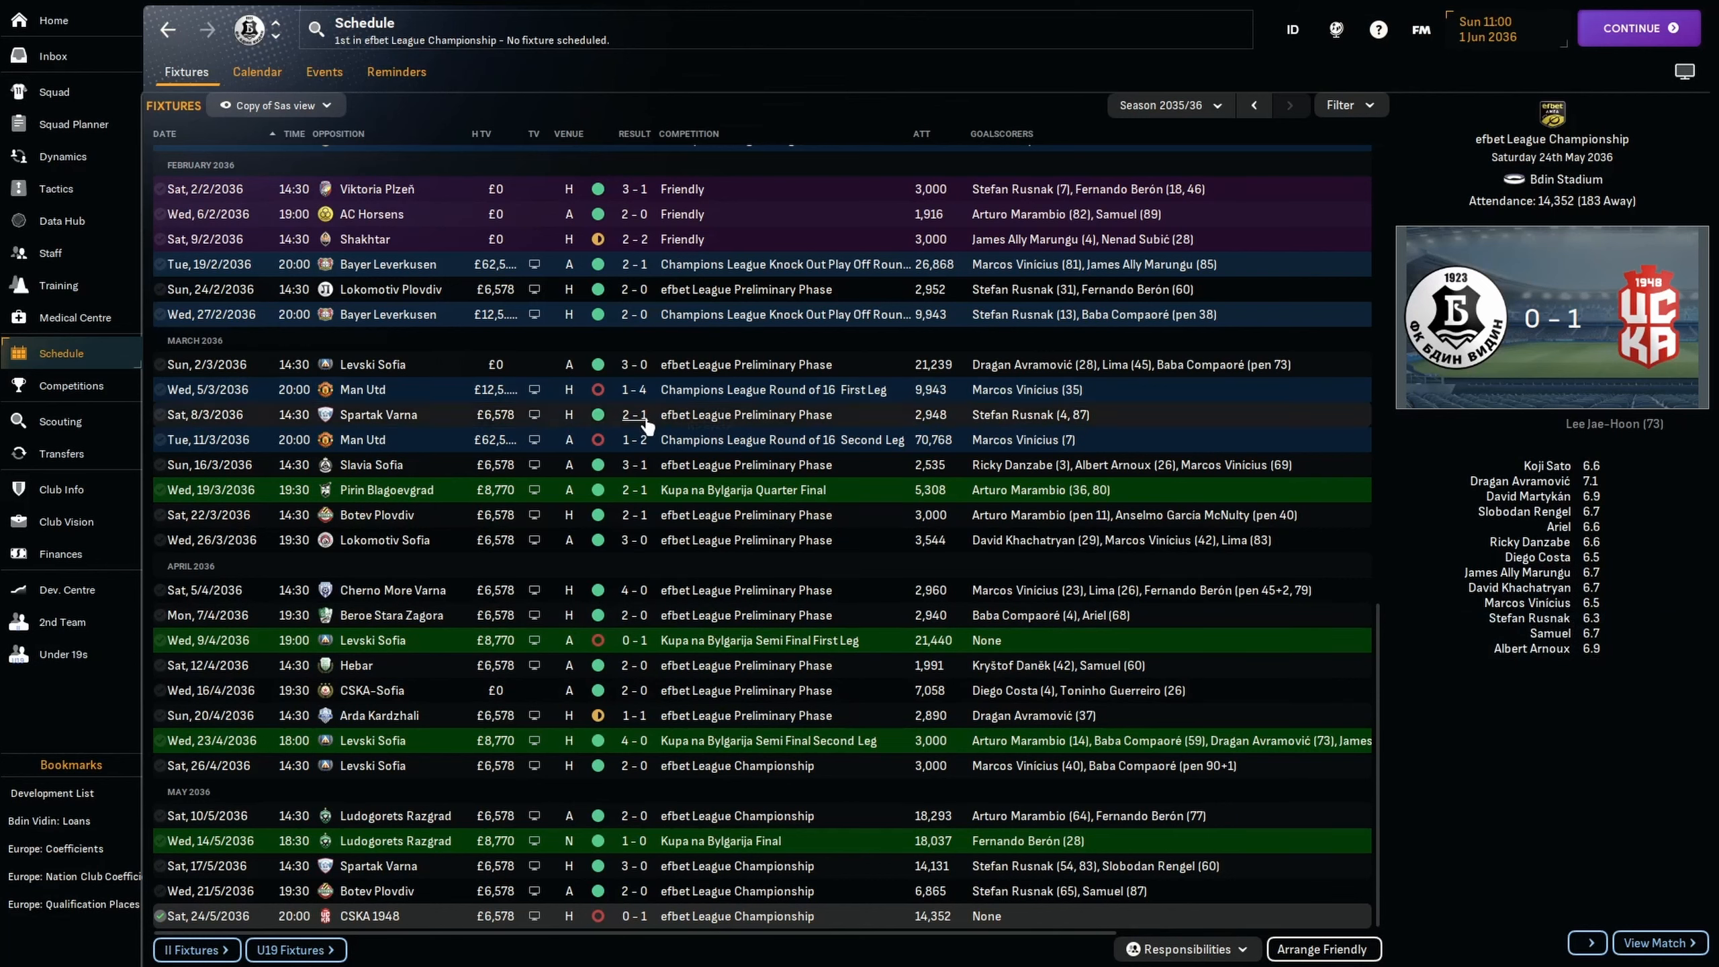
mouse_move(70, 565)
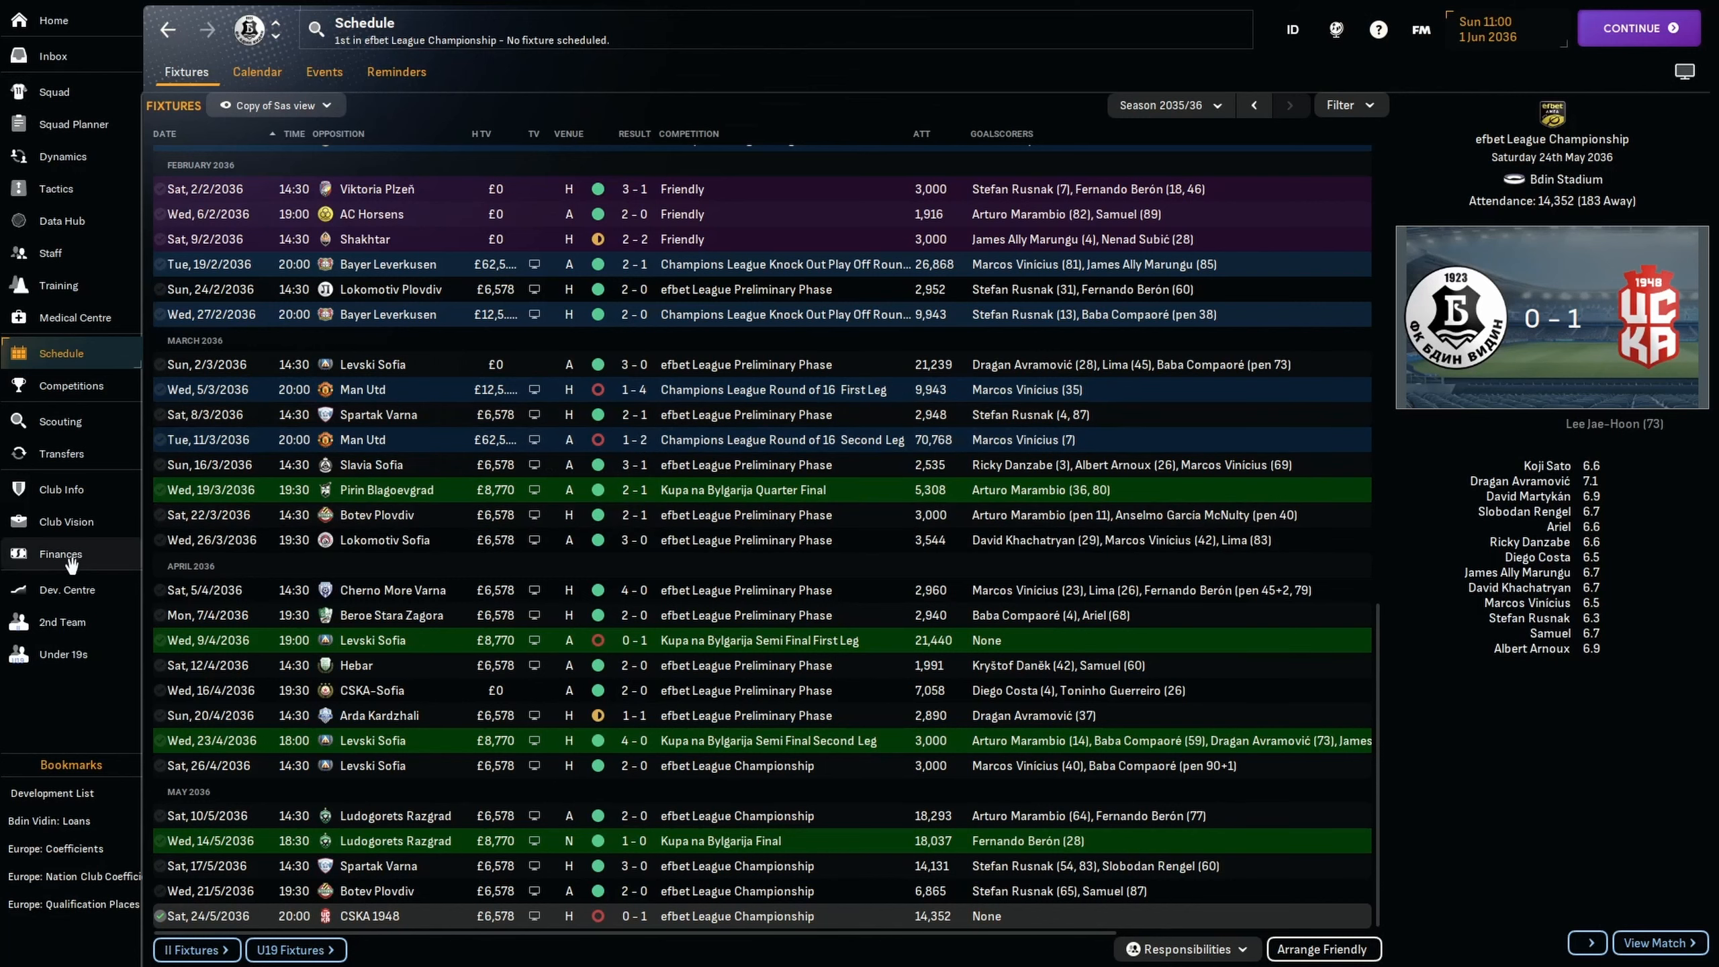
Open Bdin Vidin's finances summary from the left sidebar.
click(60, 553)
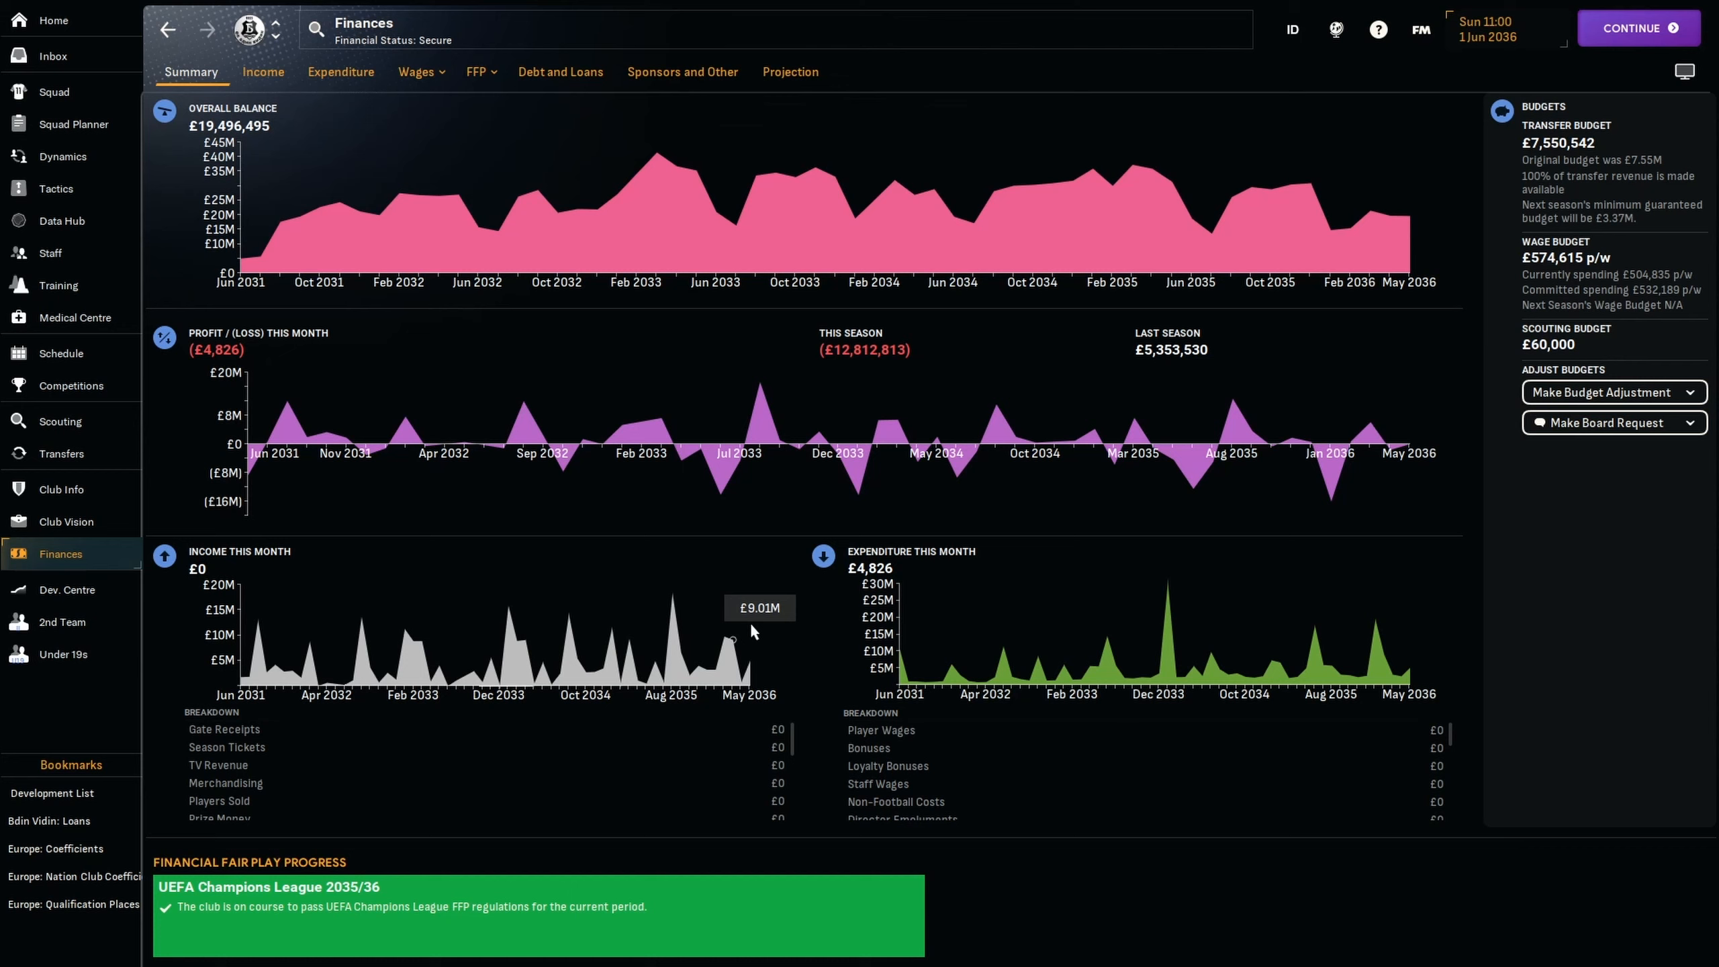
mouse_move(812, 411)
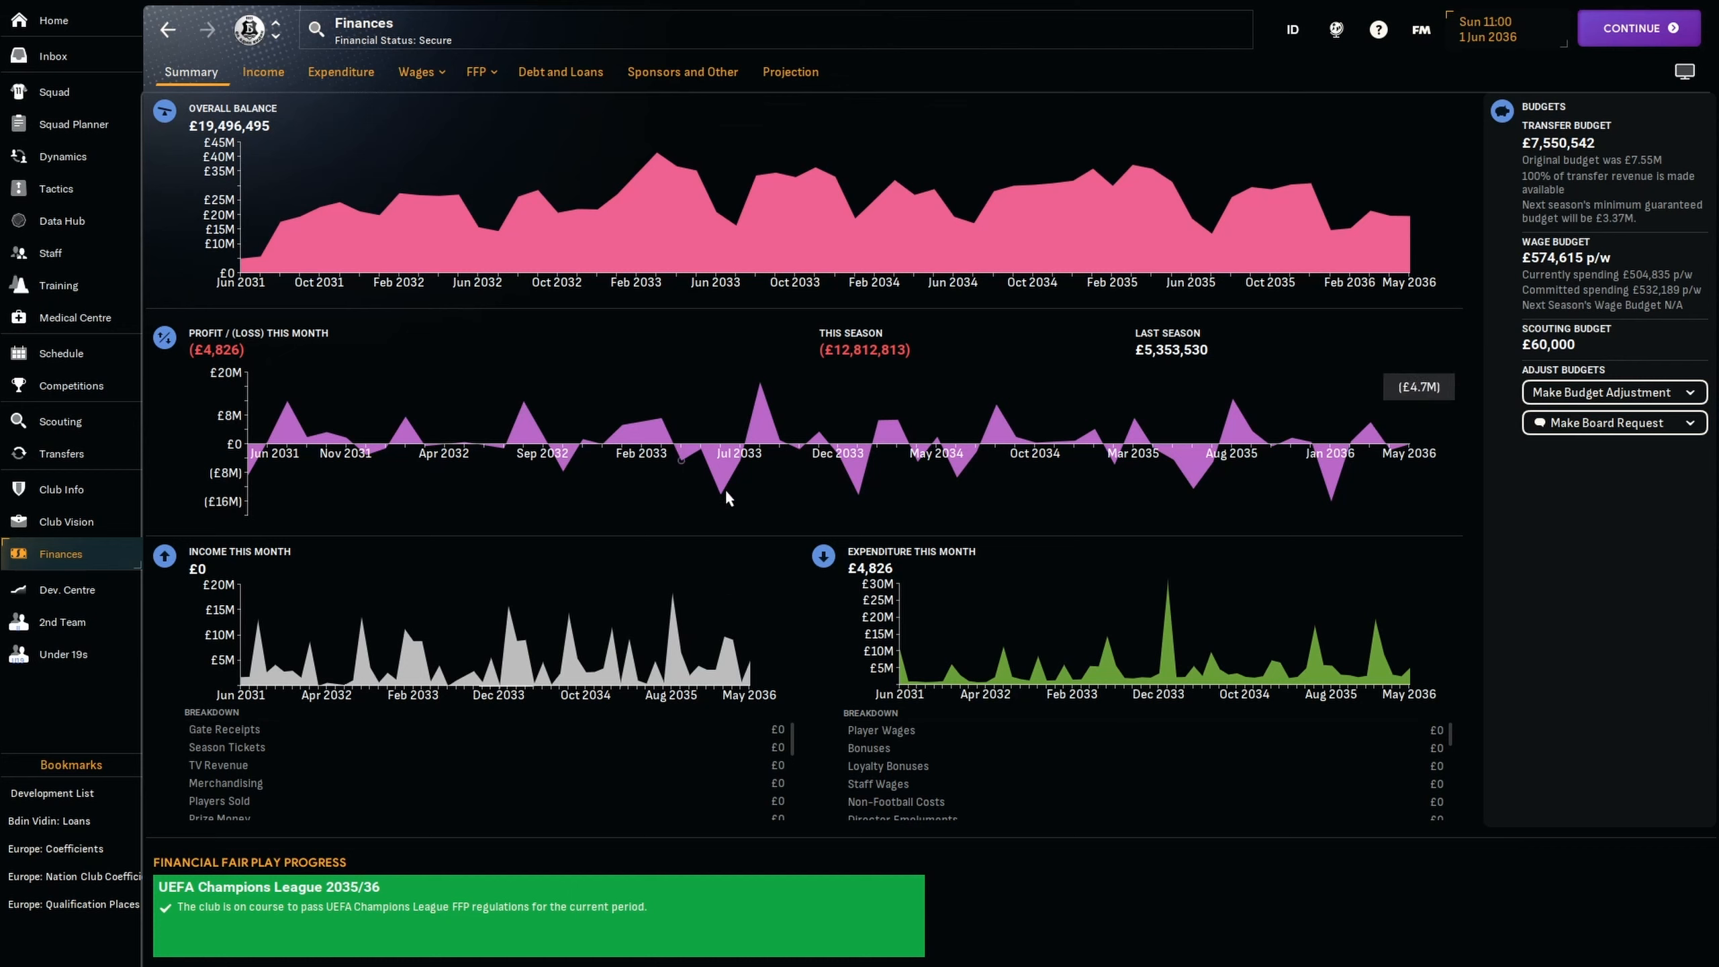
Go to the squad list, then open Bdin Vidin's club profile overview.
click(53, 92)
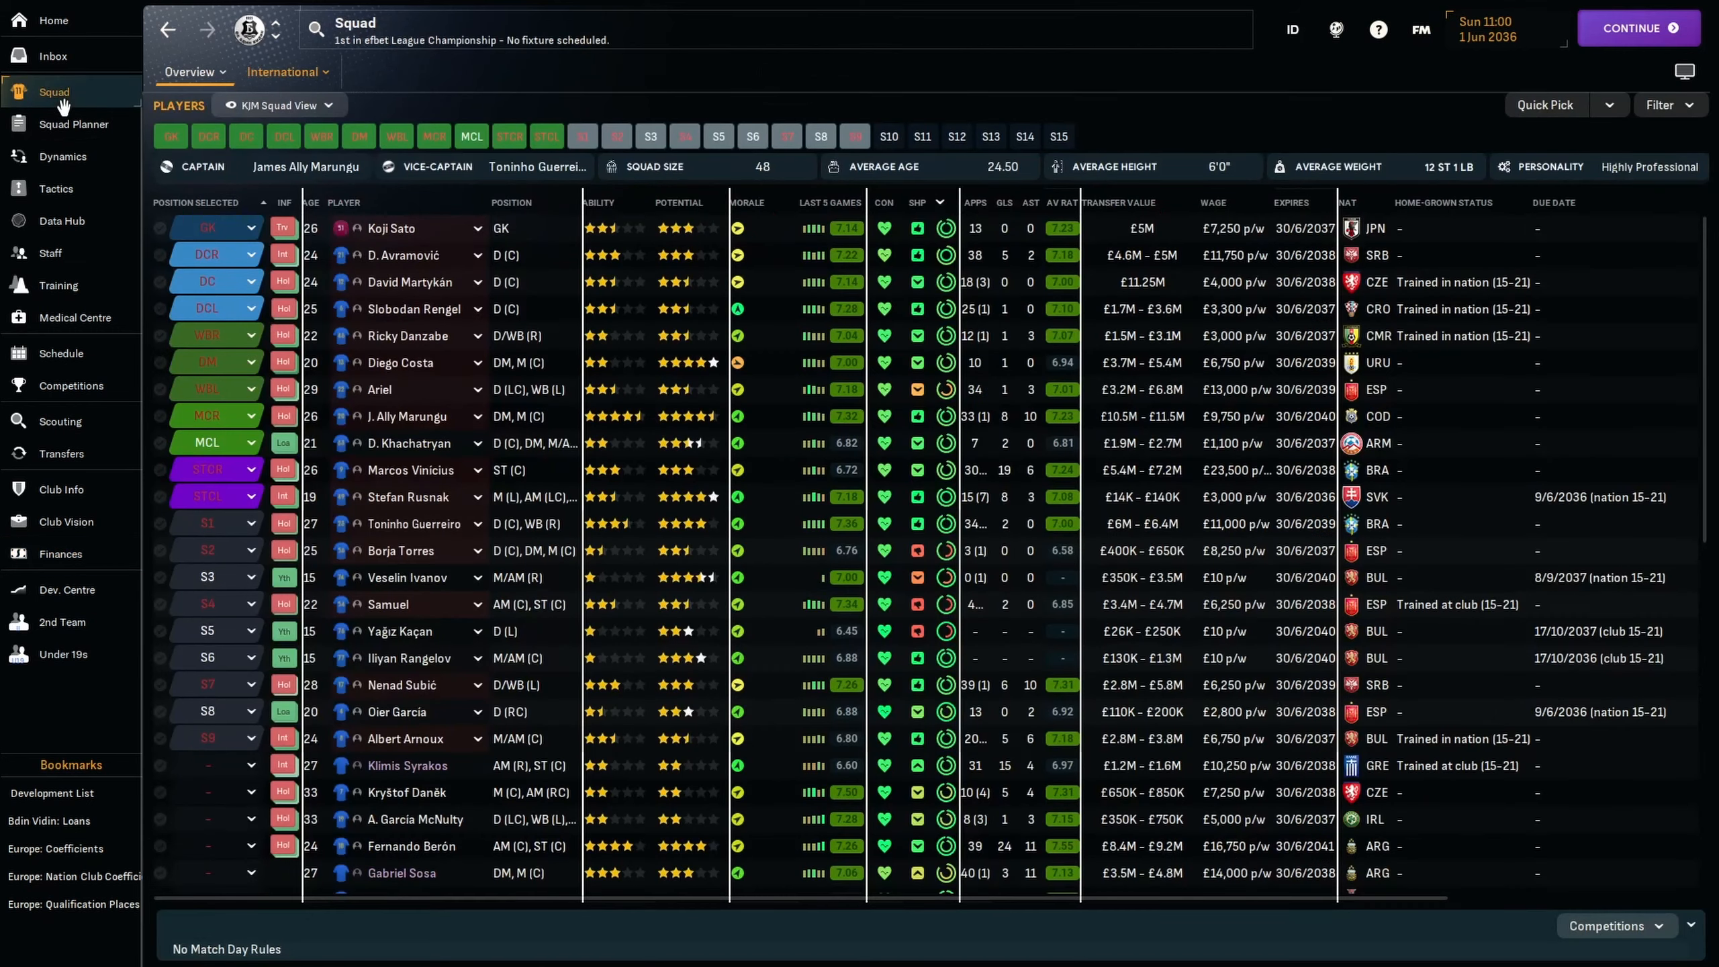
click(54, 56)
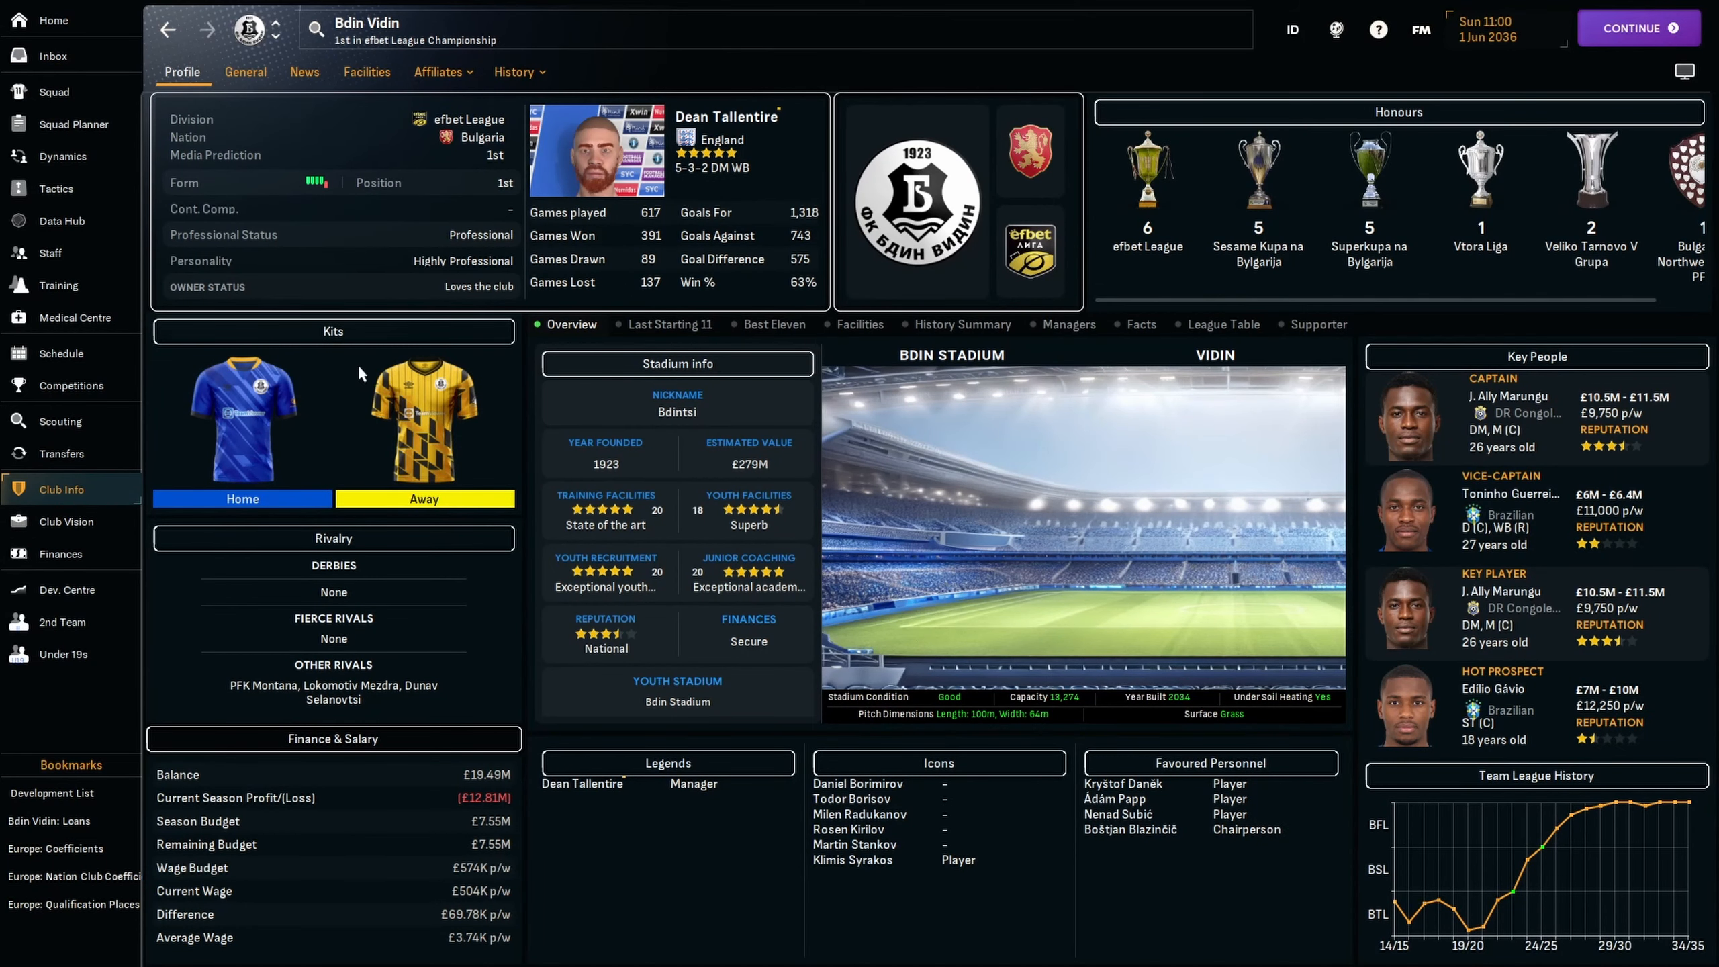
mouse_move(271, 470)
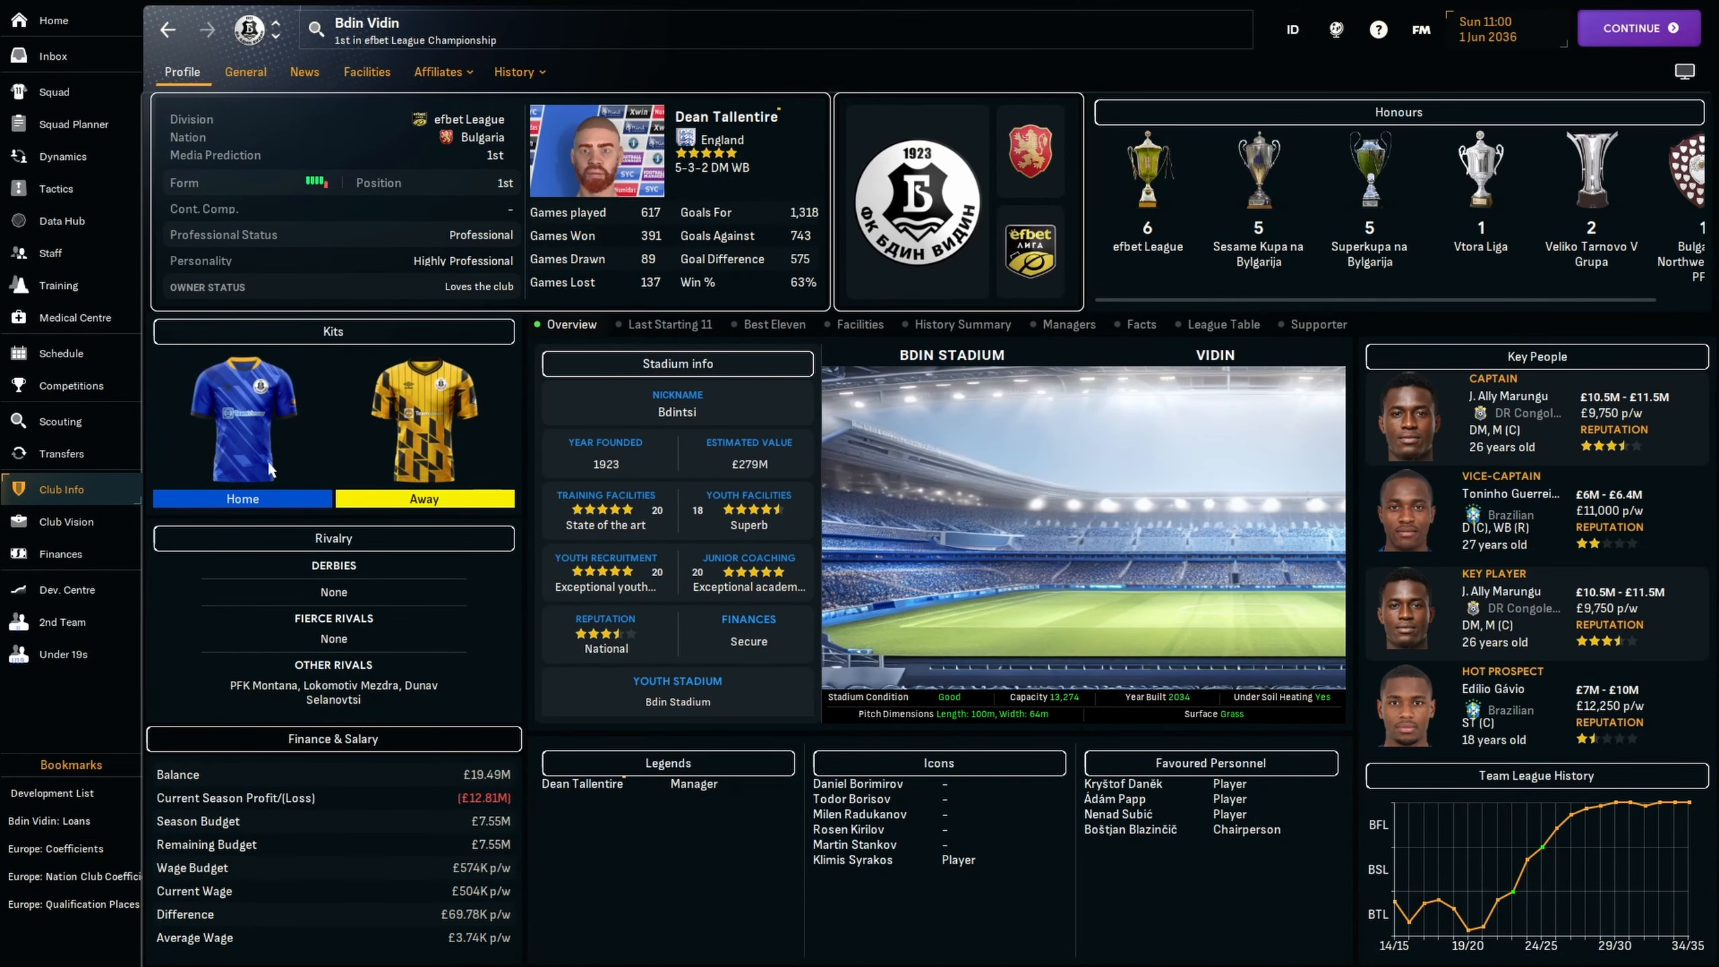
mouse_move(788, 635)
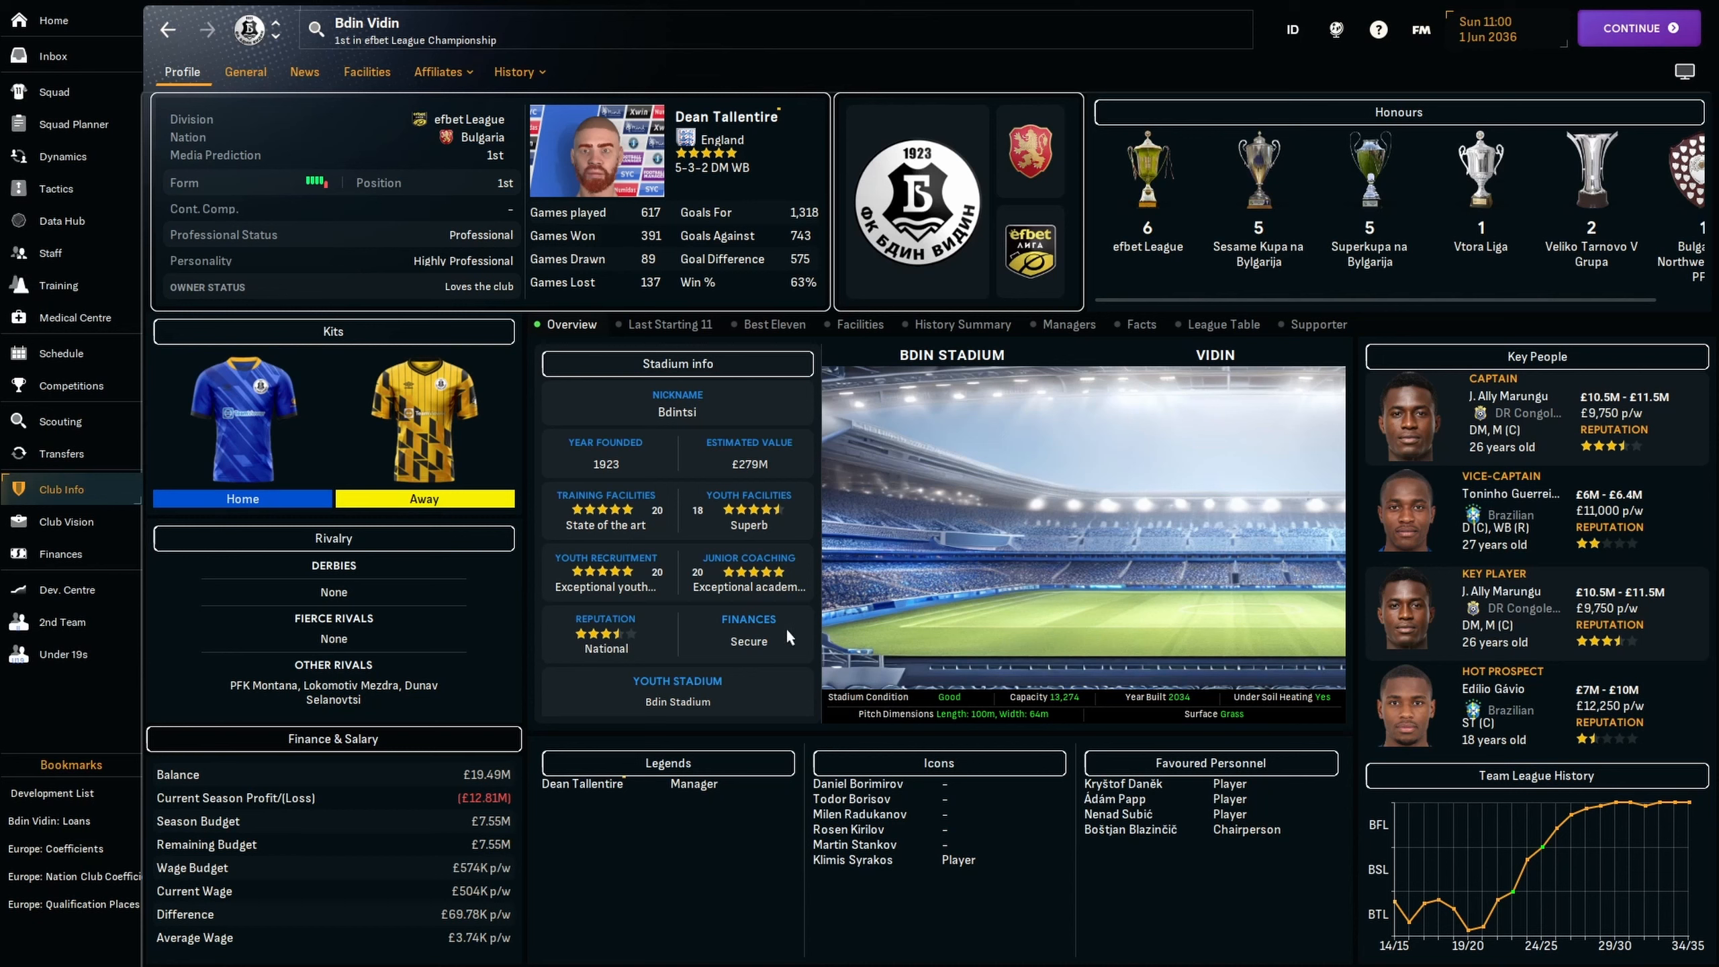
mouse_move(1014, 715)
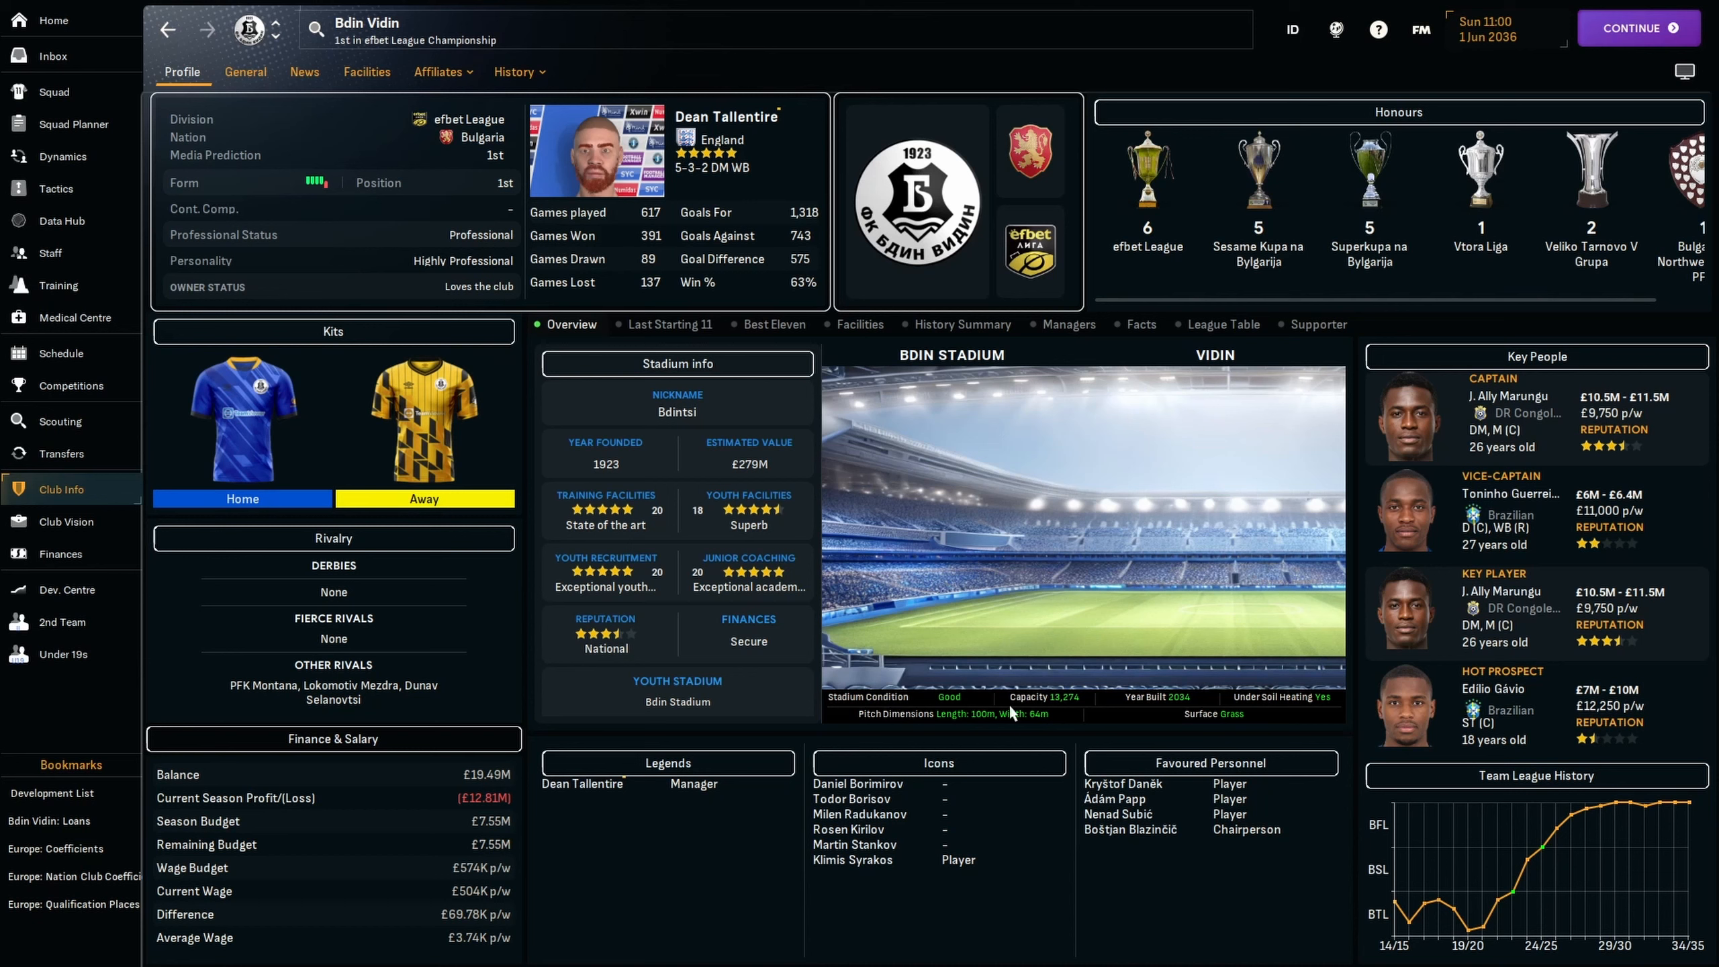
mouse_move(1056, 738)
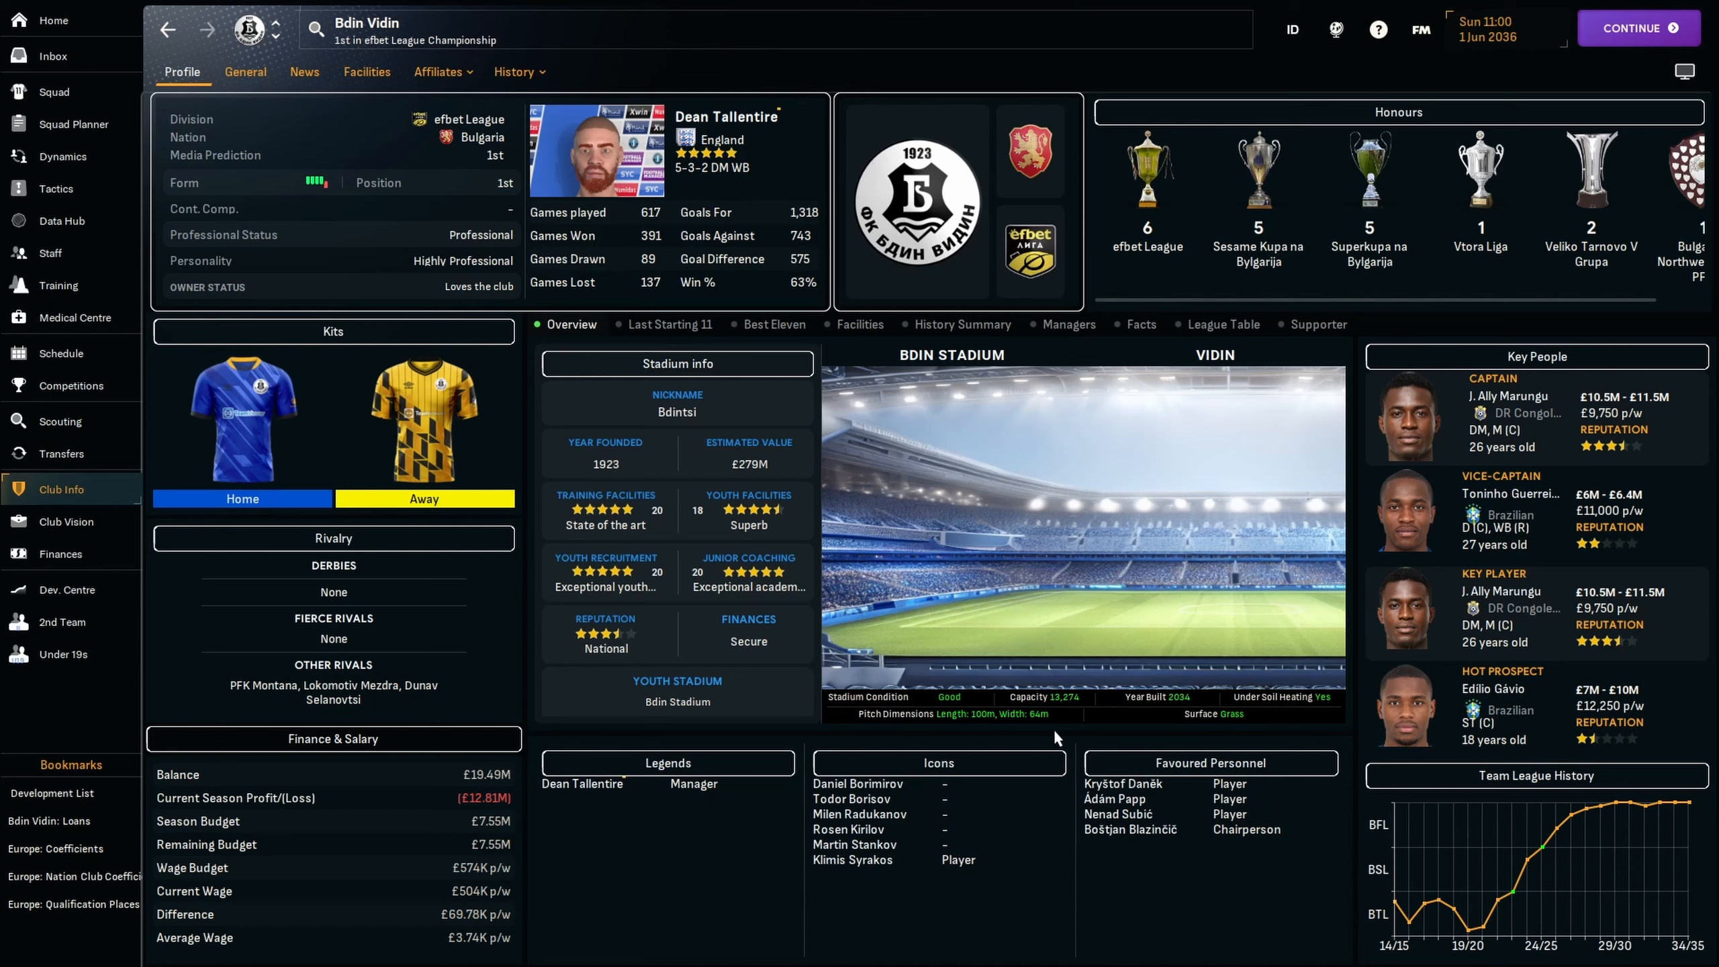
mouse_move(1196, 405)
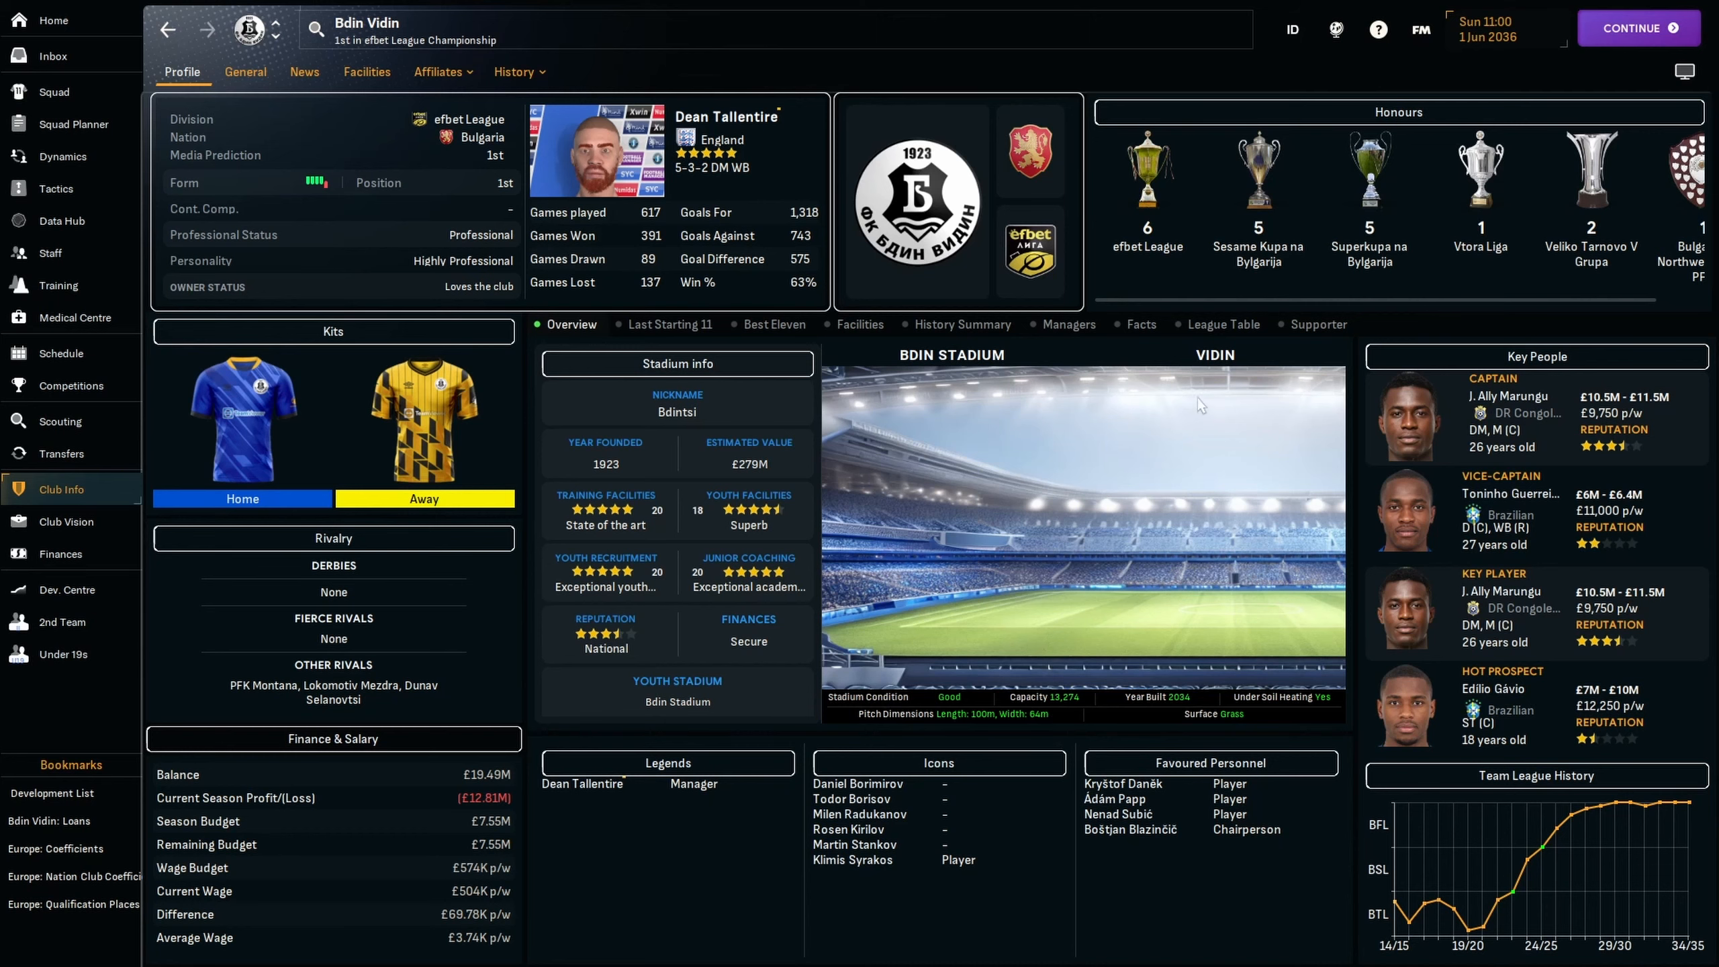
View Bdin's stadium and facilities details, then return to the club profile.
click(366, 73)
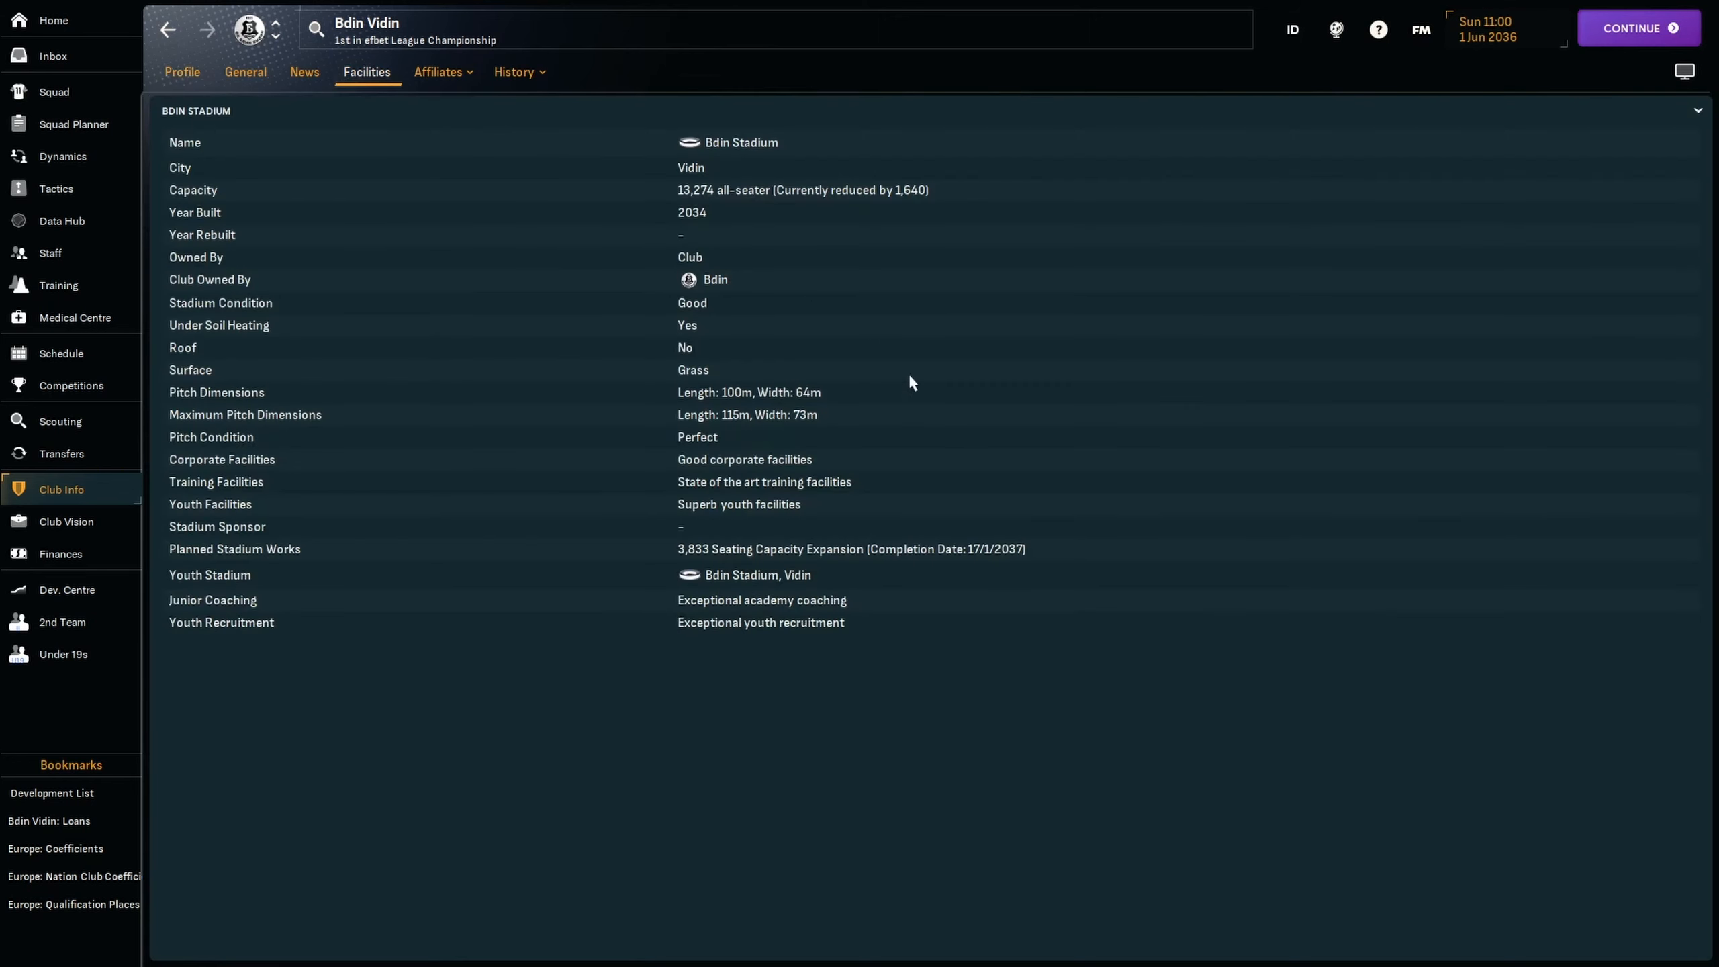
mouse_move(986, 587)
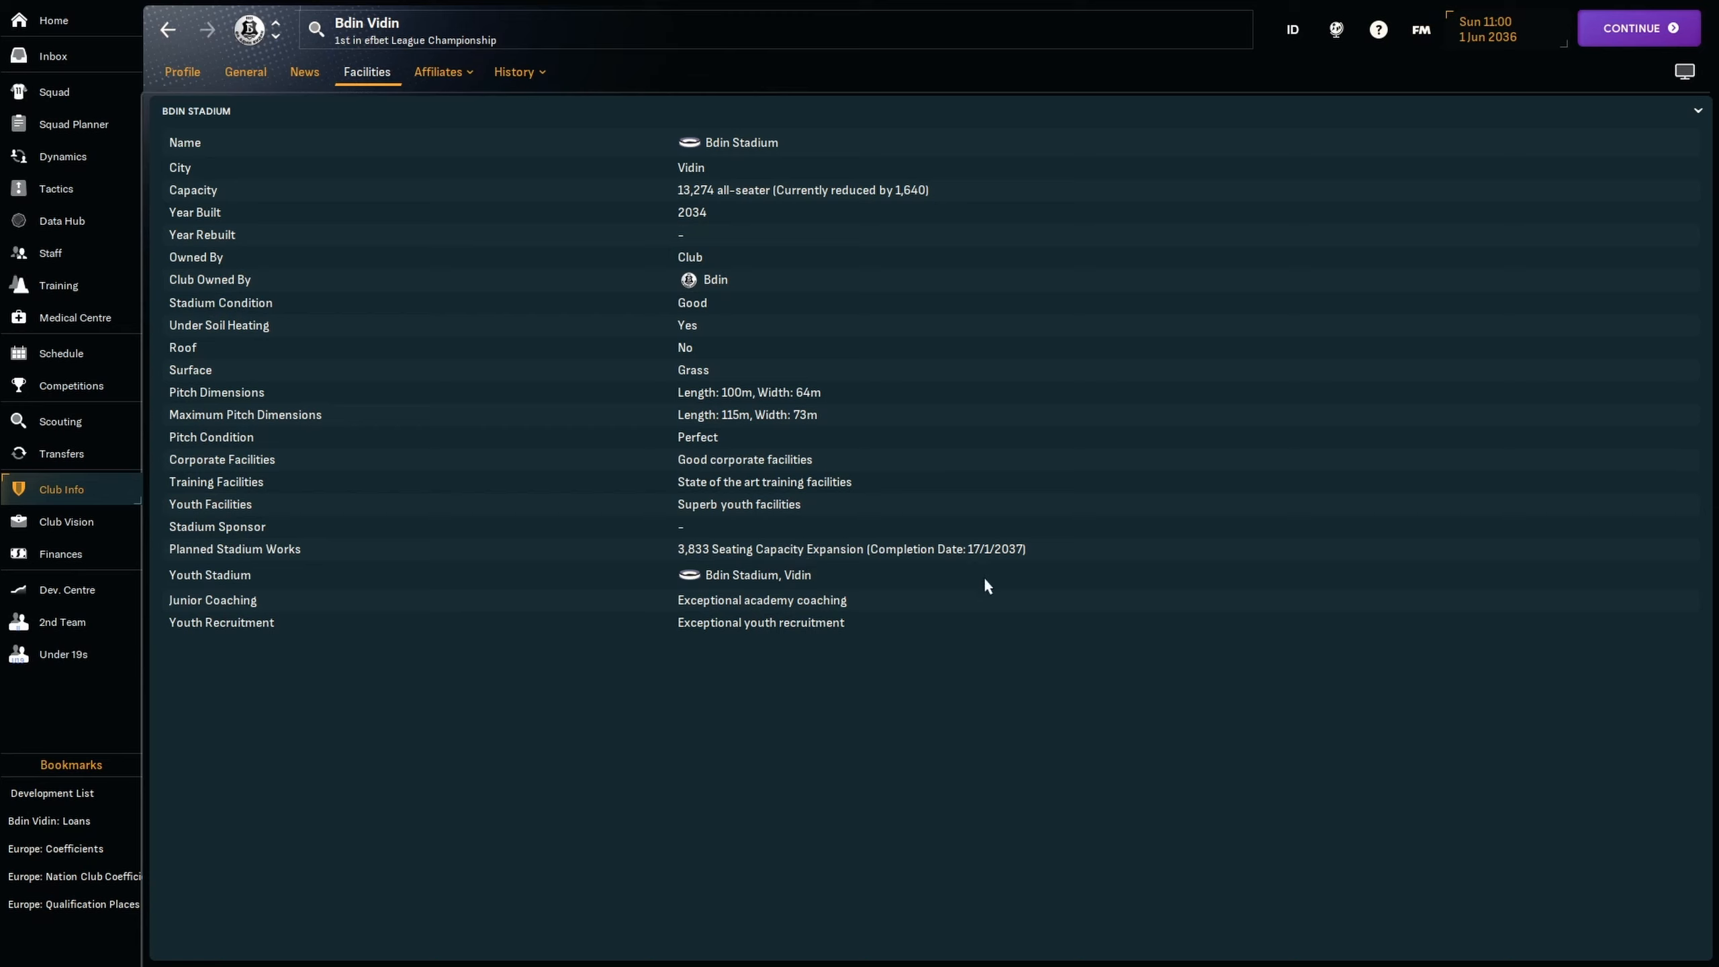
mouse_move(1111, 845)
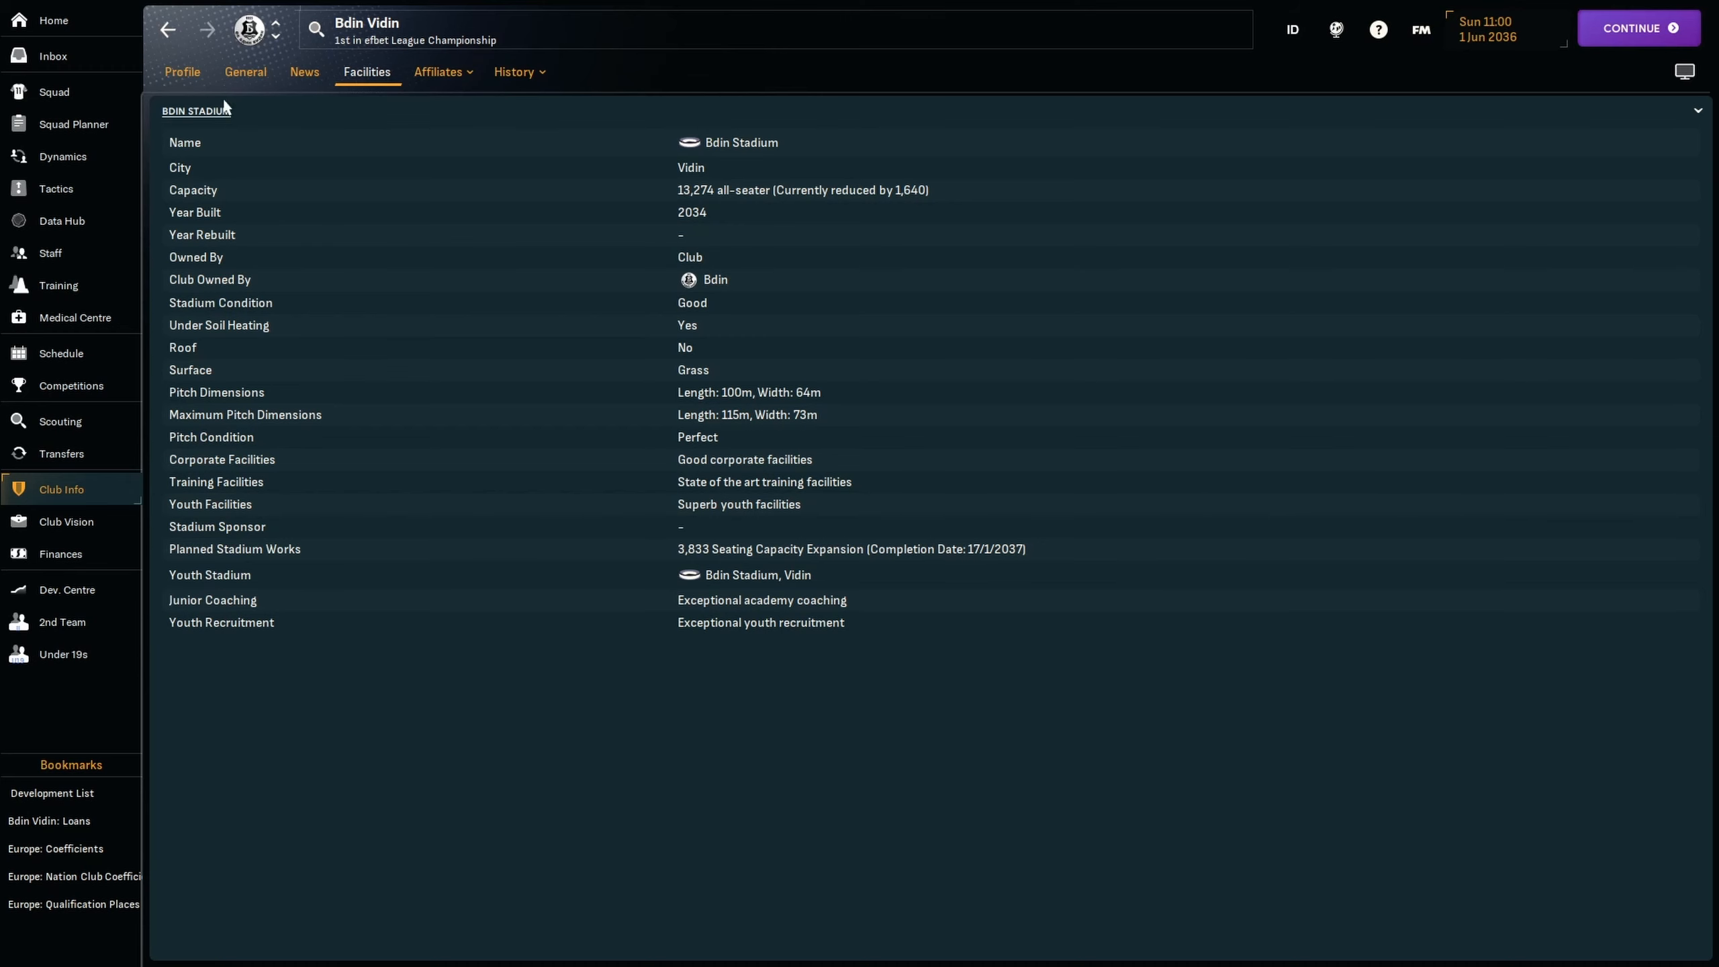
click(182, 73)
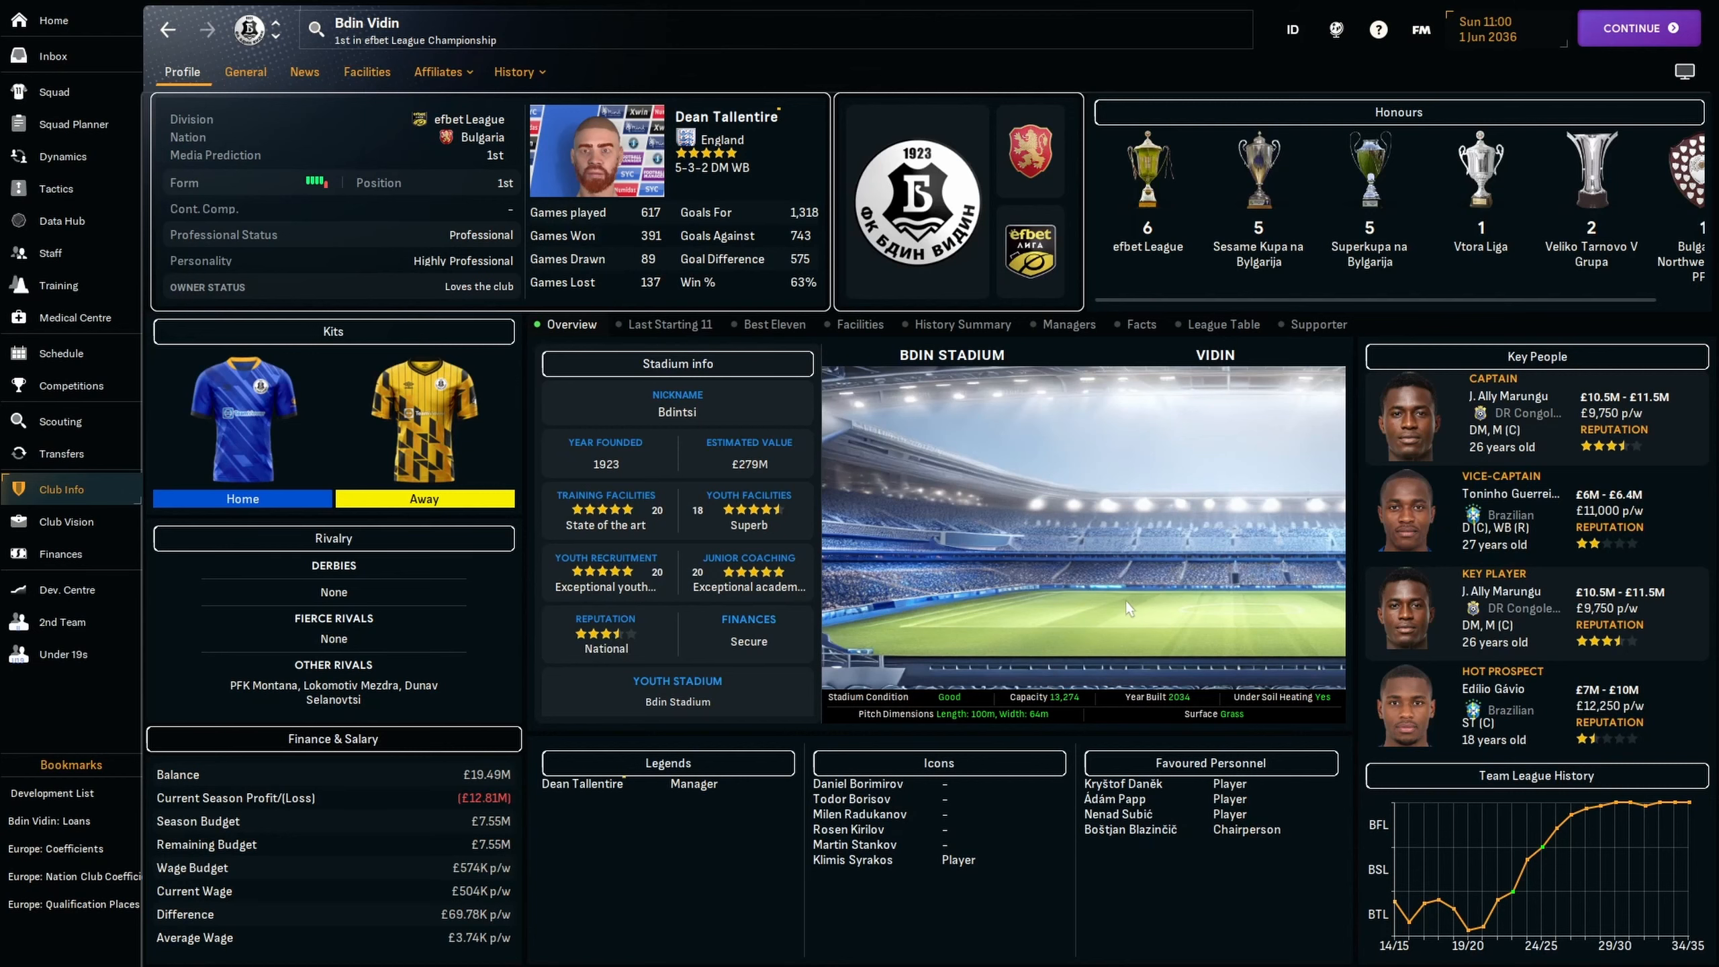
mouse_move(368, 72)
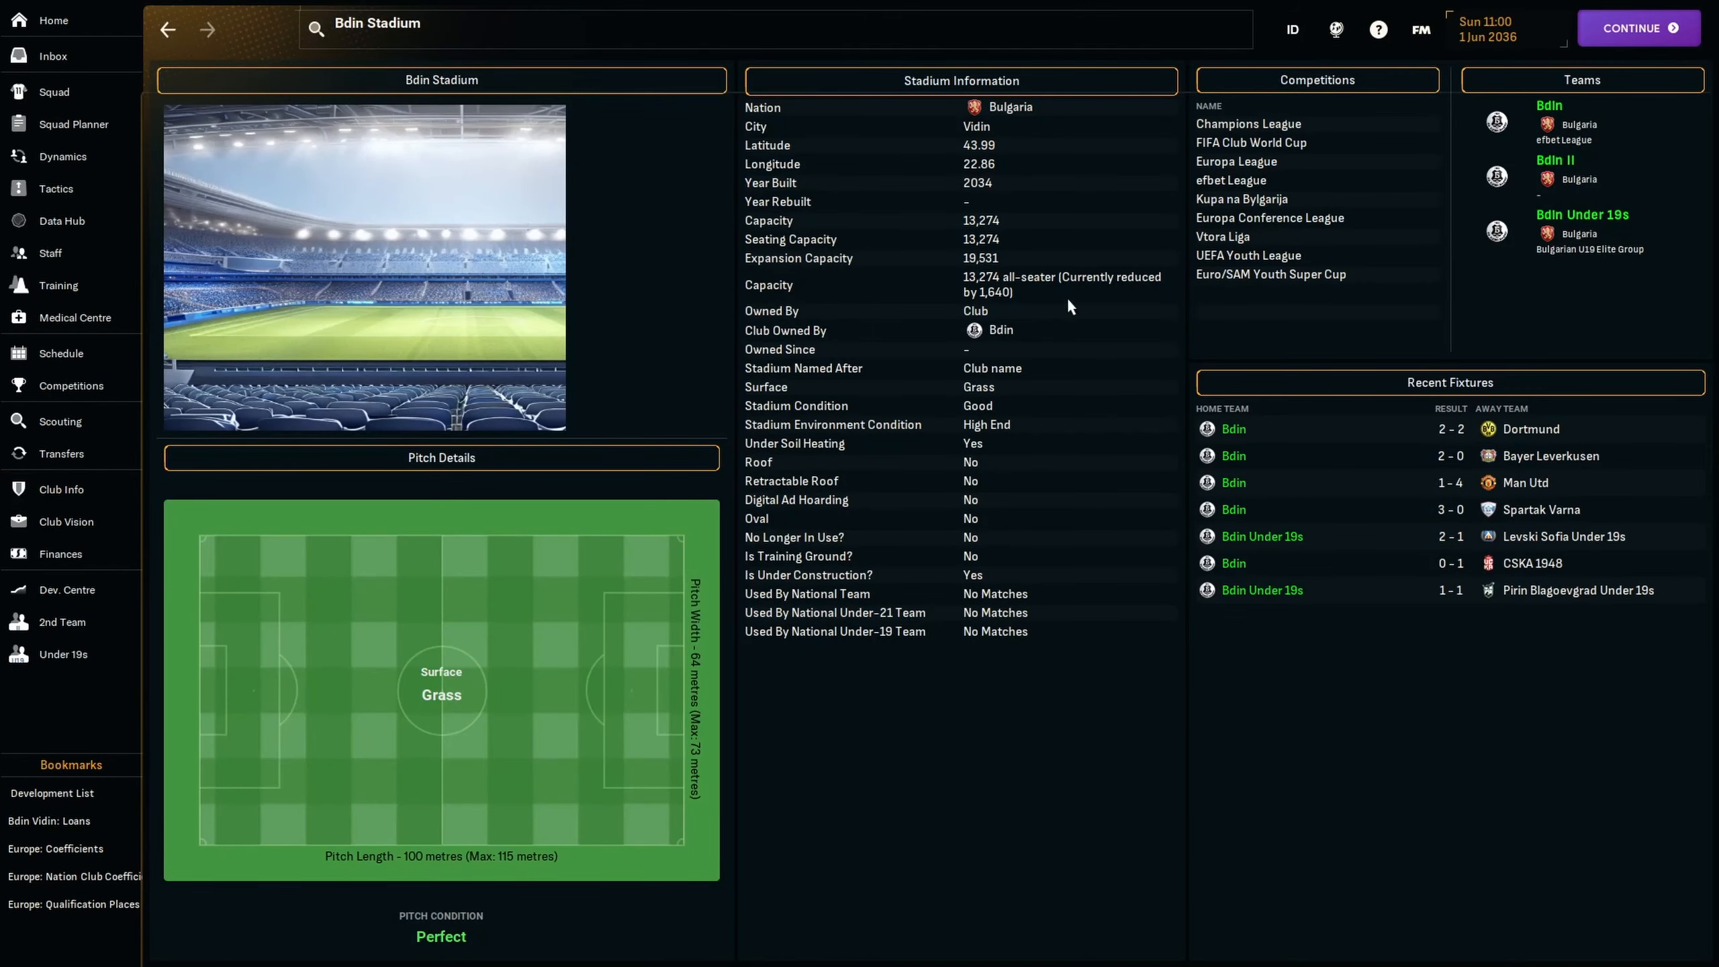
mouse_move(1014, 245)
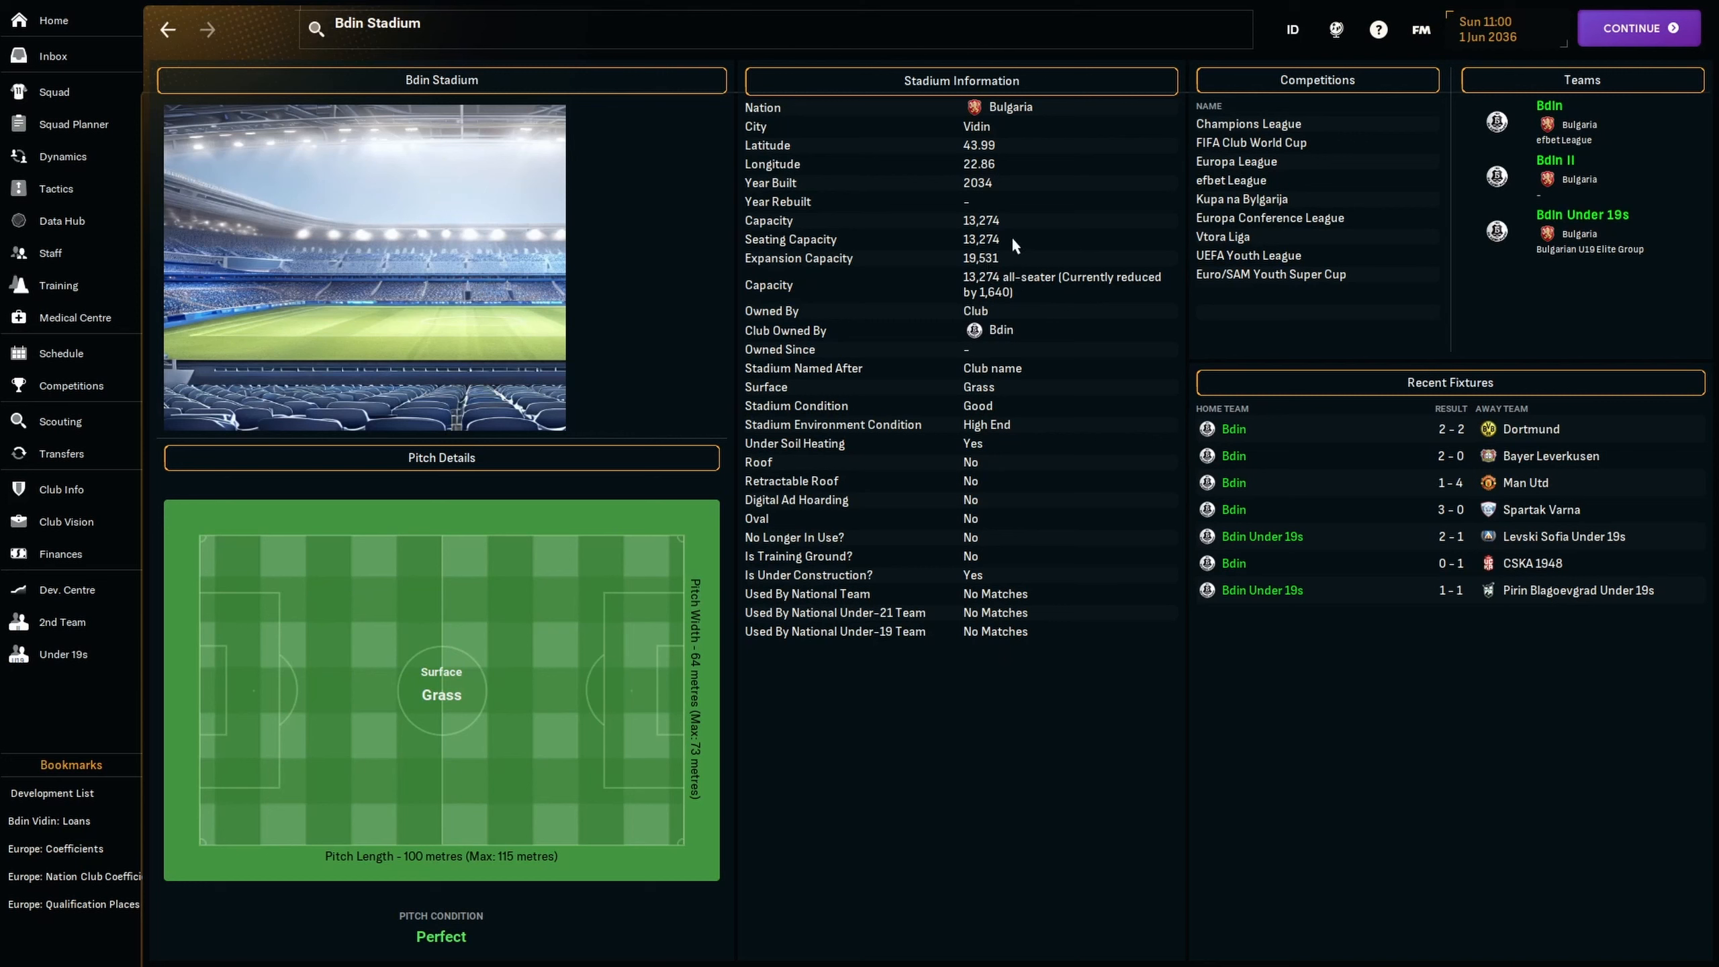
mouse_move(1028, 294)
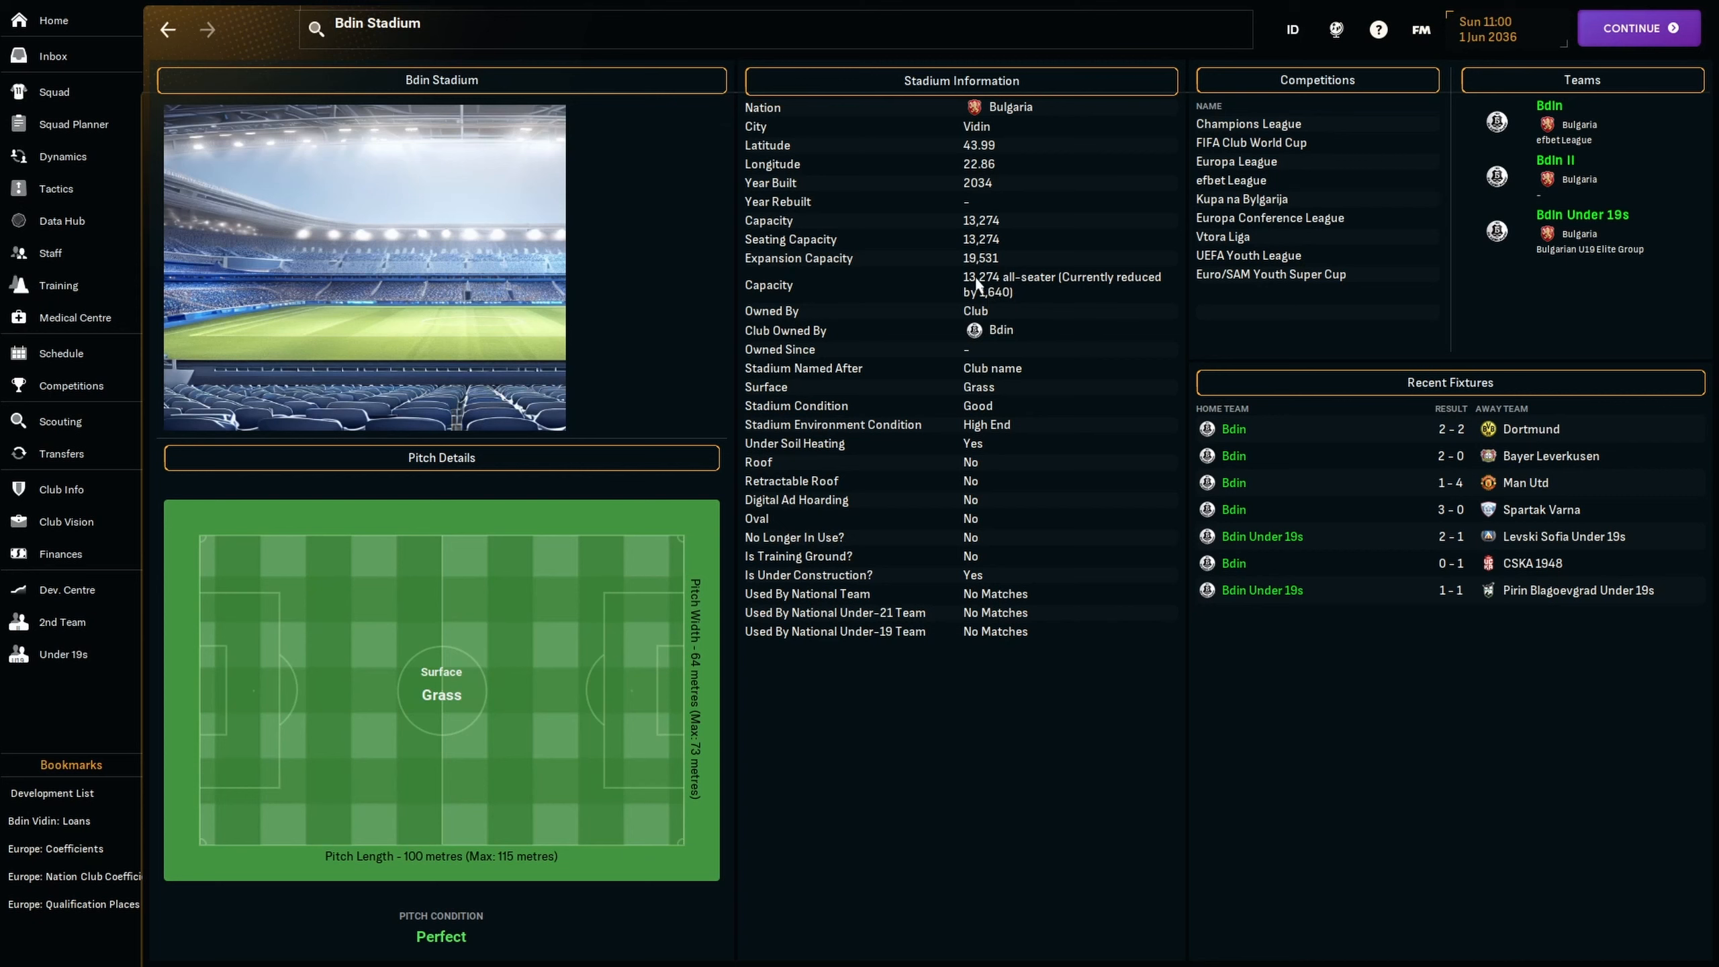
mouse_move(920, 292)
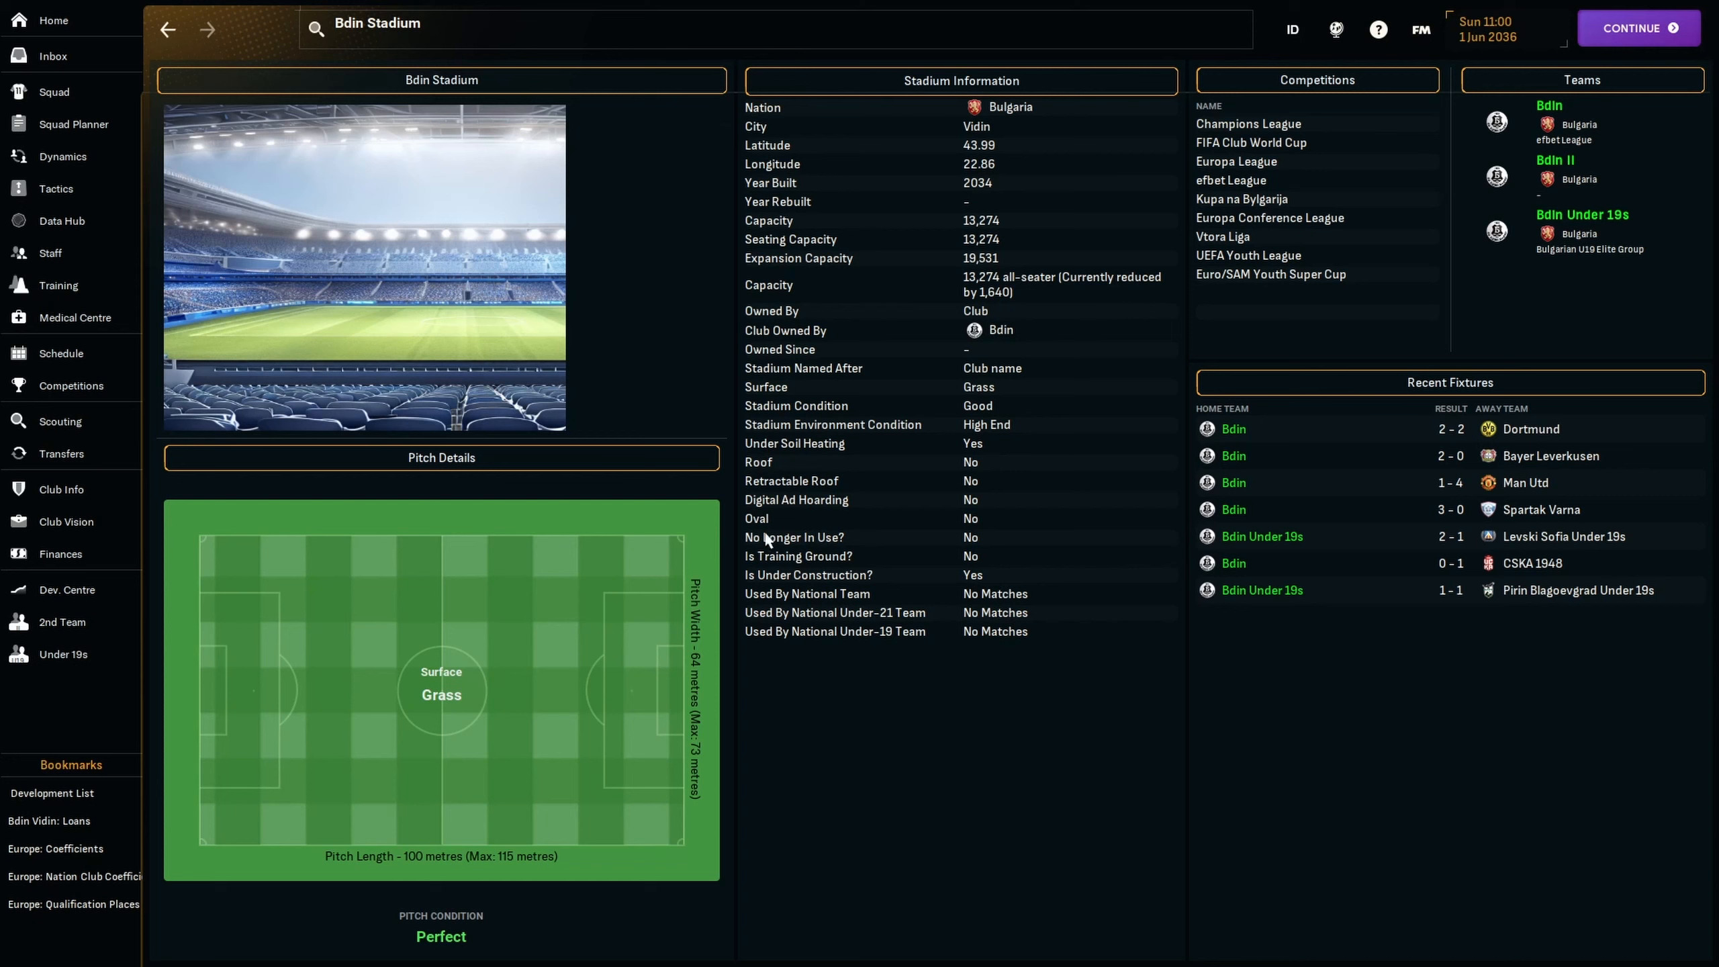
mouse_move(865, 379)
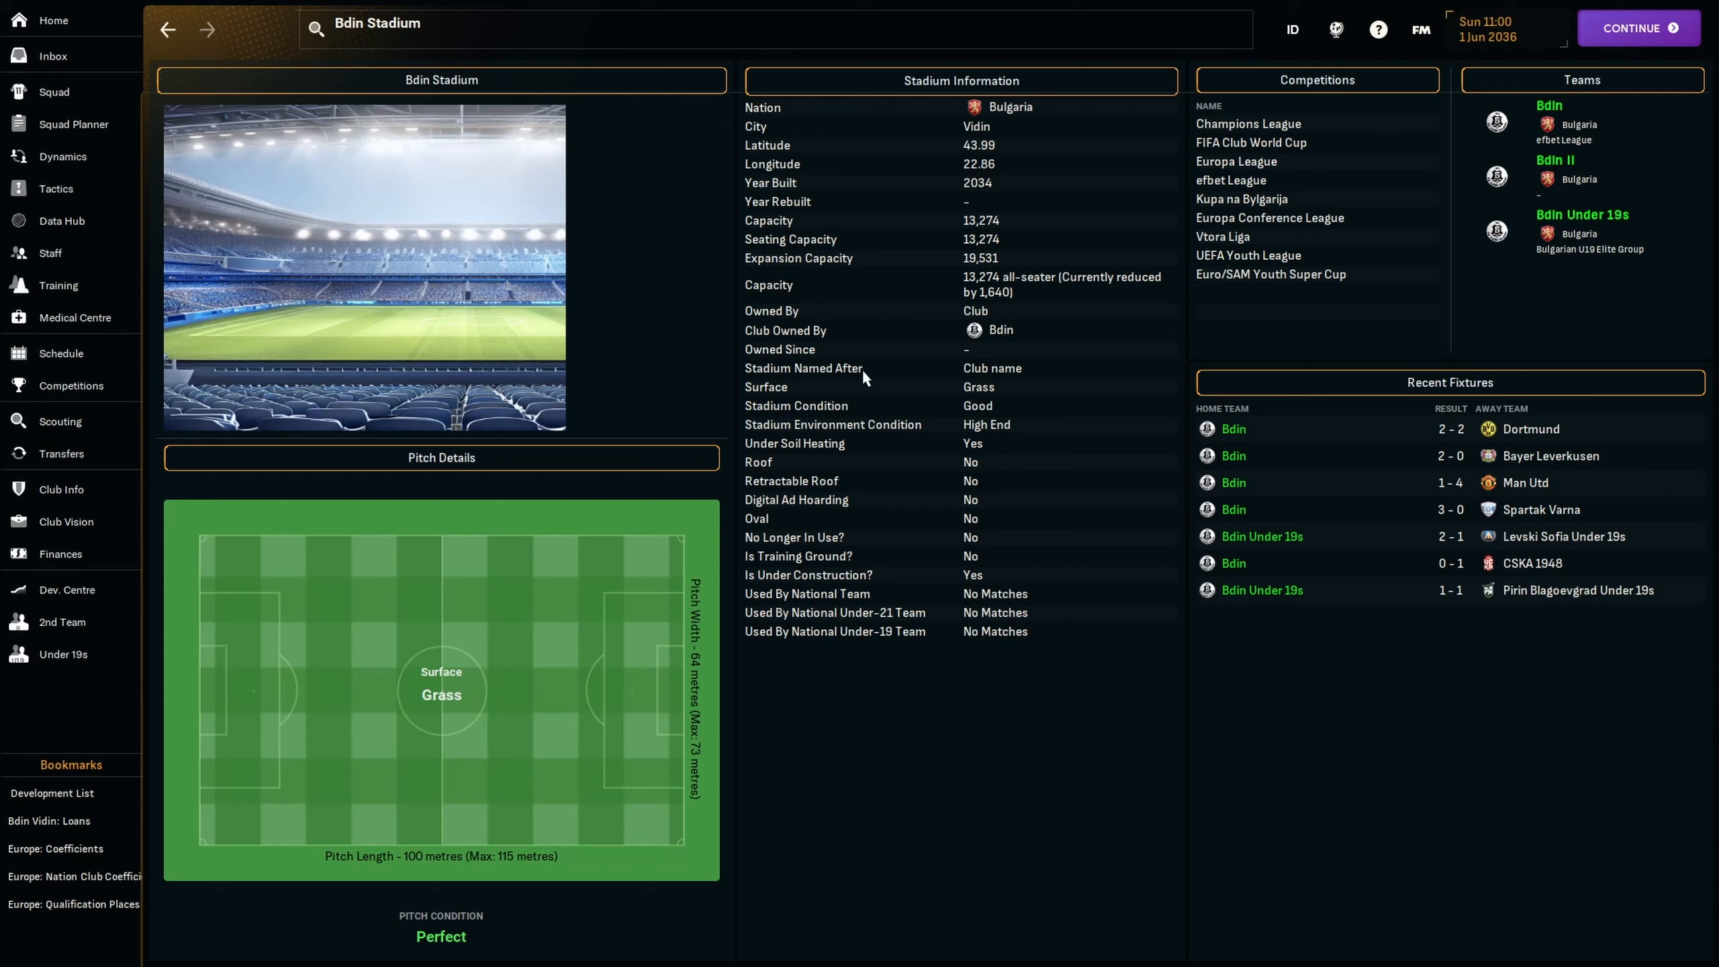
mouse_move(733, 397)
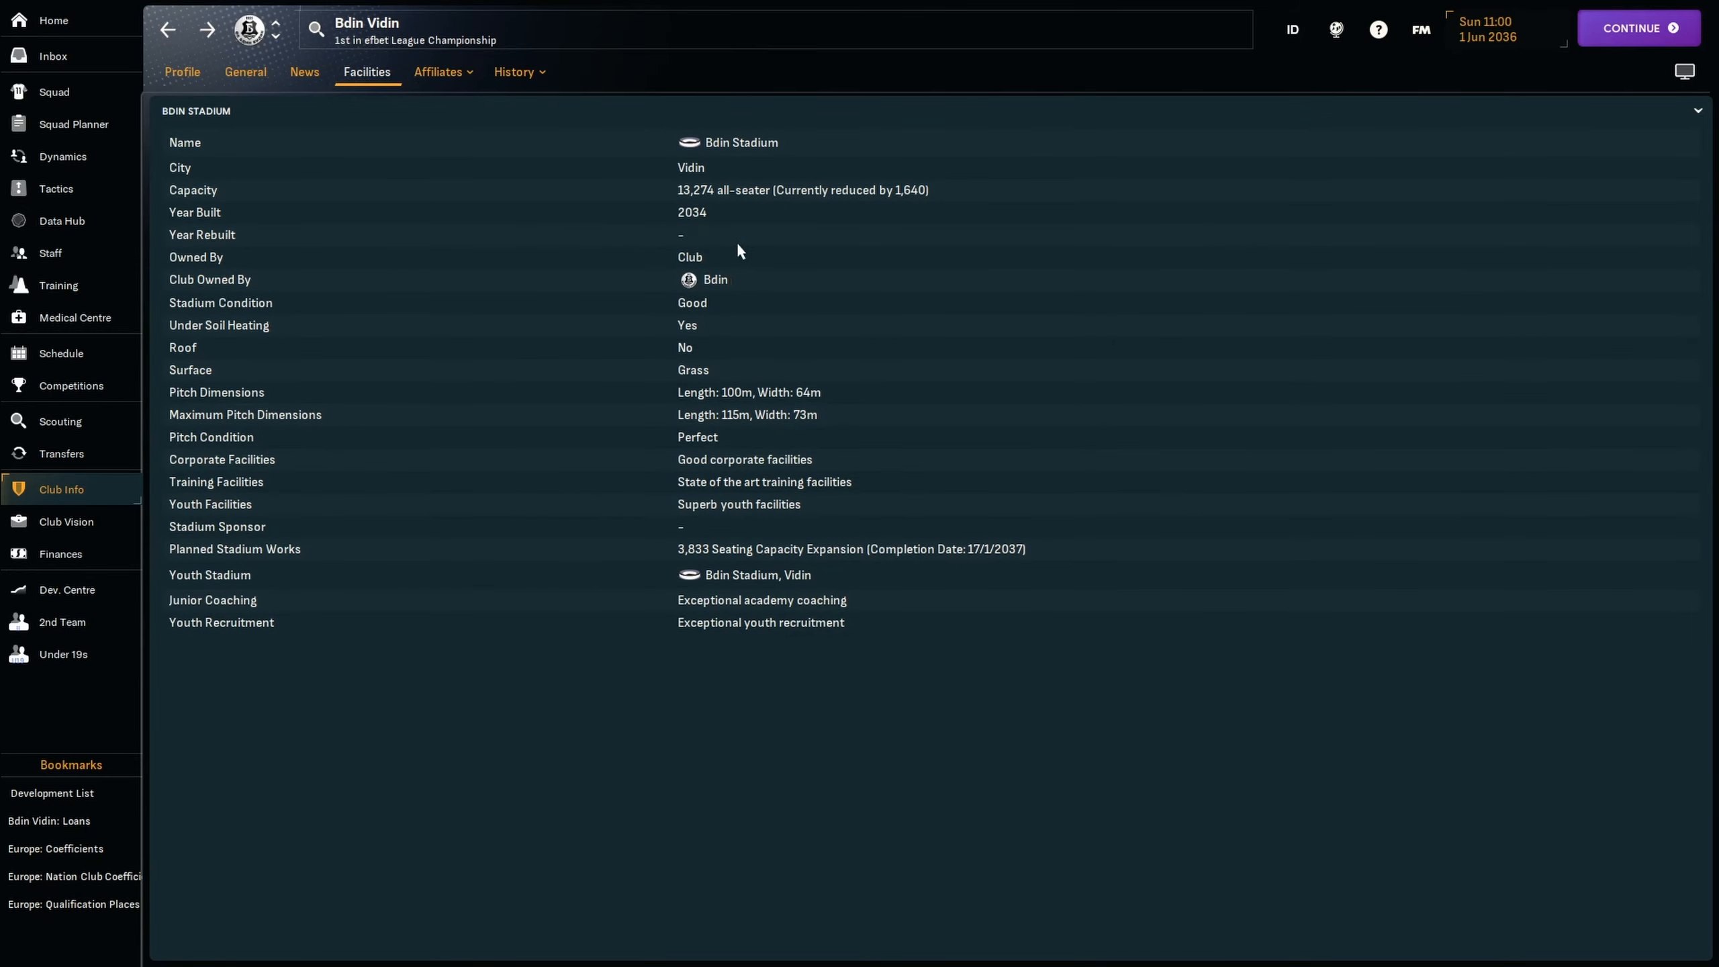
mouse_move(228, 82)
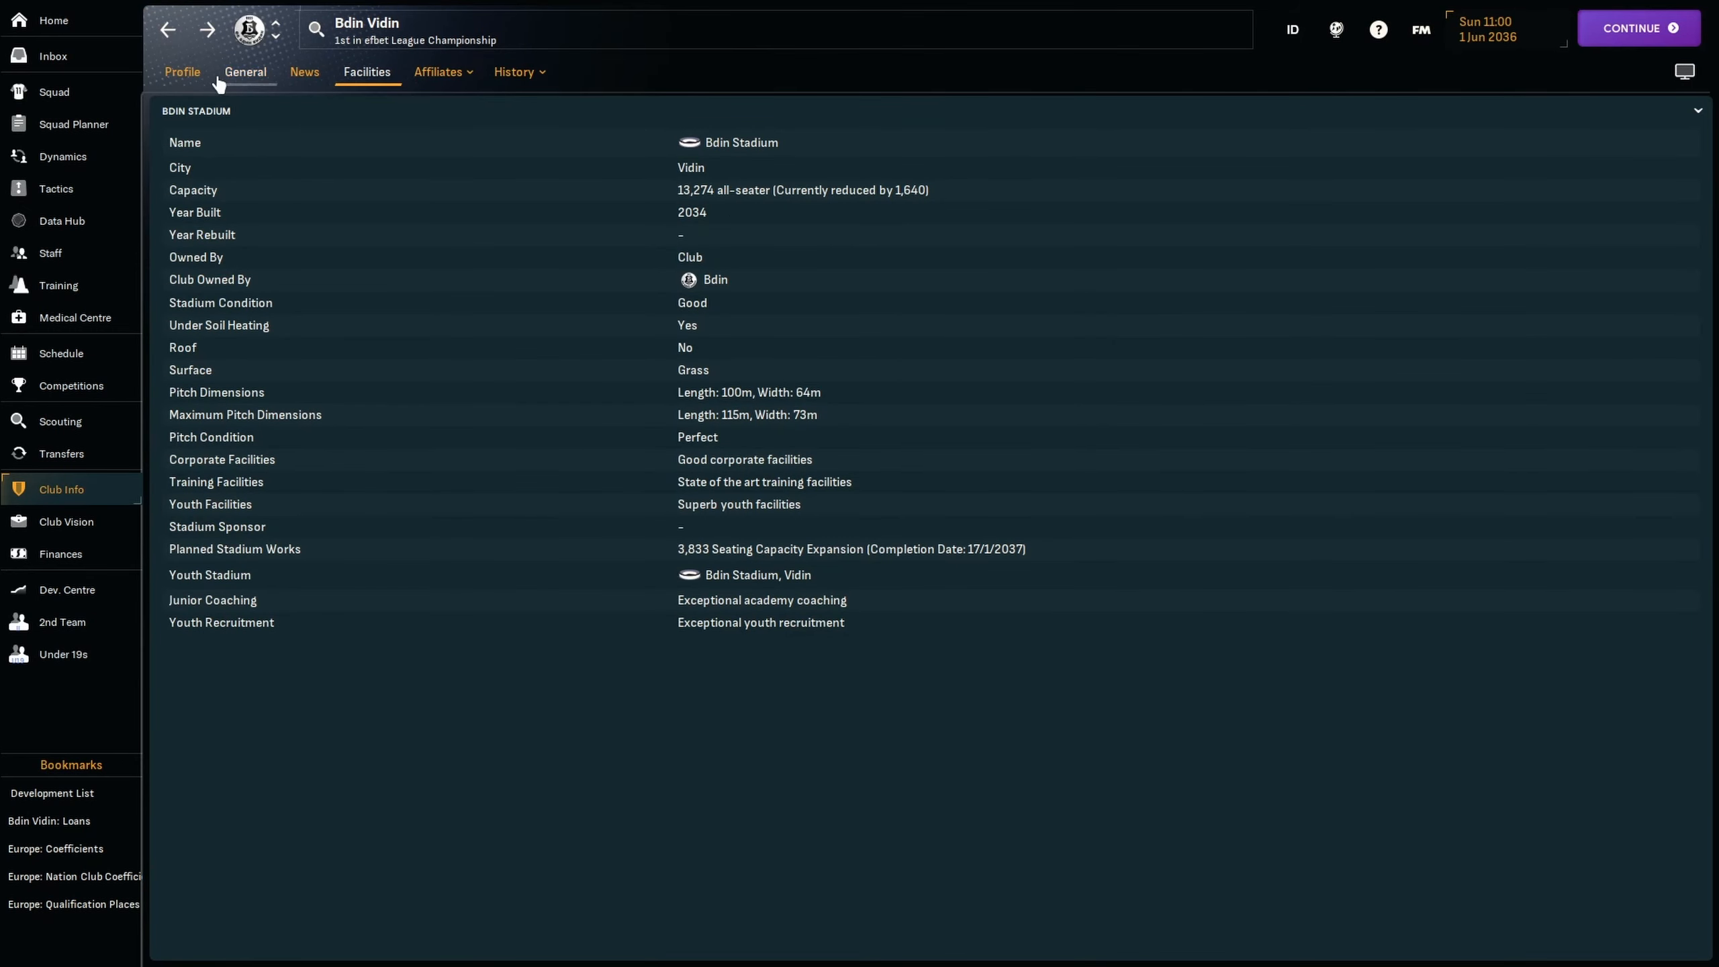
click(54, 91)
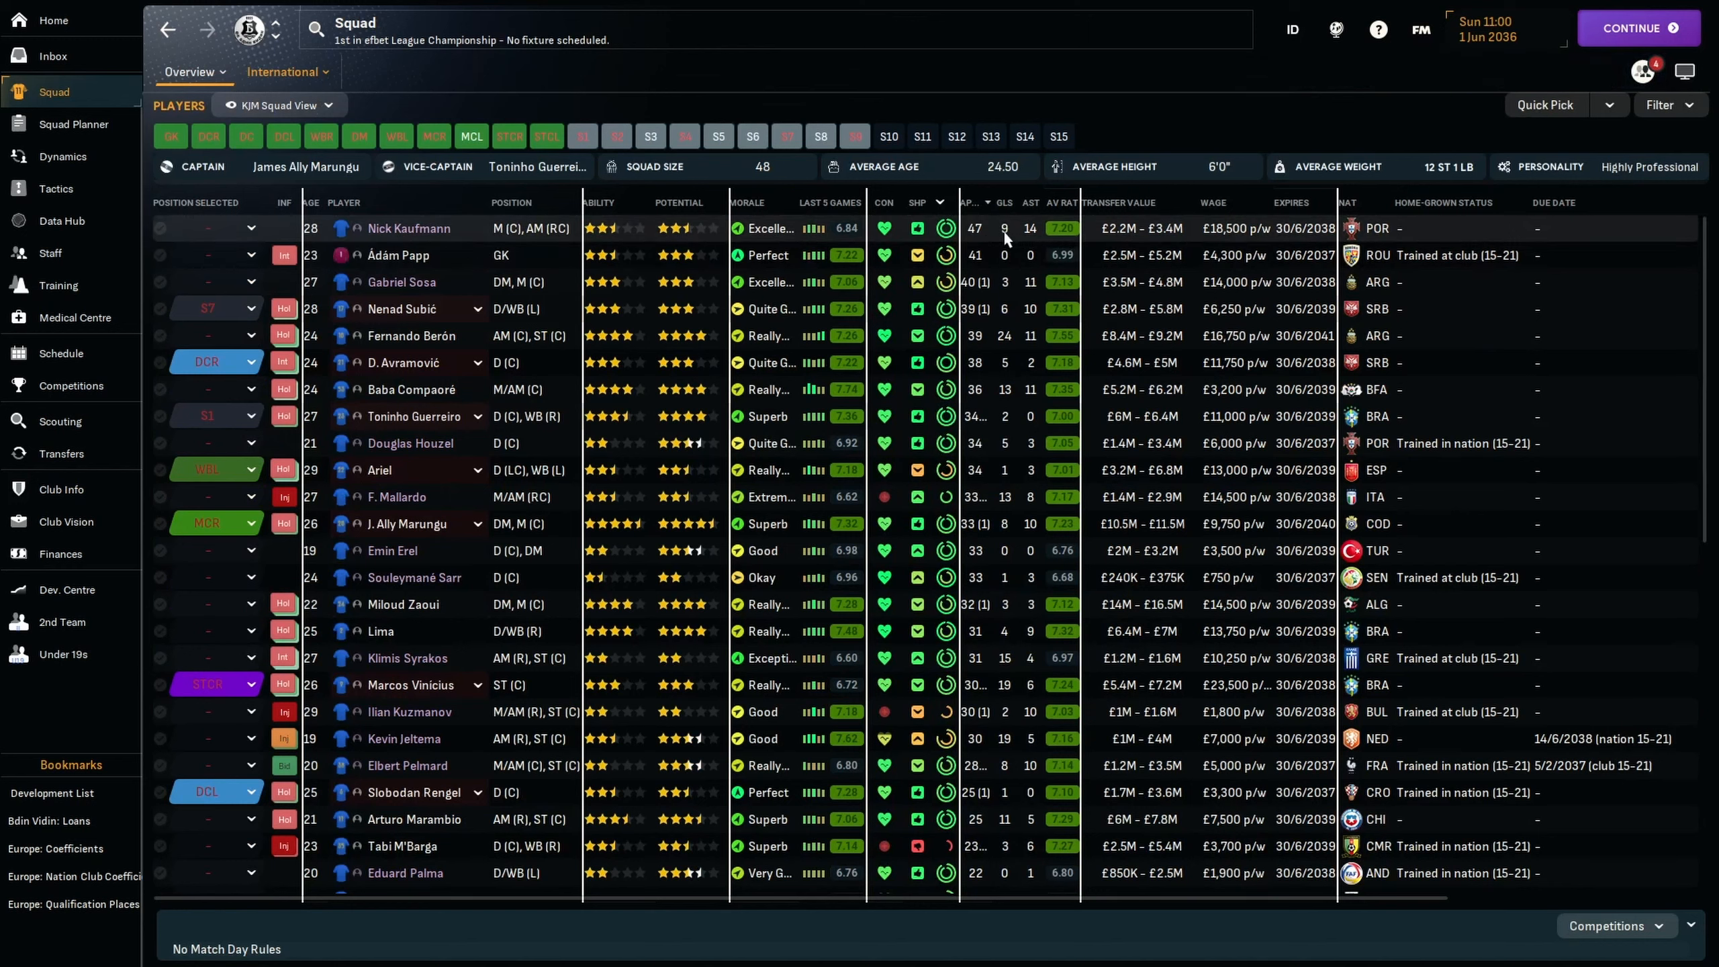
click(408, 228)
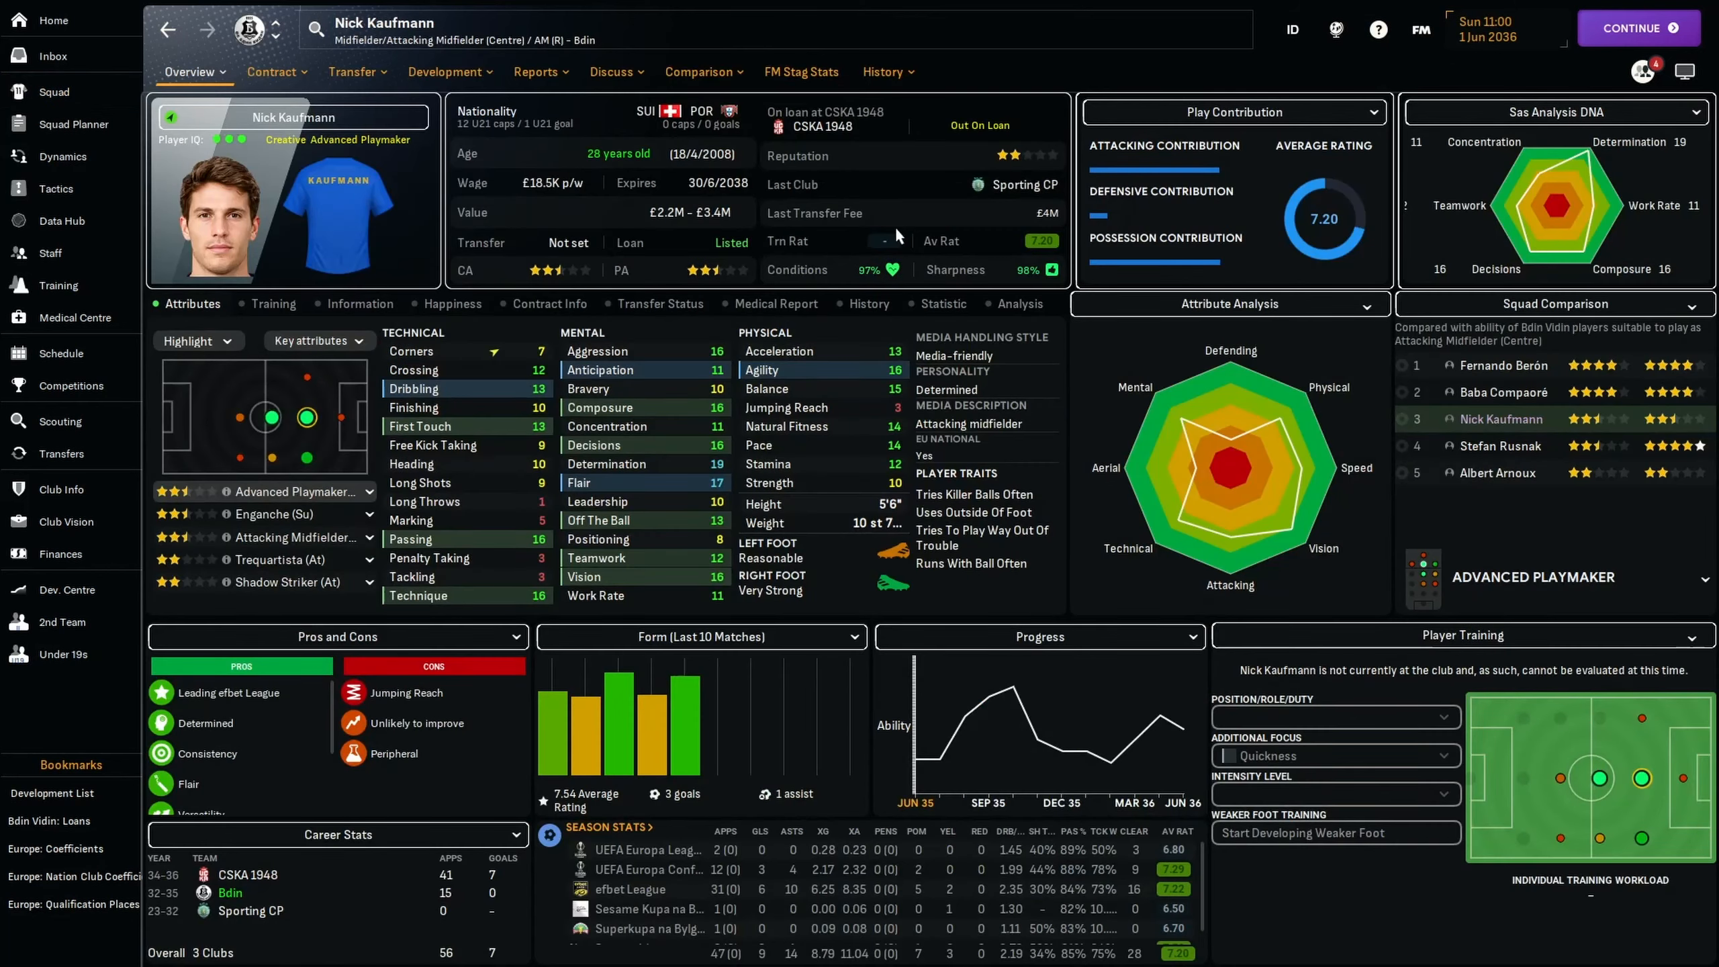
click(271, 73)
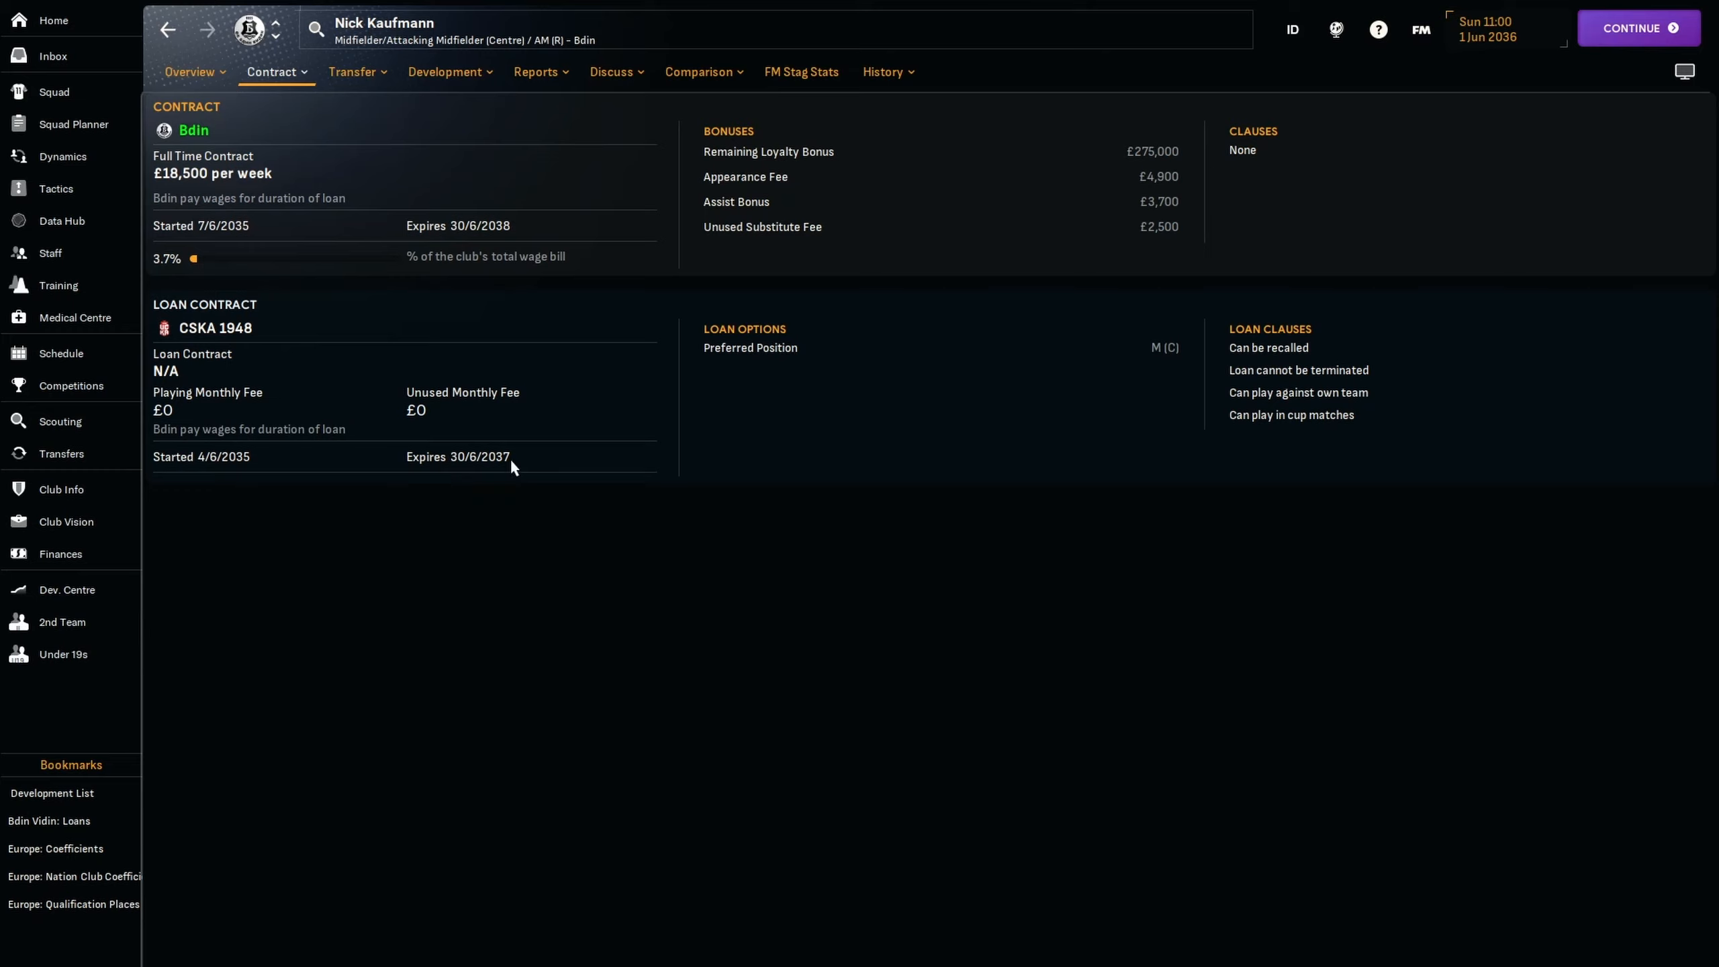
click(190, 72)
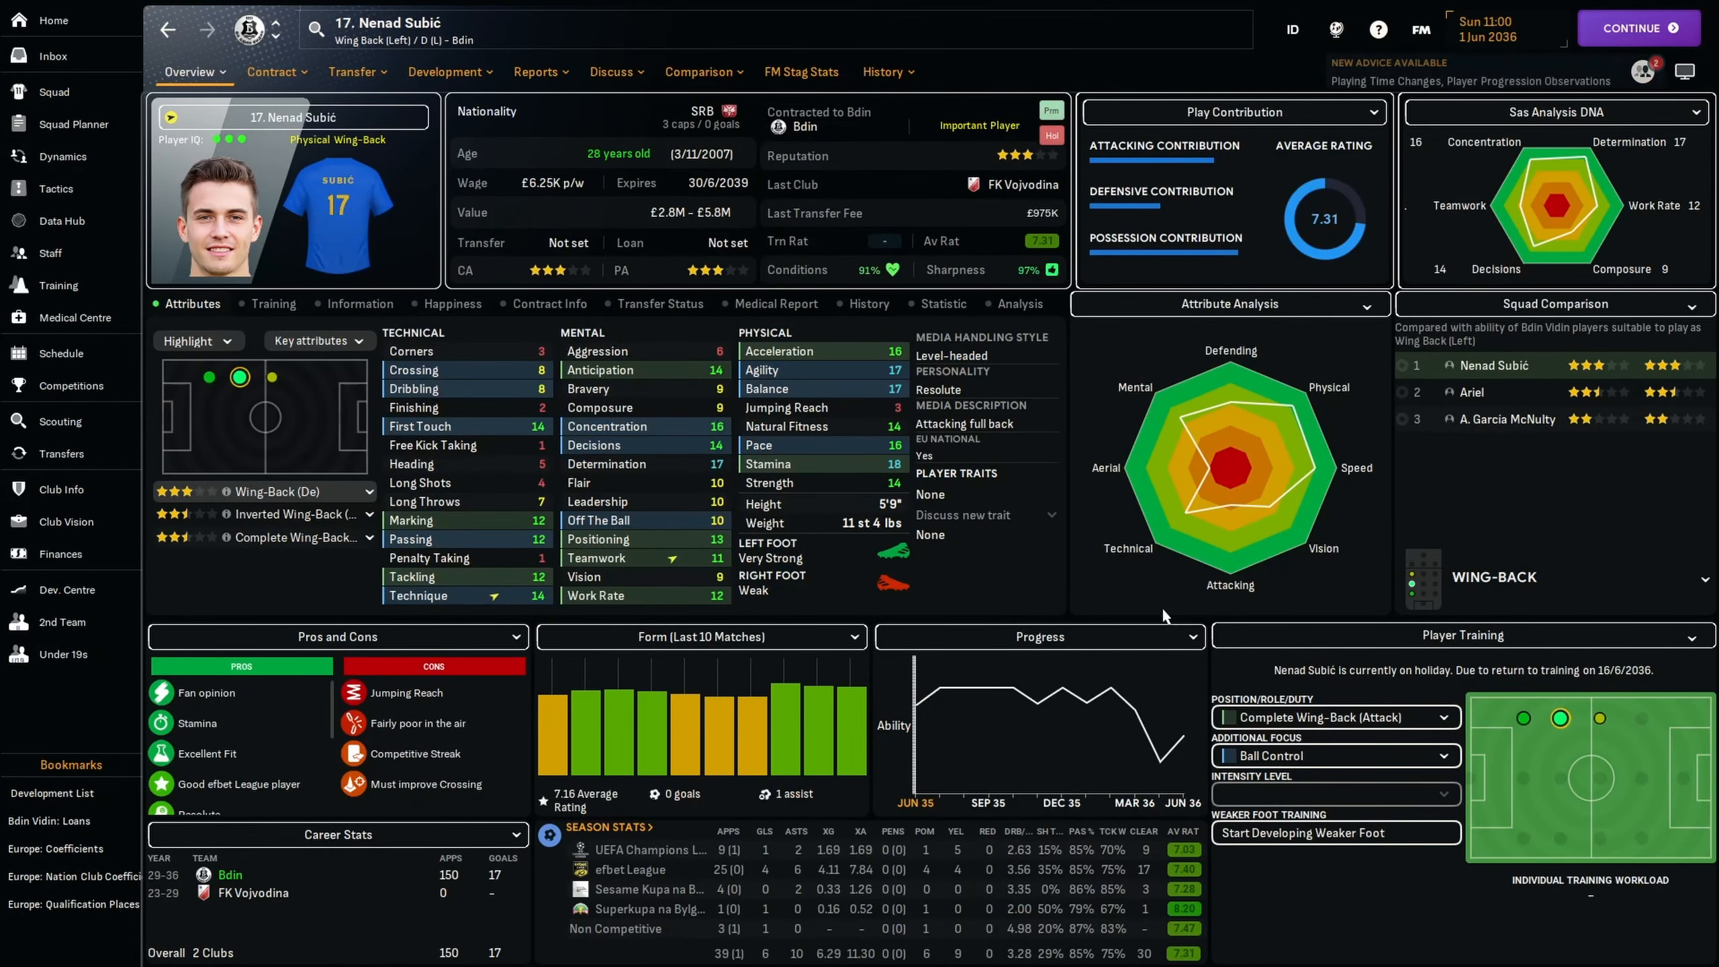
View Nenad Subić's career history, return to his profile, then back to the squad list.
click(883, 73)
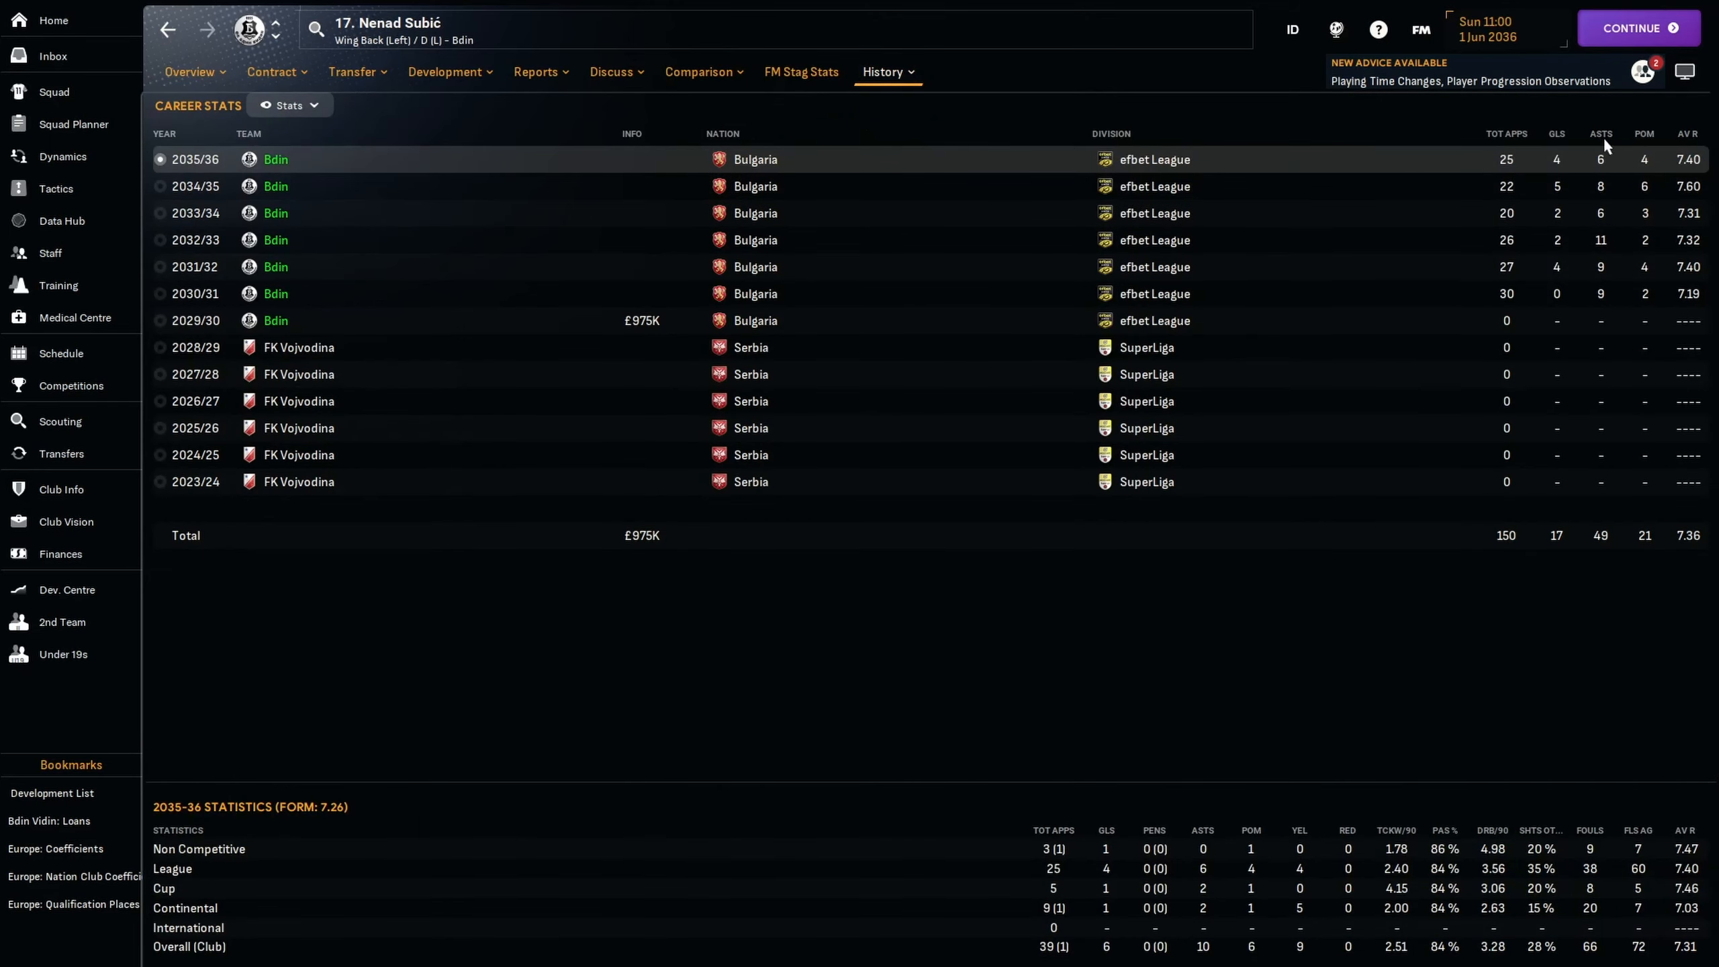
mouse_move(1540, 182)
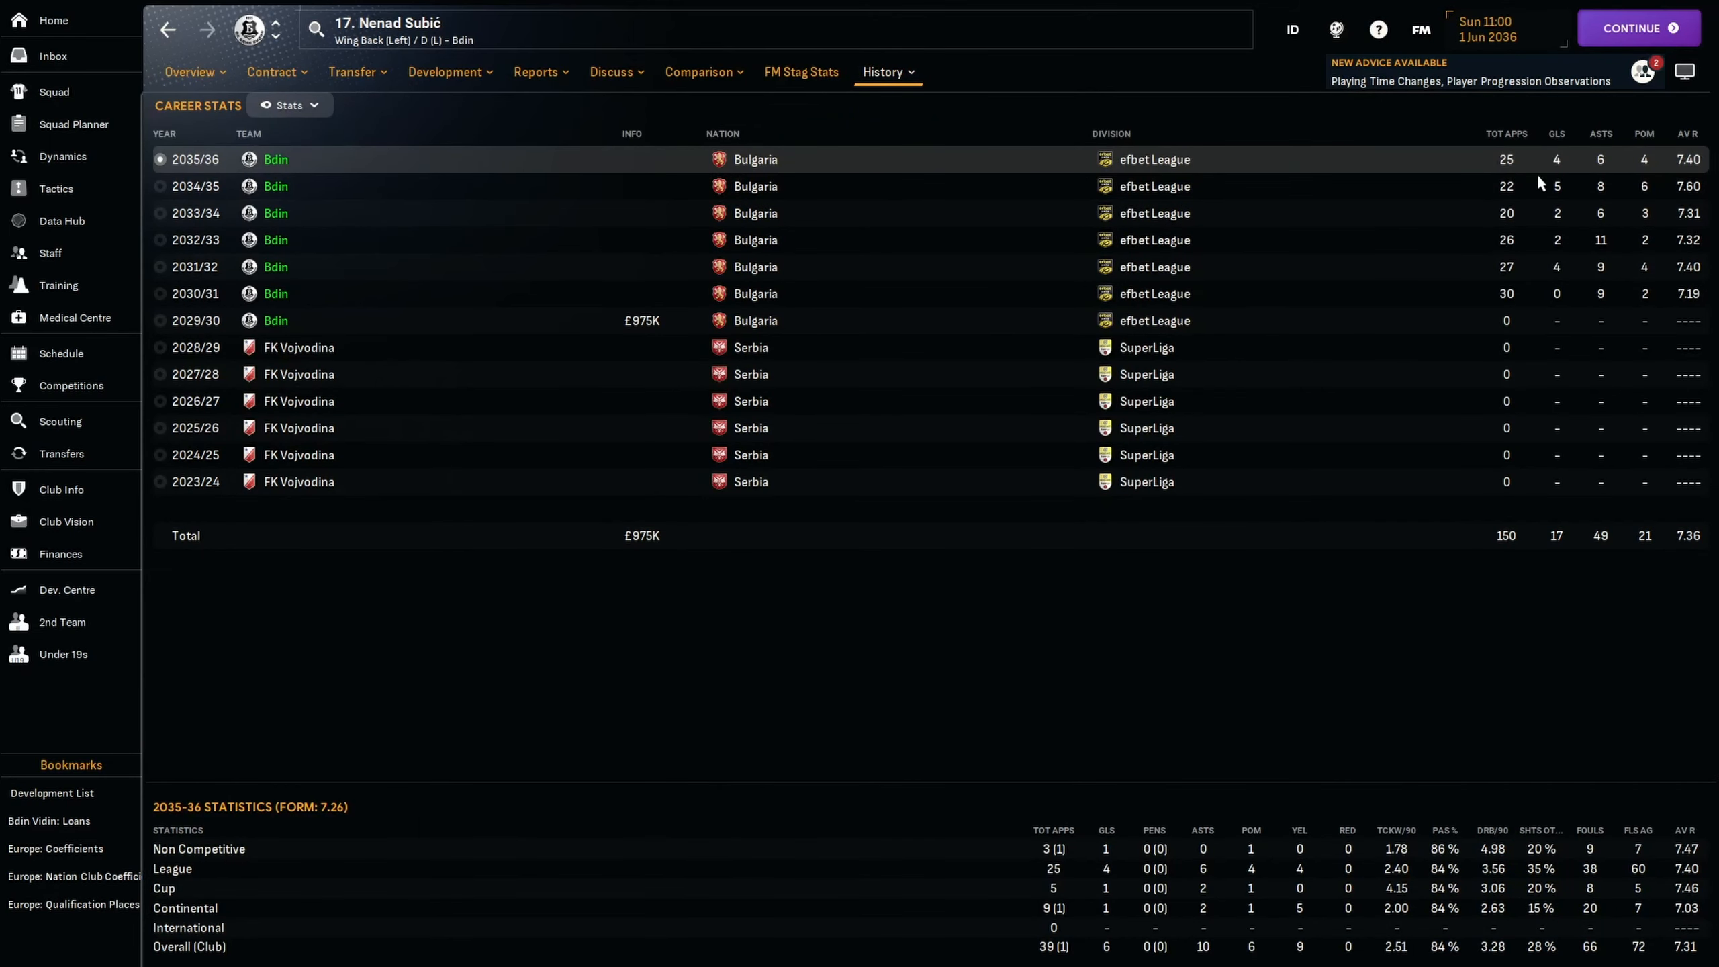
click(191, 71)
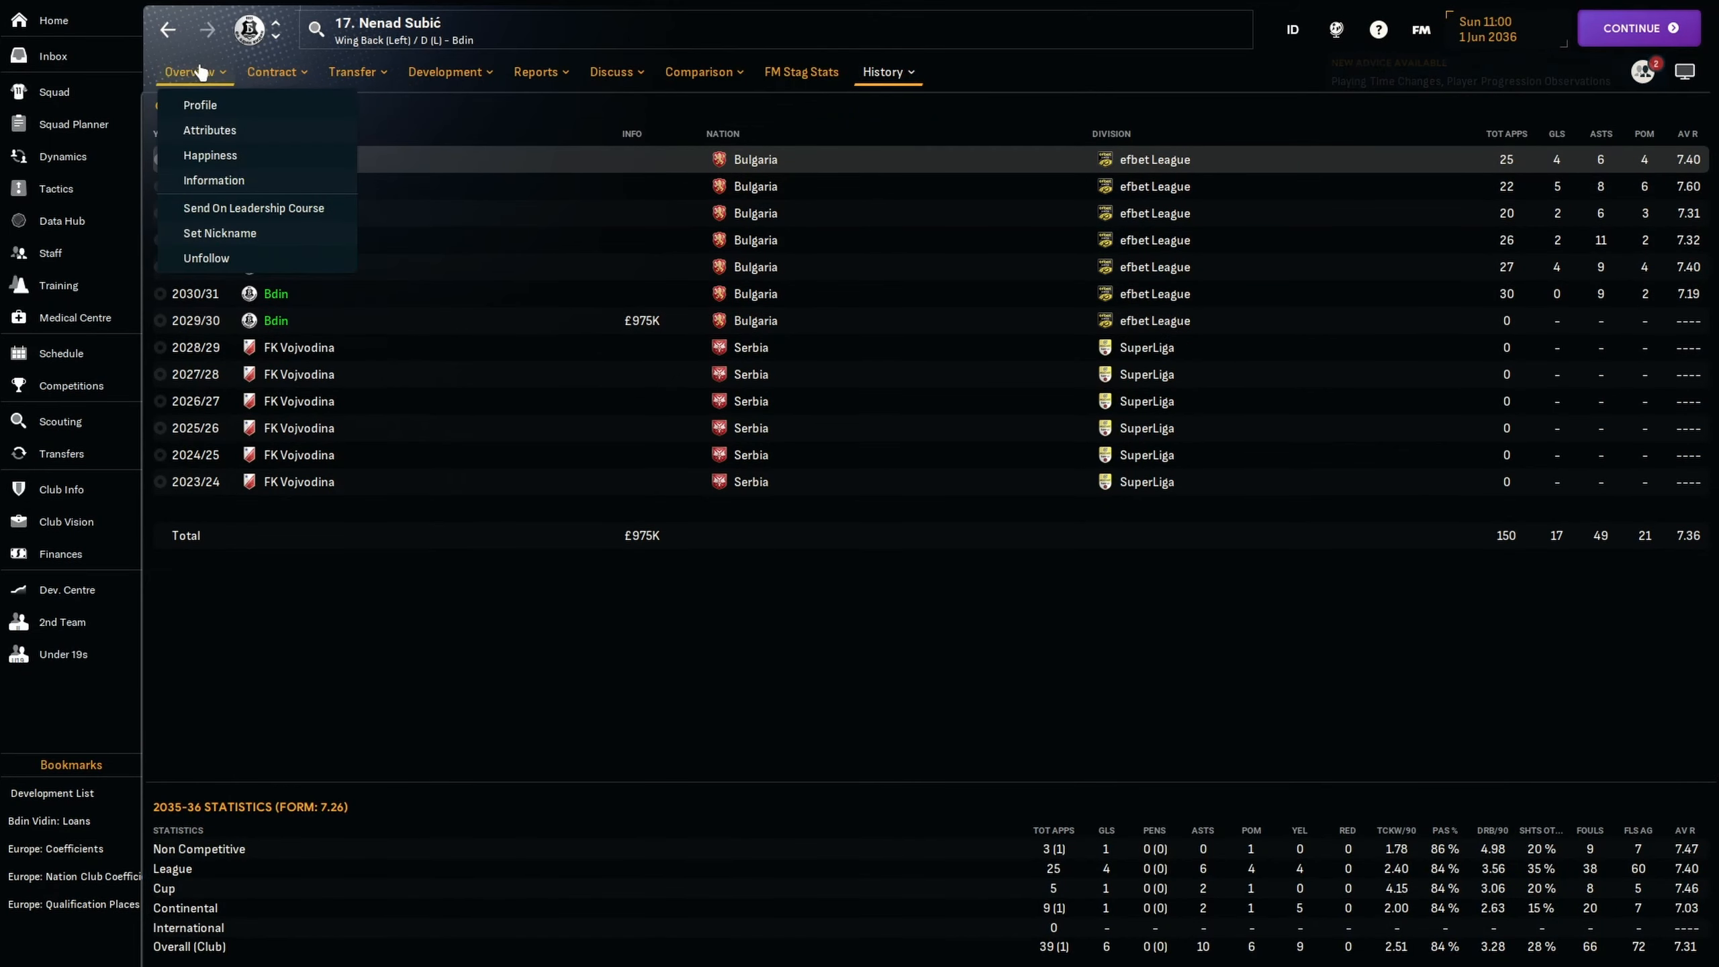
click(200, 105)
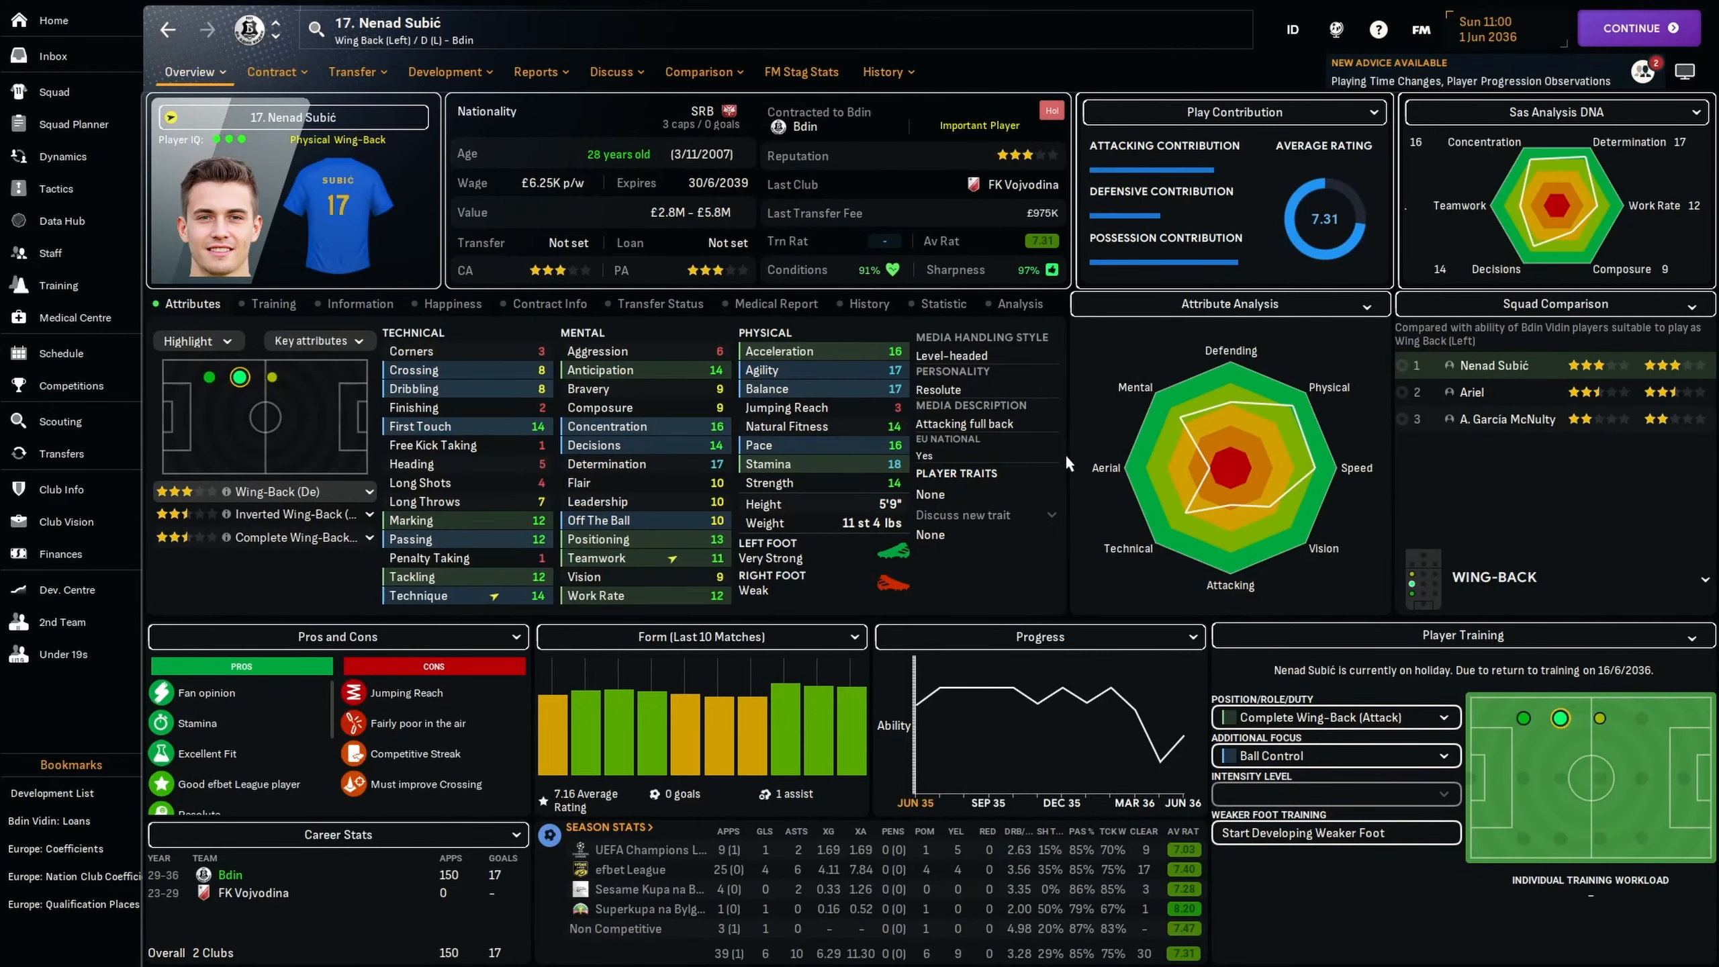
click(54, 91)
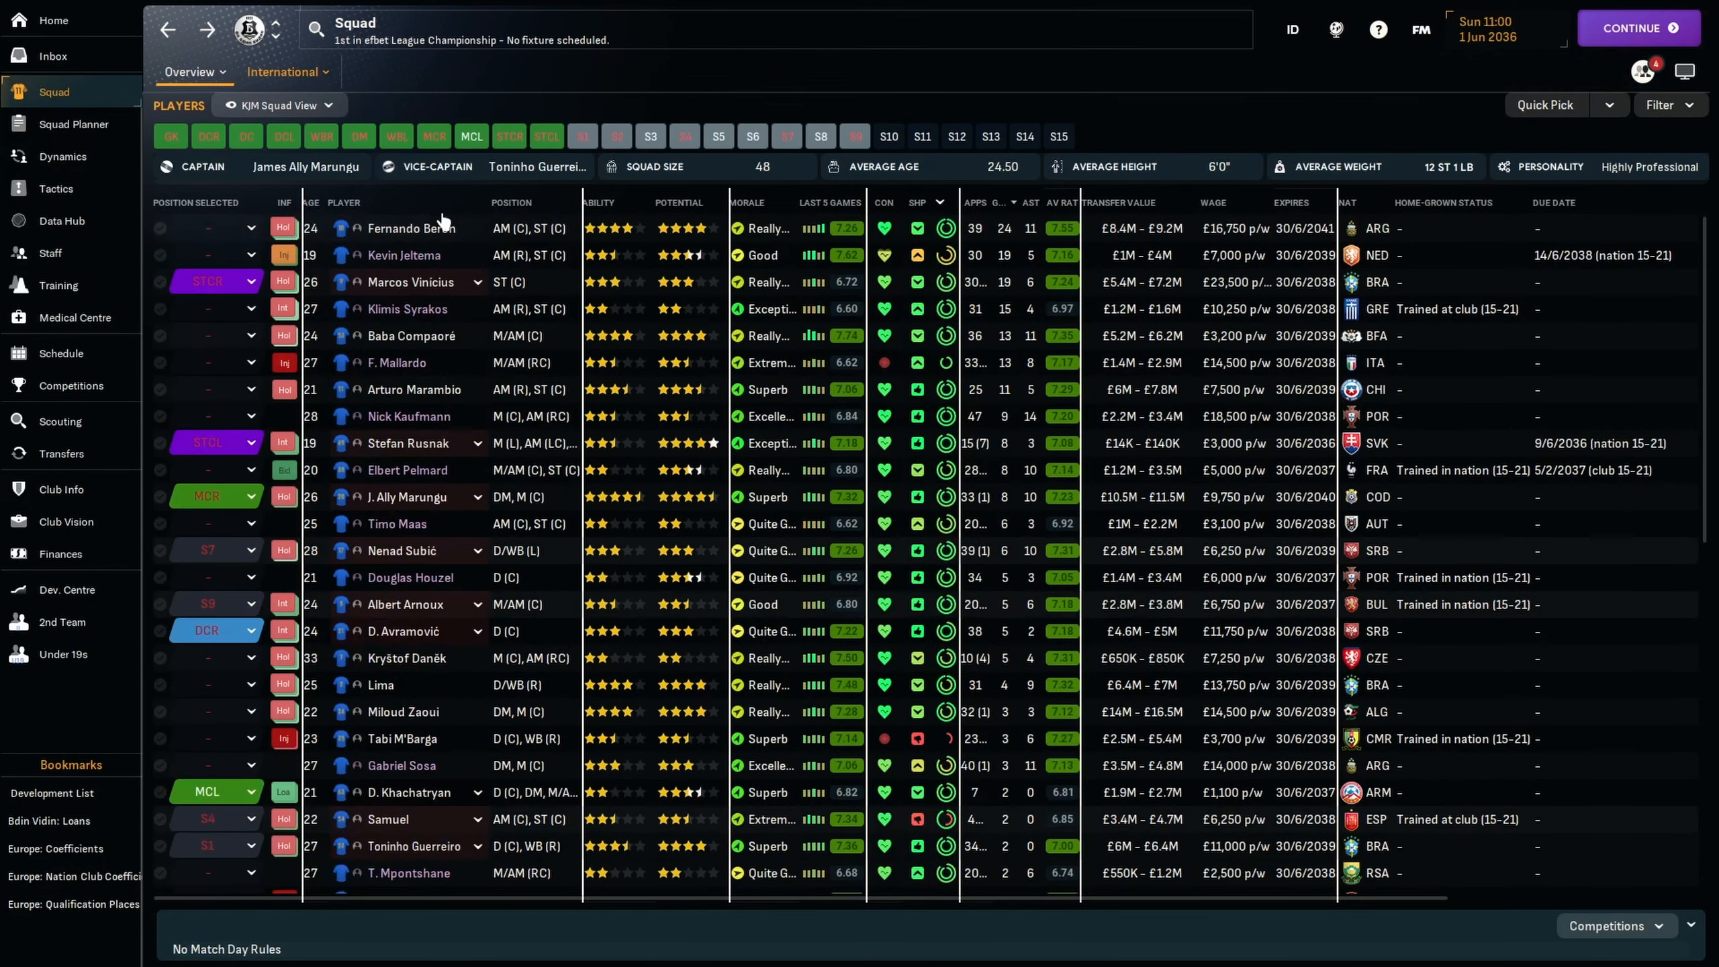
click(411, 228)
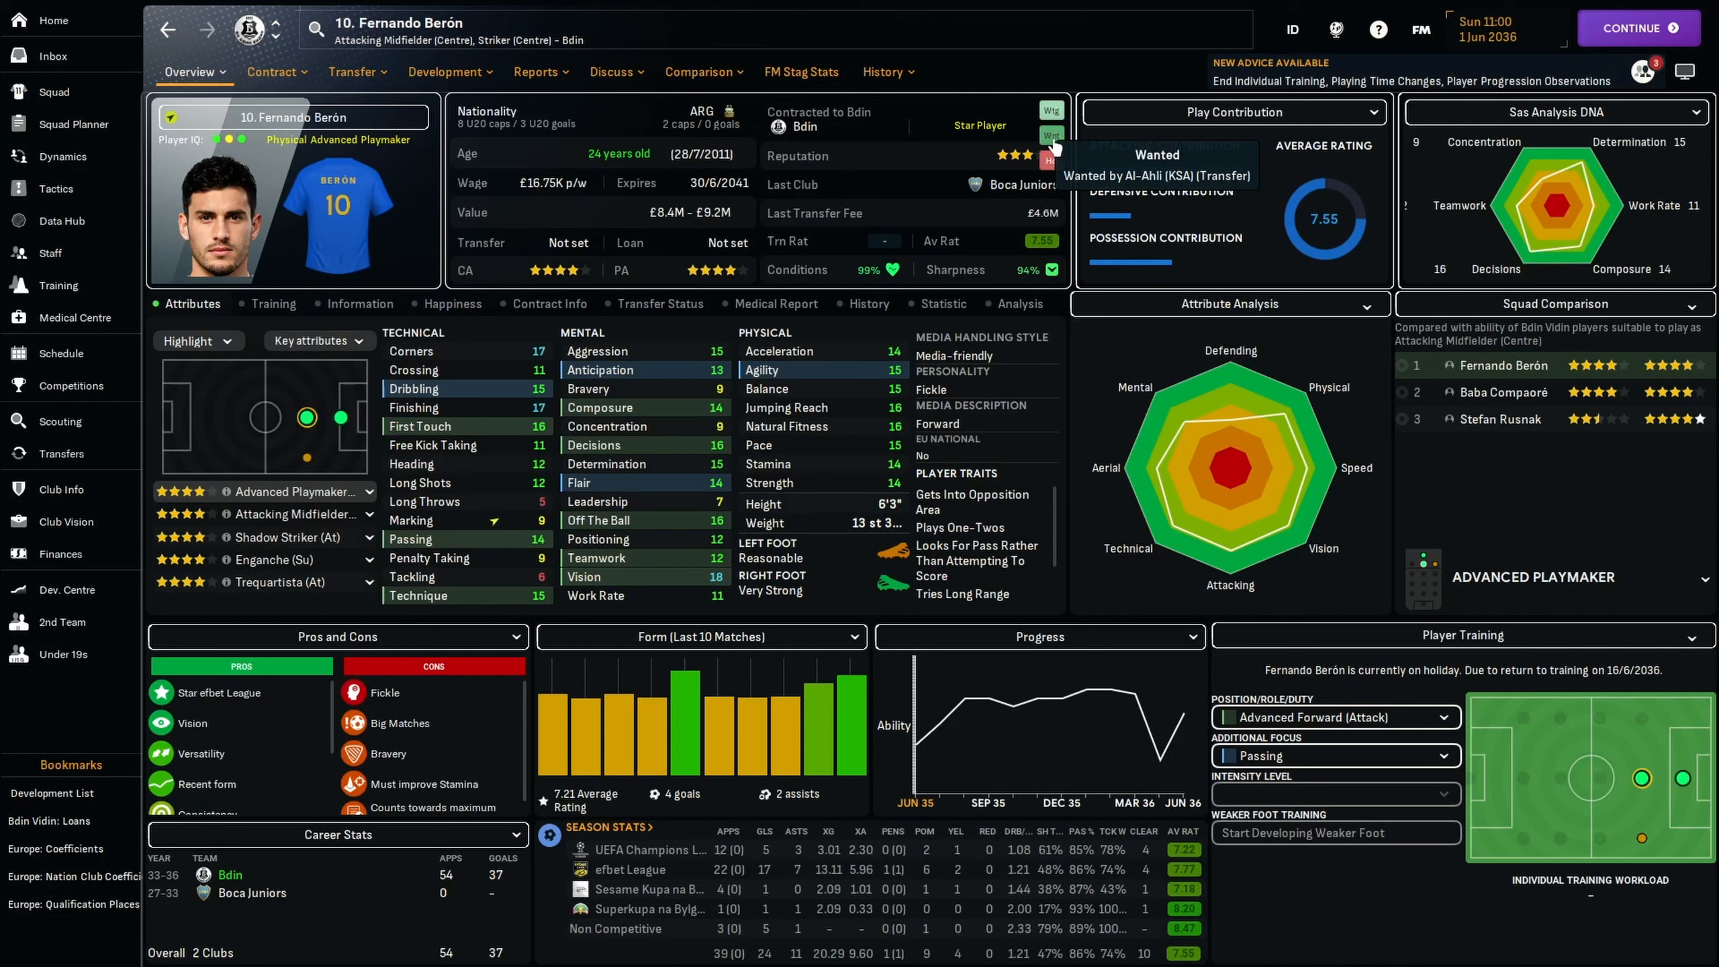
mouse_move(939, 363)
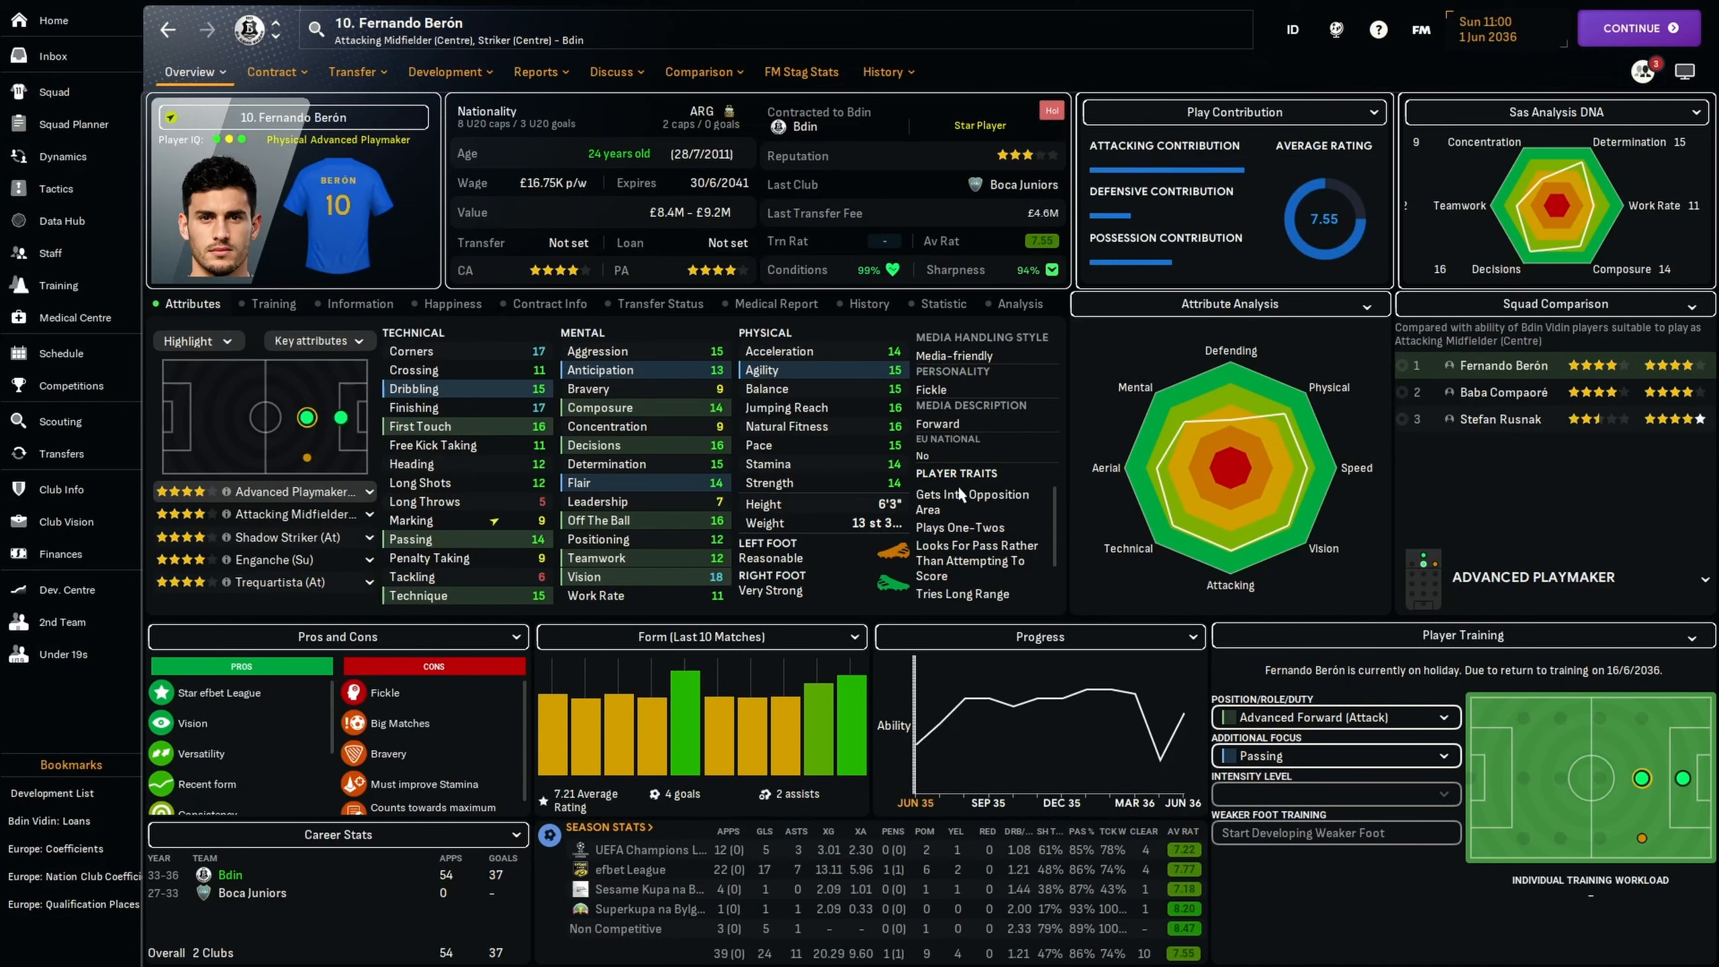
mouse_move(1085, 532)
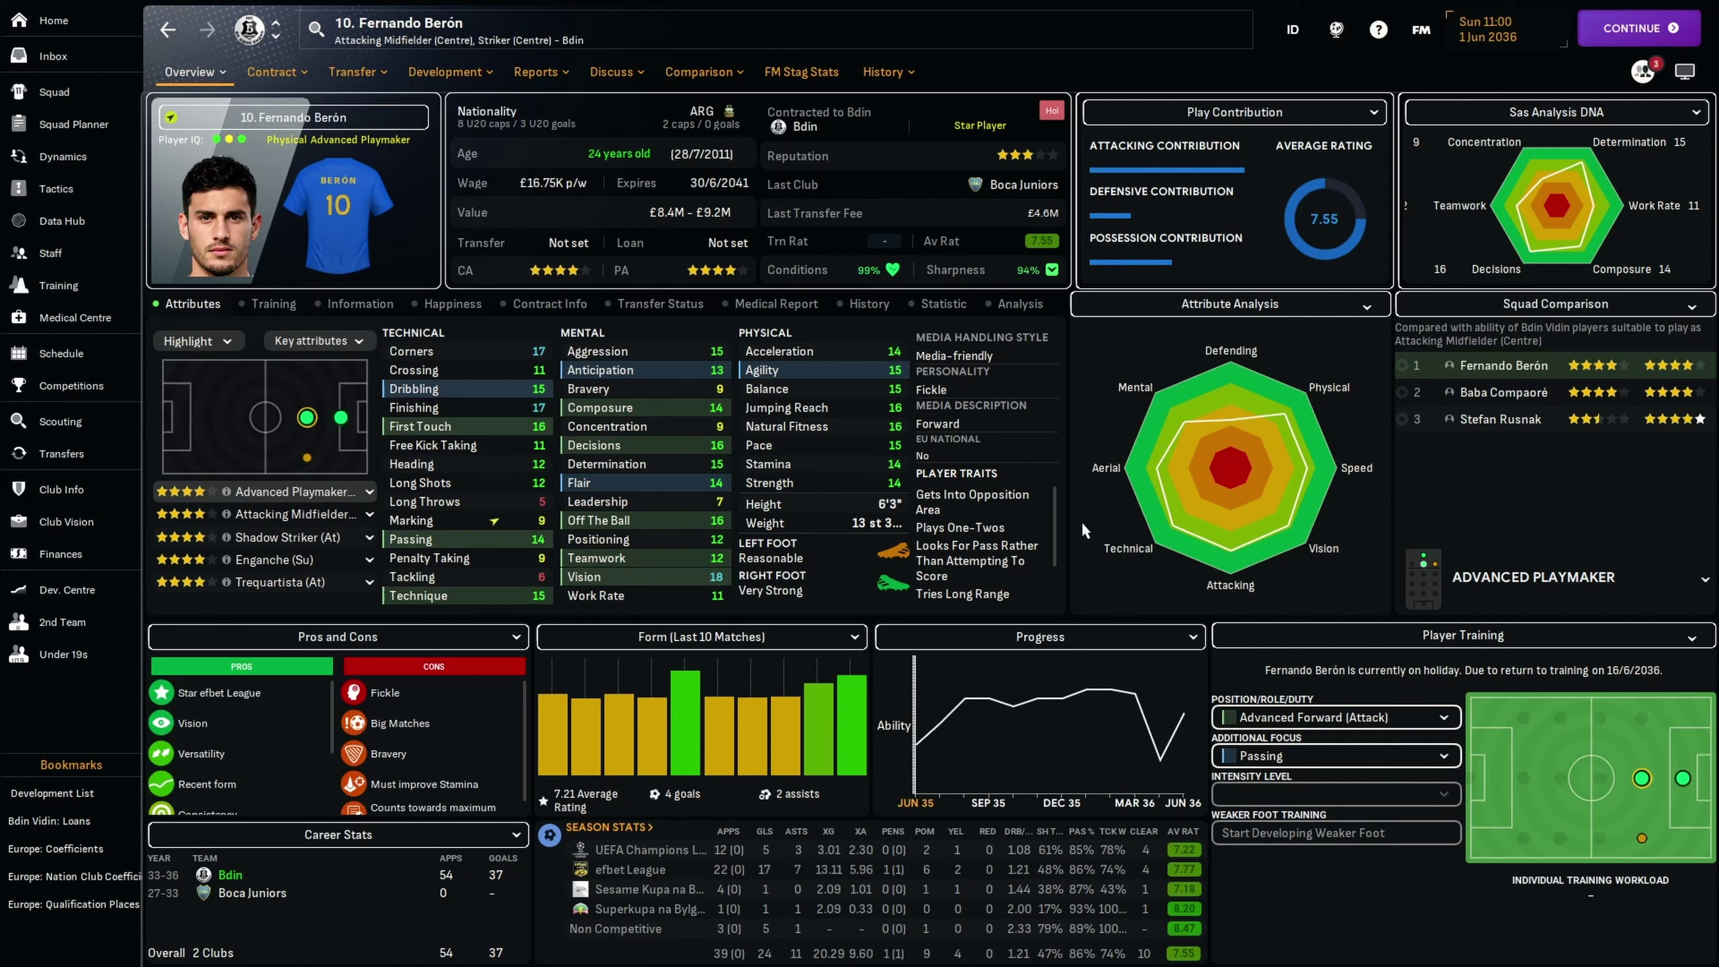
mouse_move(810, 484)
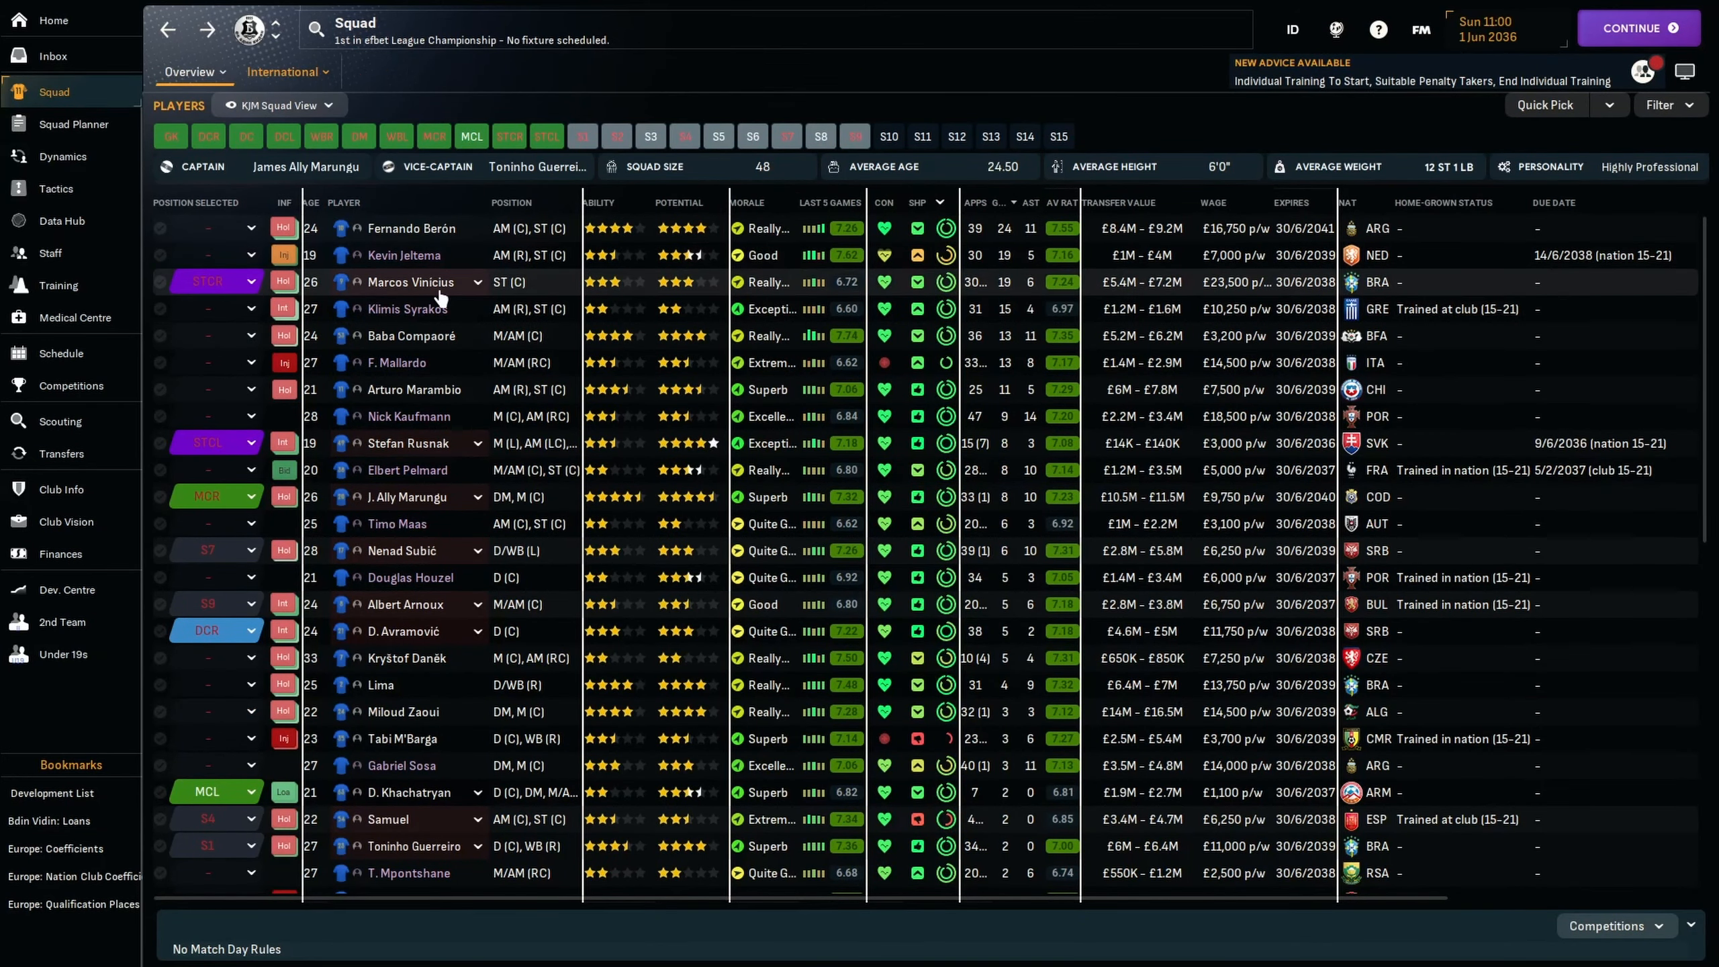
mouse_move(1016, 284)
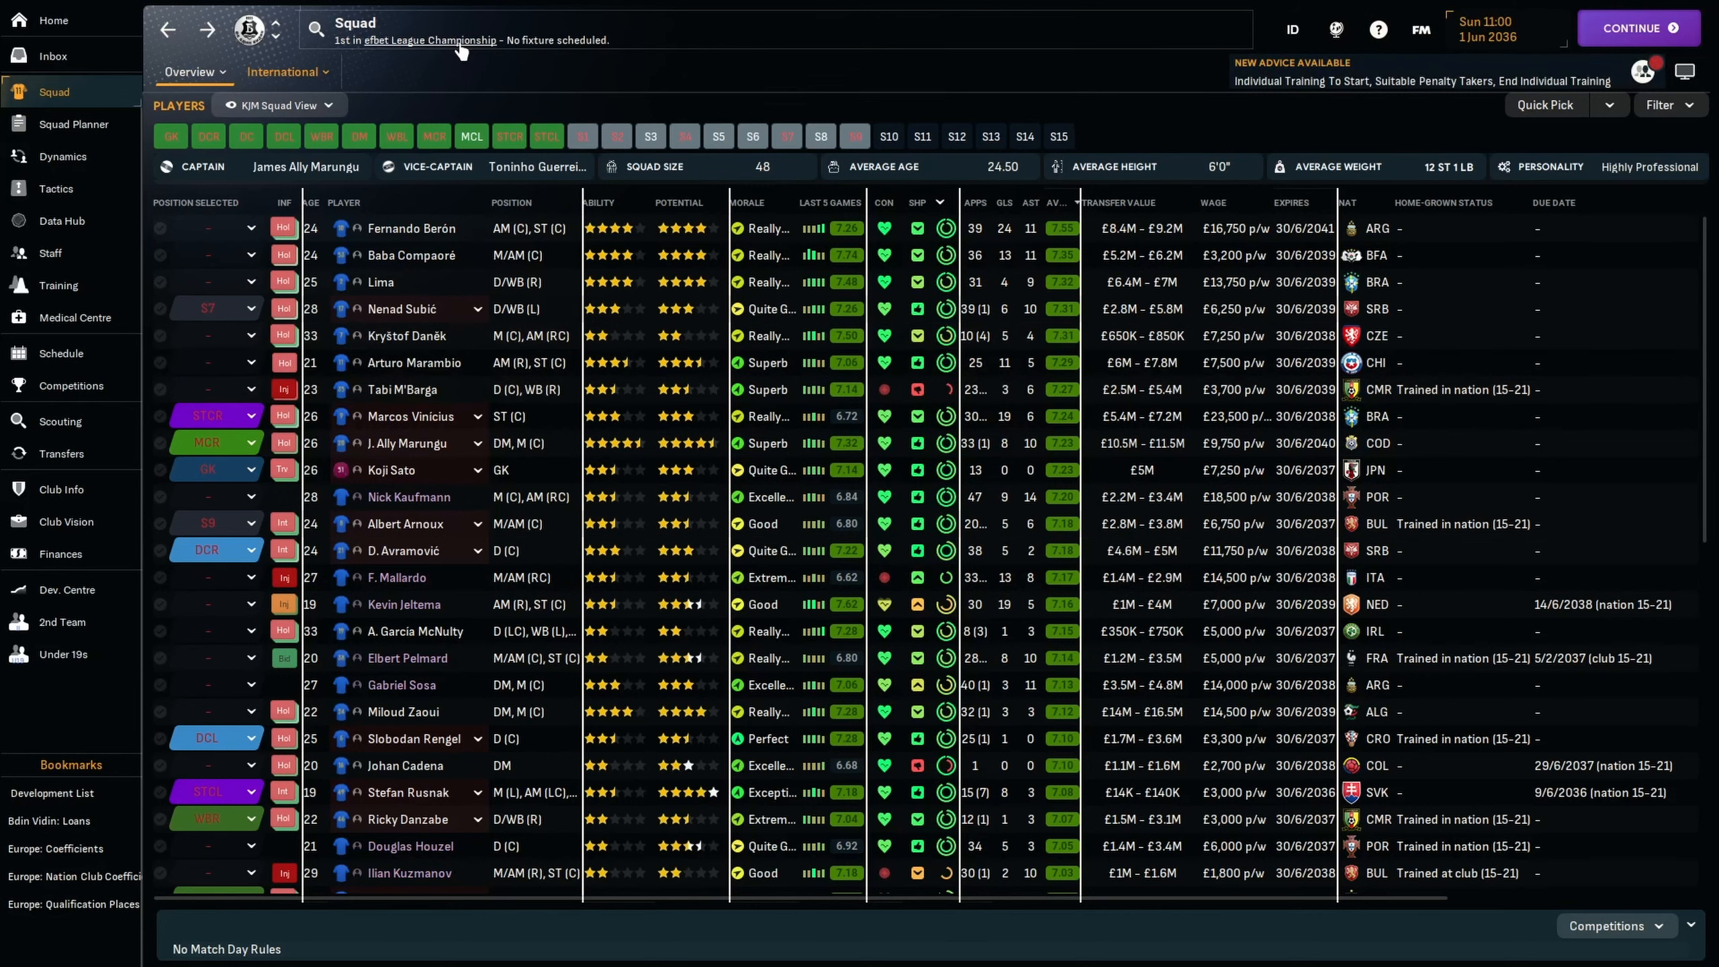
Open the efbet League competition overview from the squad screen header.
click(434, 39)
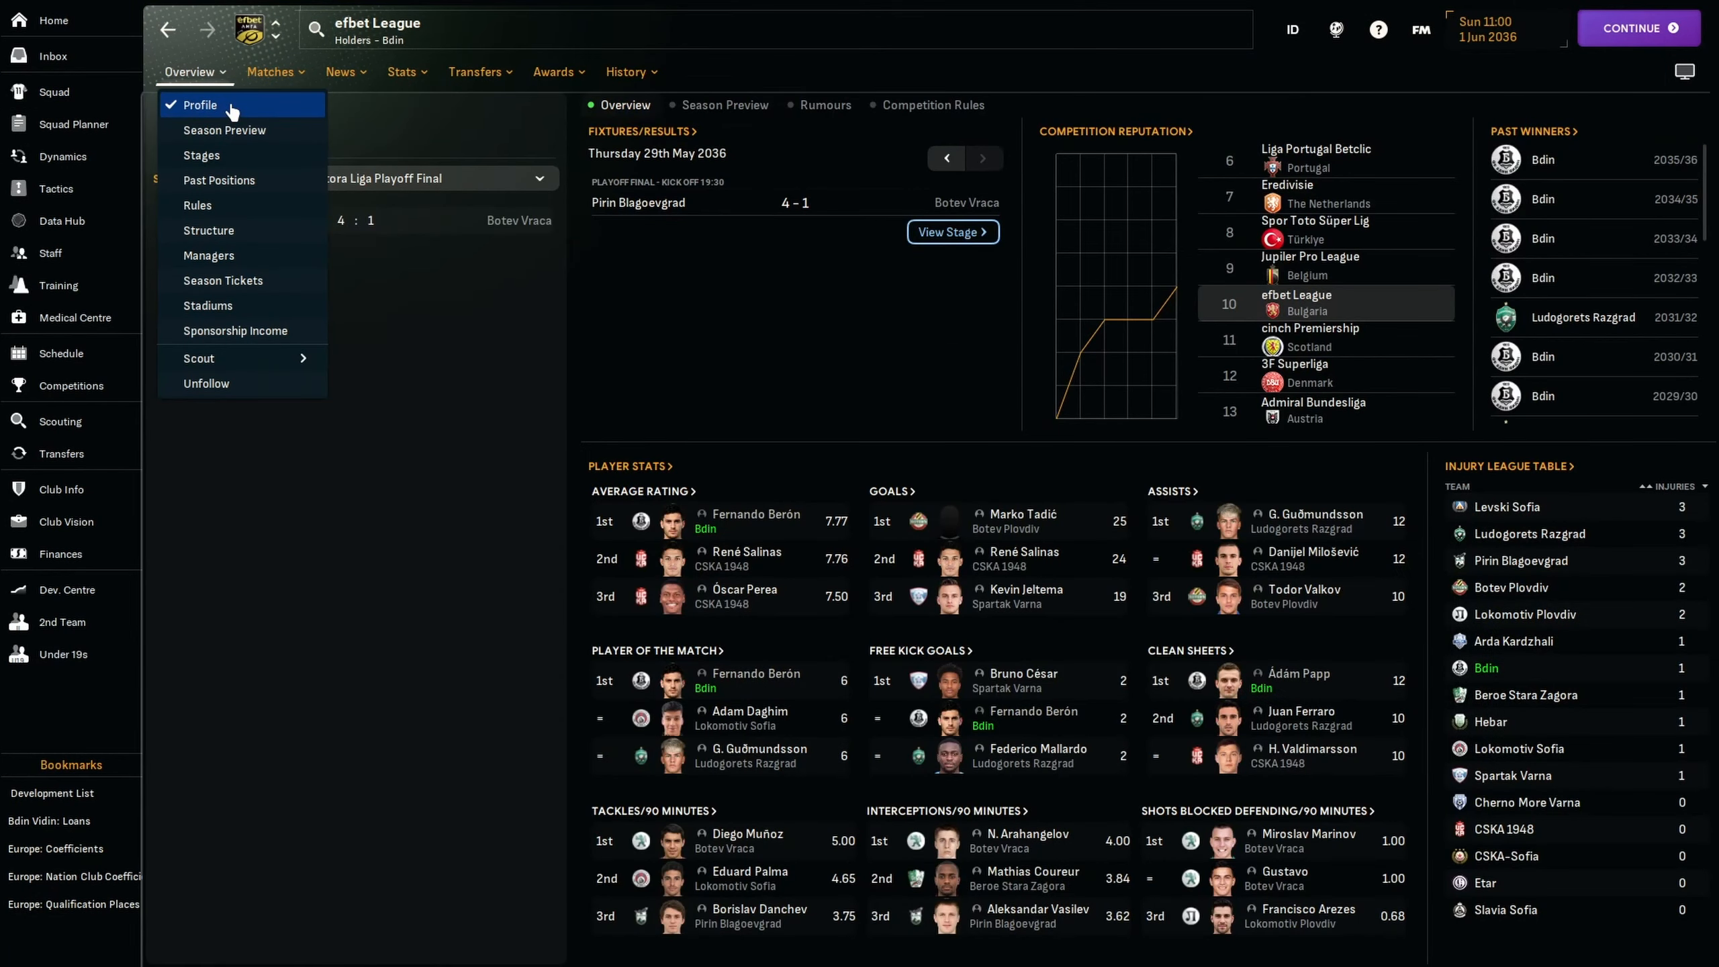
mouse_move(286, 123)
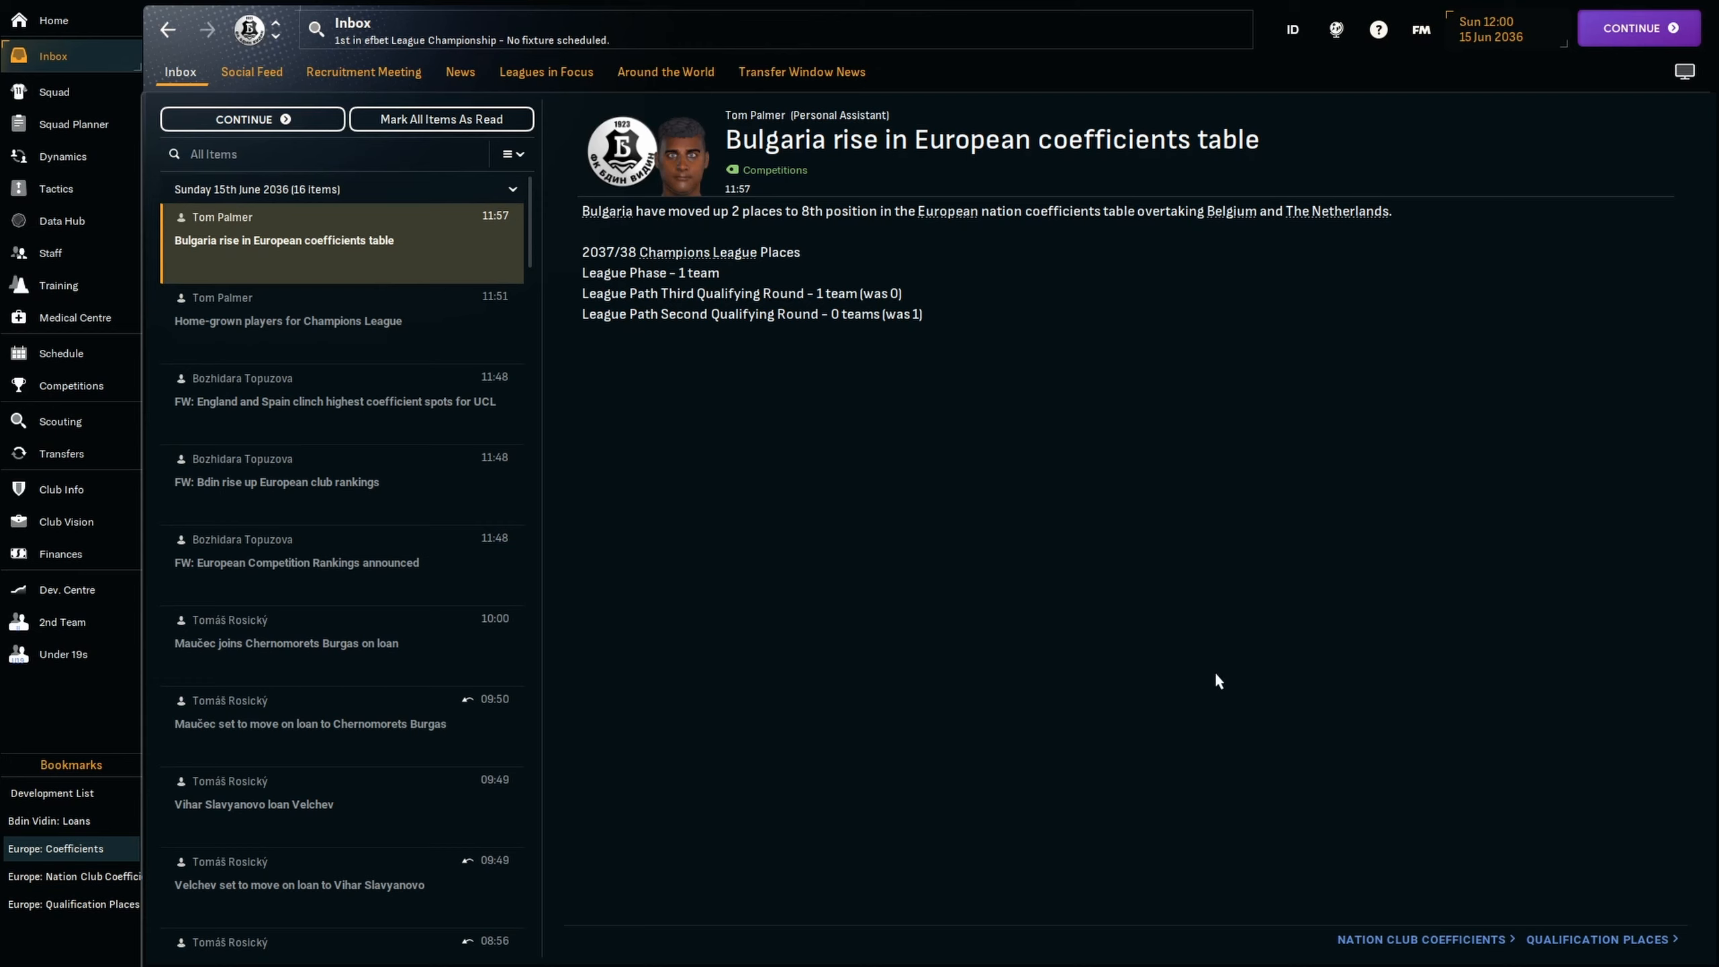
mouse_move(879, 358)
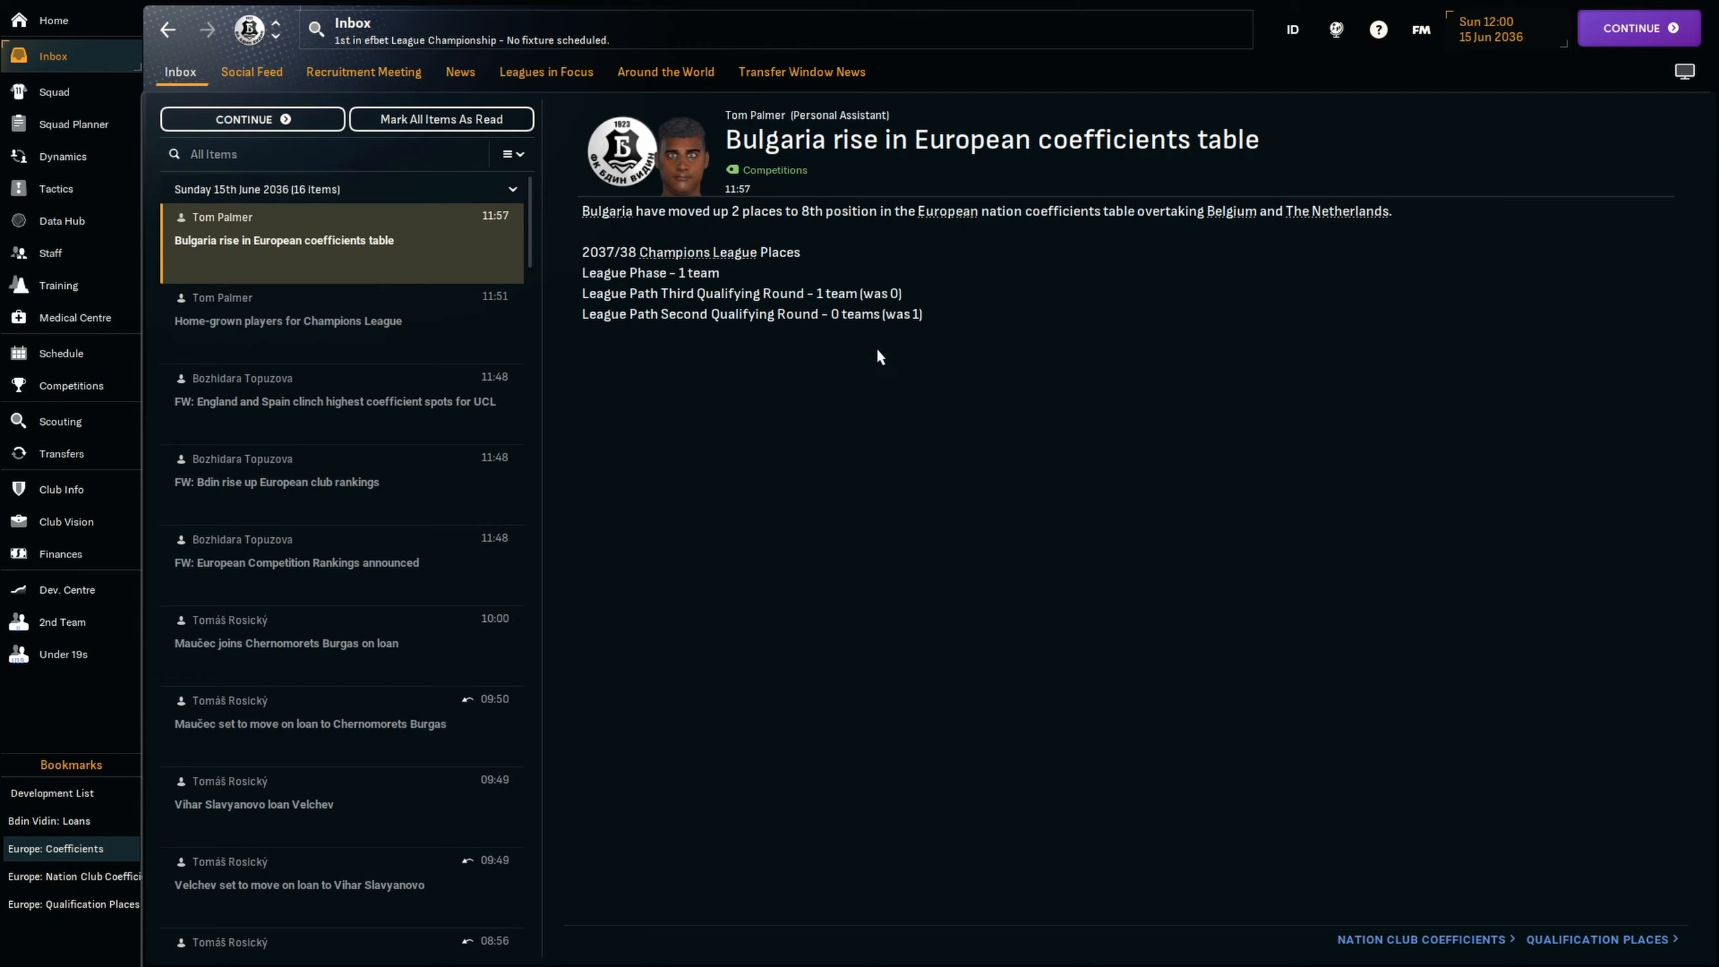
mouse_move(715, 275)
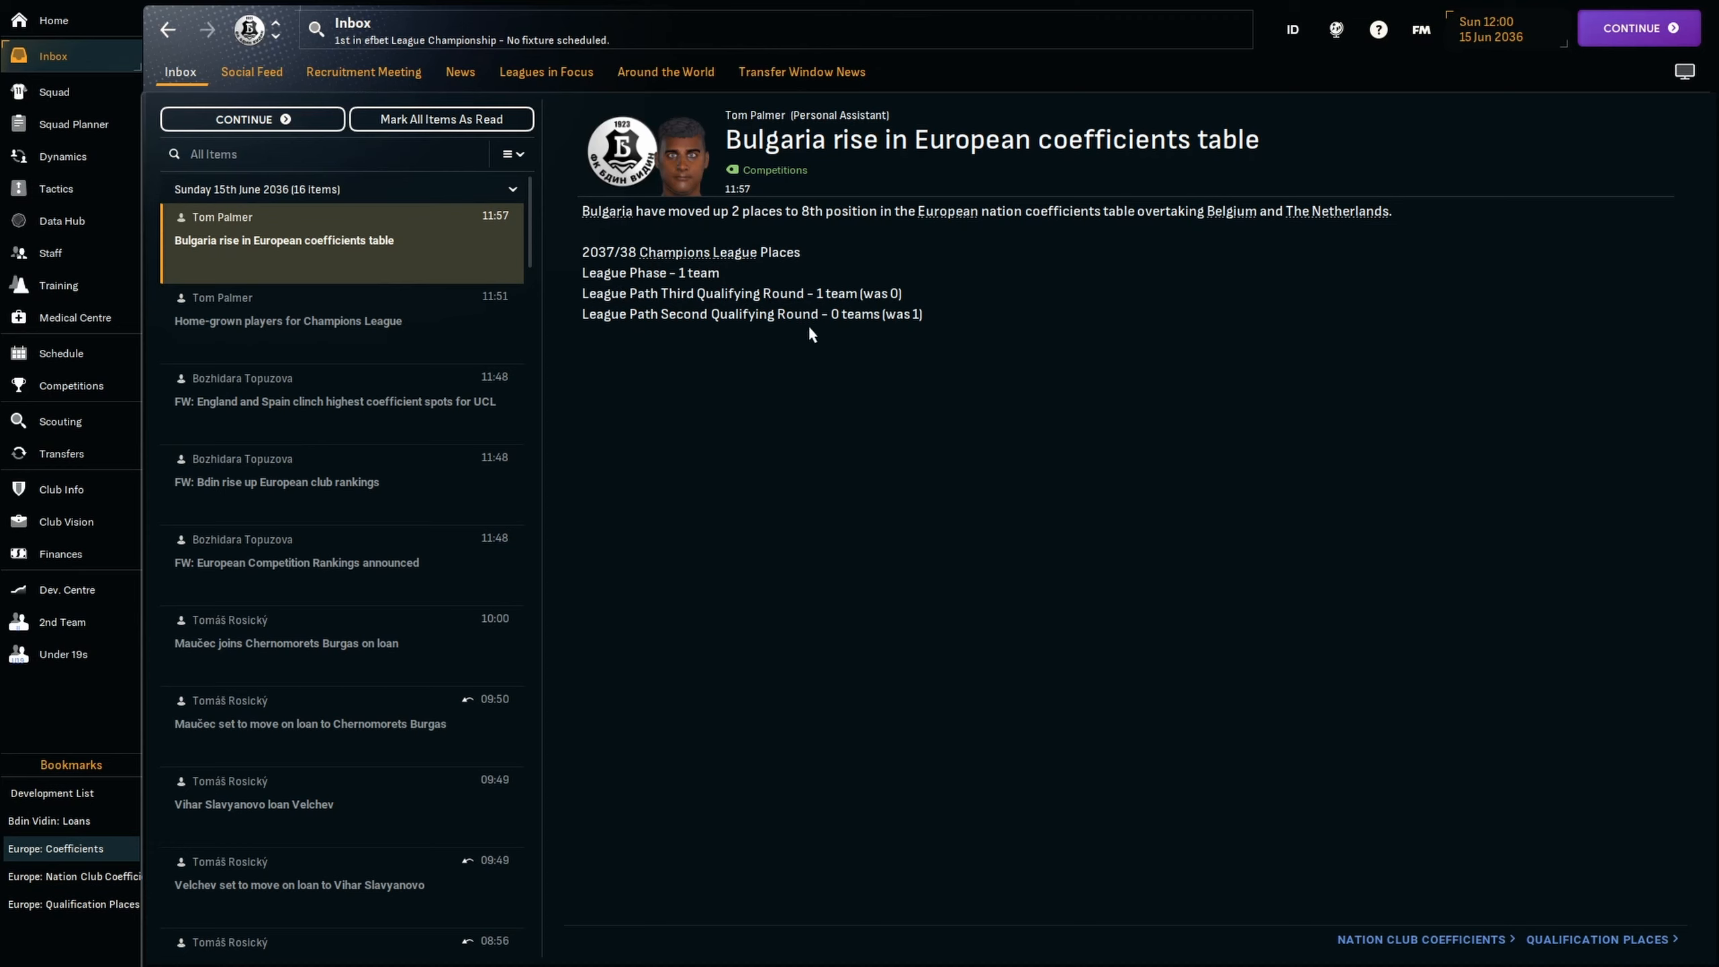
mouse_move(733, 233)
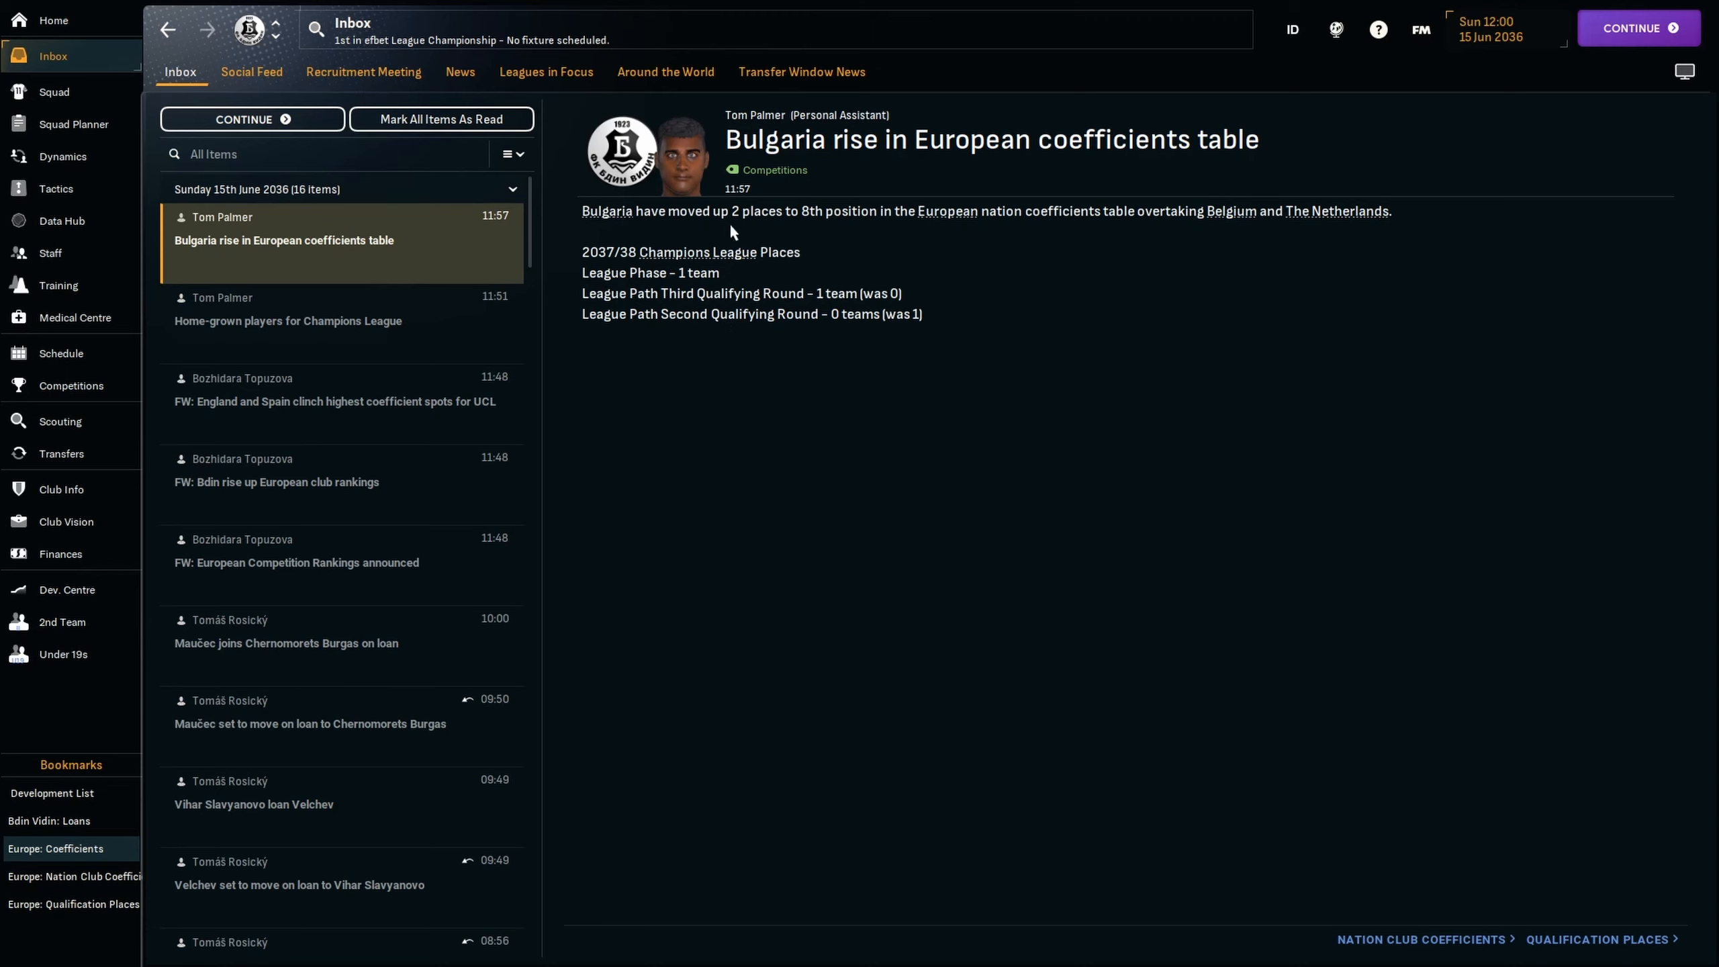
mouse_move(1258, 809)
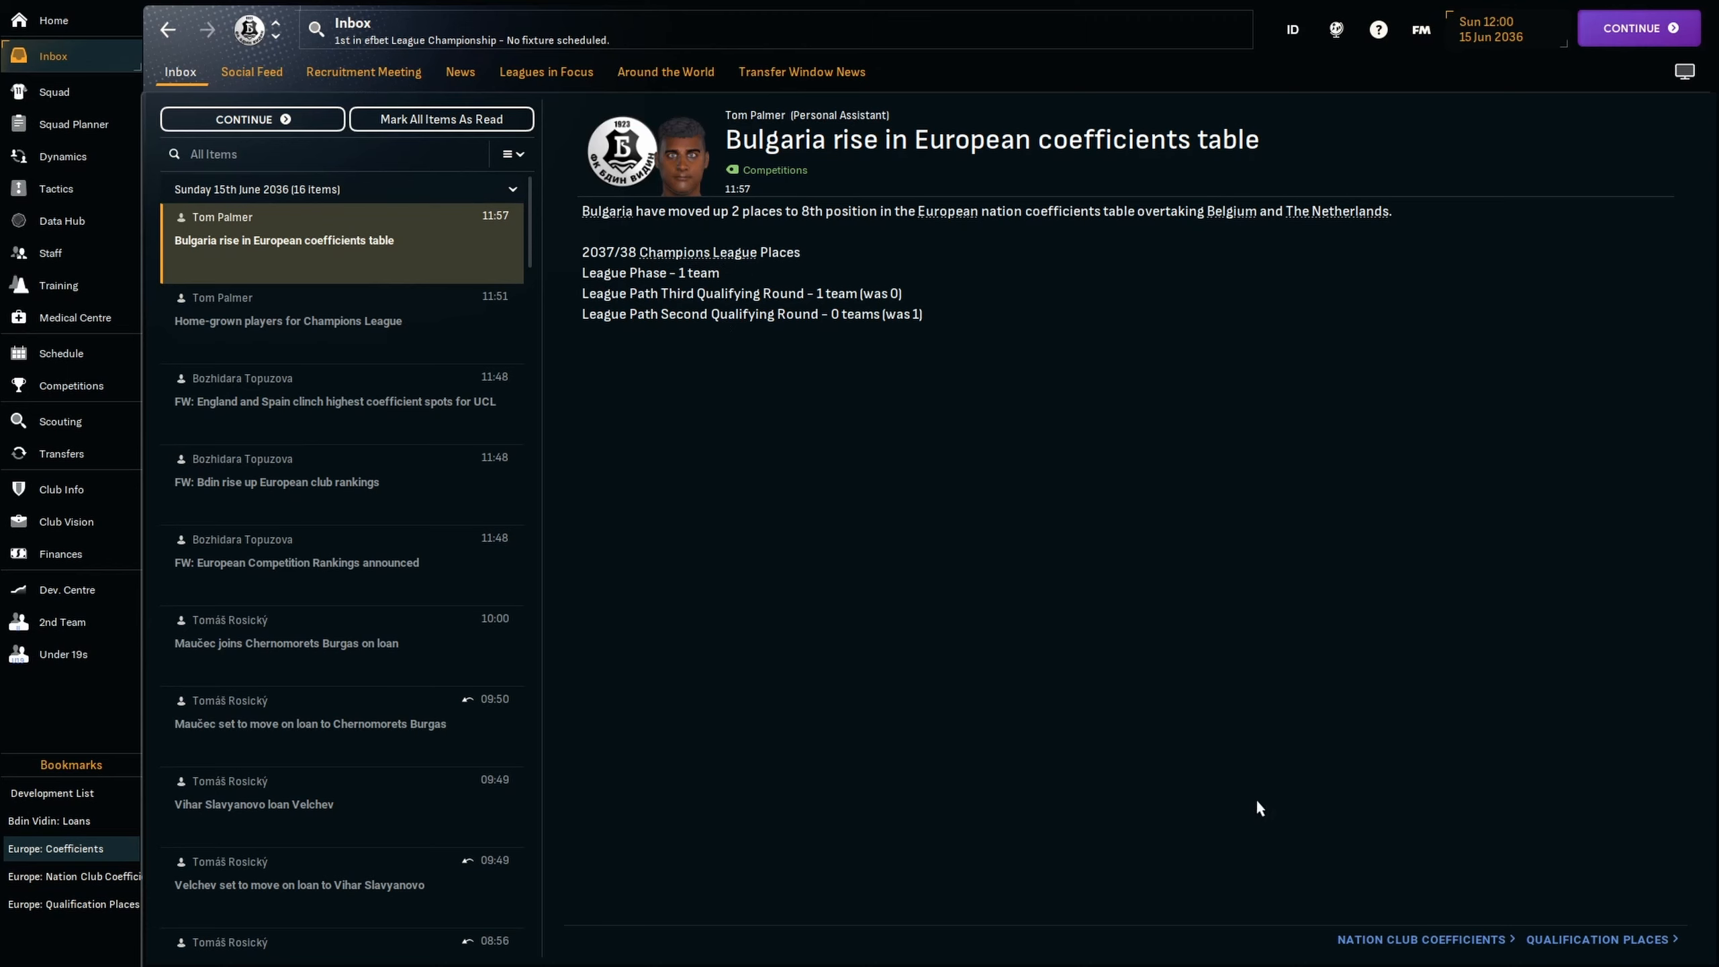
Open the European qualification places table from the inbox news link.
click(1598, 939)
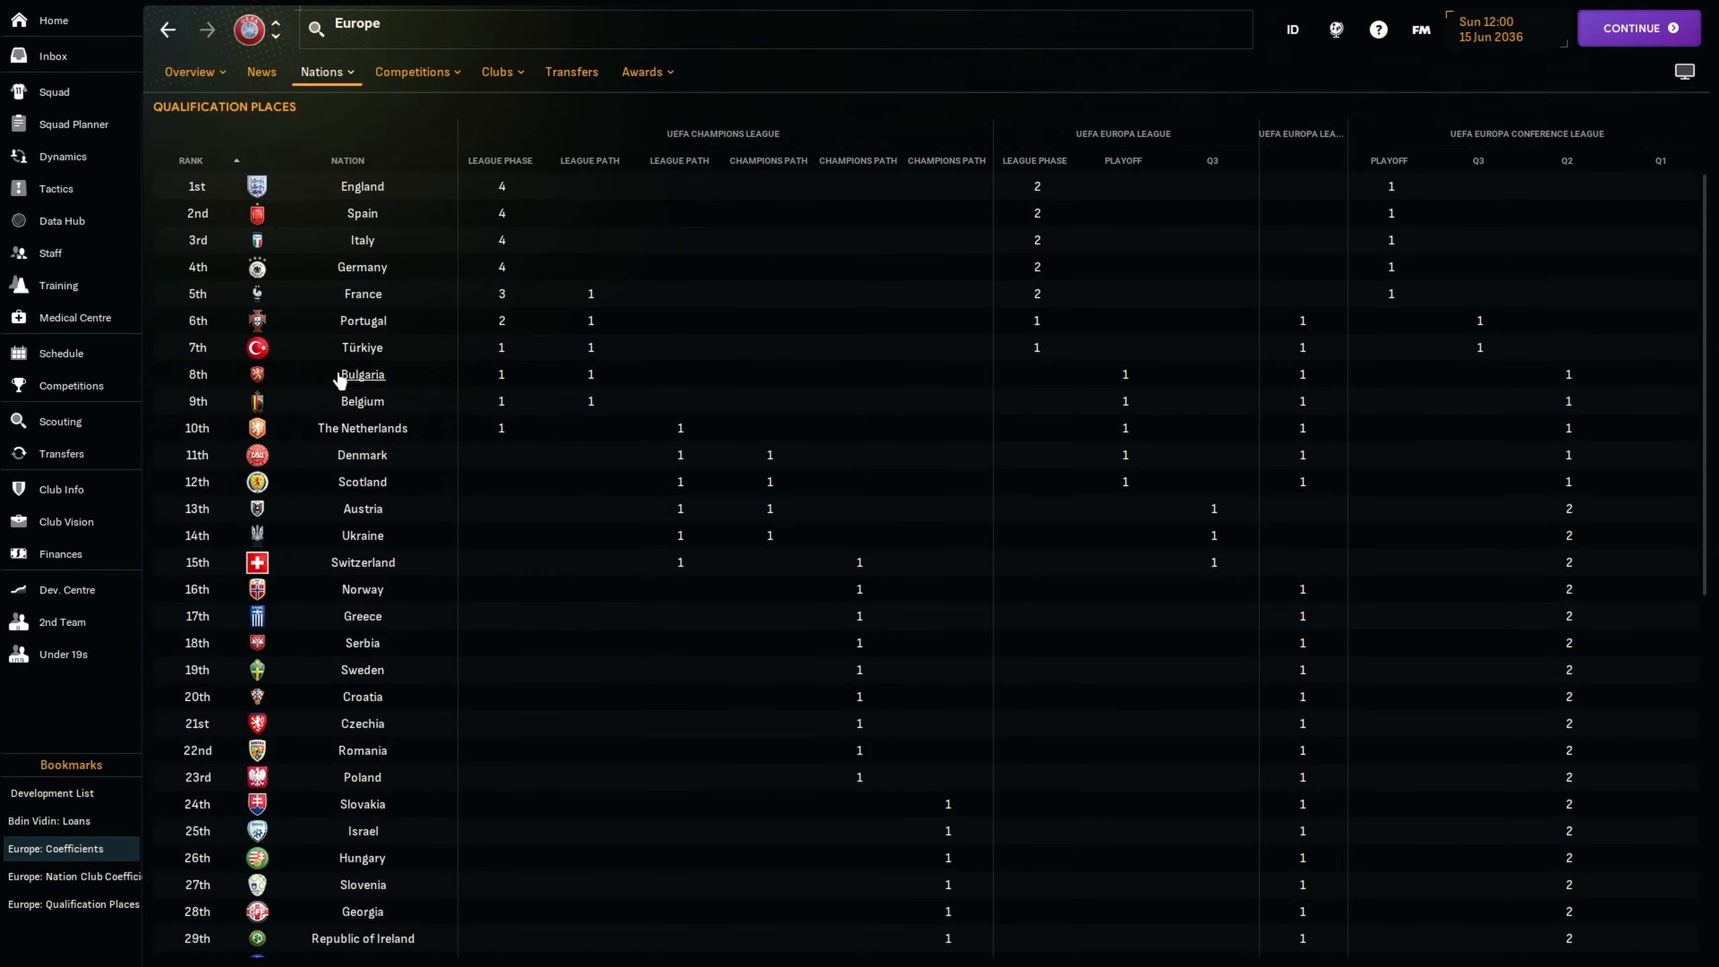
mouse_move(510, 331)
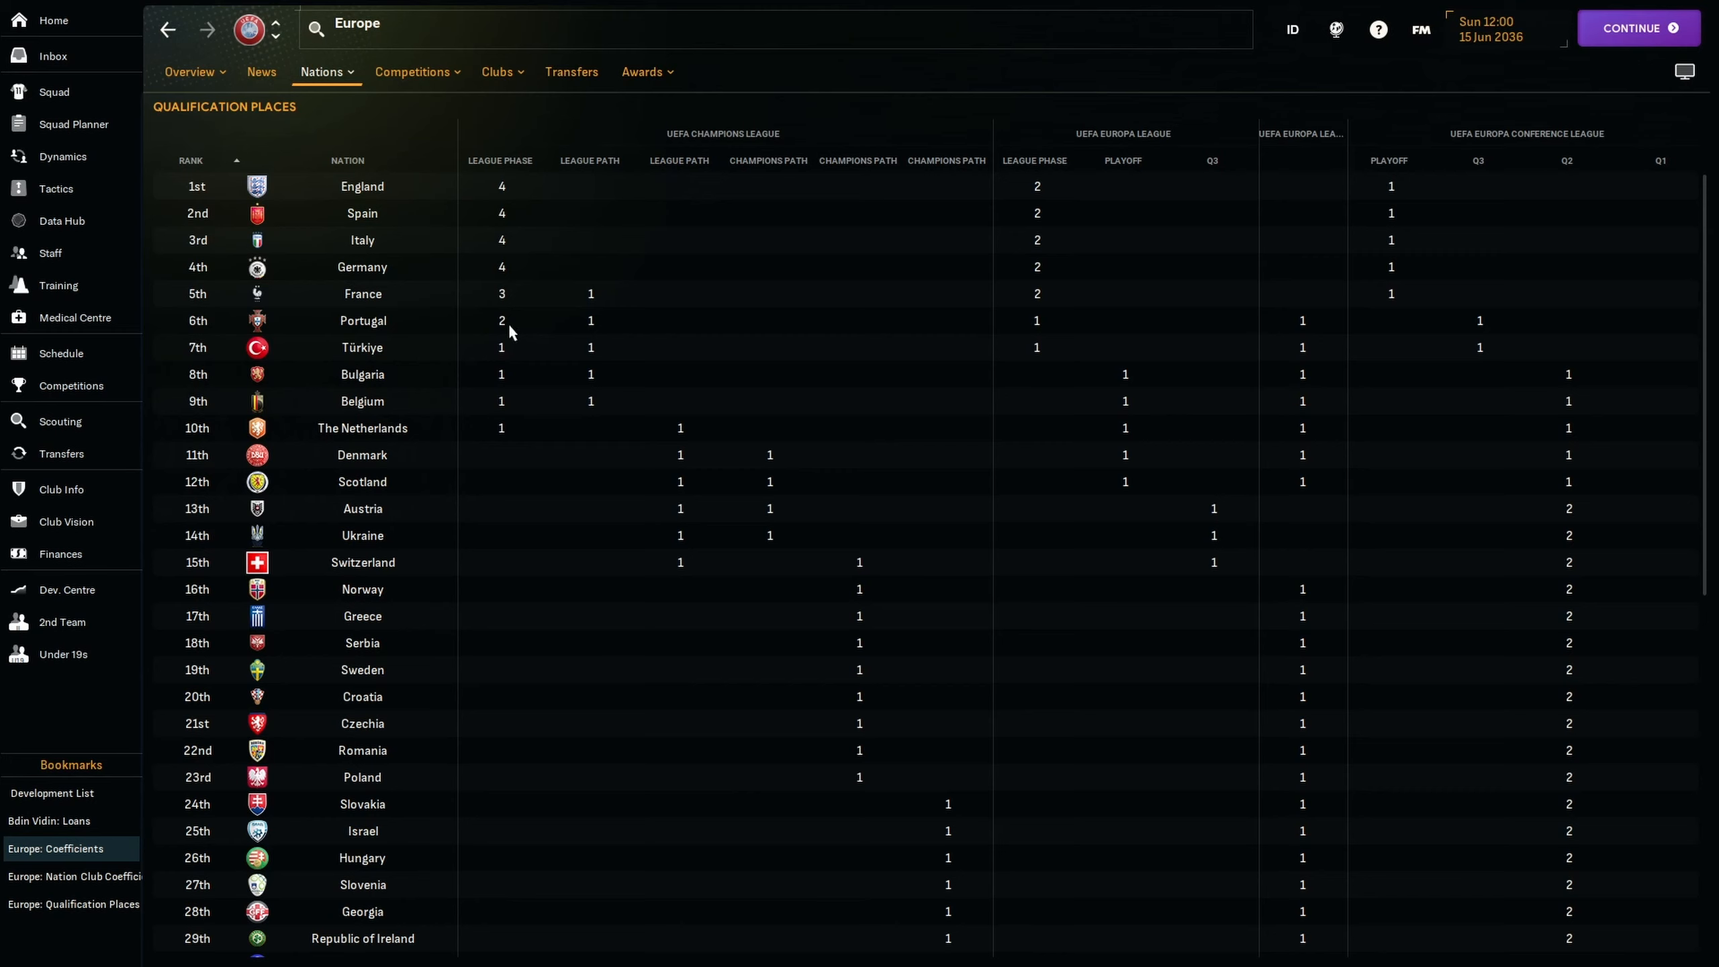
mouse_move(591, 326)
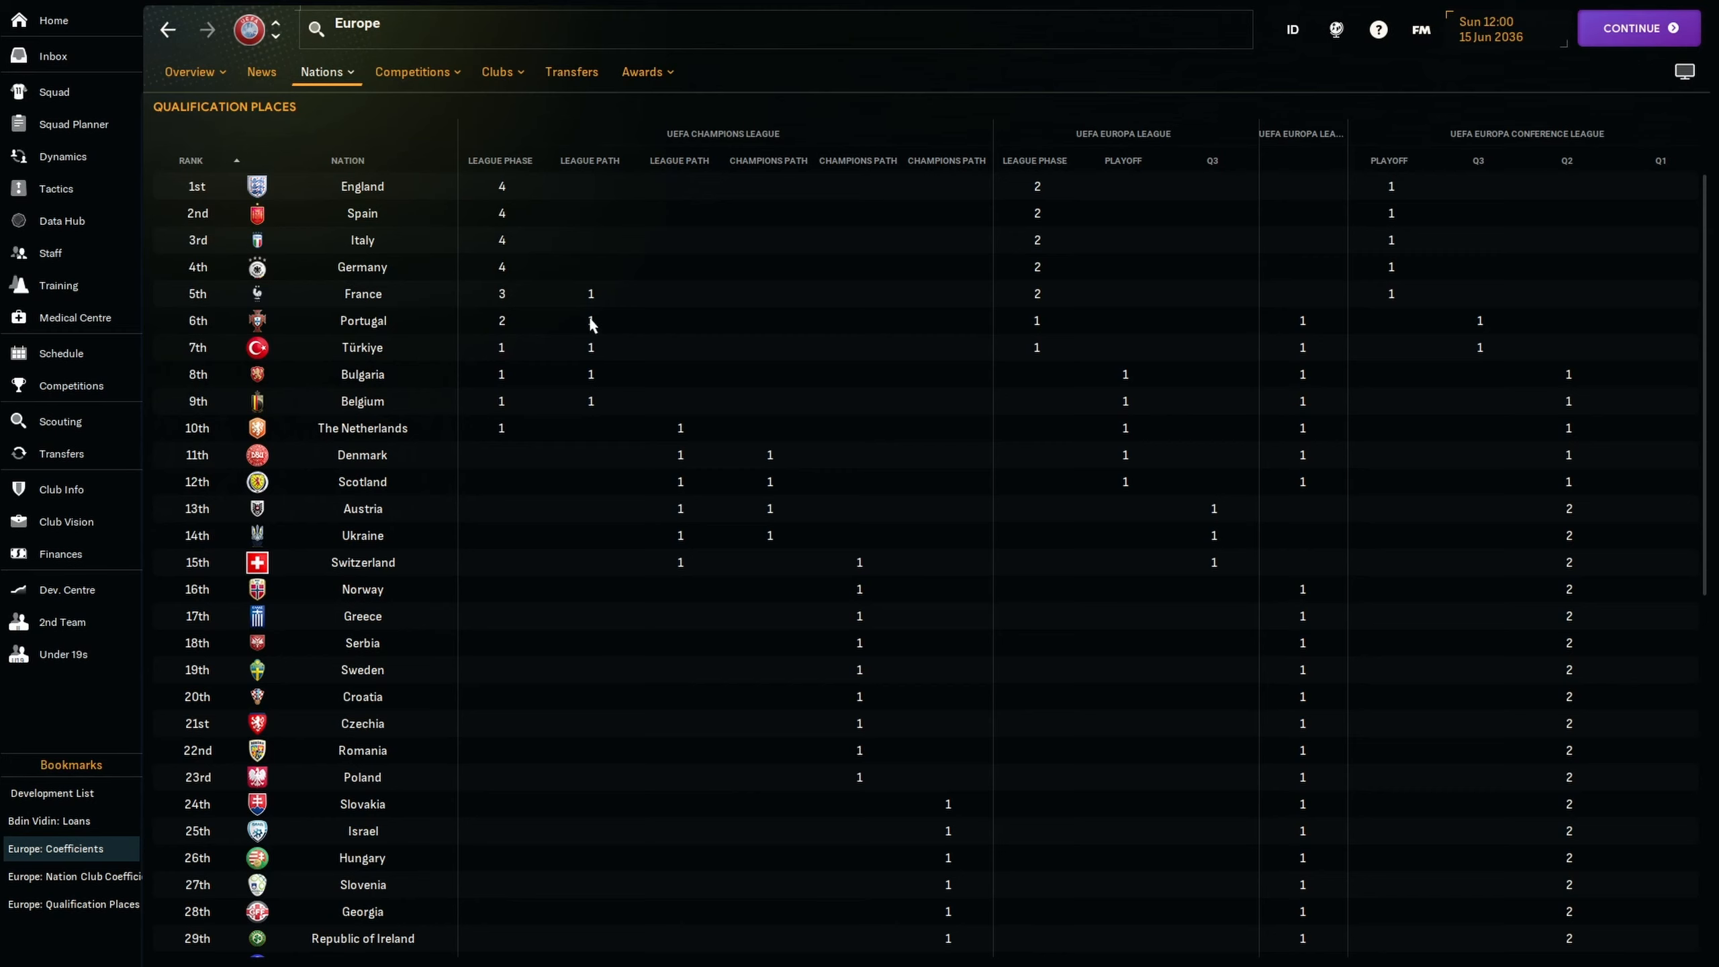
mouse_move(583, 379)
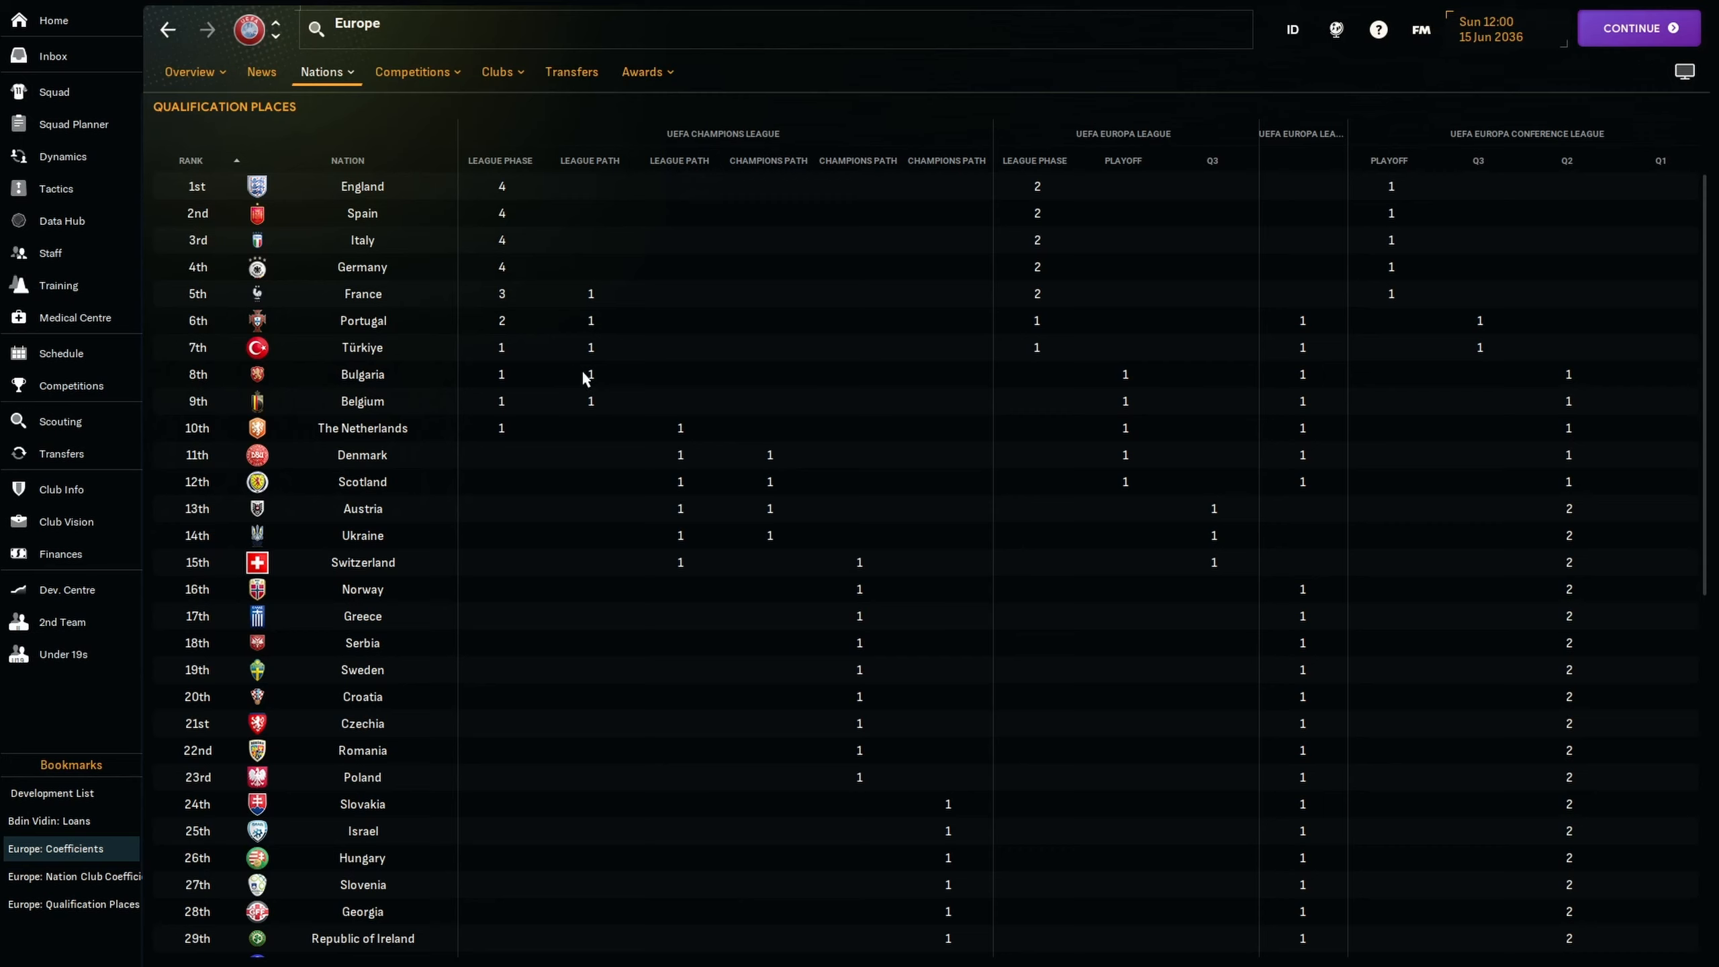
mouse_move(362, 347)
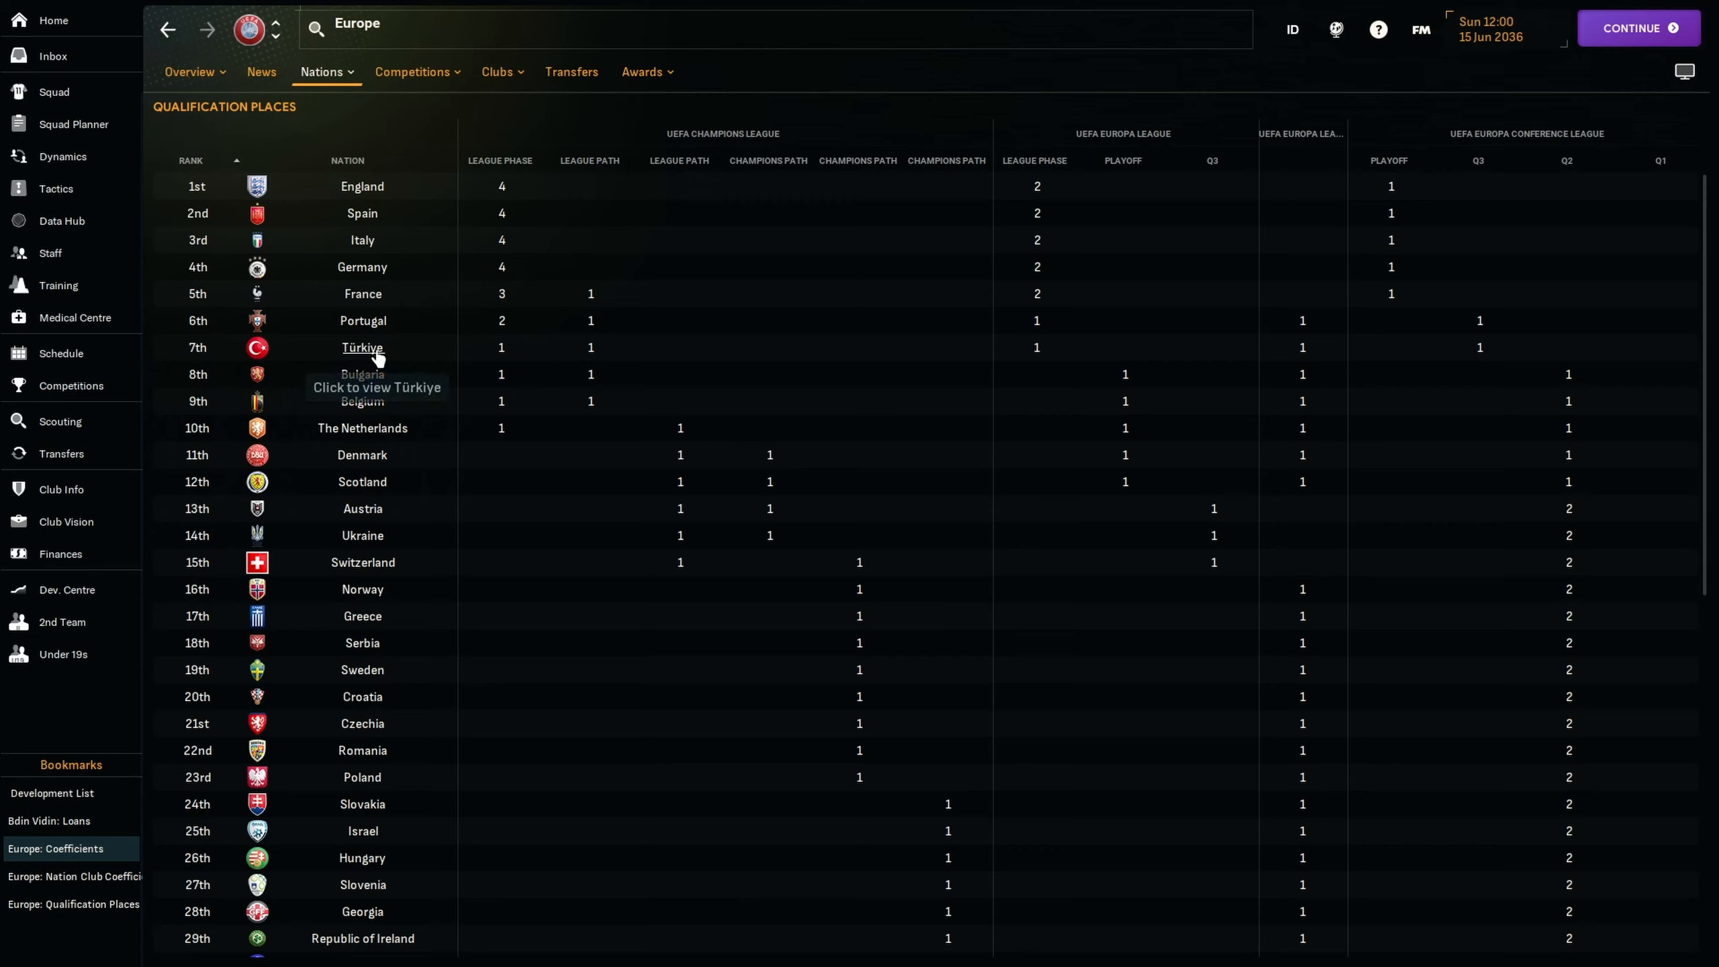
mouse_move(378, 336)
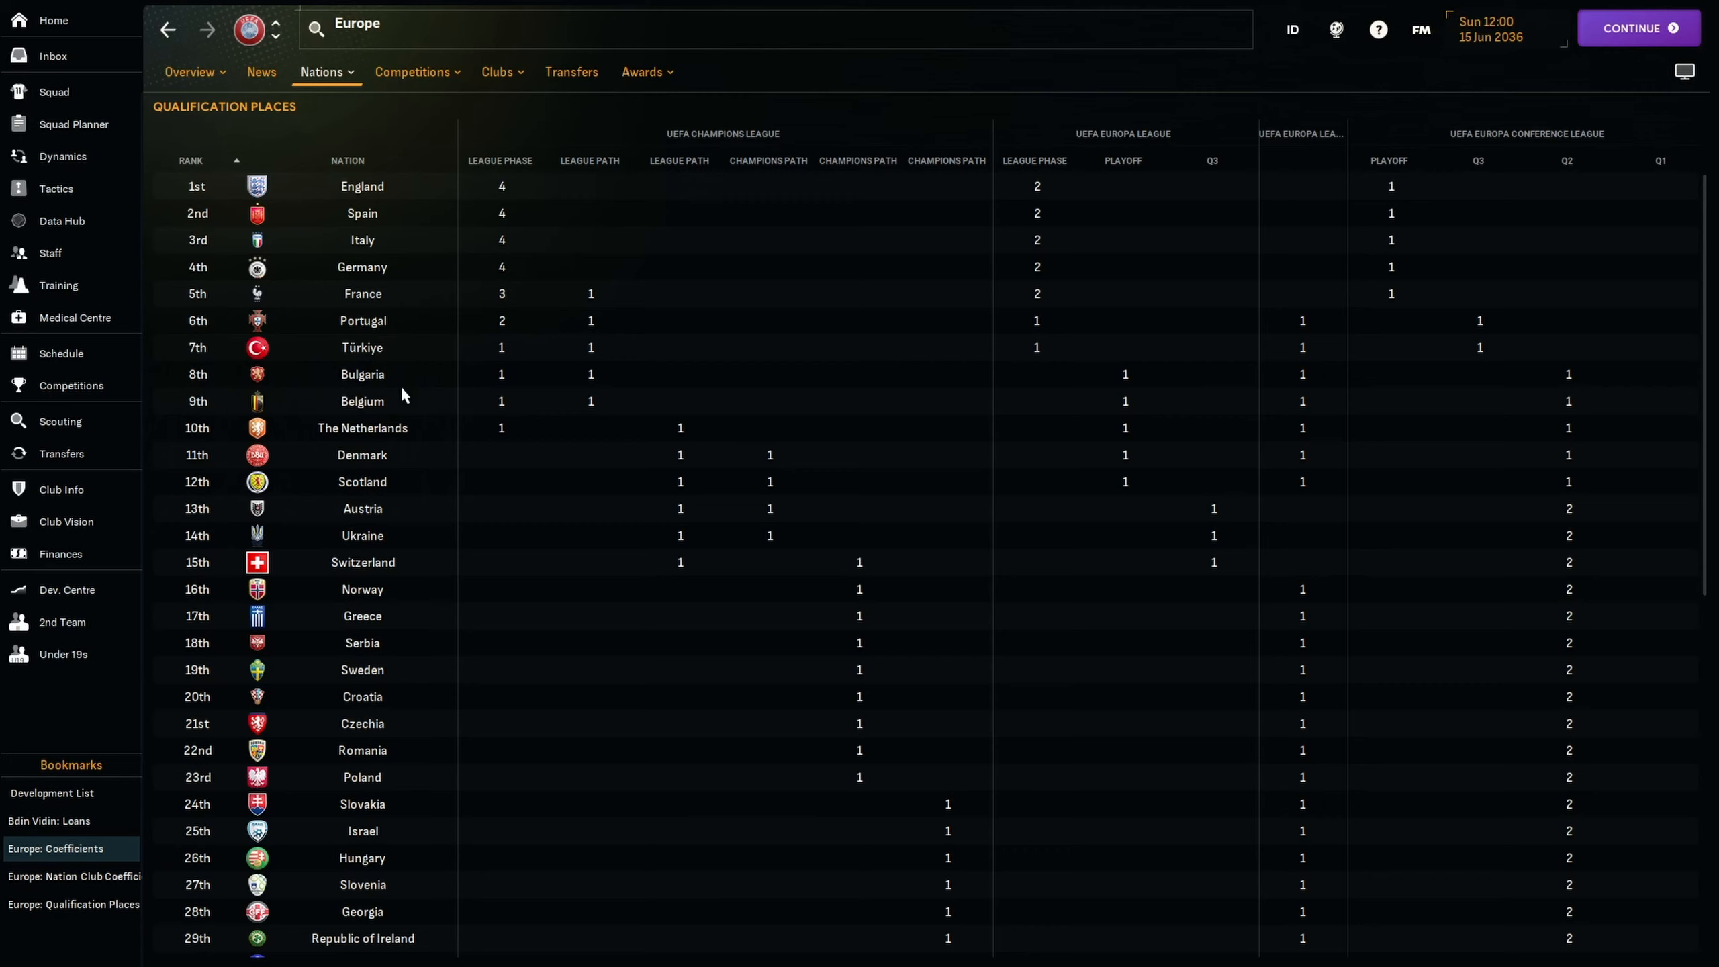
mouse_move(408, 414)
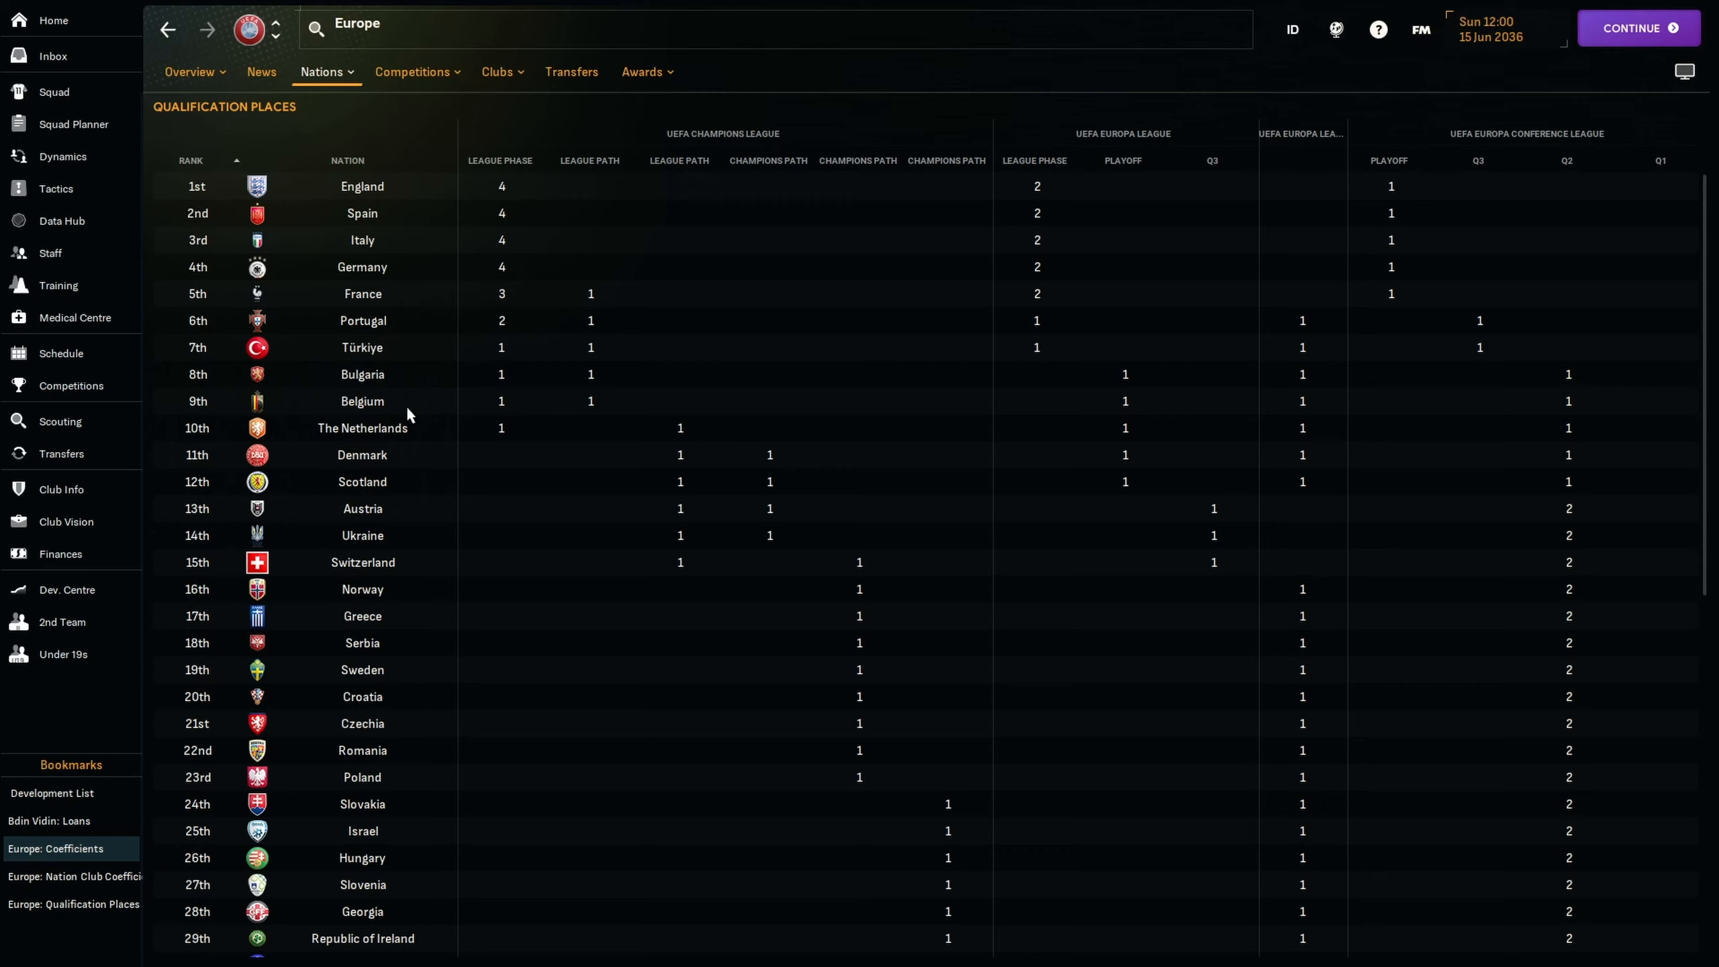
mouse_move(363, 402)
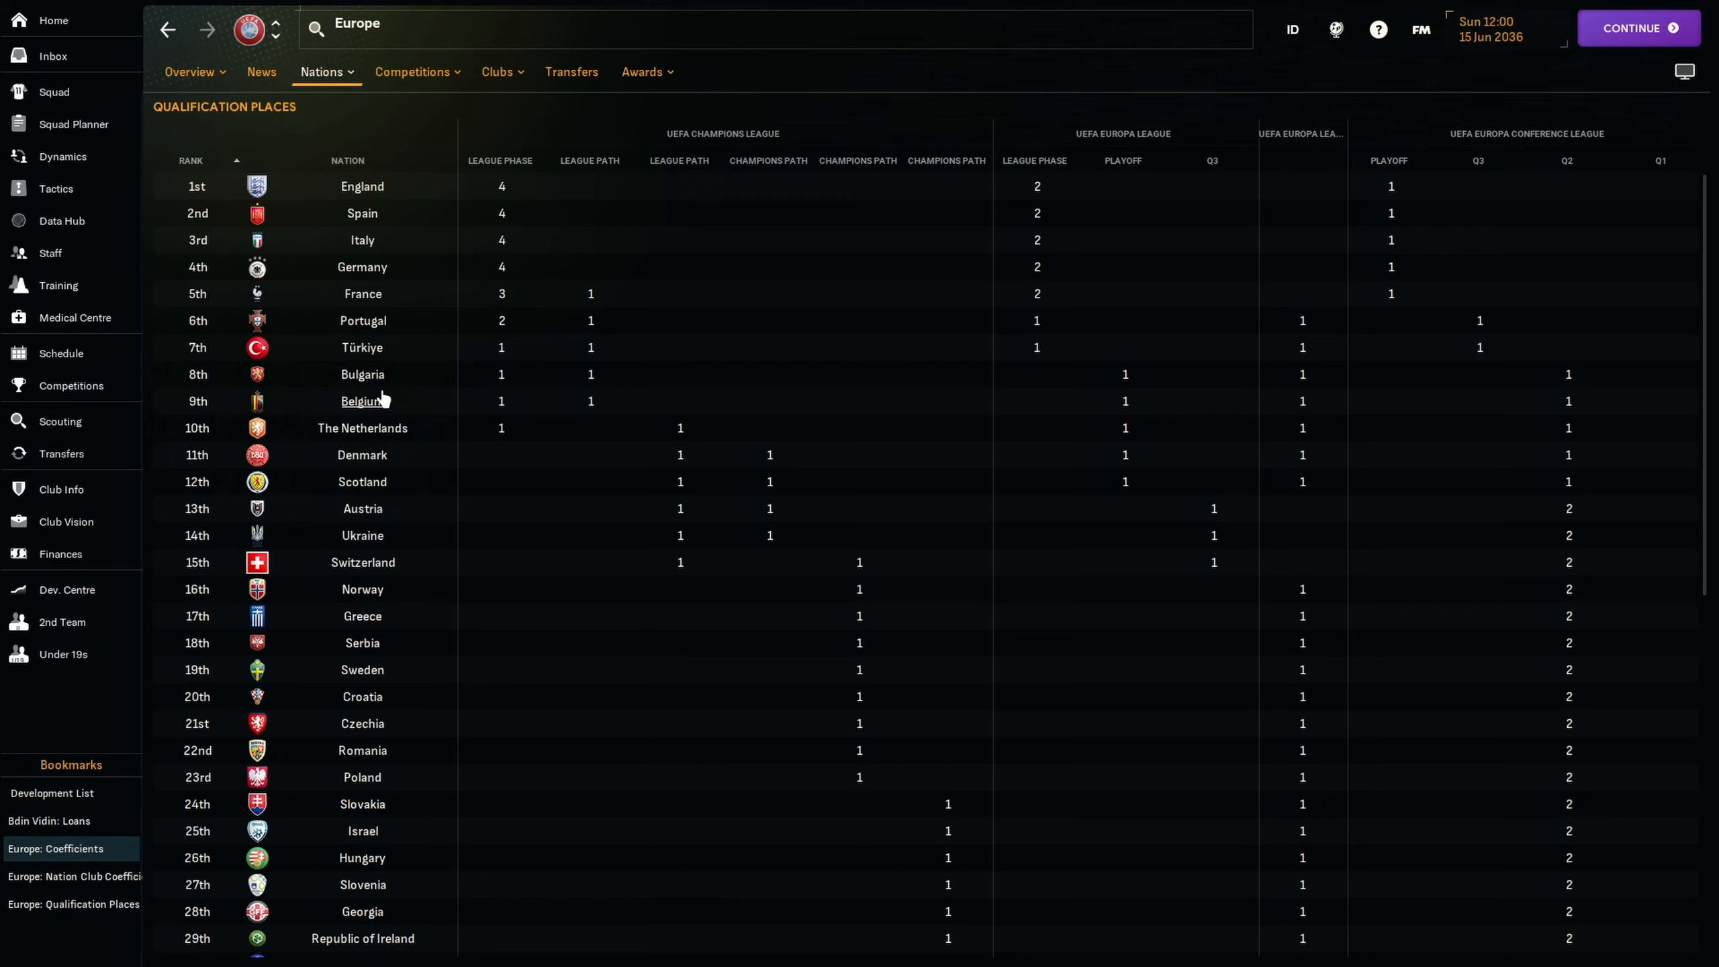
mouse_move(583, 374)
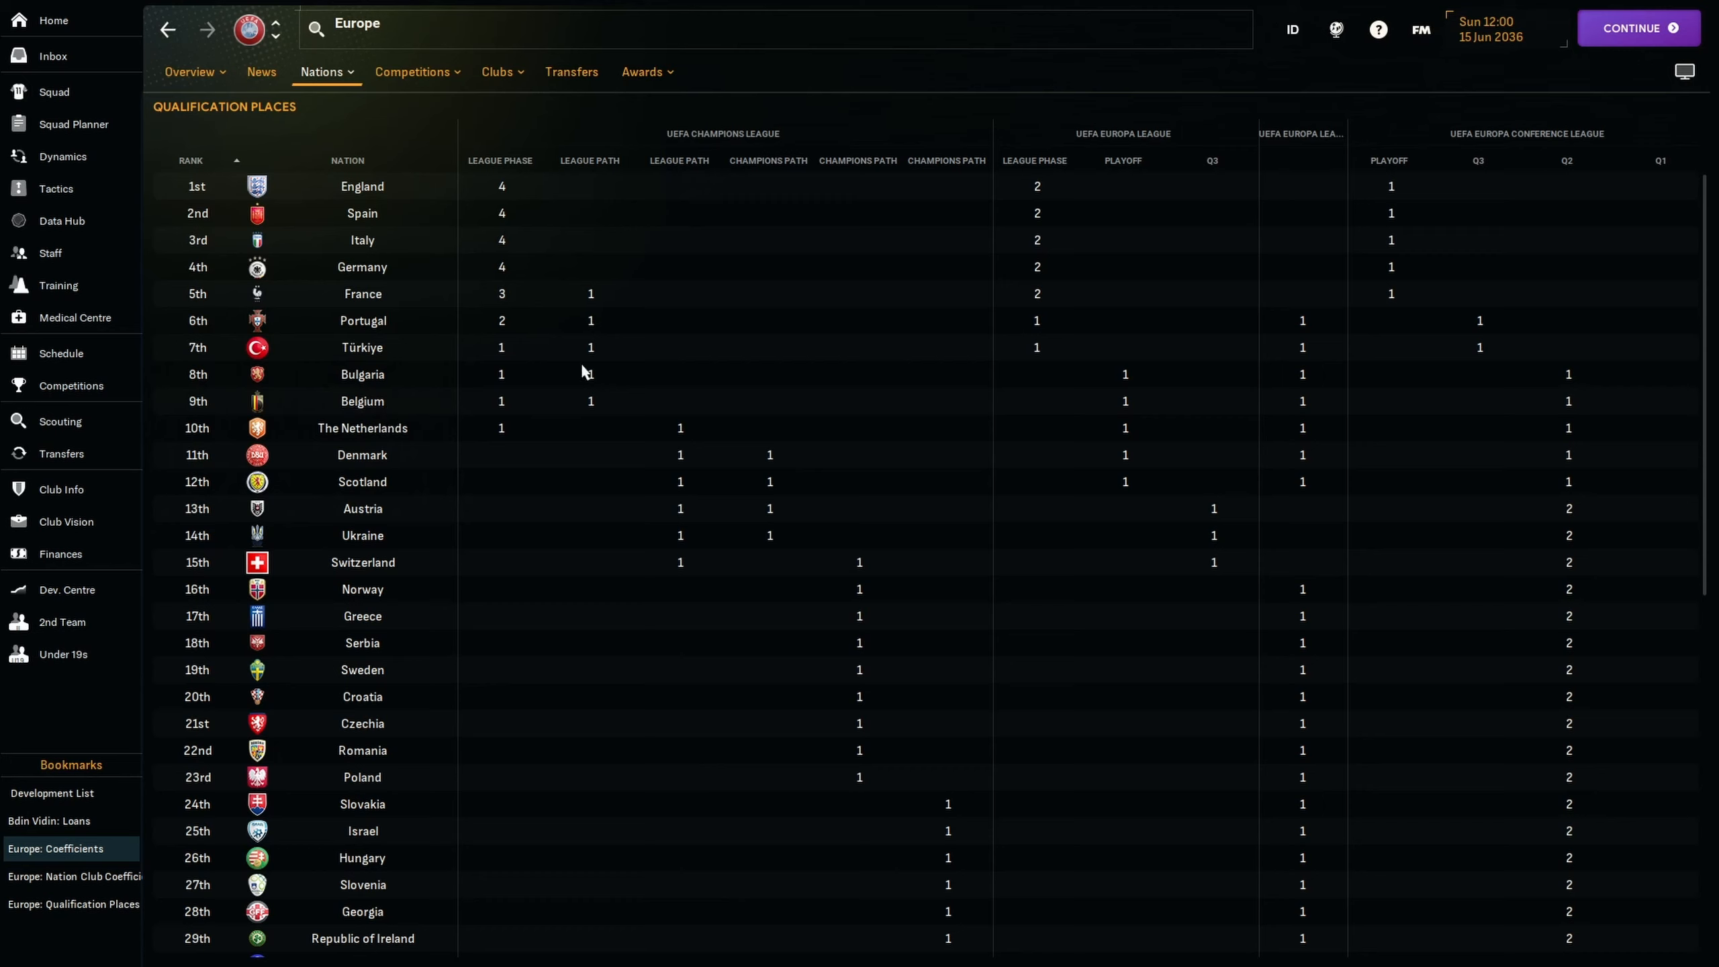
mouse_move(593, 172)
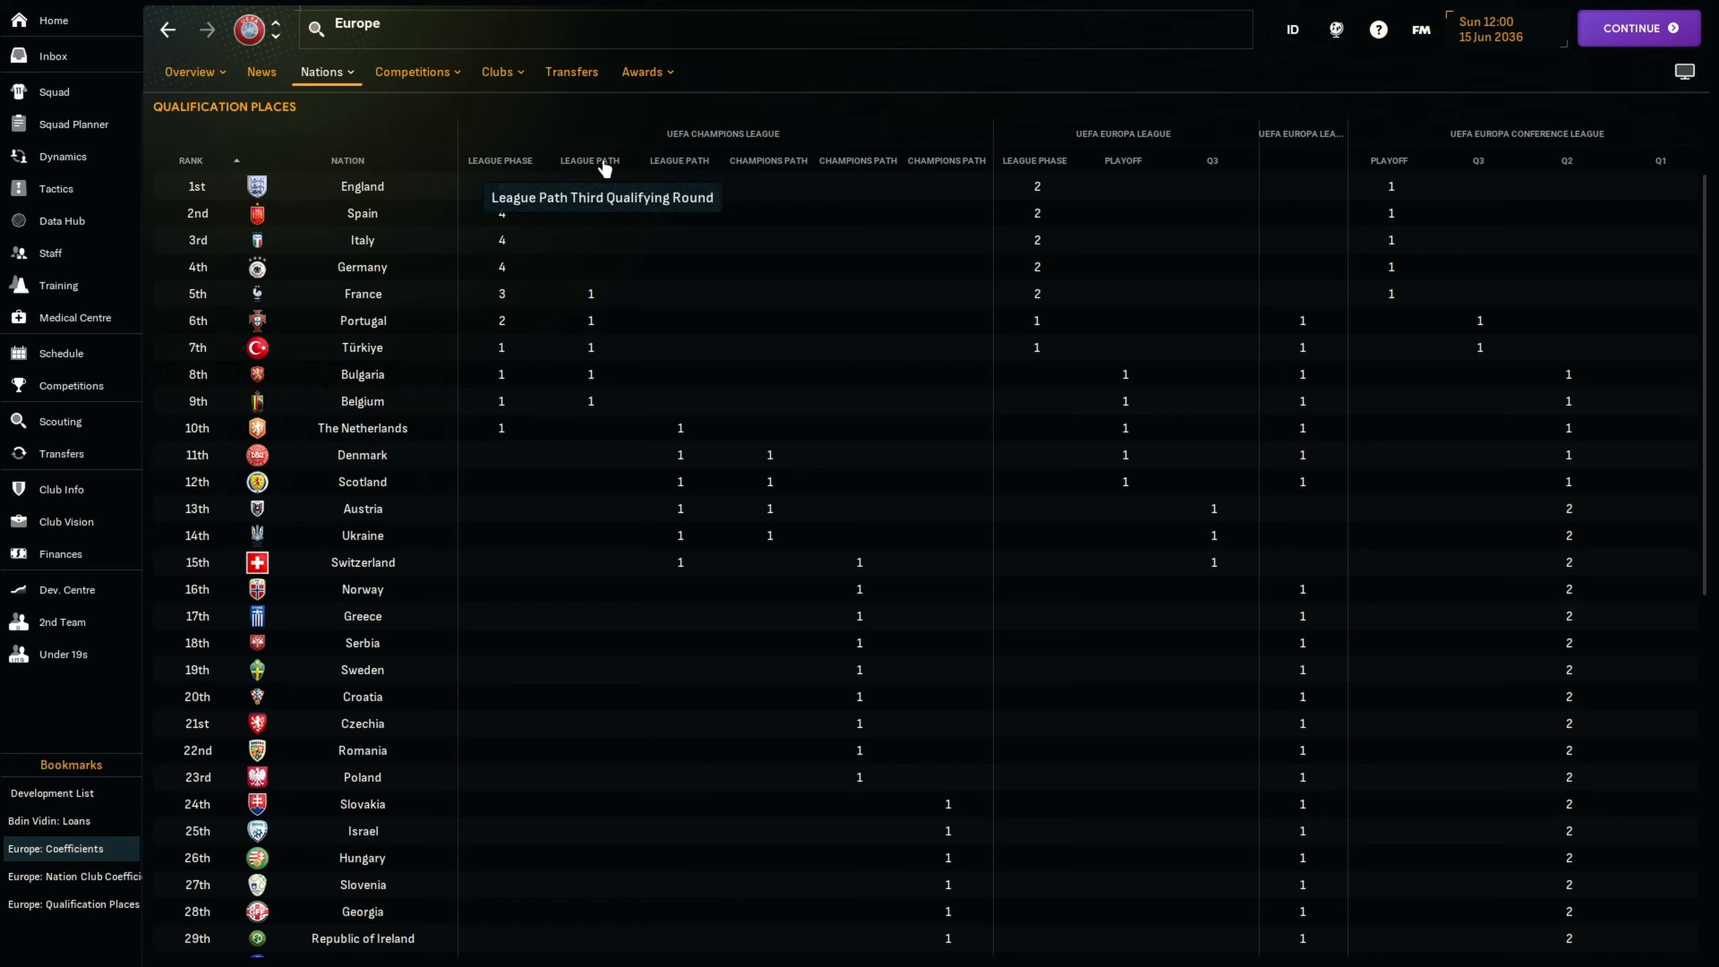
mouse_move(592, 391)
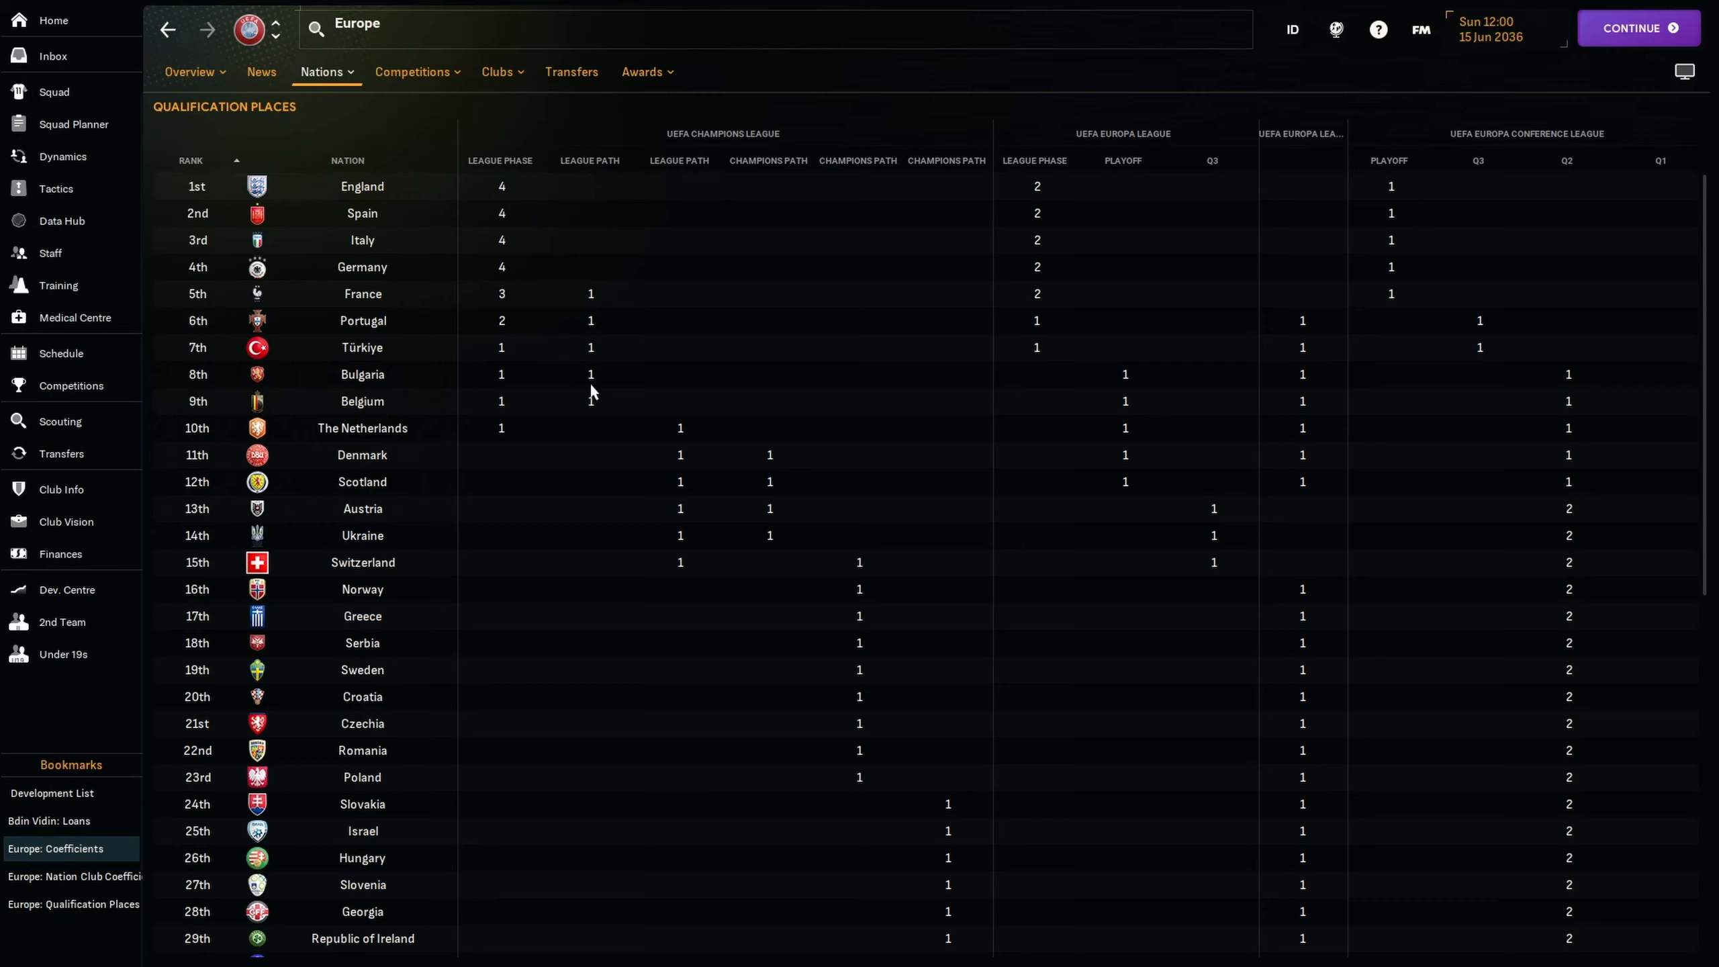
mouse_move(583, 394)
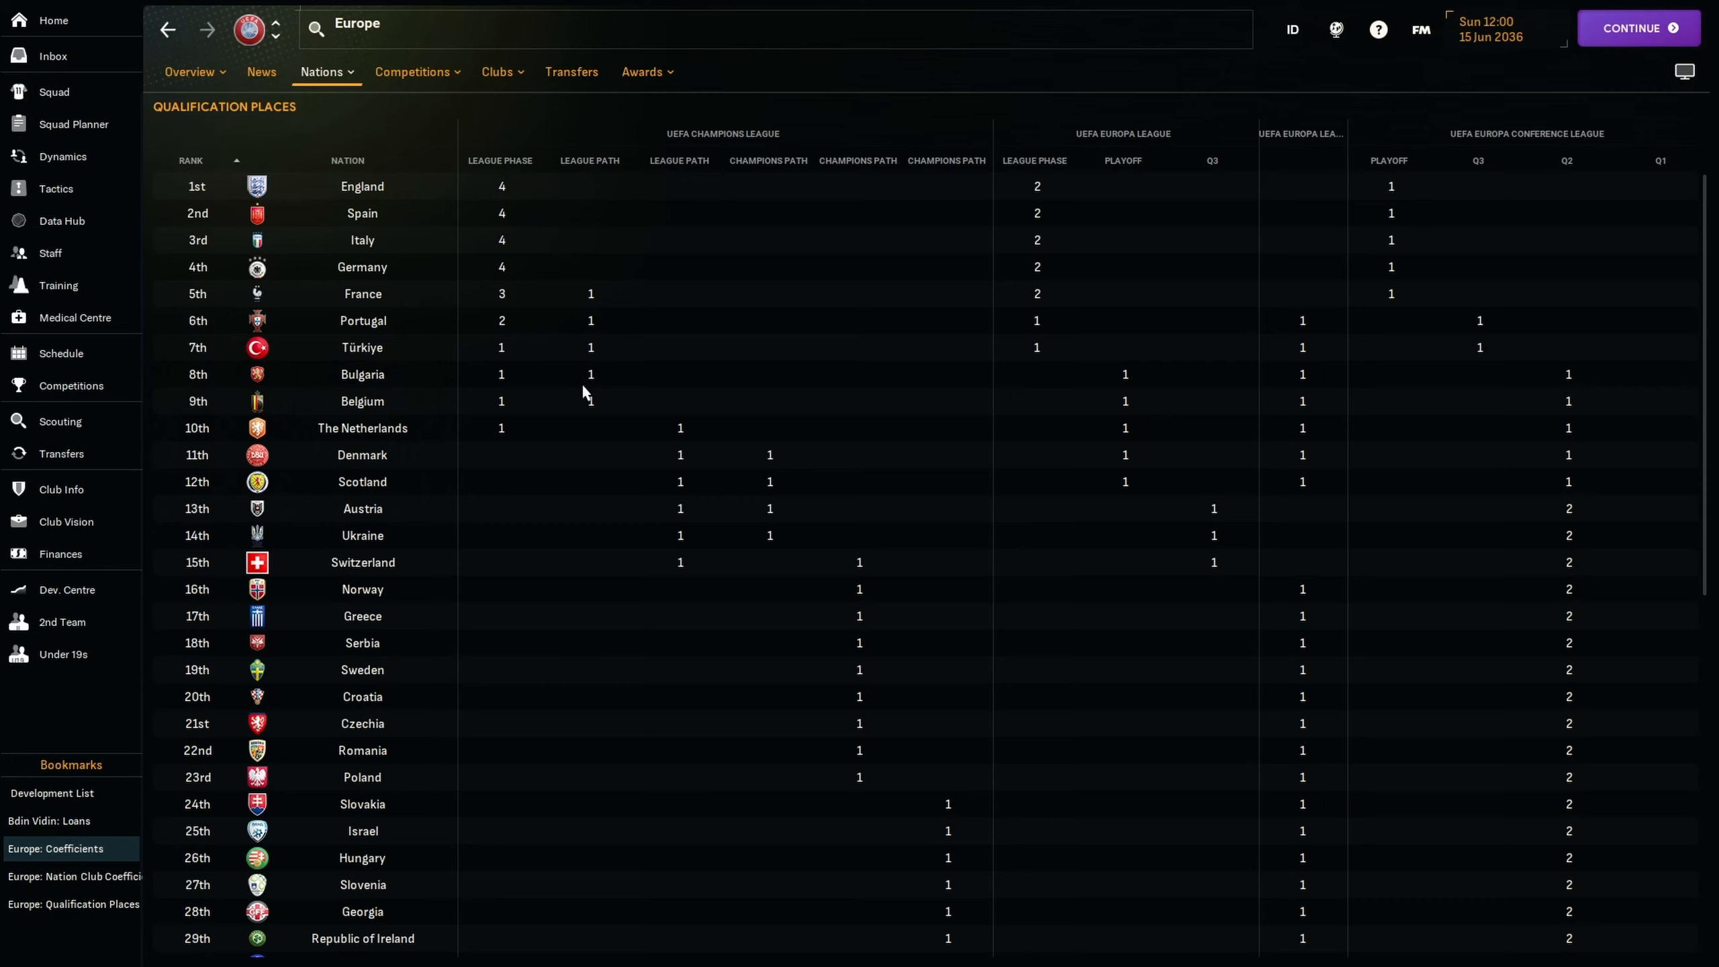
mouse_move(1354, 396)
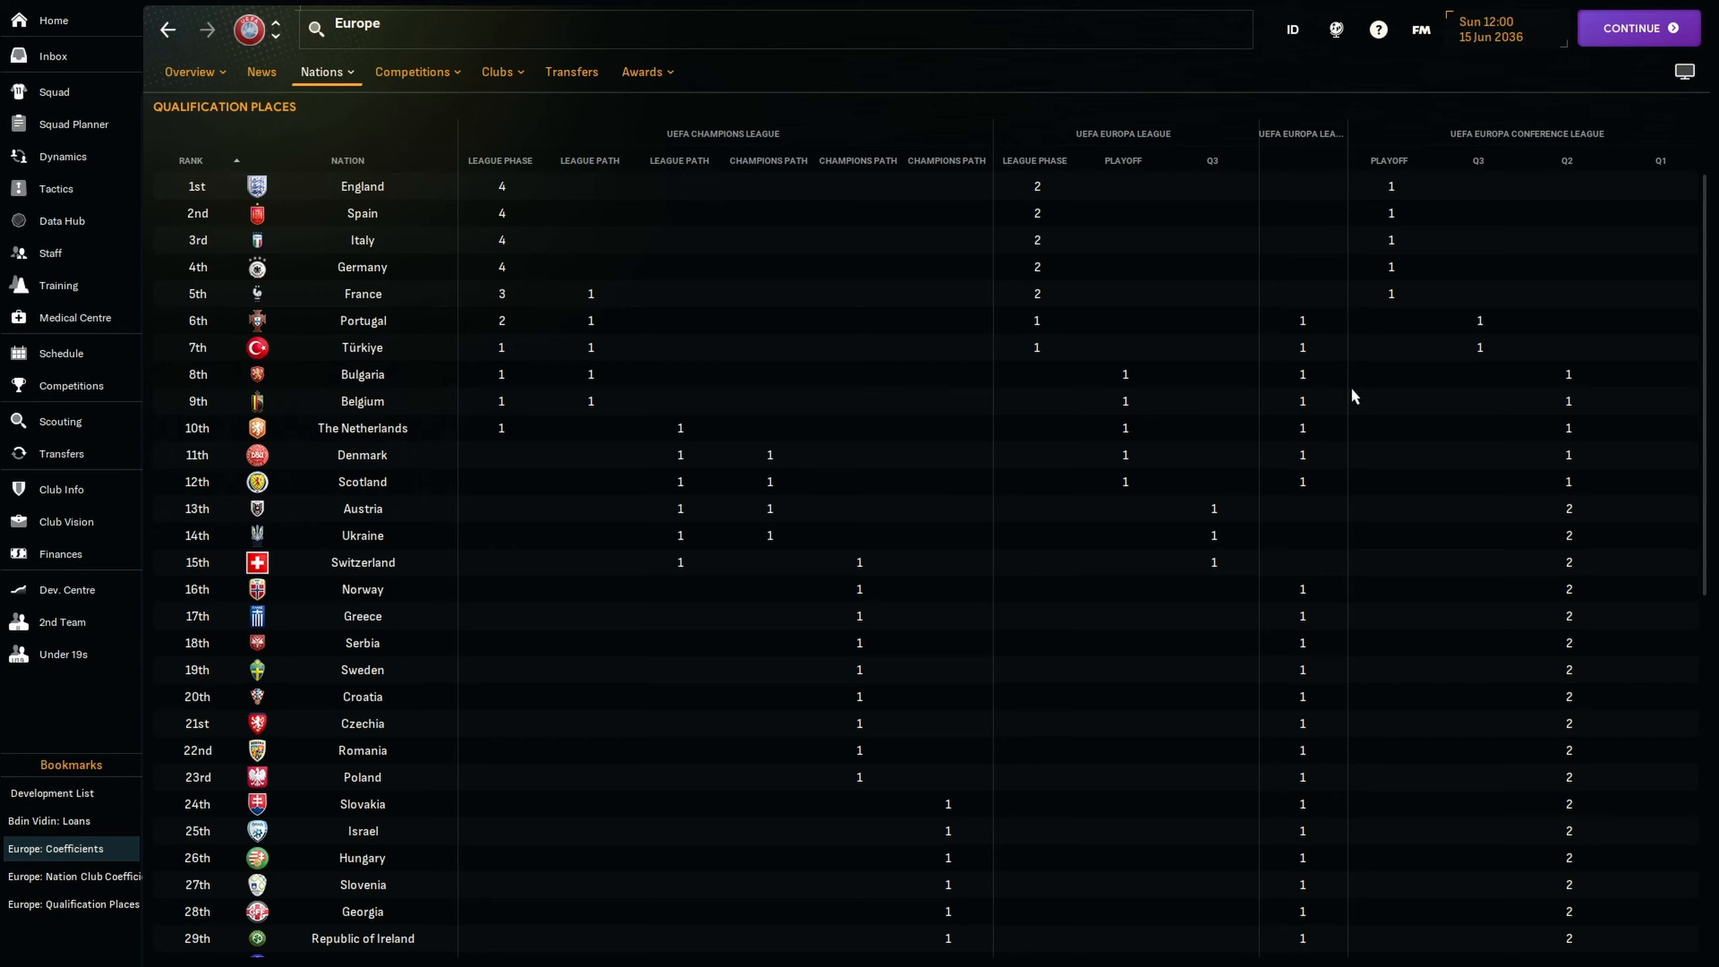
mouse_move(1574, 380)
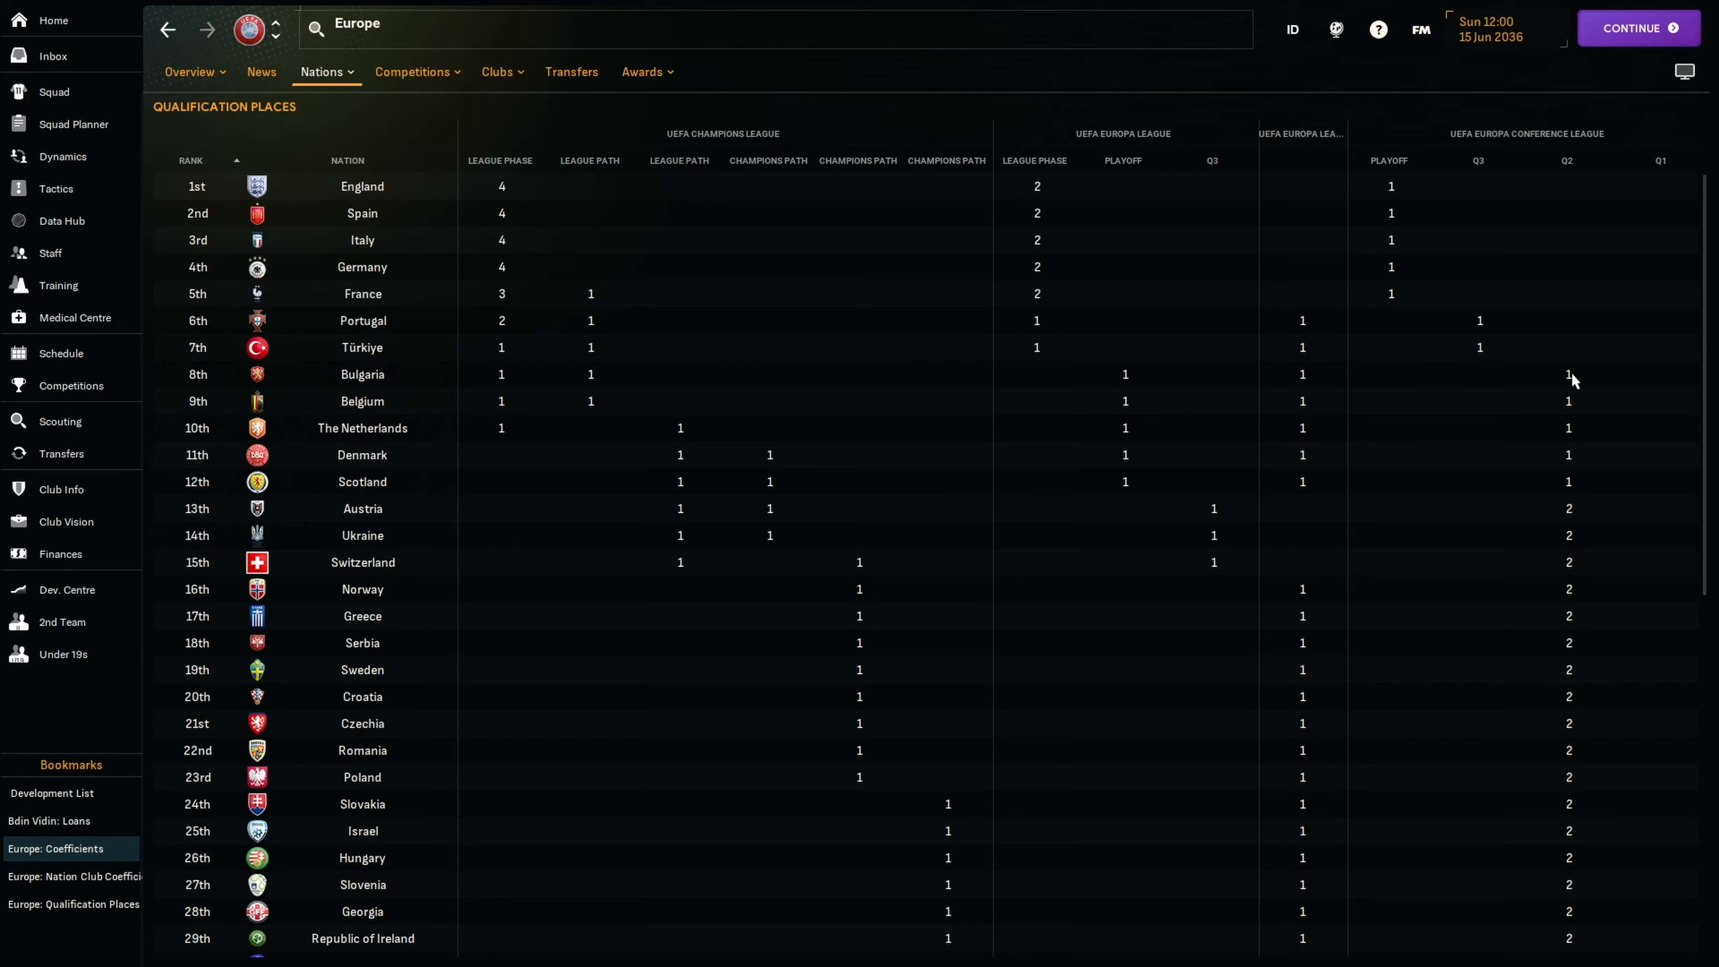
mouse_move(644, 394)
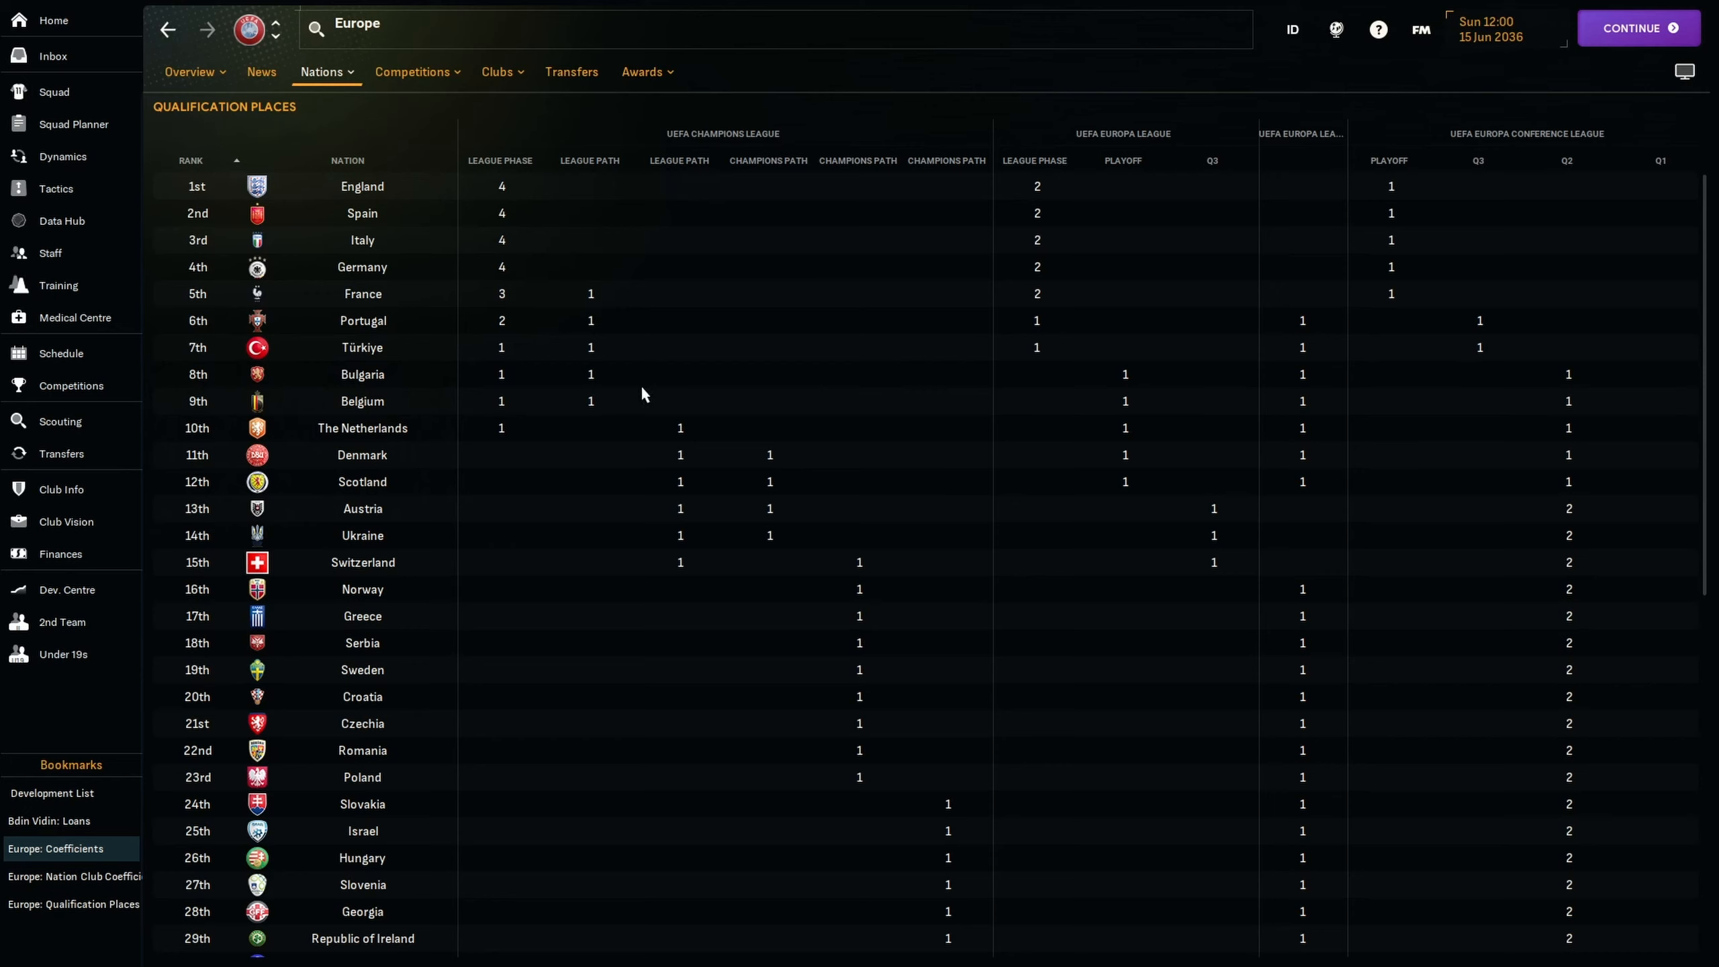
mouse_move(422, 393)
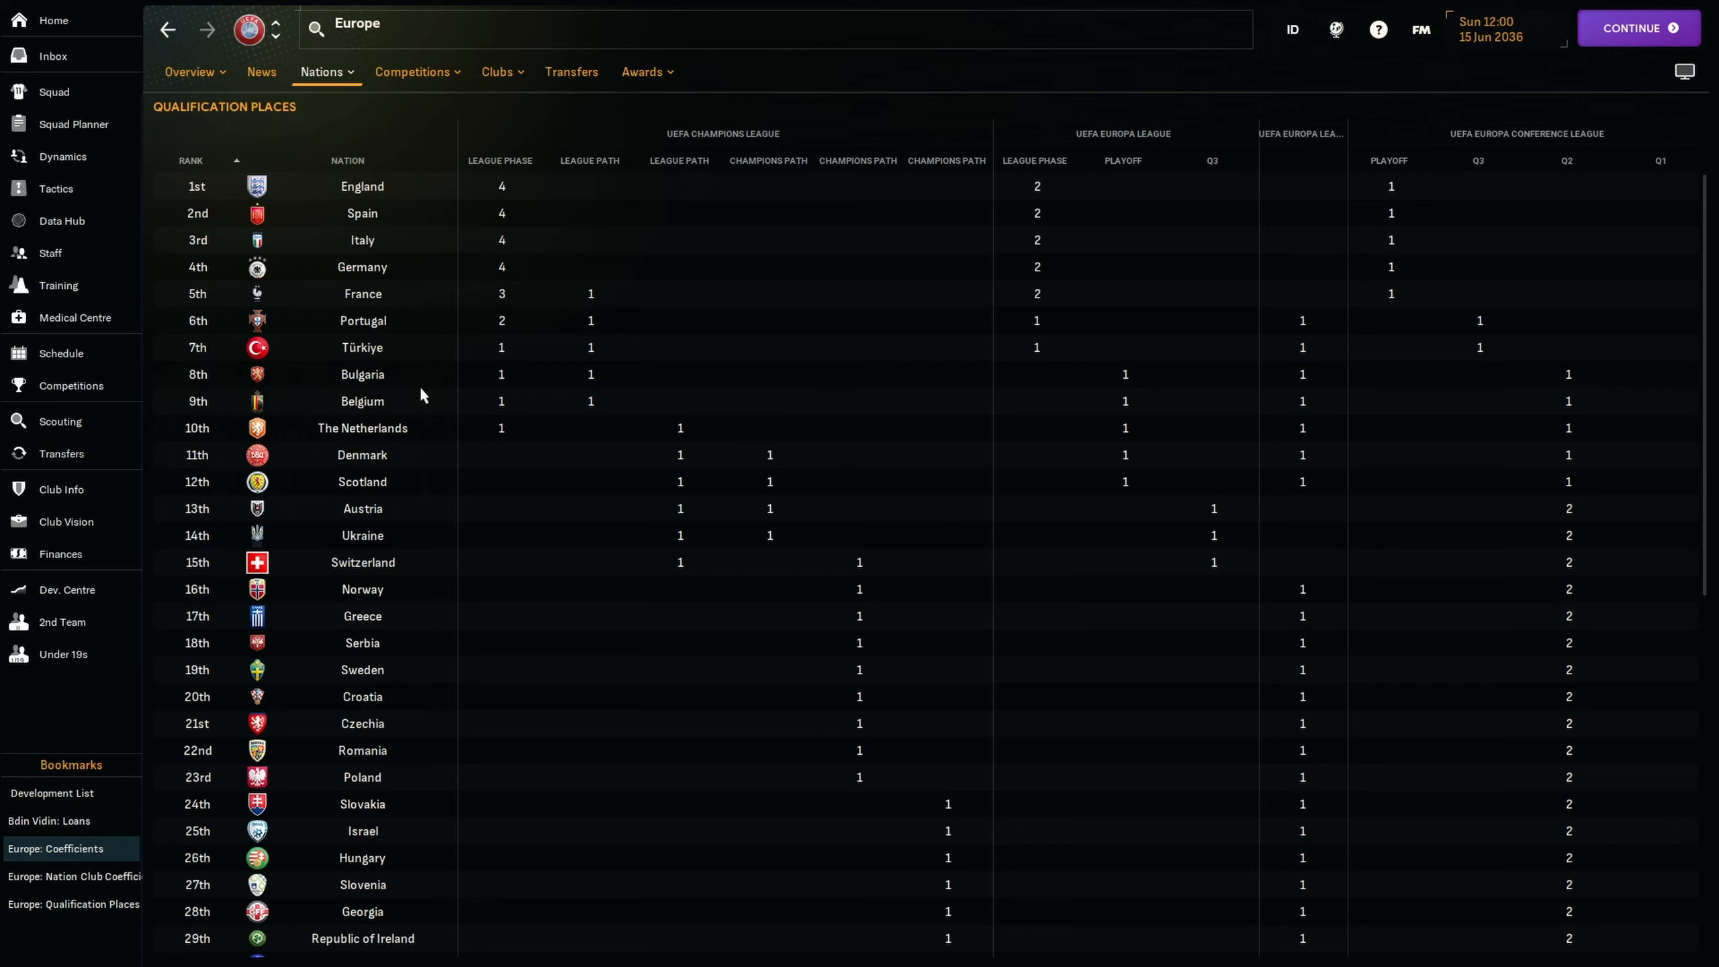
mouse_move(642, 430)
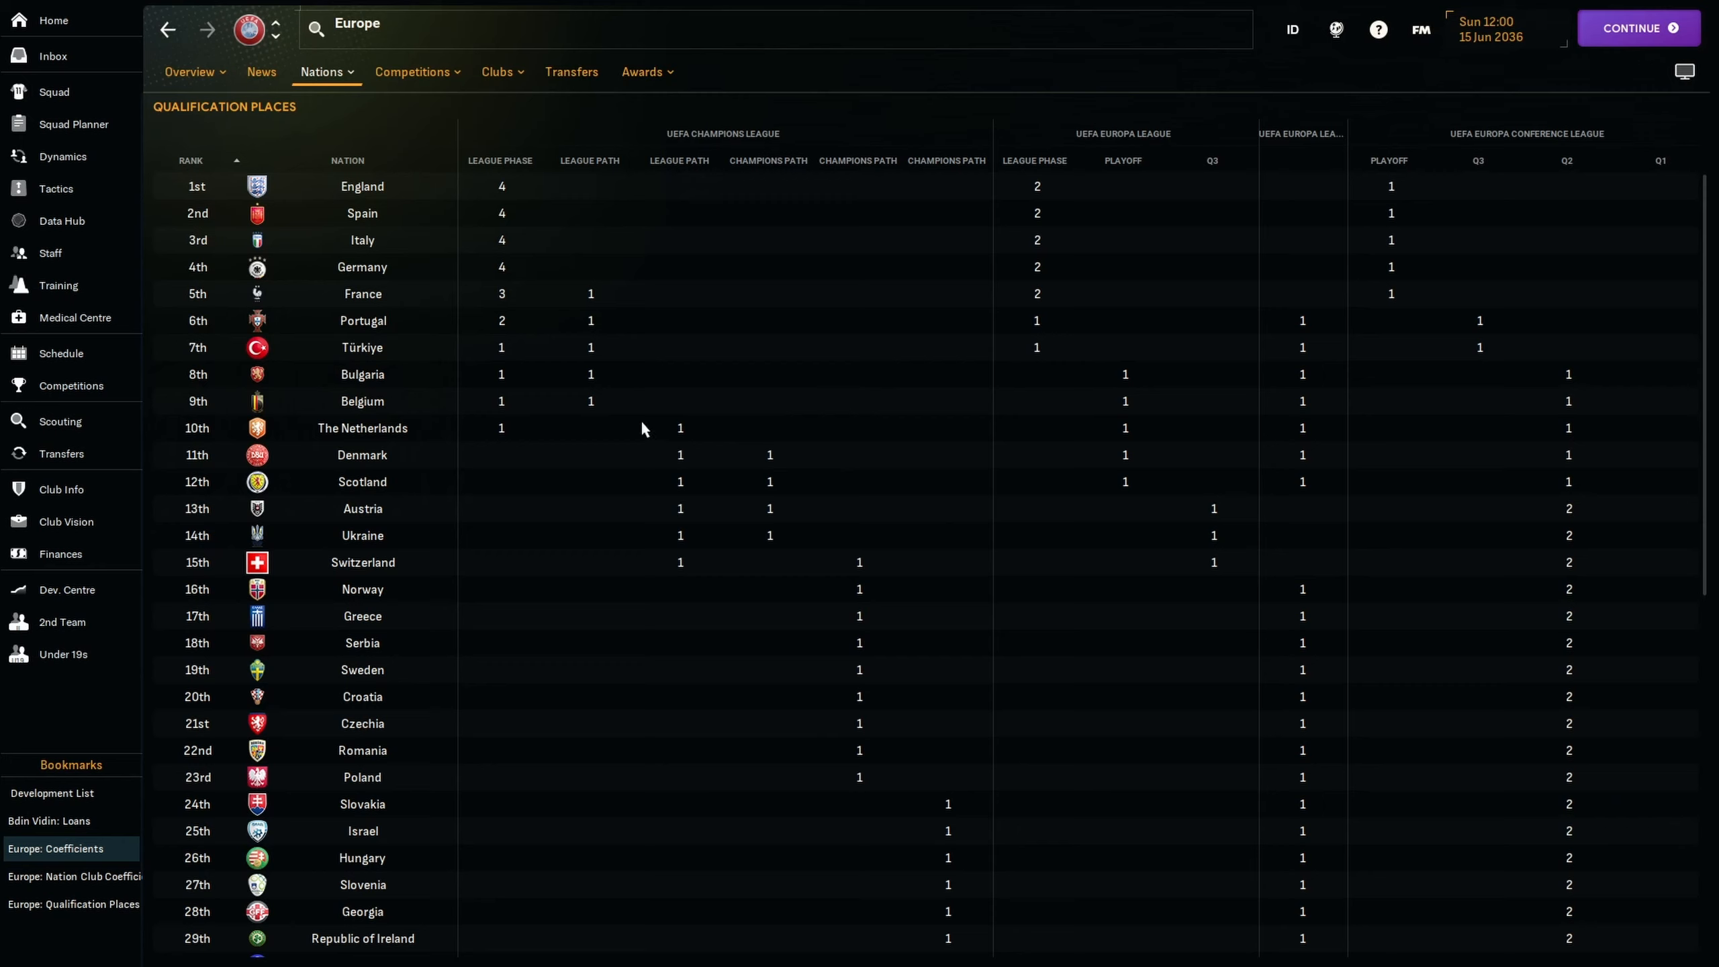
mouse_move(599, 382)
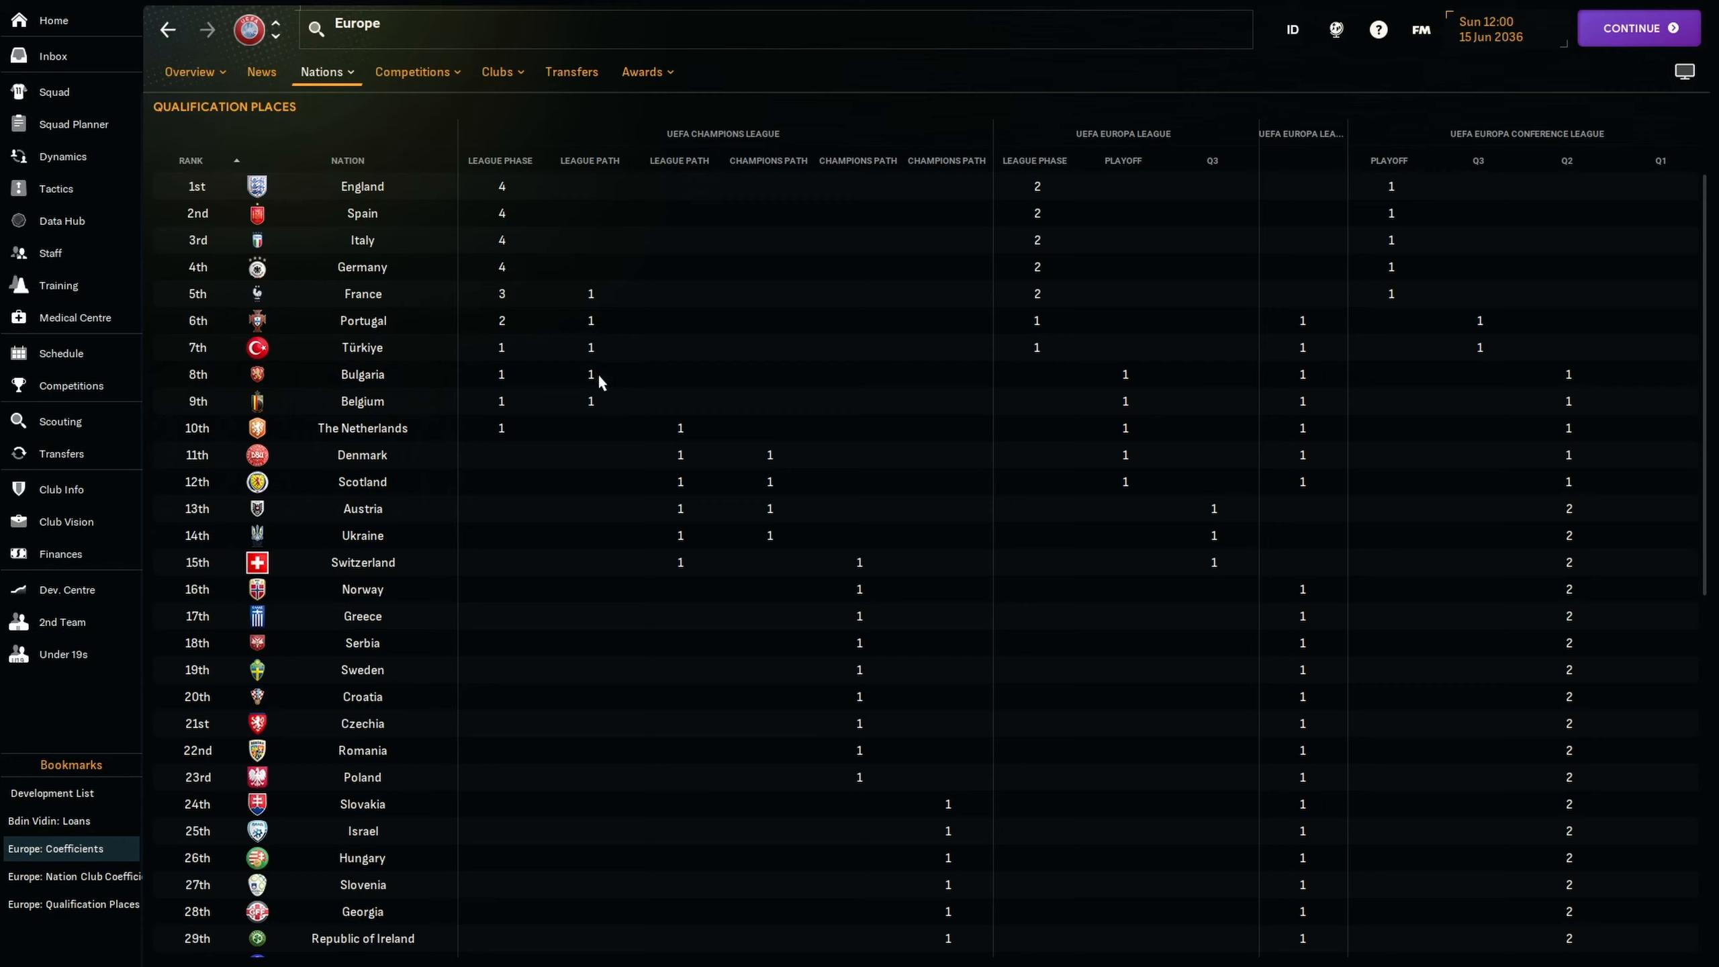
mouse_move(599, 398)
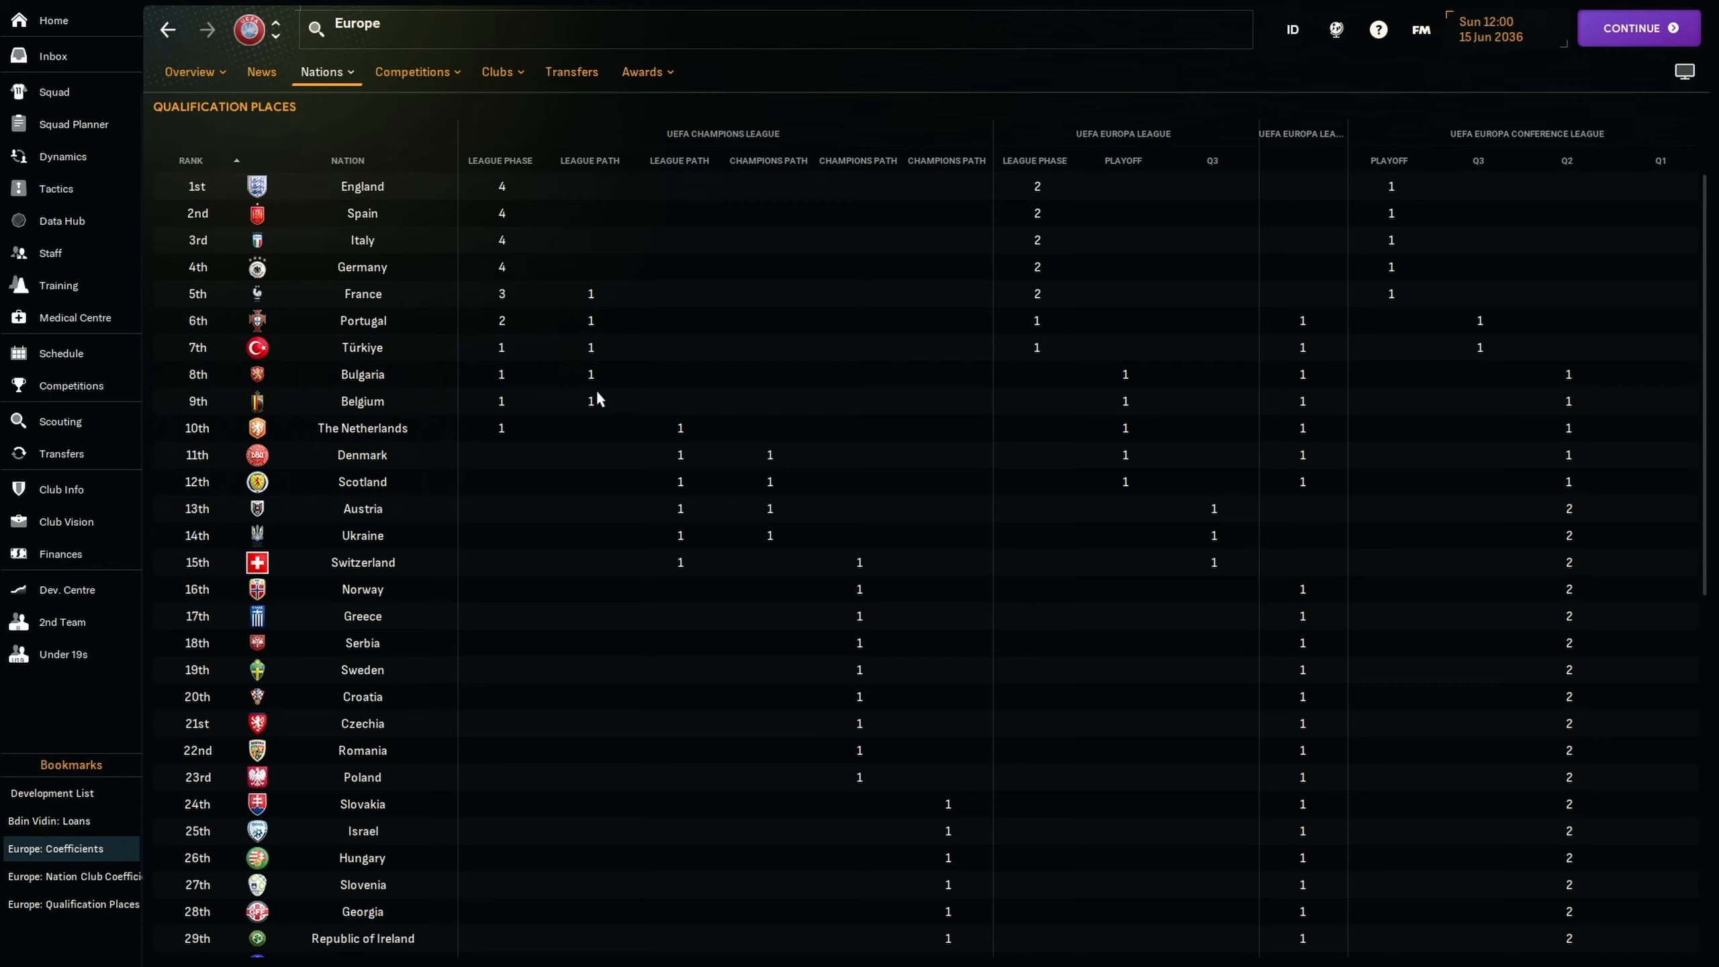
mouse_move(491, 387)
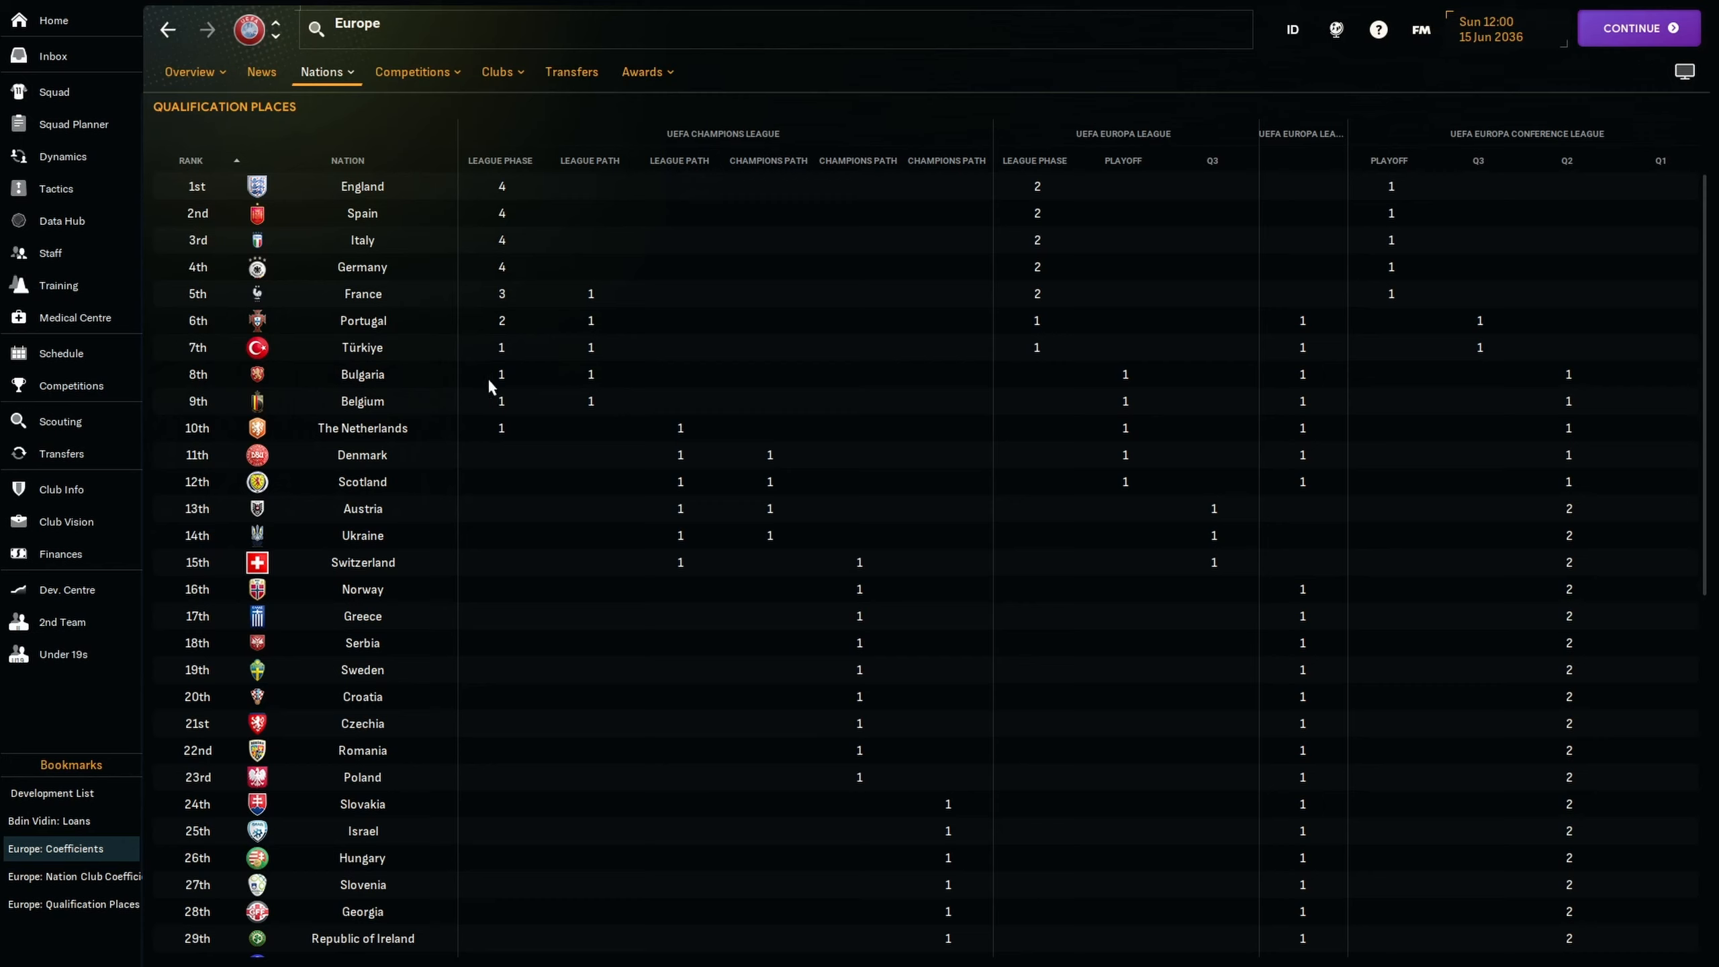
mouse_move(1036, 362)
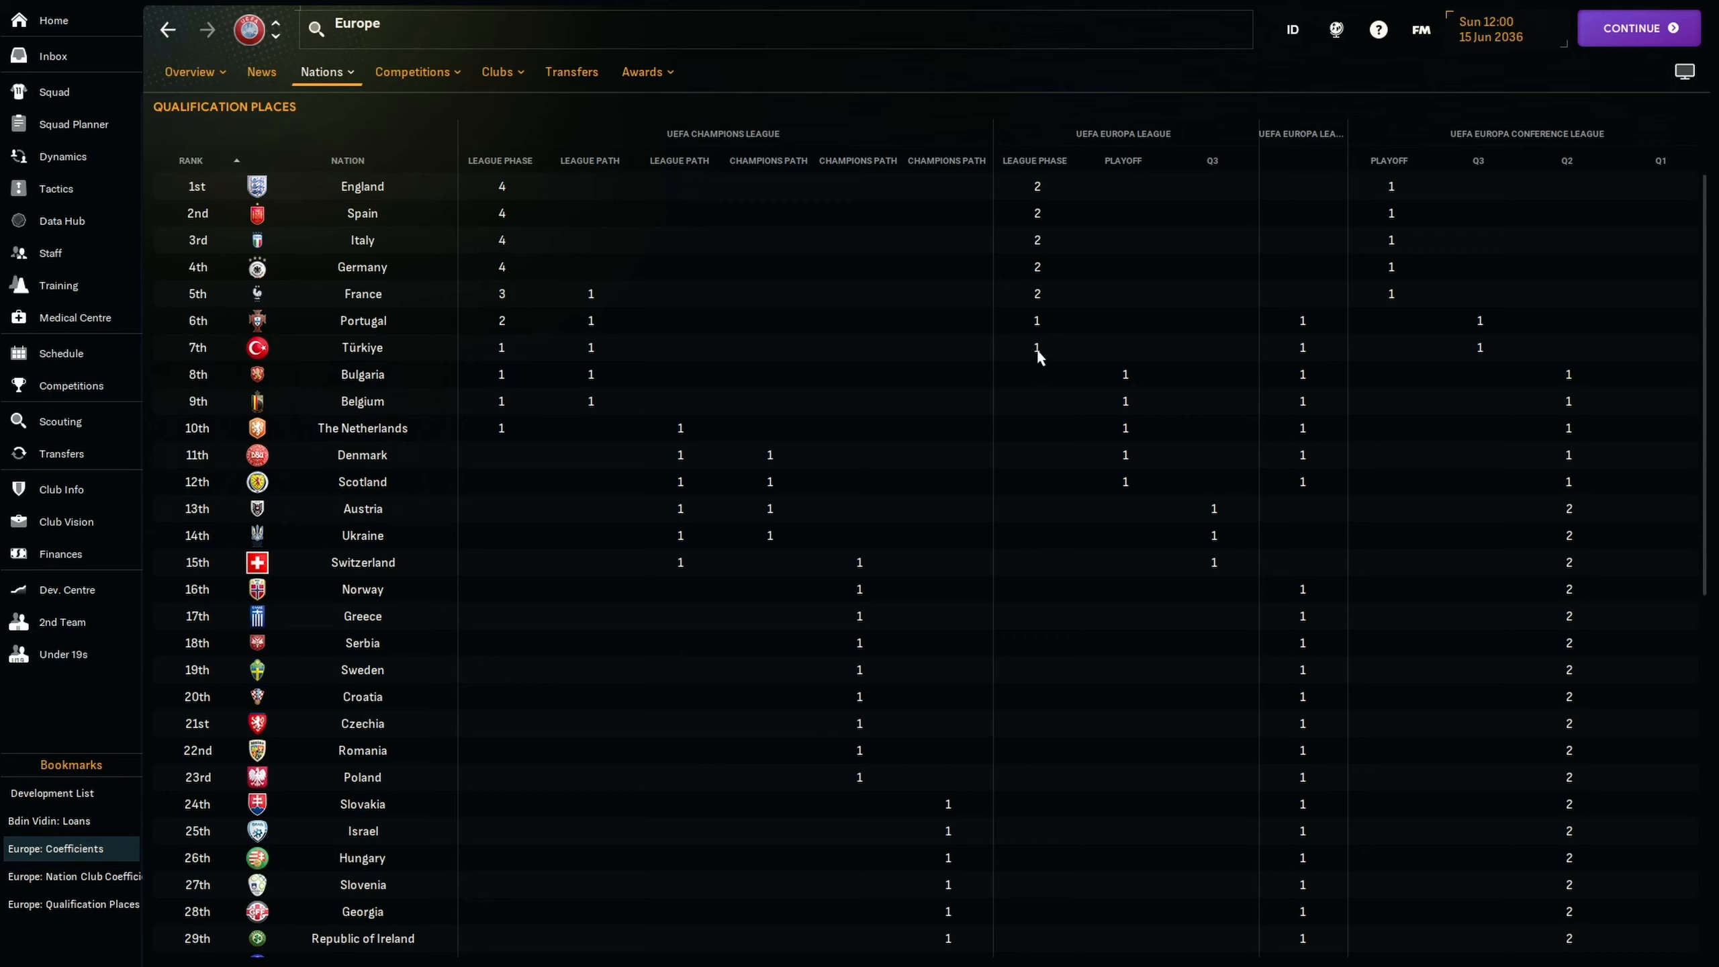
mouse_move(1488, 363)
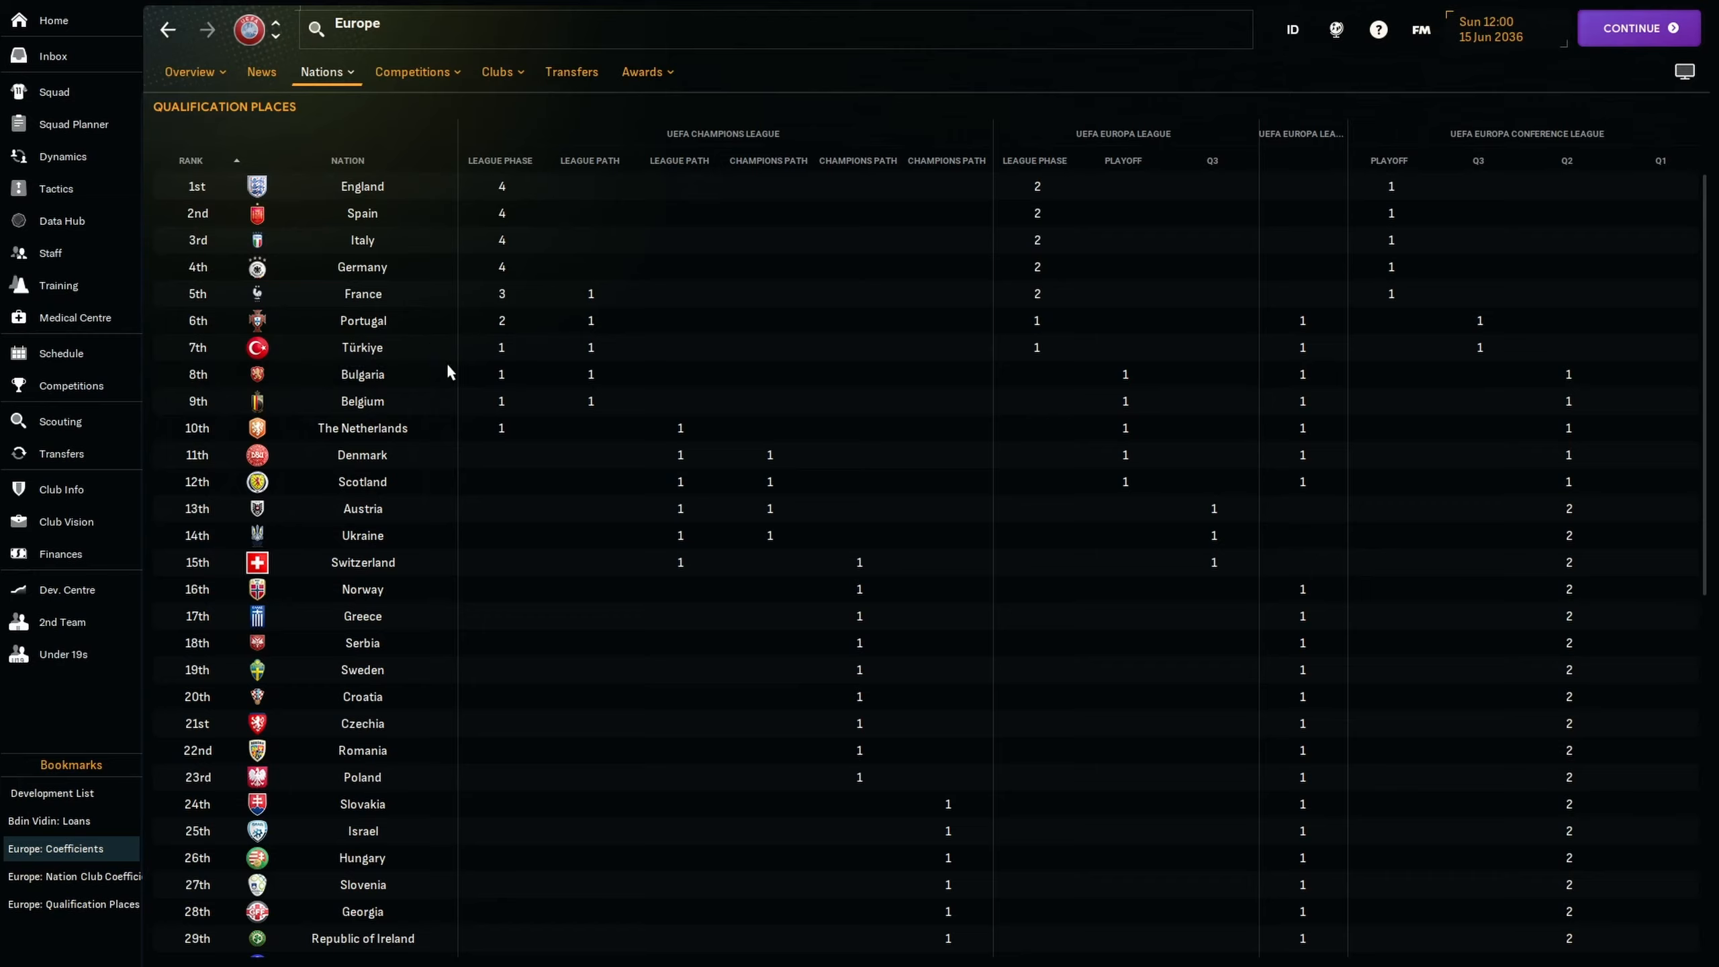
mouse_move(677, 371)
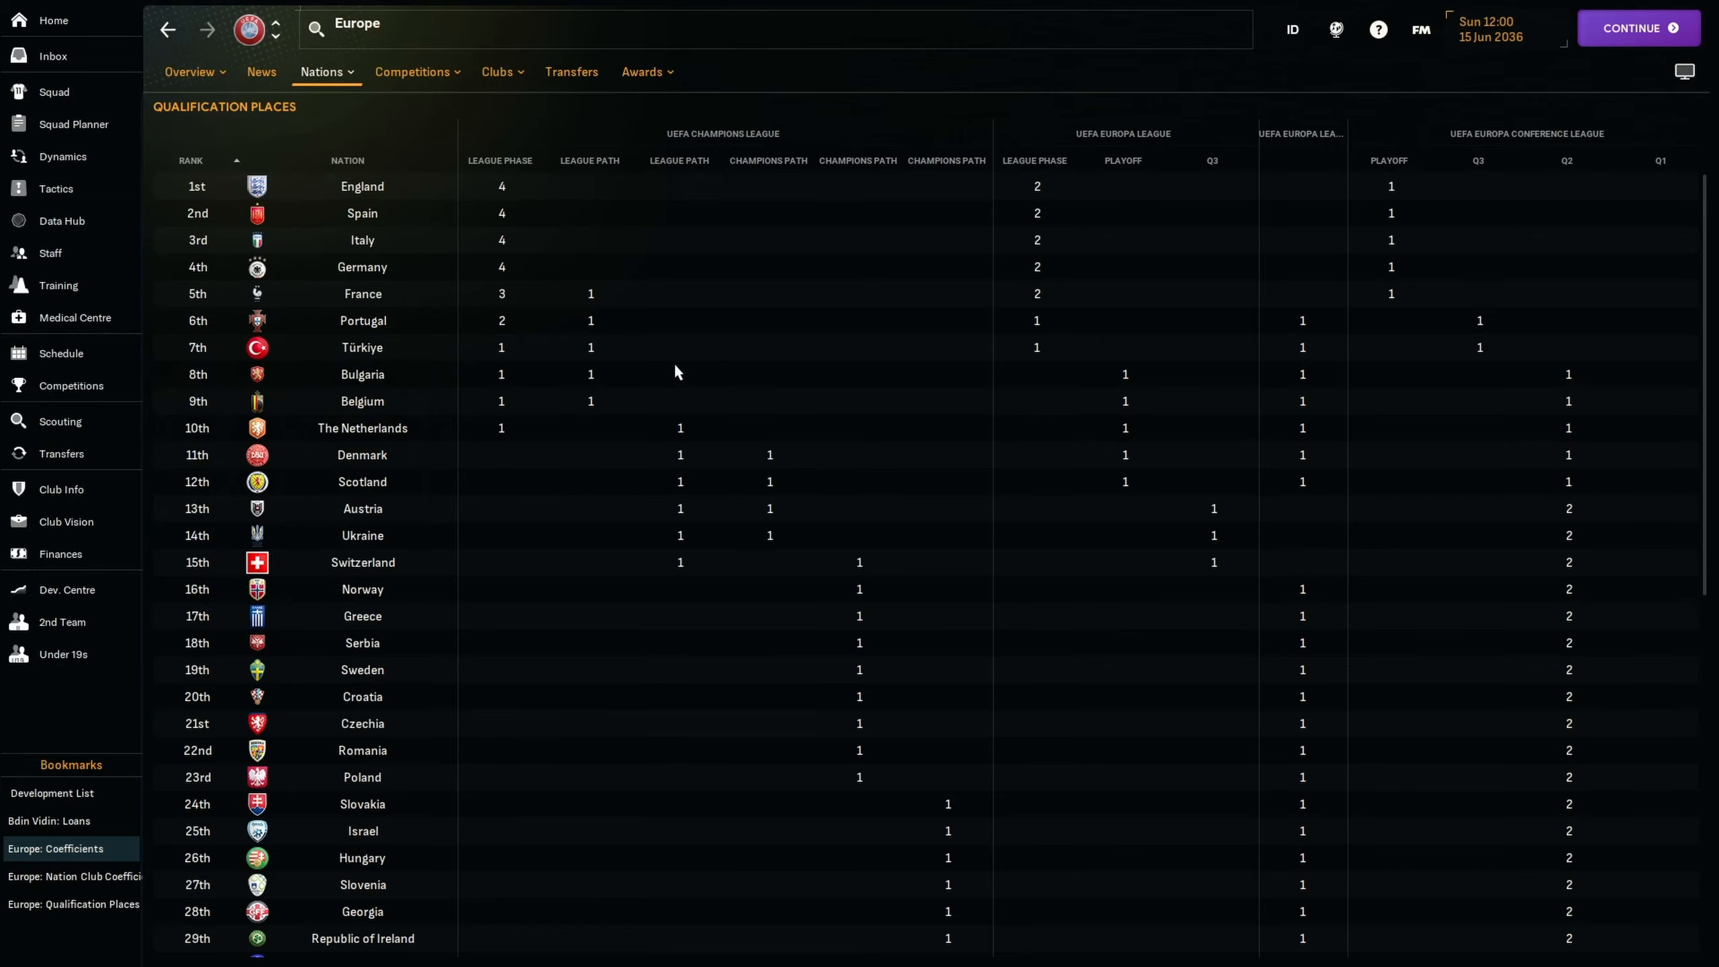
Switch to the European nation club coefficients table via the sidebar bookmark.
click(64, 877)
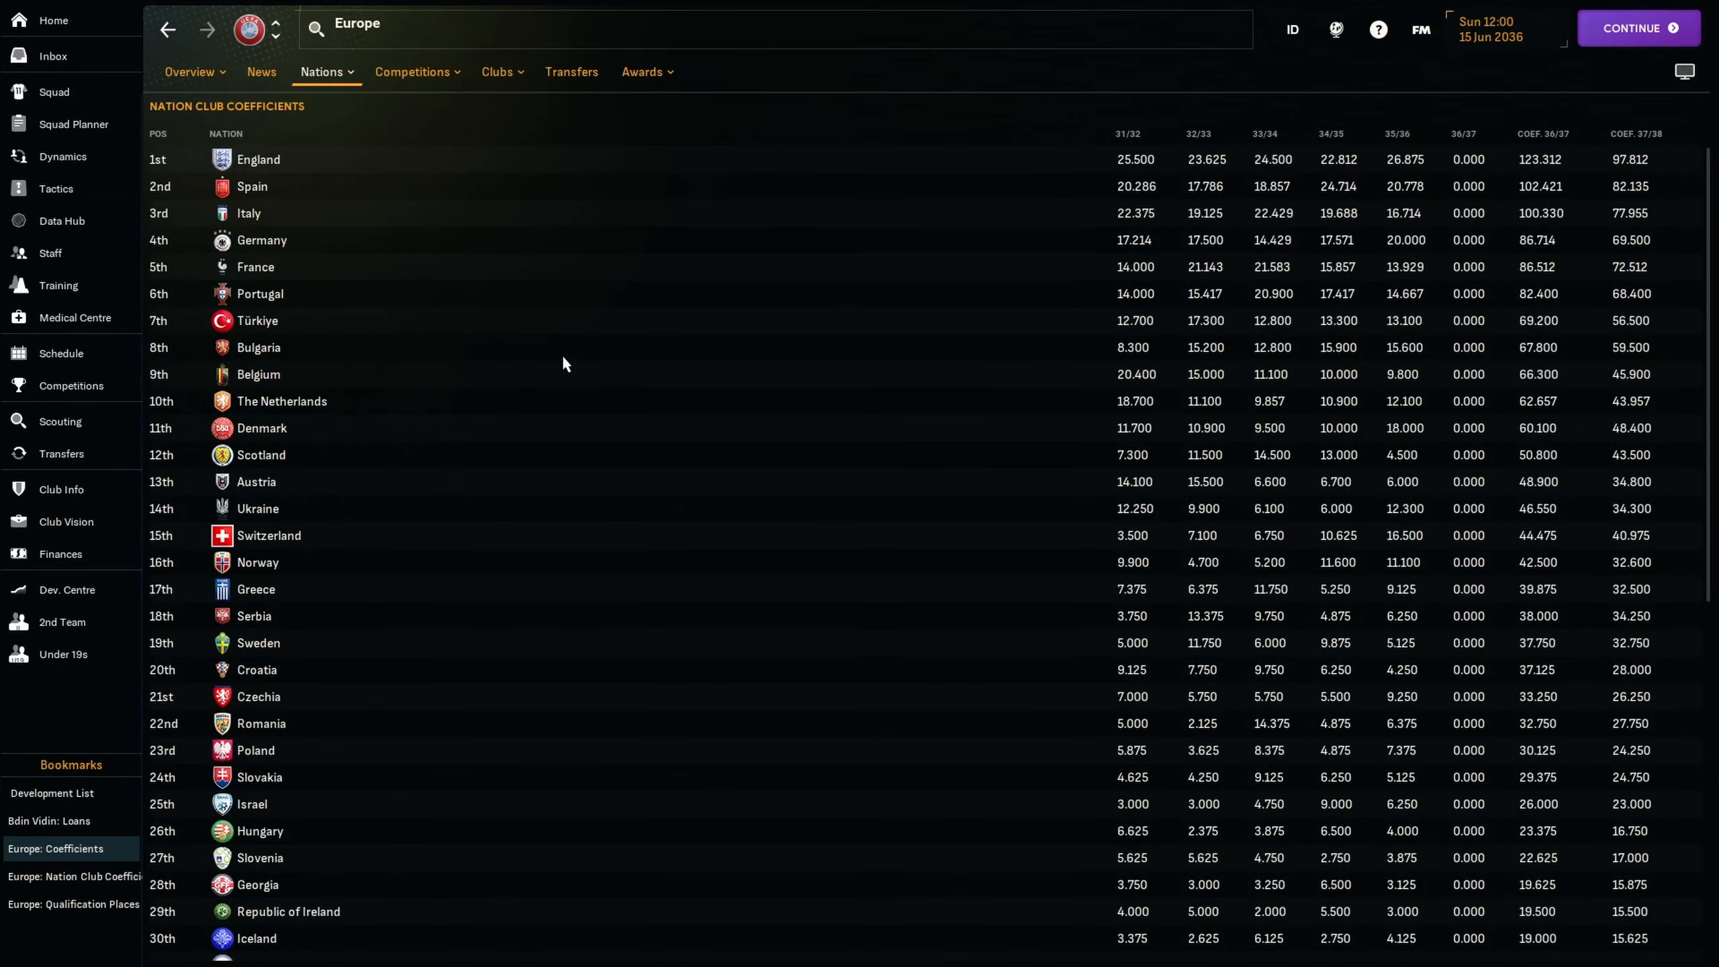
mouse_move(1250, 354)
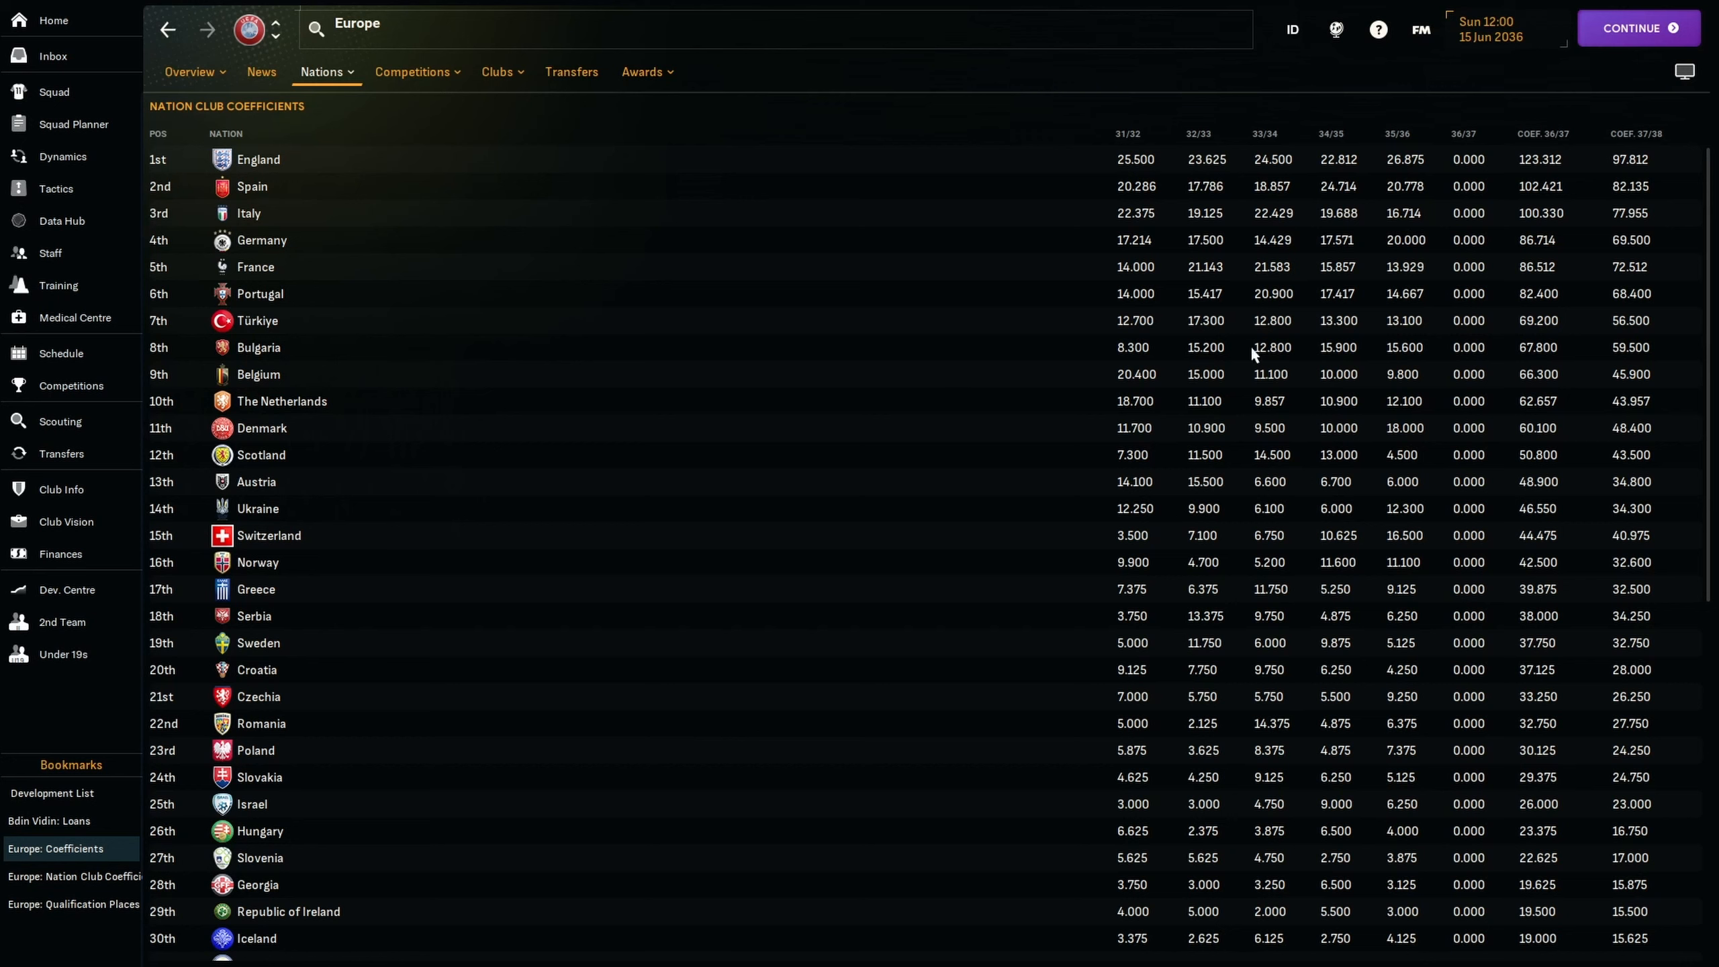
mouse_move(1413, 360)
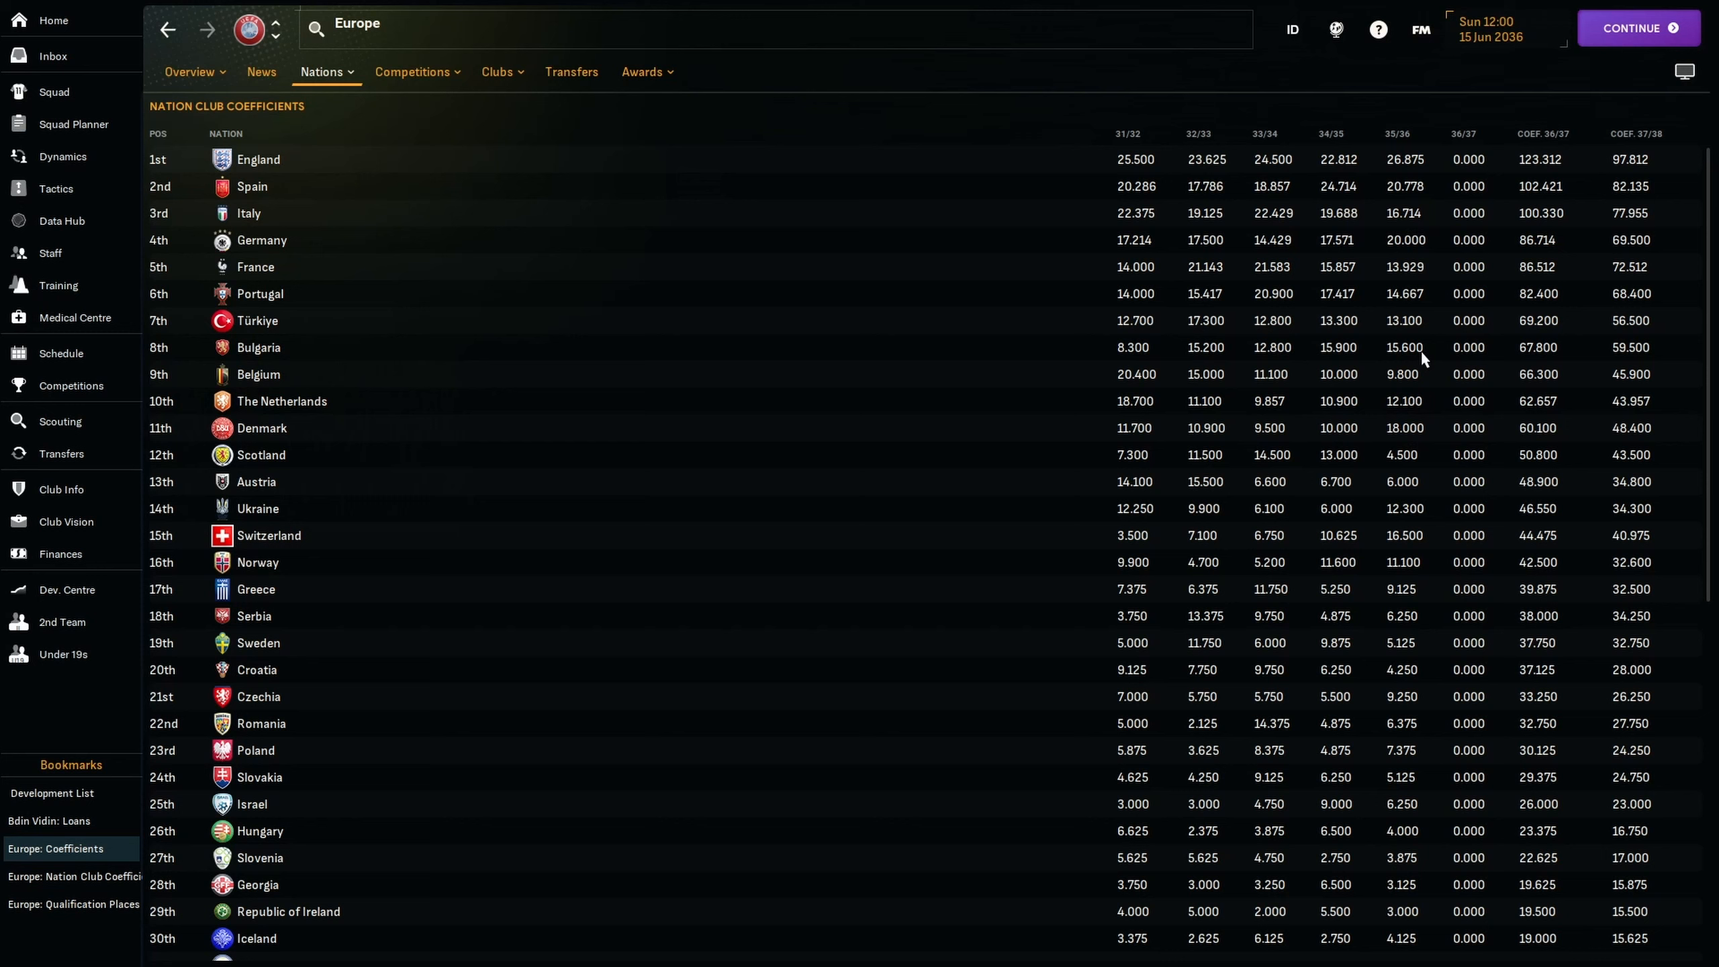
mouse_move(1480, 349)
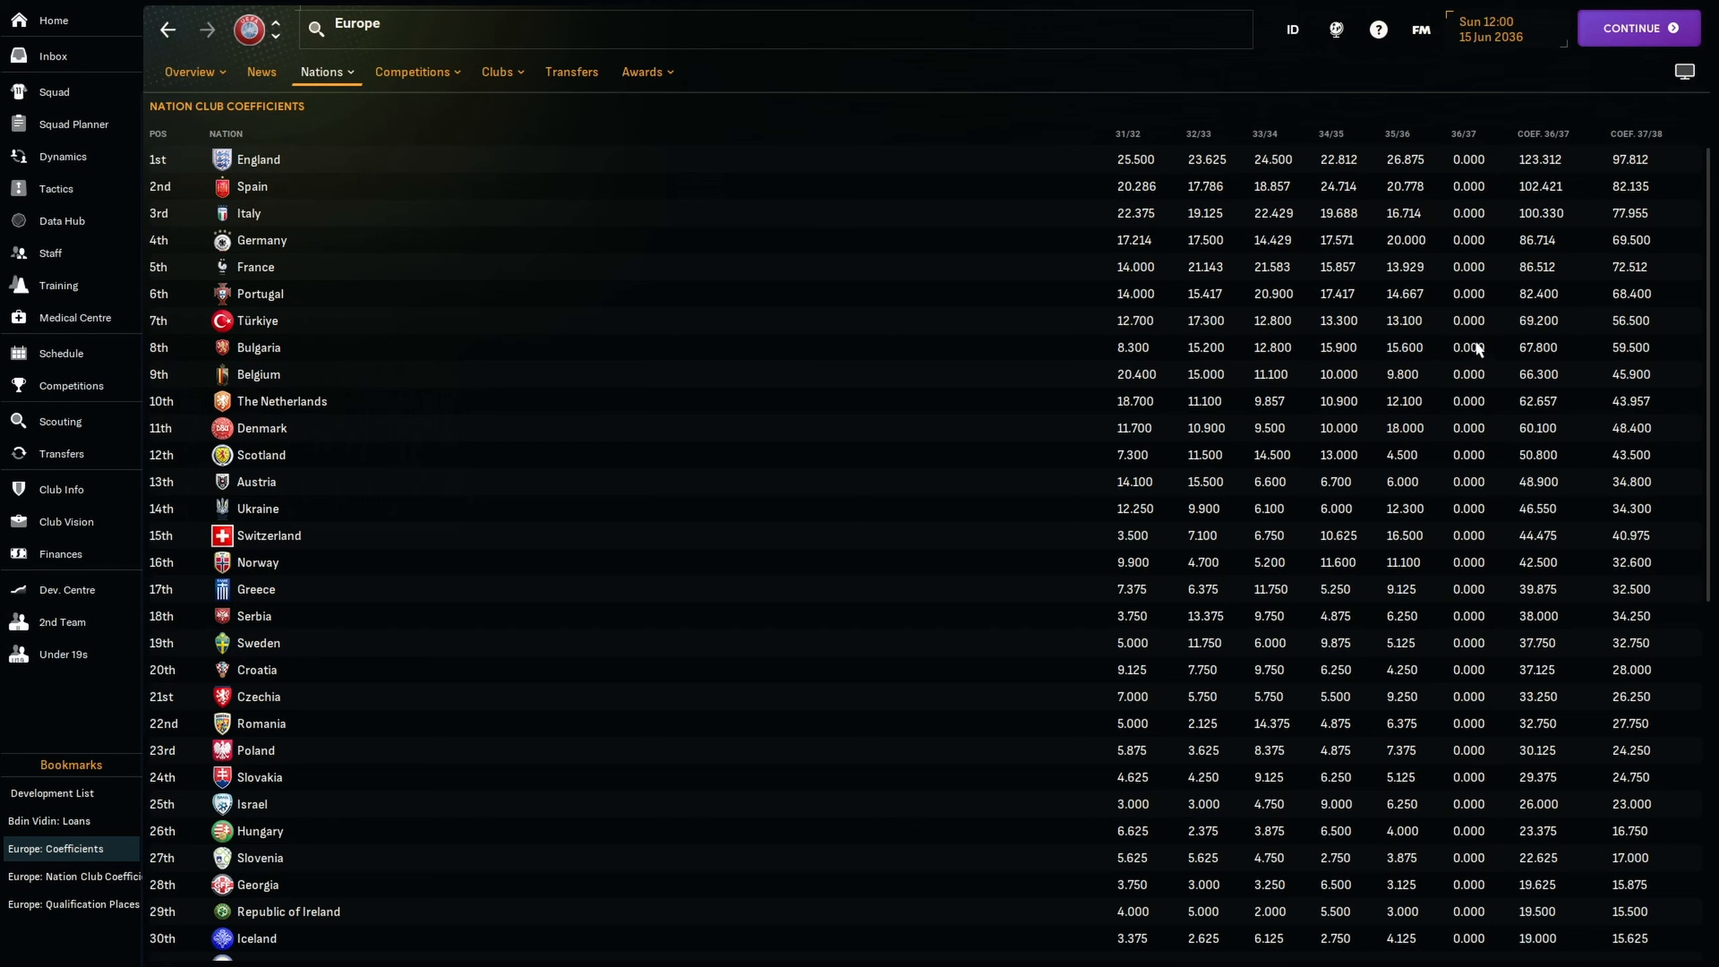
mouse_move(1450, 382)
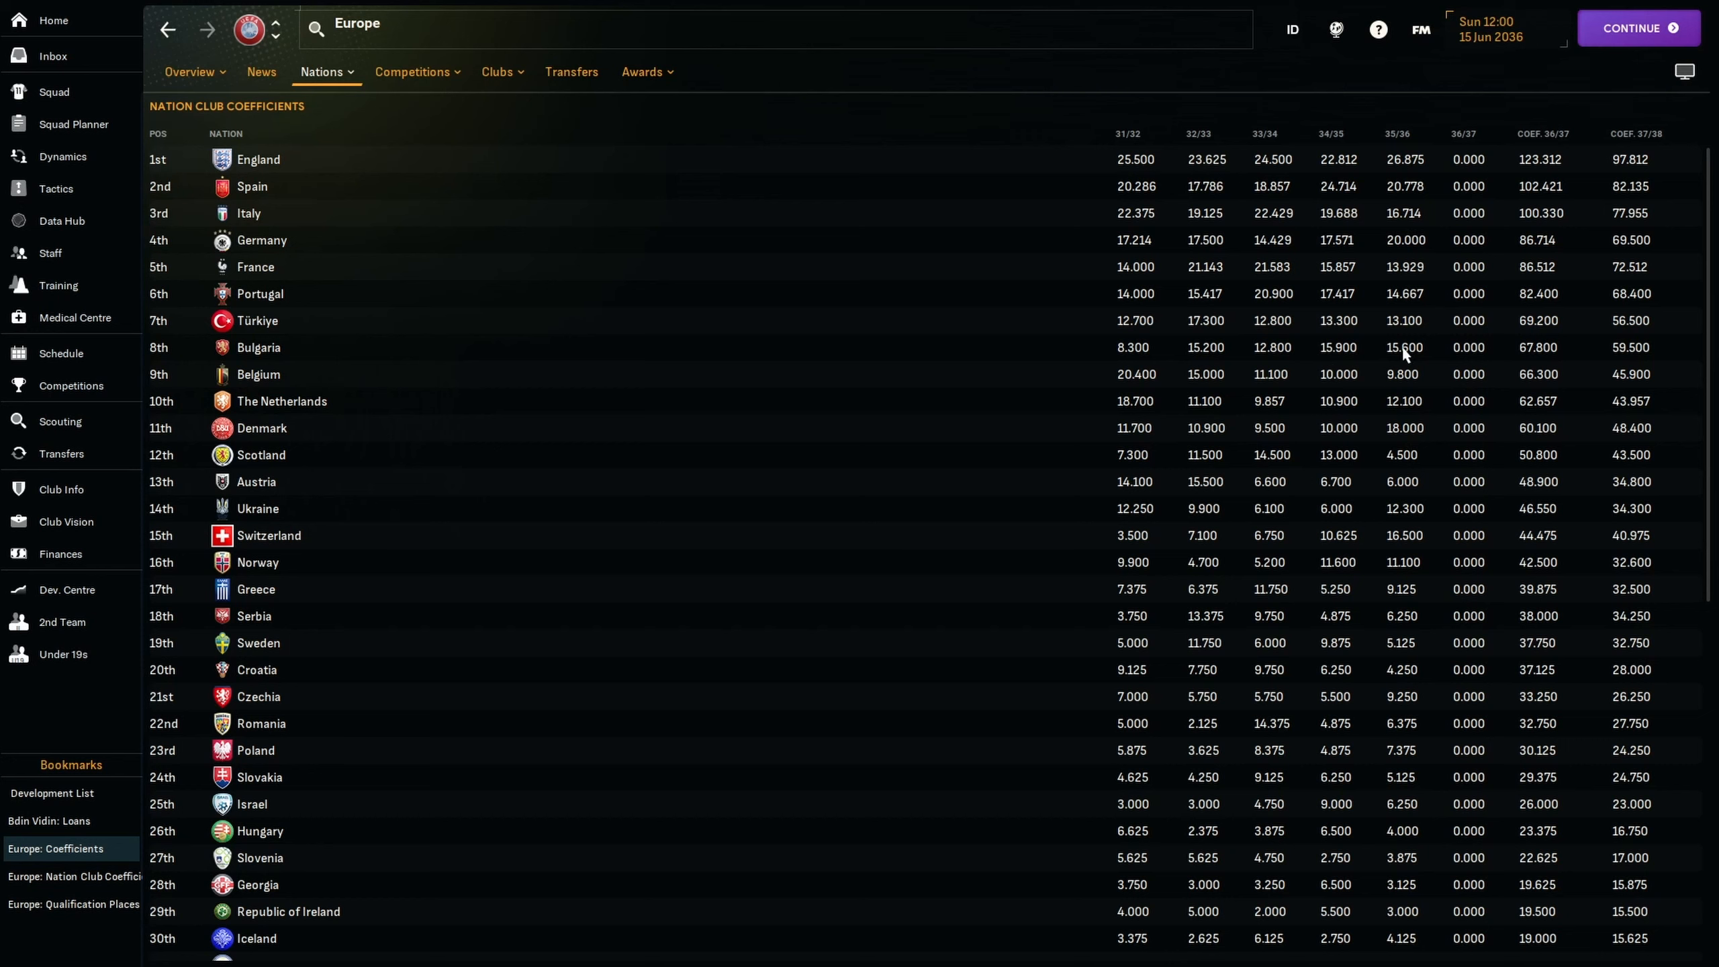
mouse_move(1411, 384)
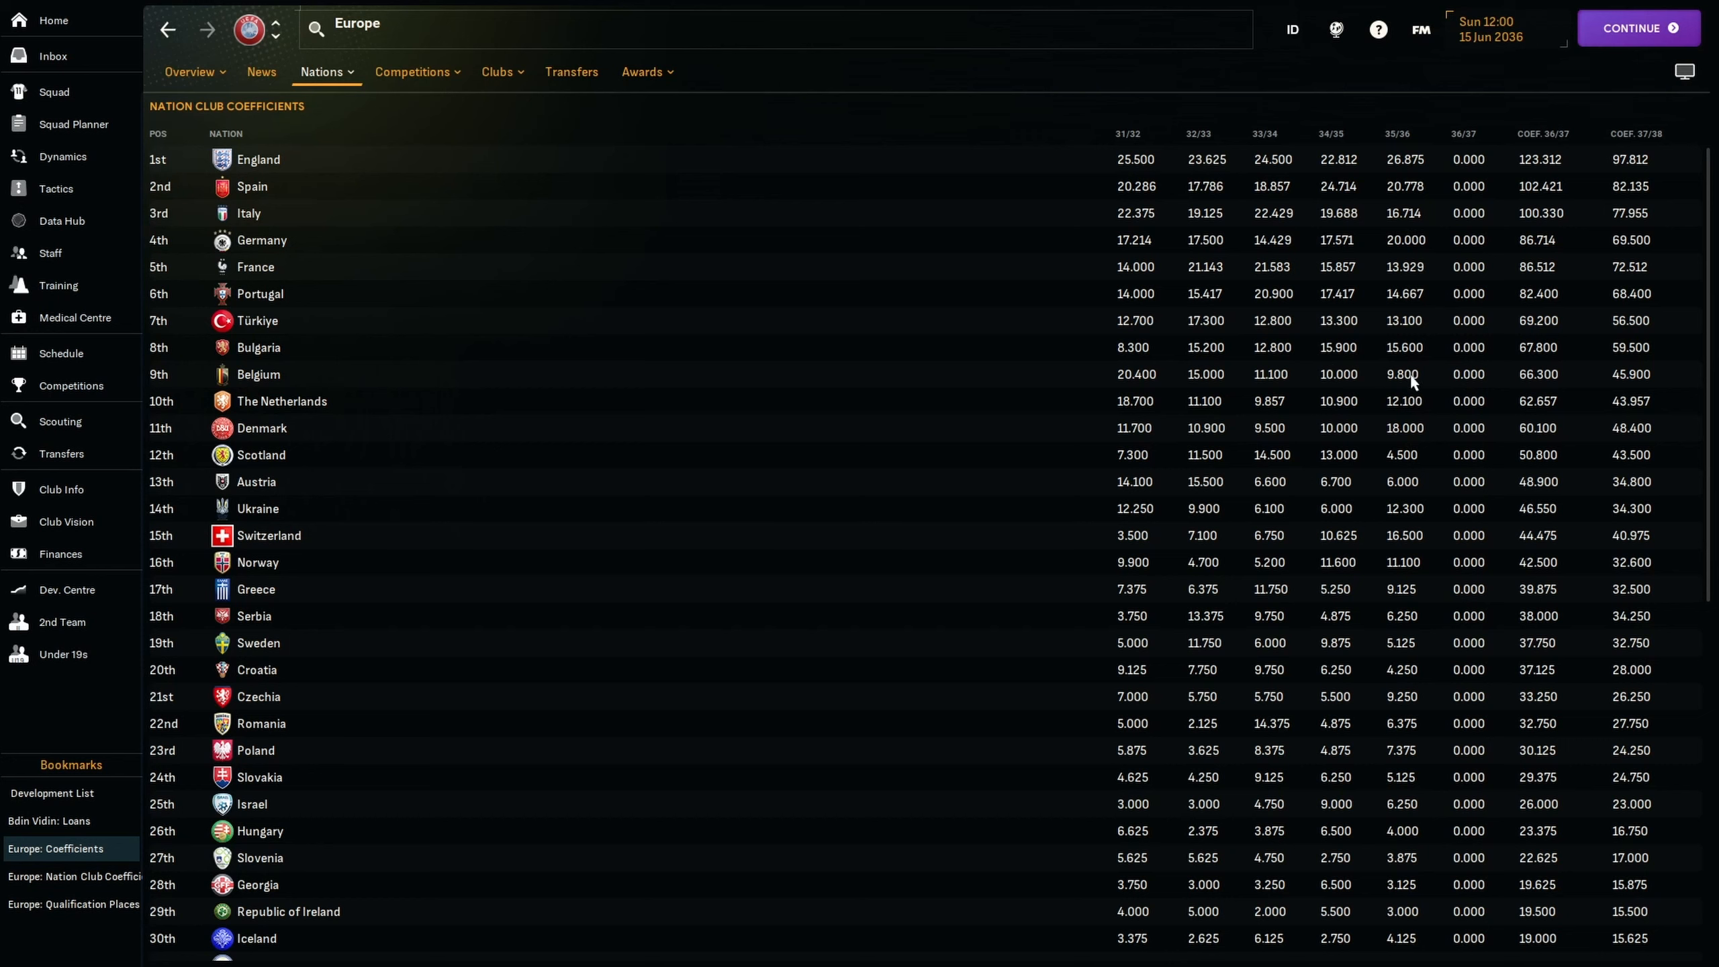
mouse_move(1413, 409)
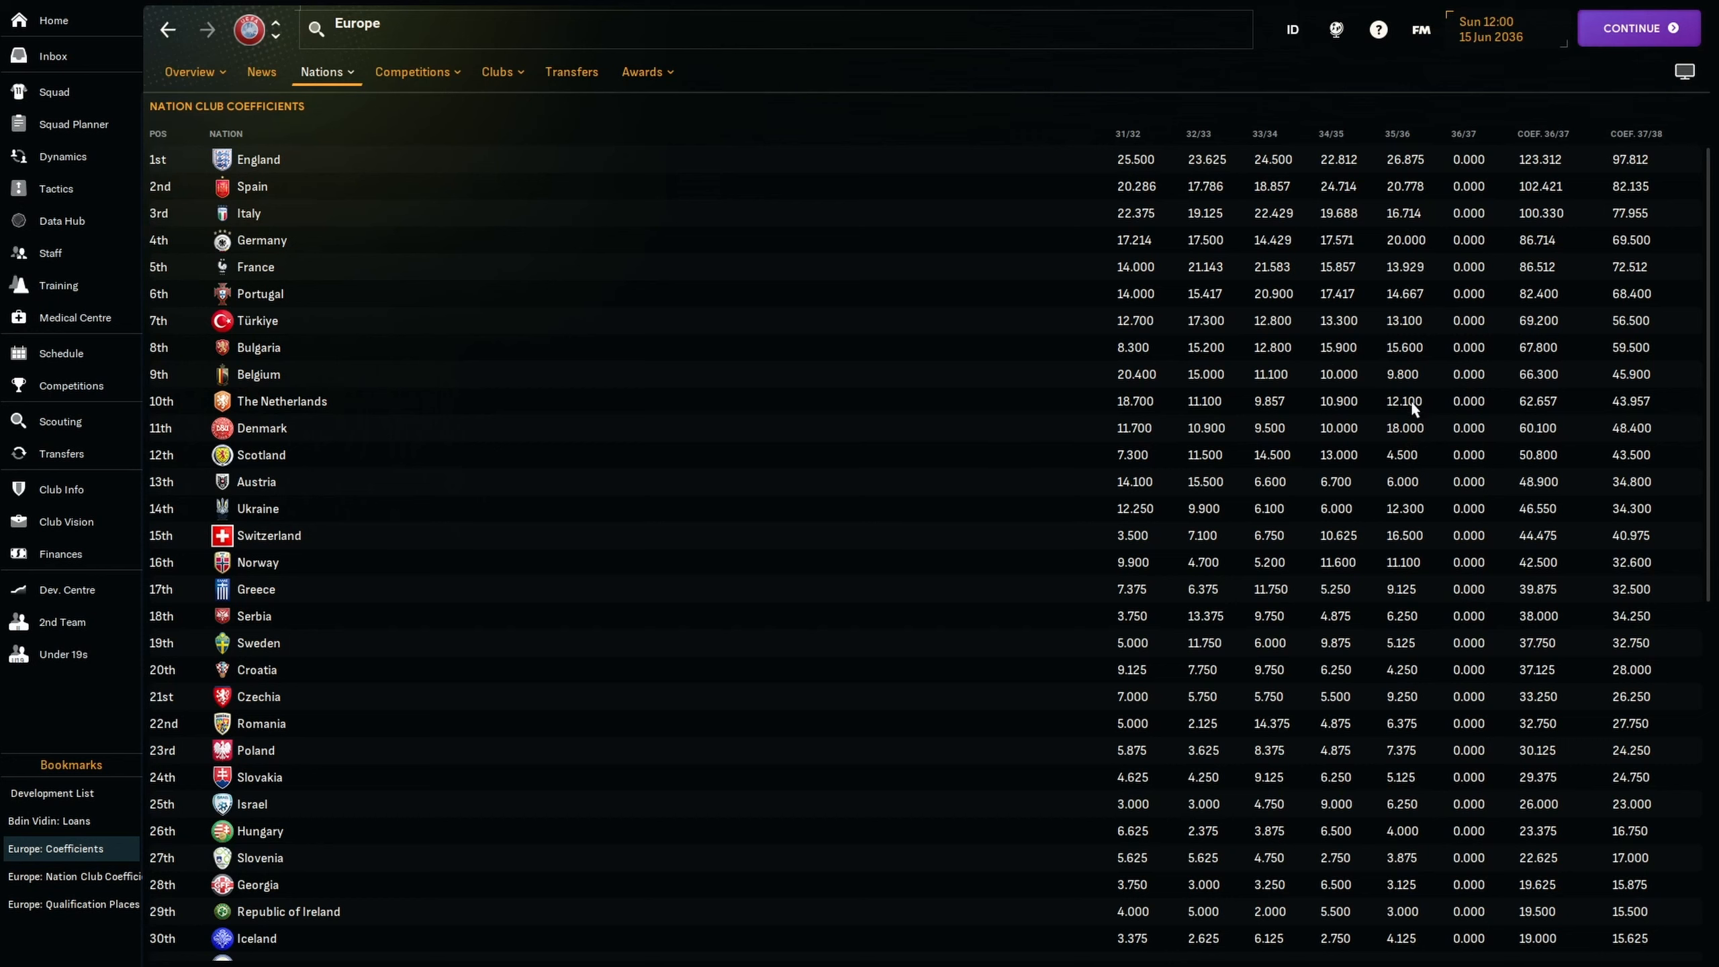
mouse_move(1458, 361)
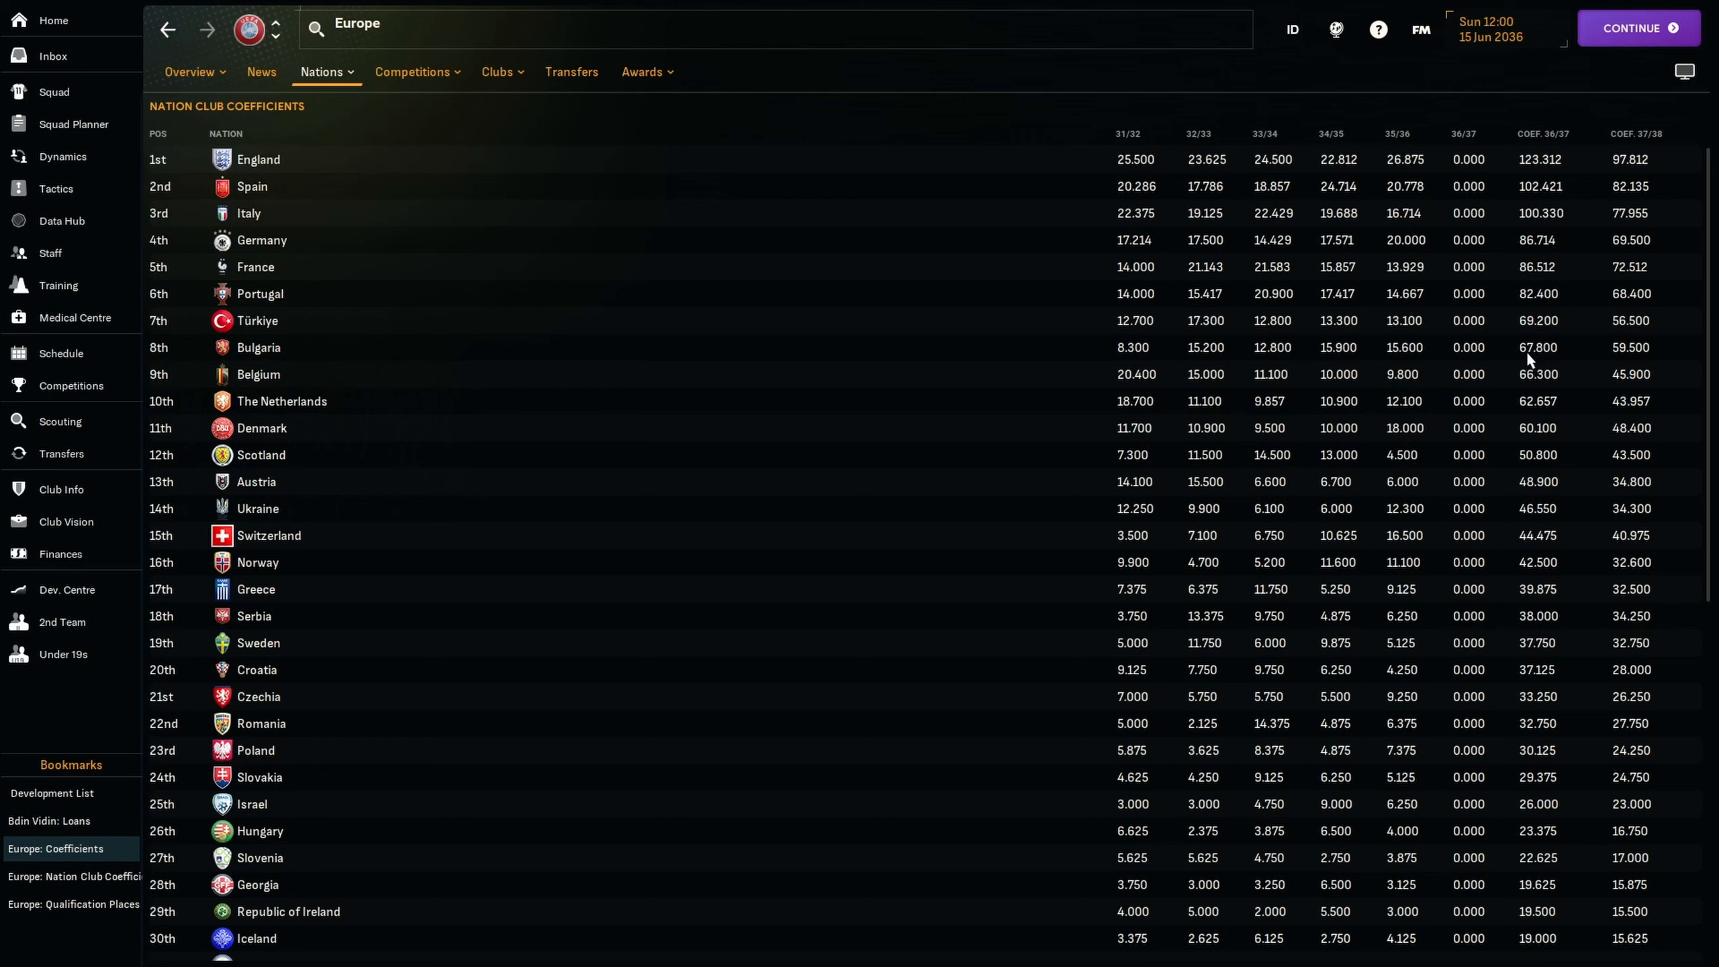
mouse_move(1538, 413)
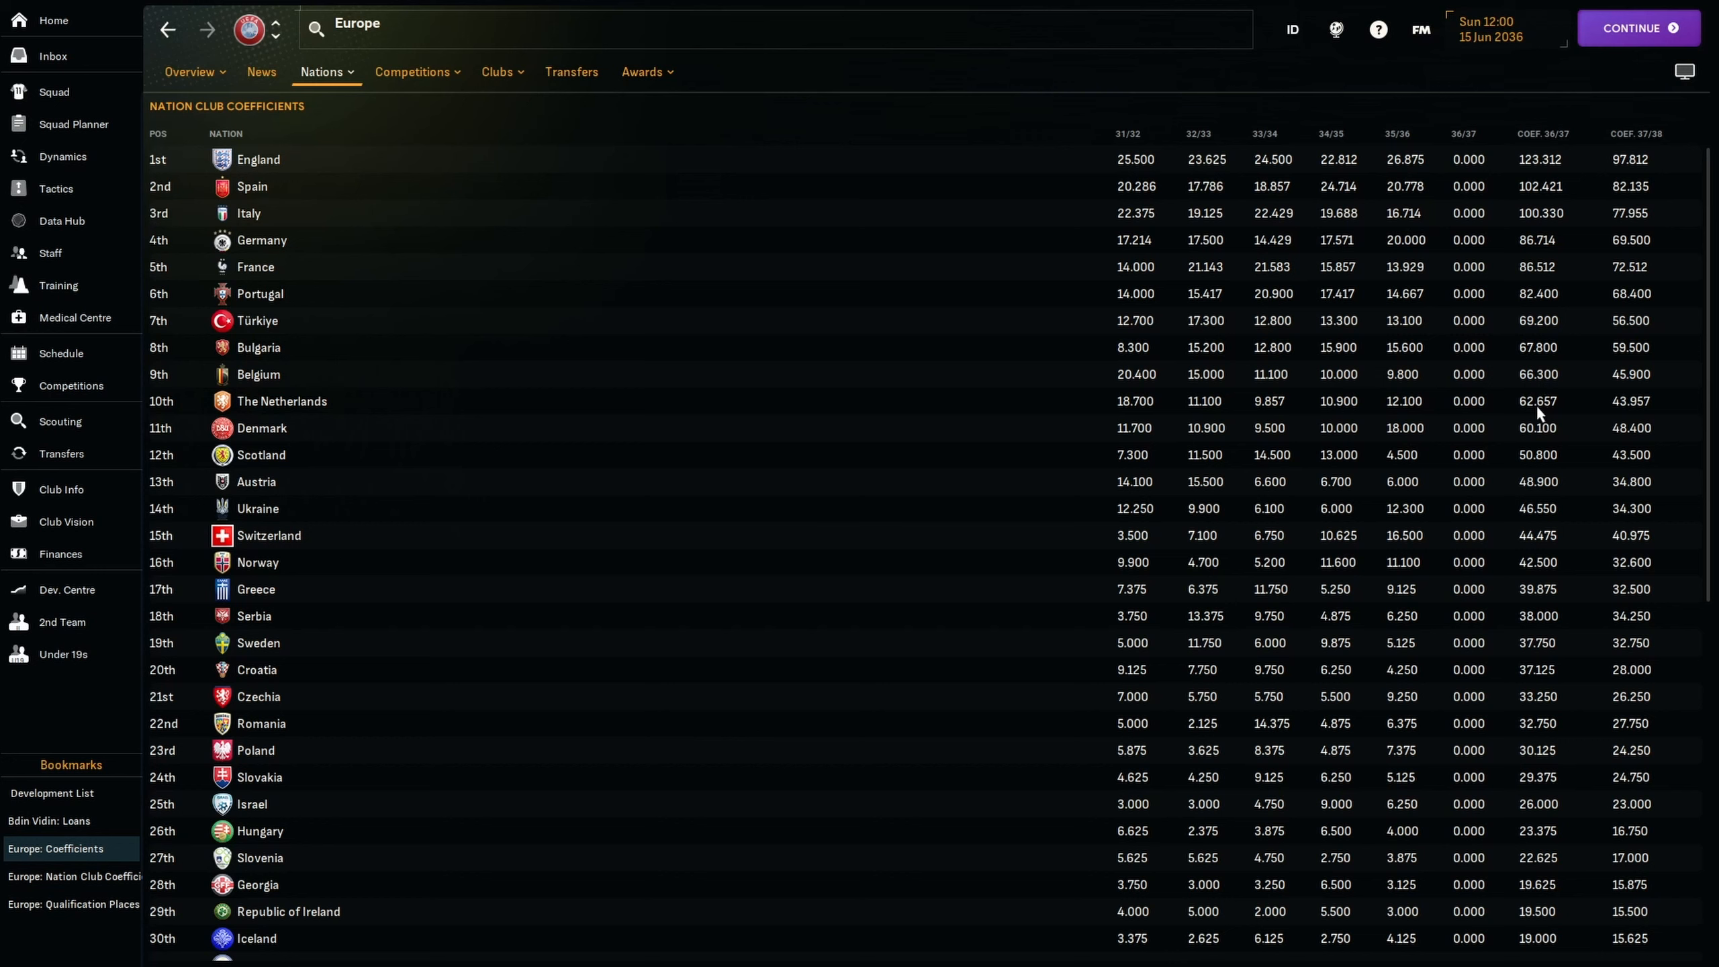
mouse_move(1550, 338)
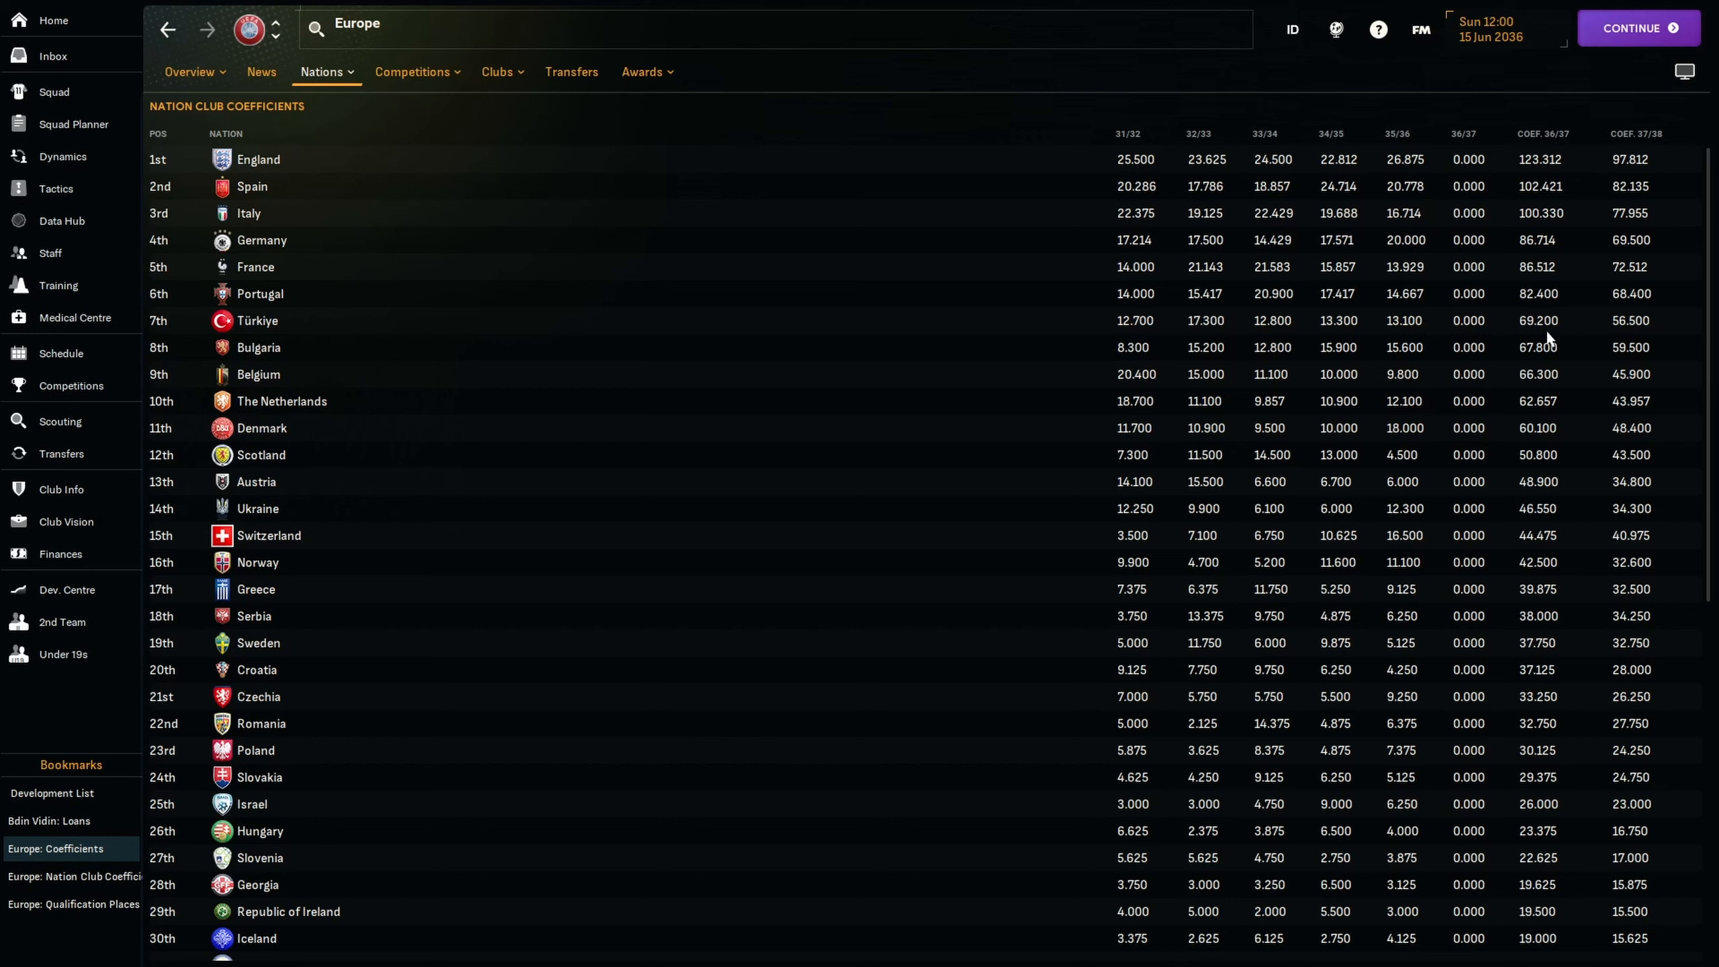
mouse_move(1272, 338)
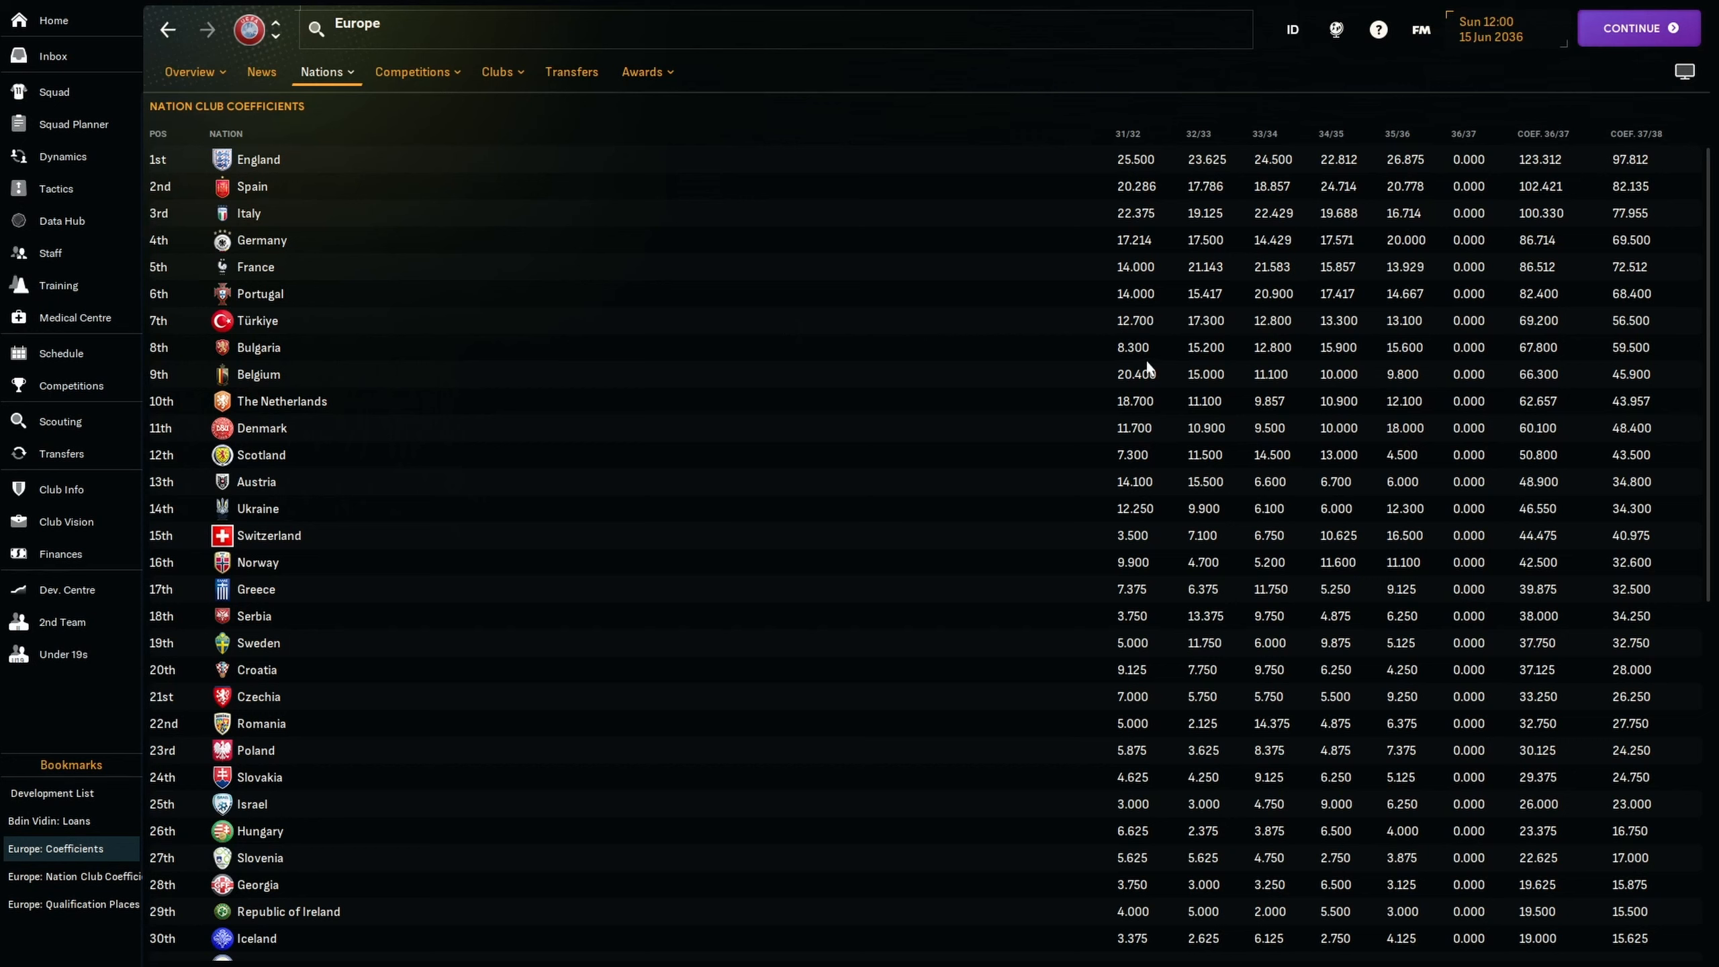
mouse_move(1134, 328)
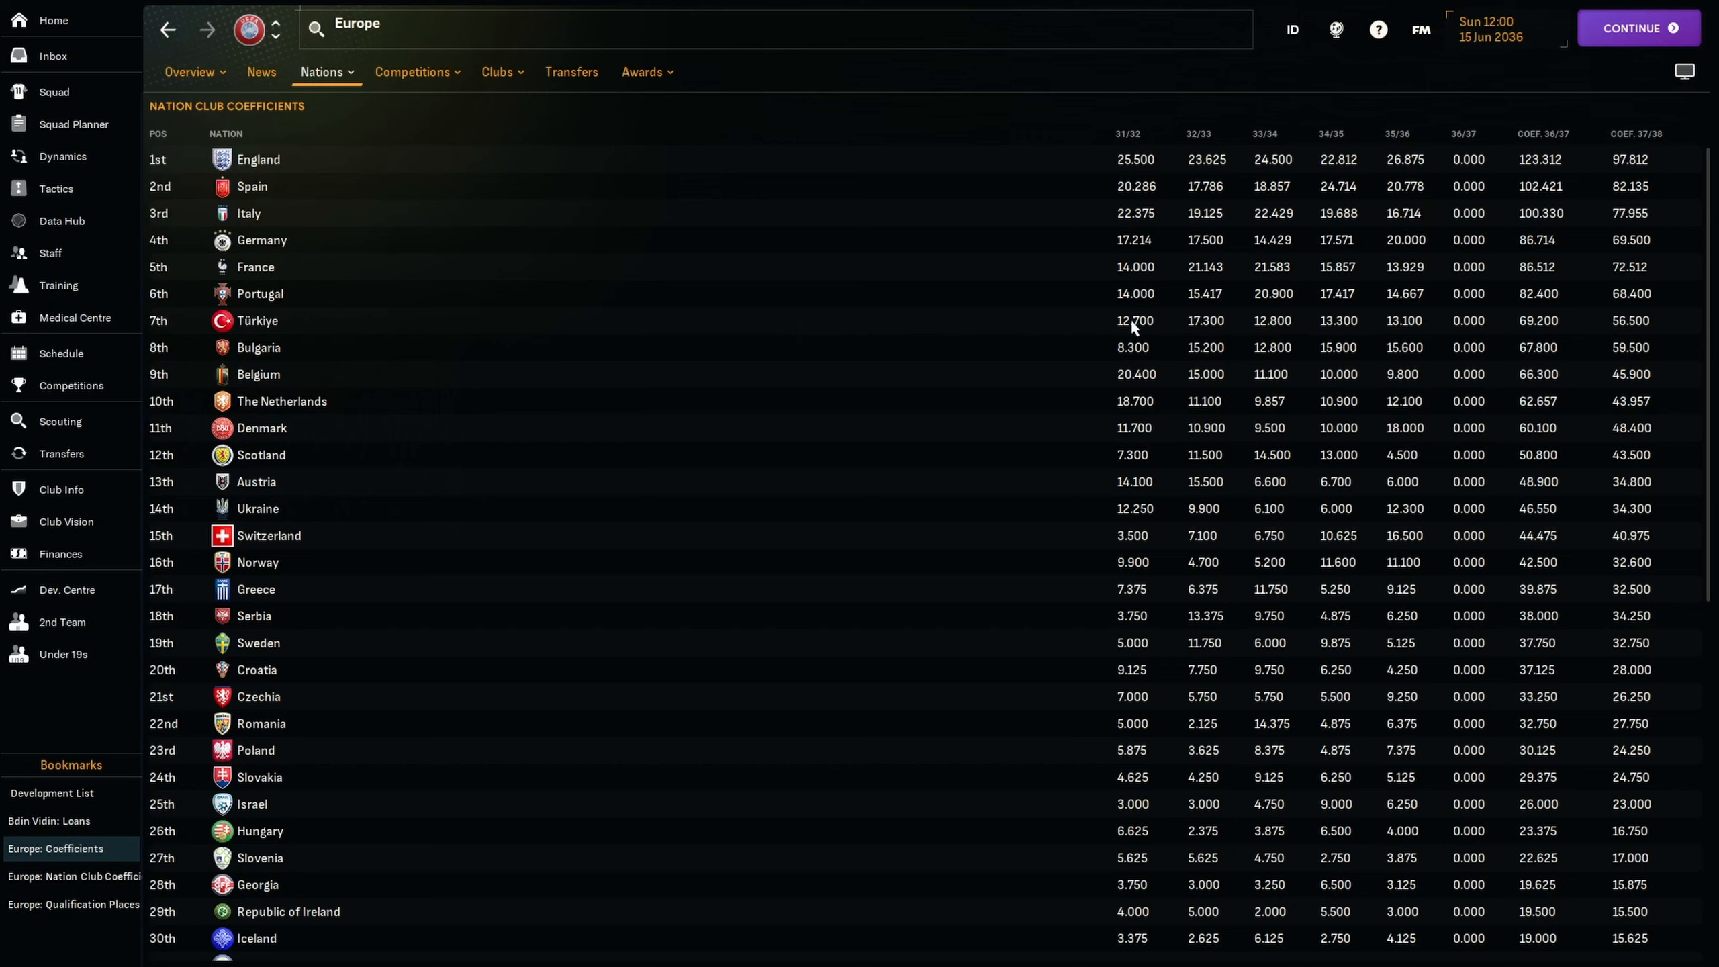
mouse_move(1122, 355)
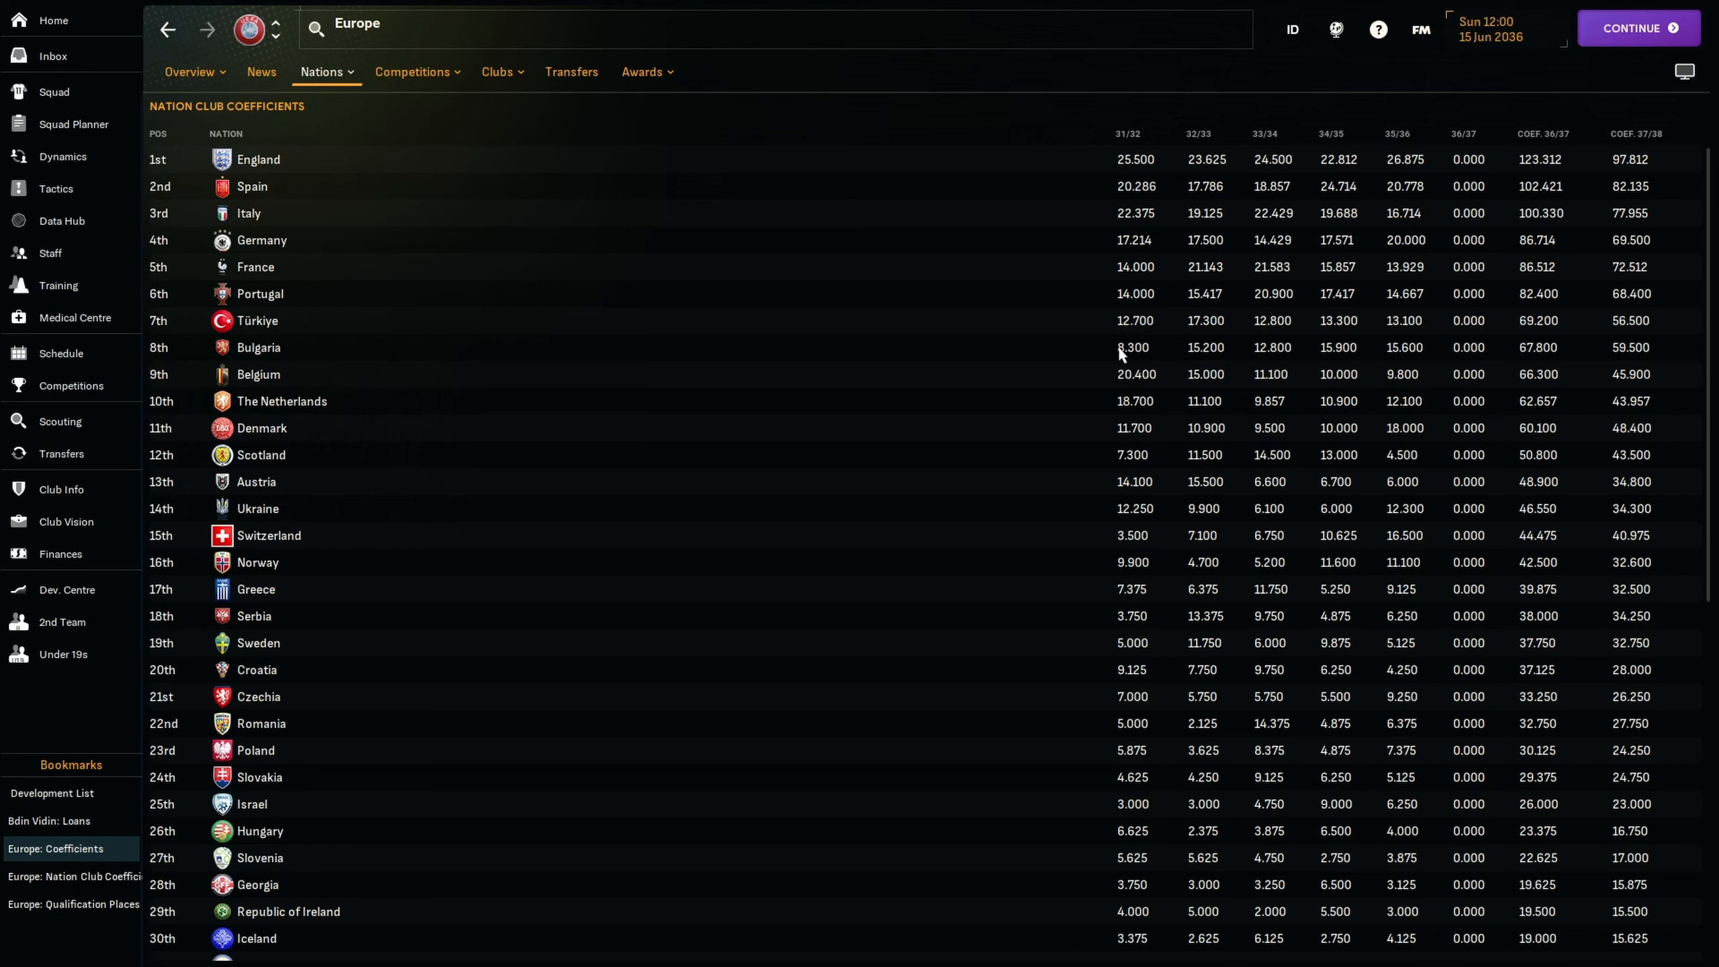
mouse_move(1628, 355)
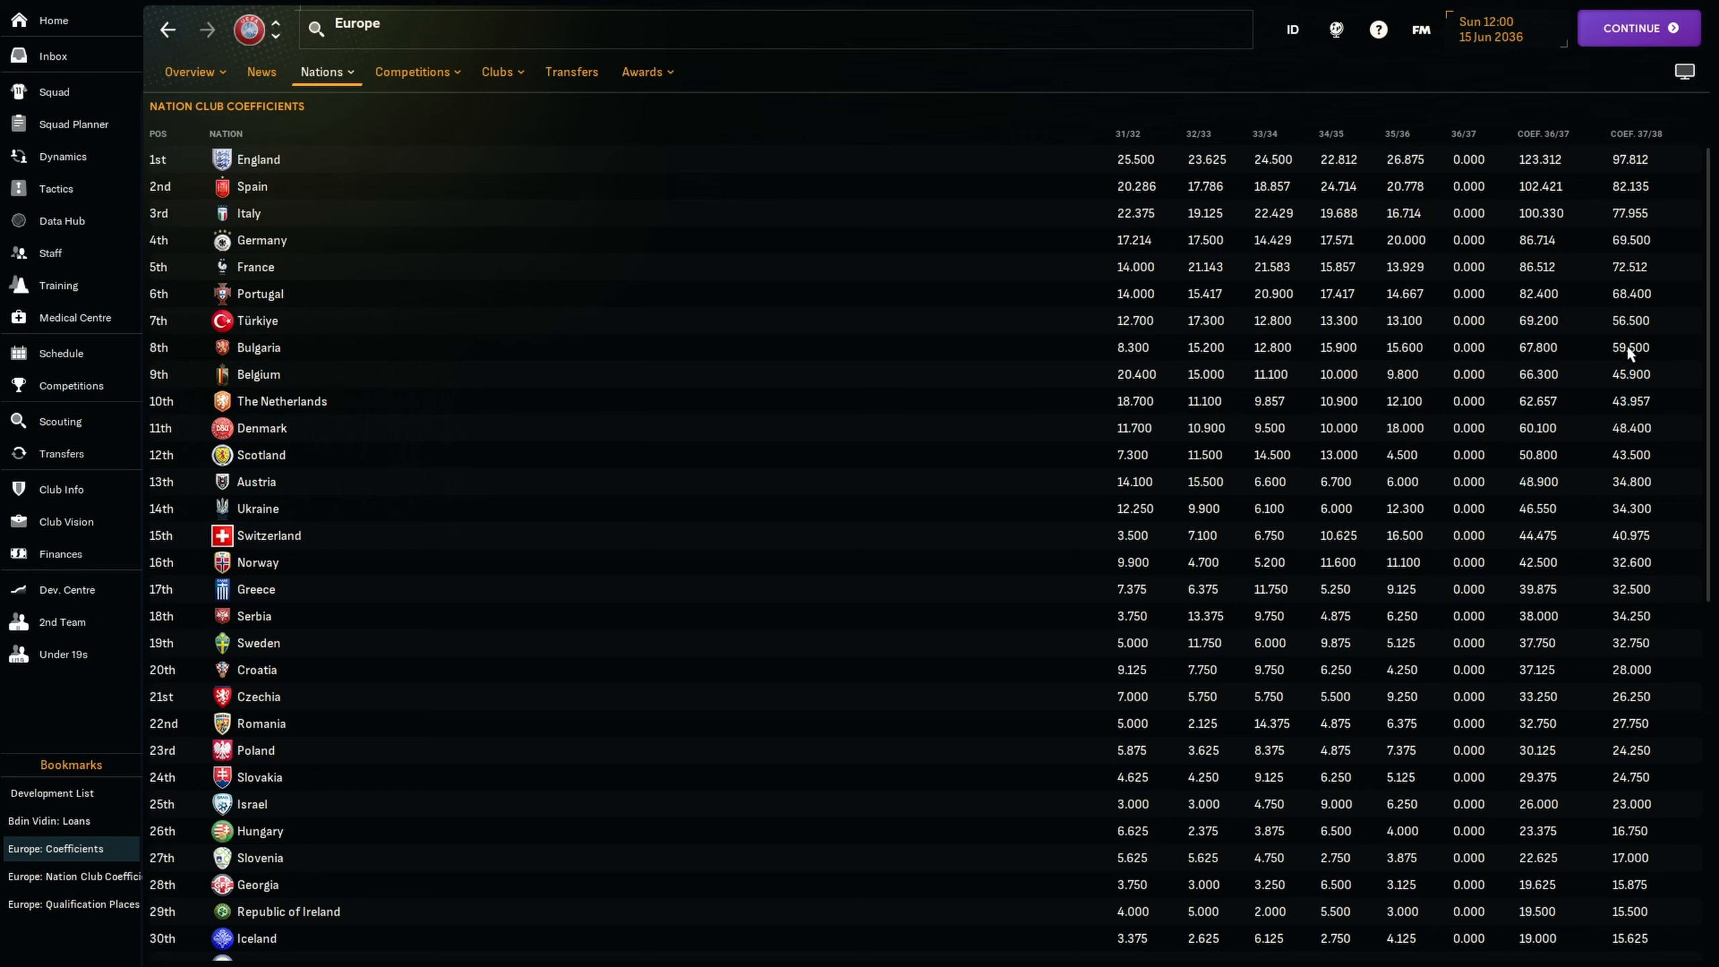
mouse_move(1649, 325)
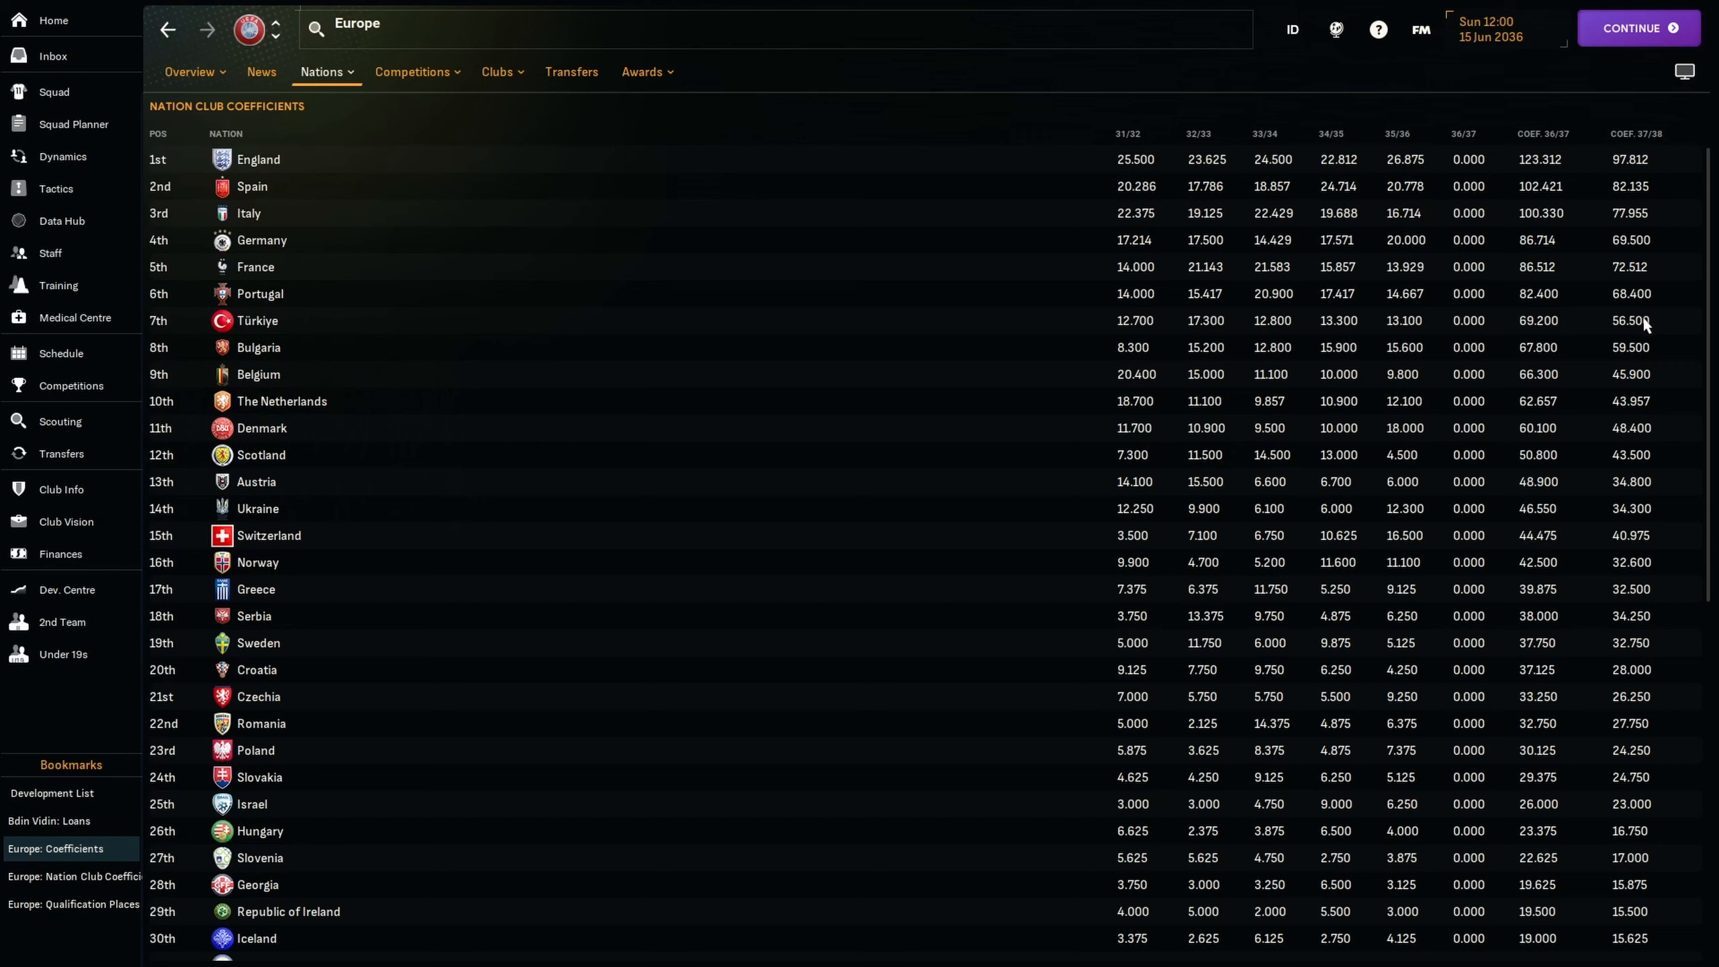
mouse_move(1551, 299)
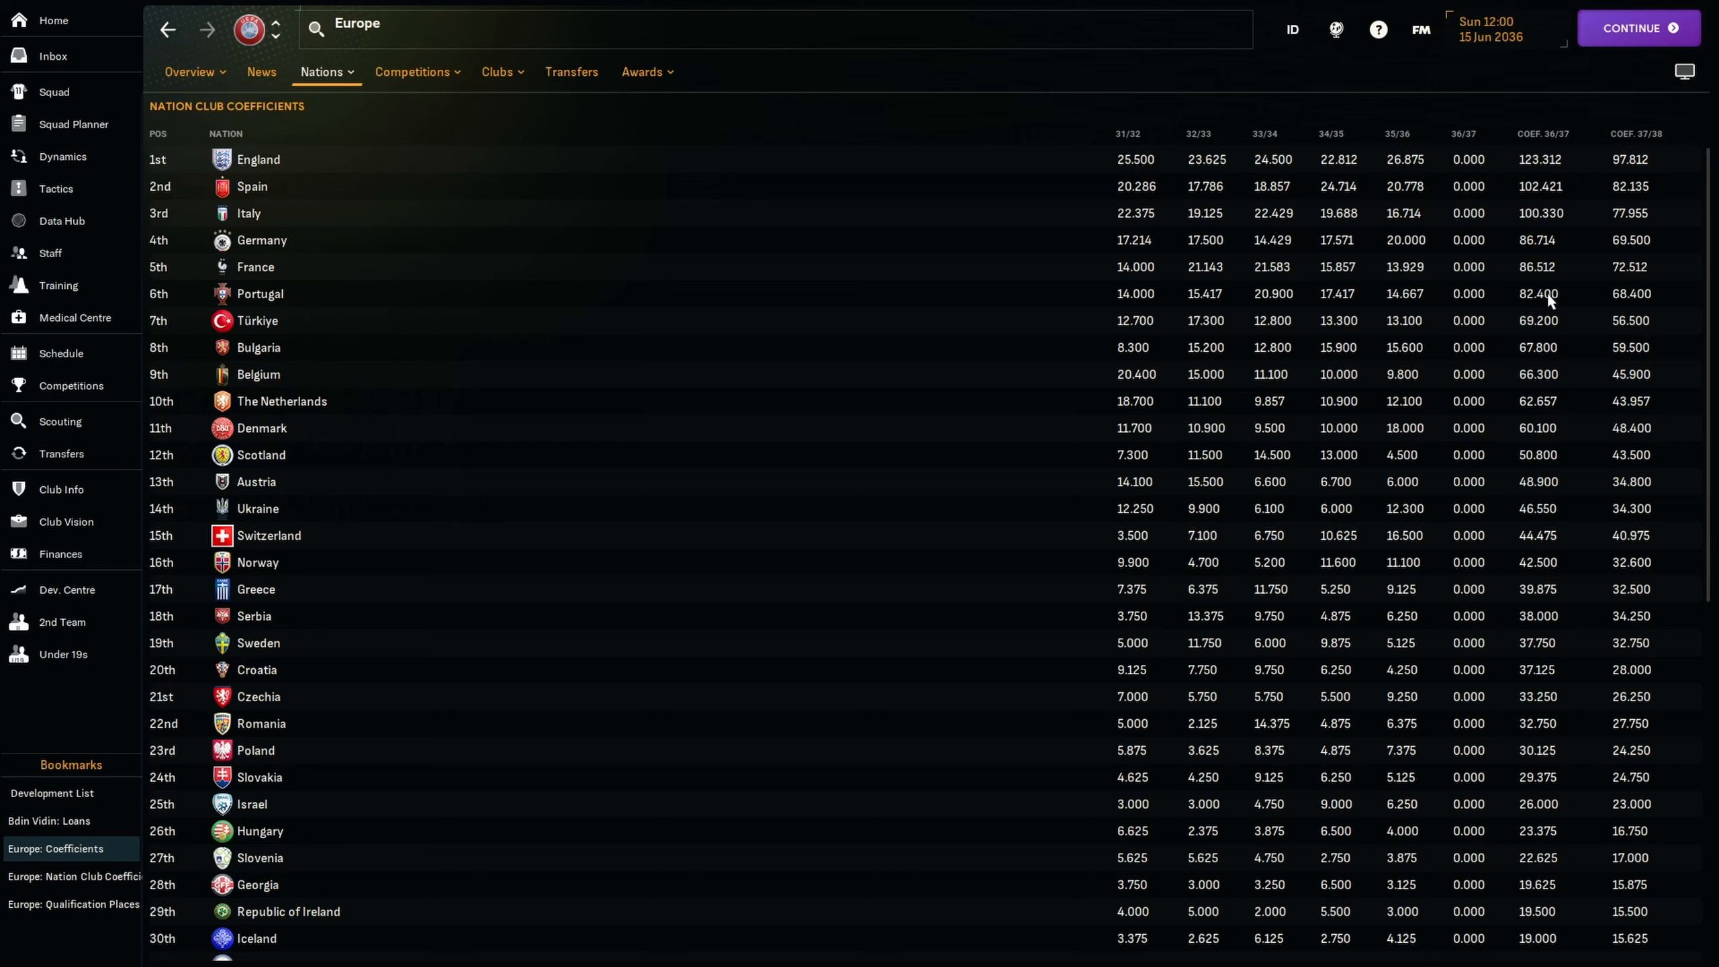
mouse_move(1244, 304)
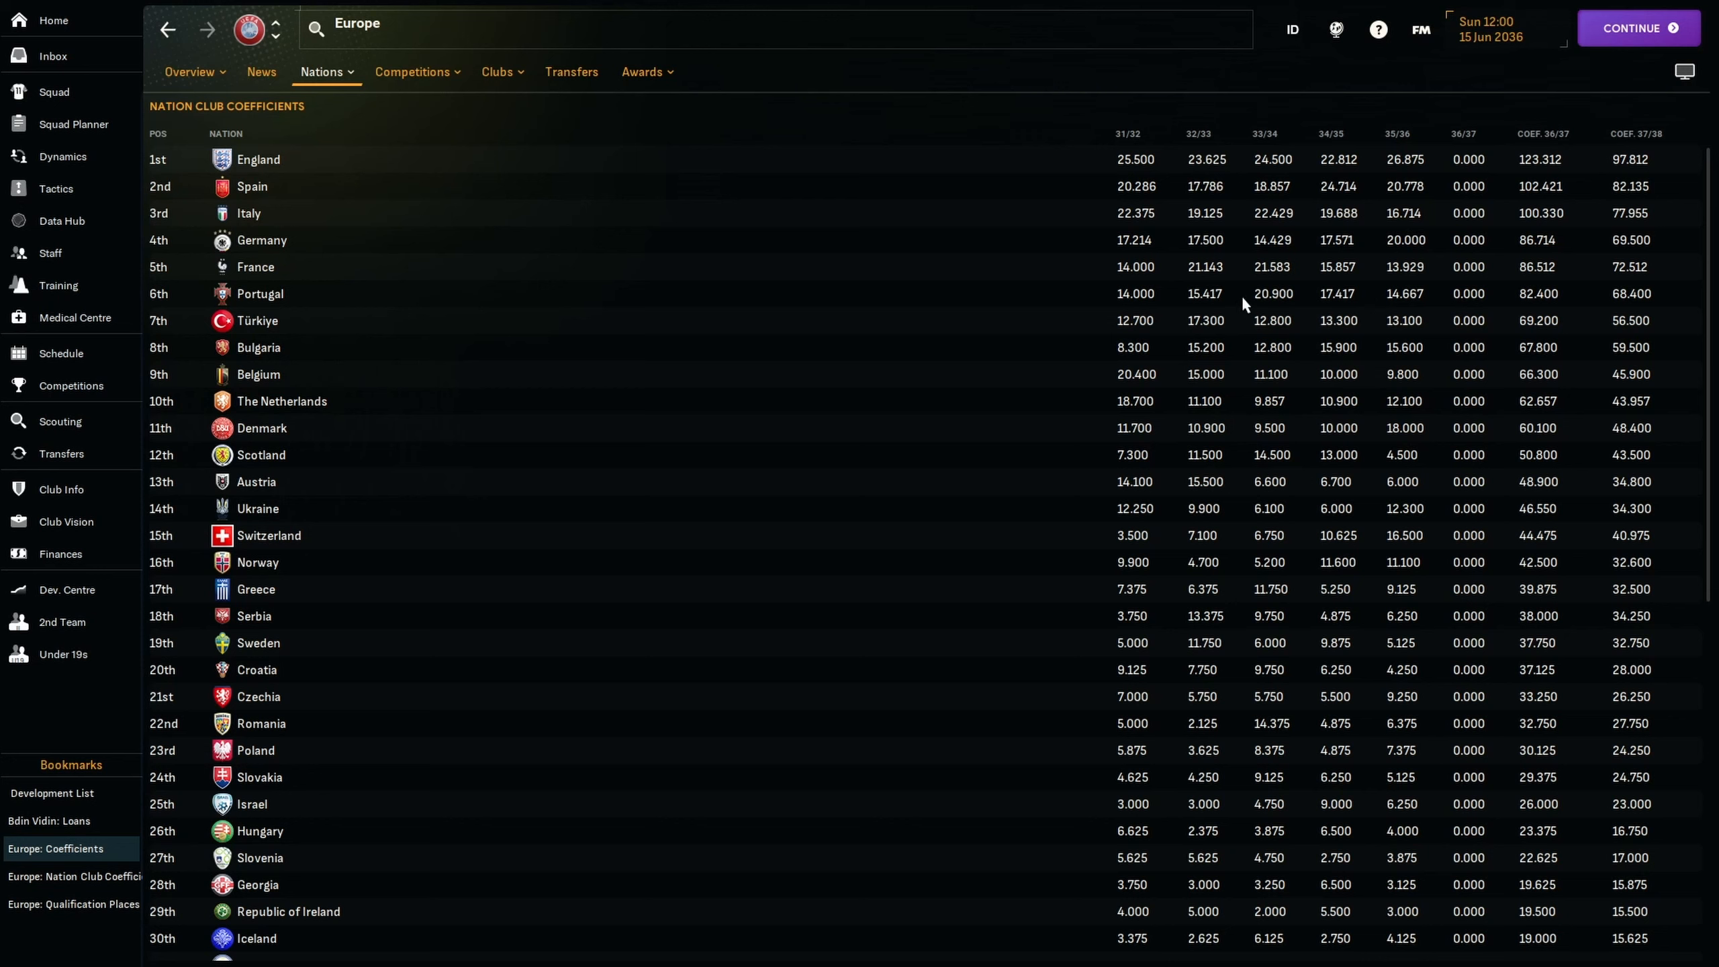
mouse_move(1407, 306)
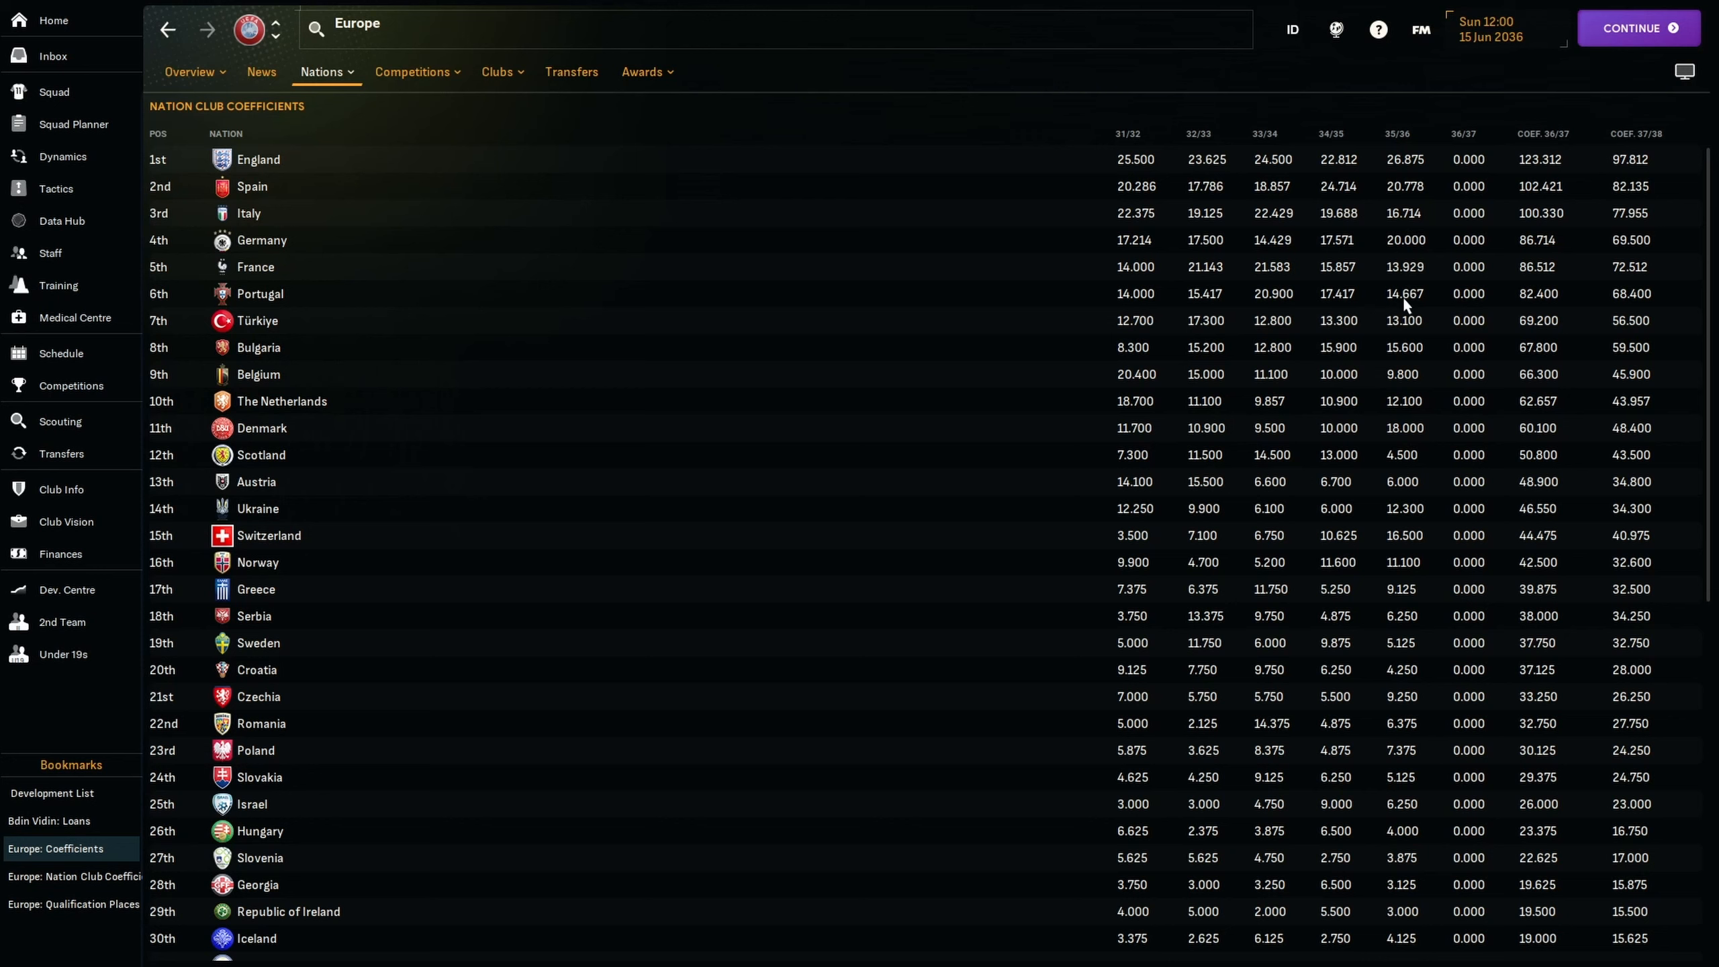
mouse_move(1376, 303)
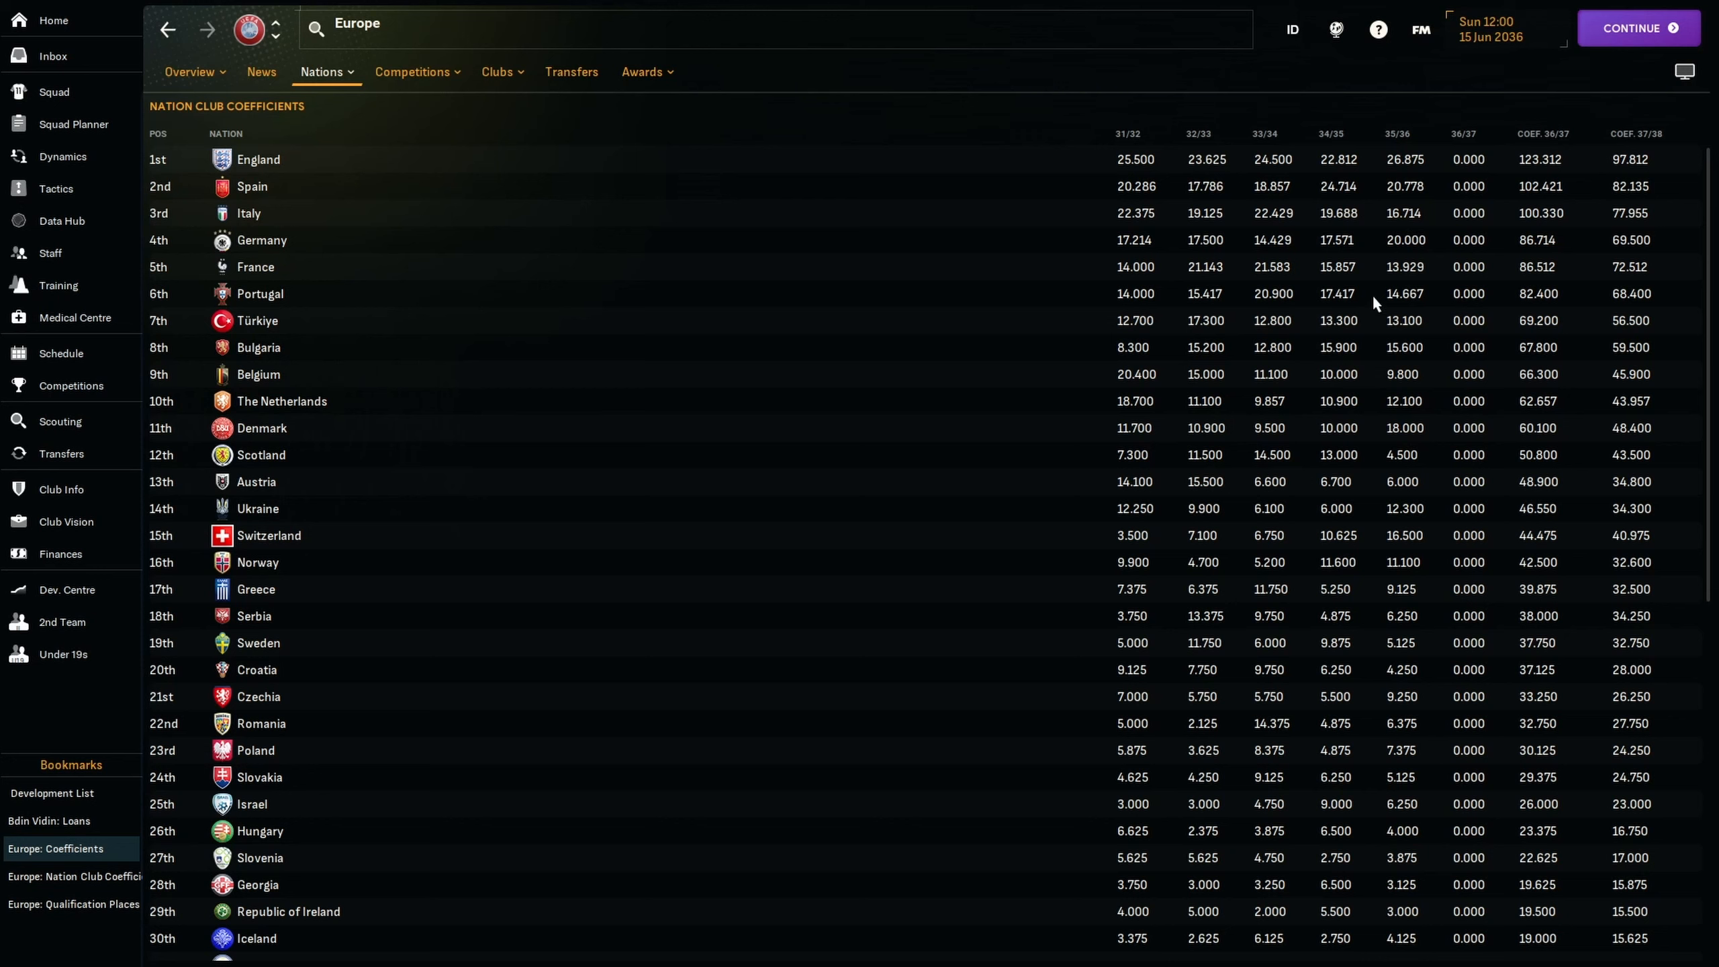
mouse_move(1504, 354)
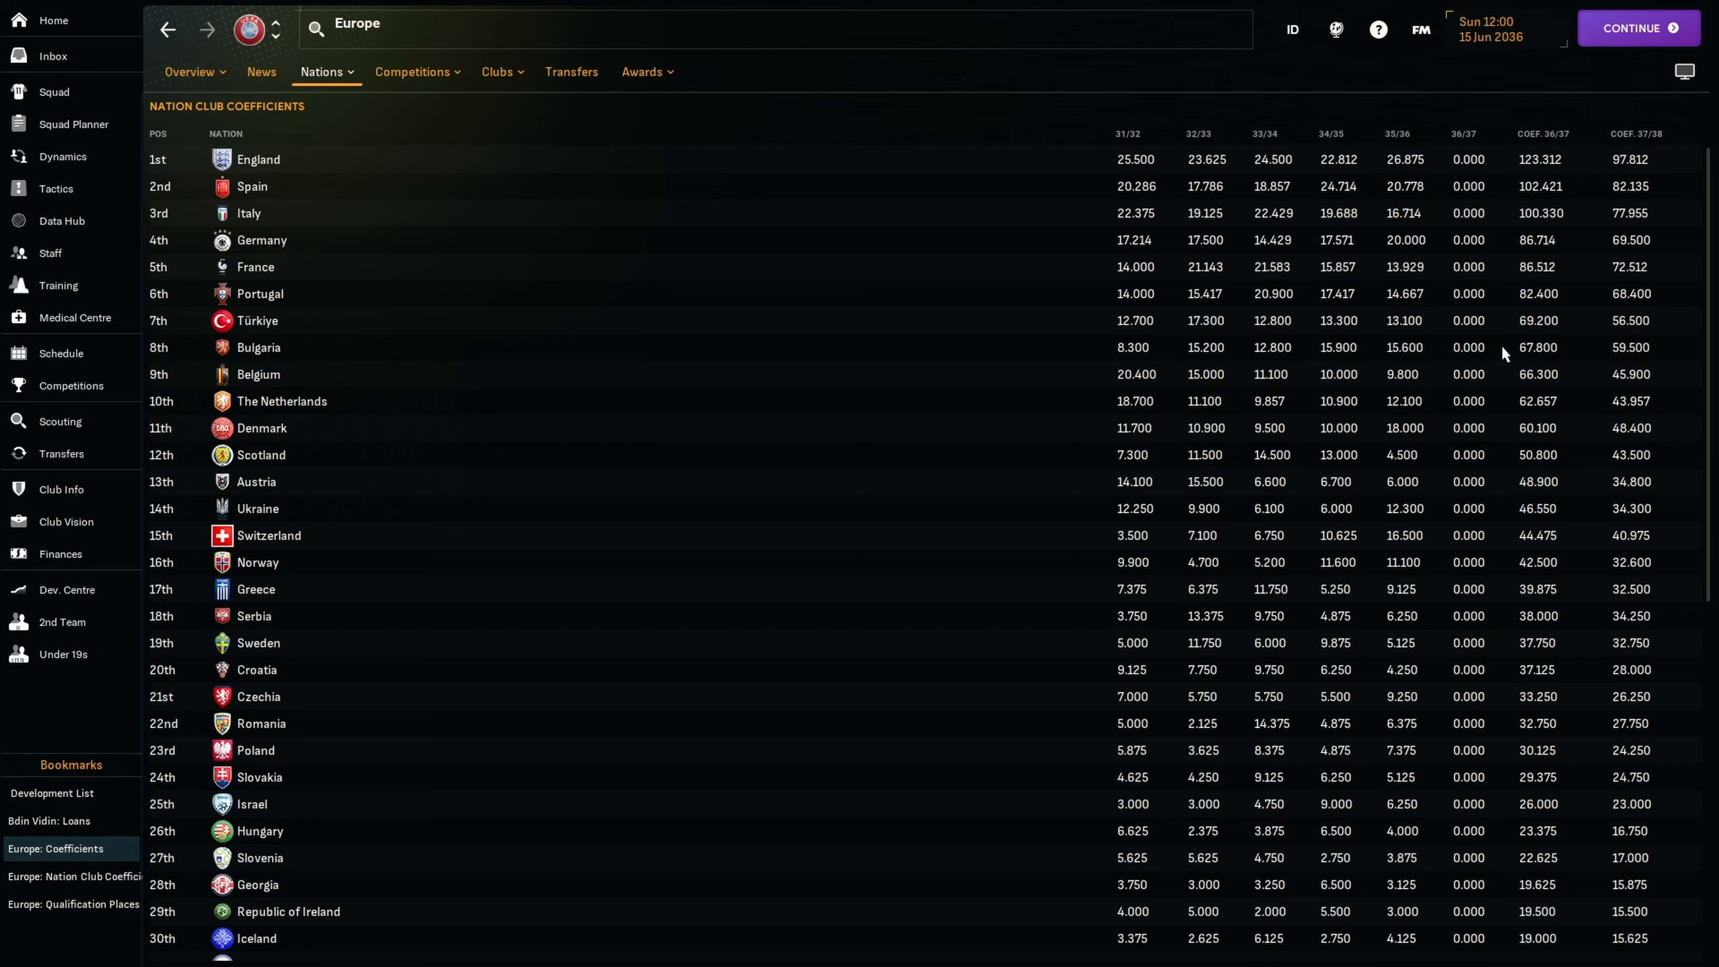
mouse_move(1100, 314)
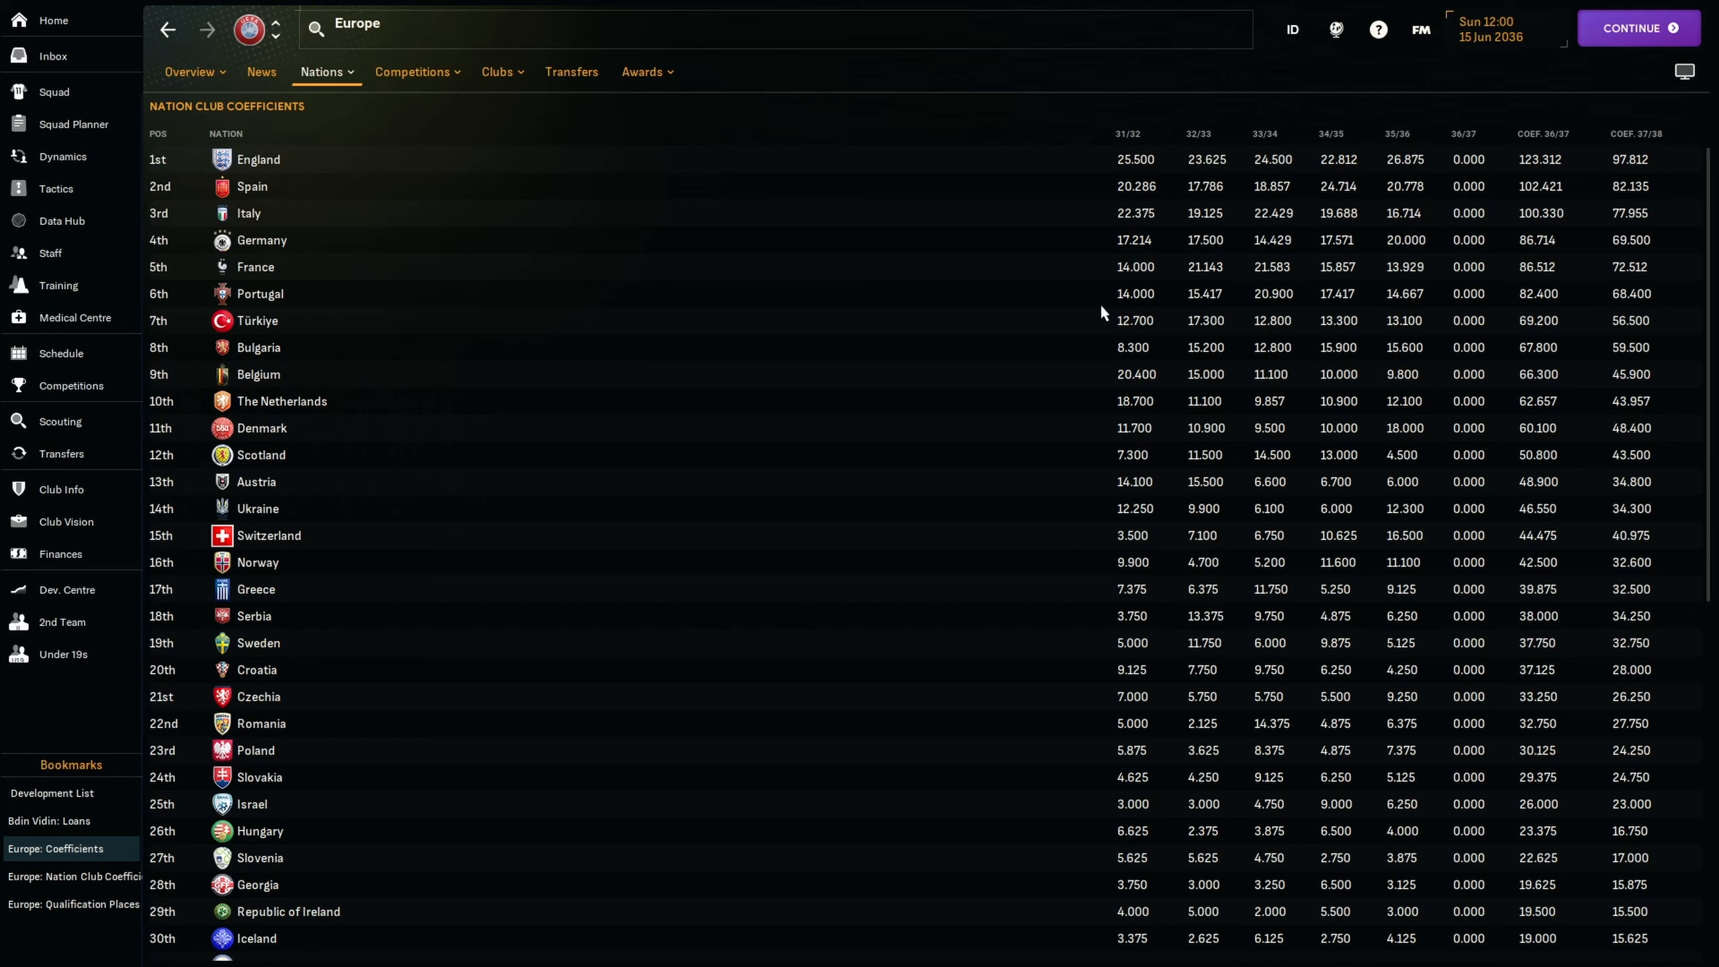
mouse_move(1183, 414)
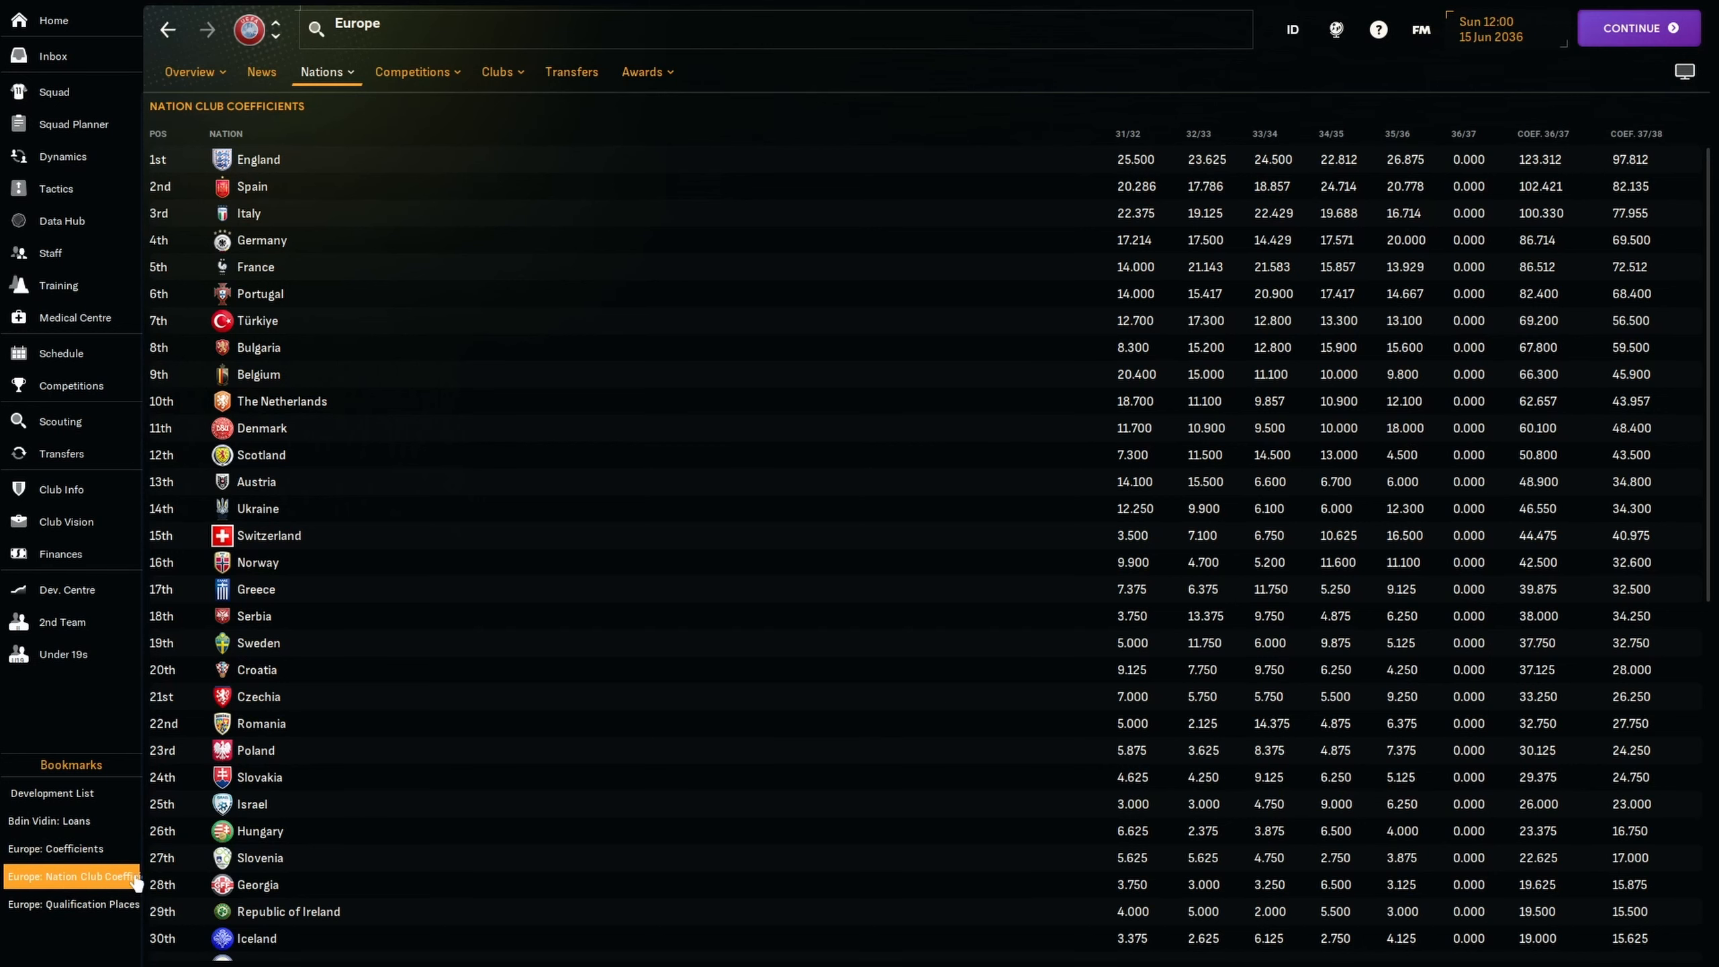
Switch to the European club coefficient rankings, where Bdin ranks 16th.
click(497, 73)
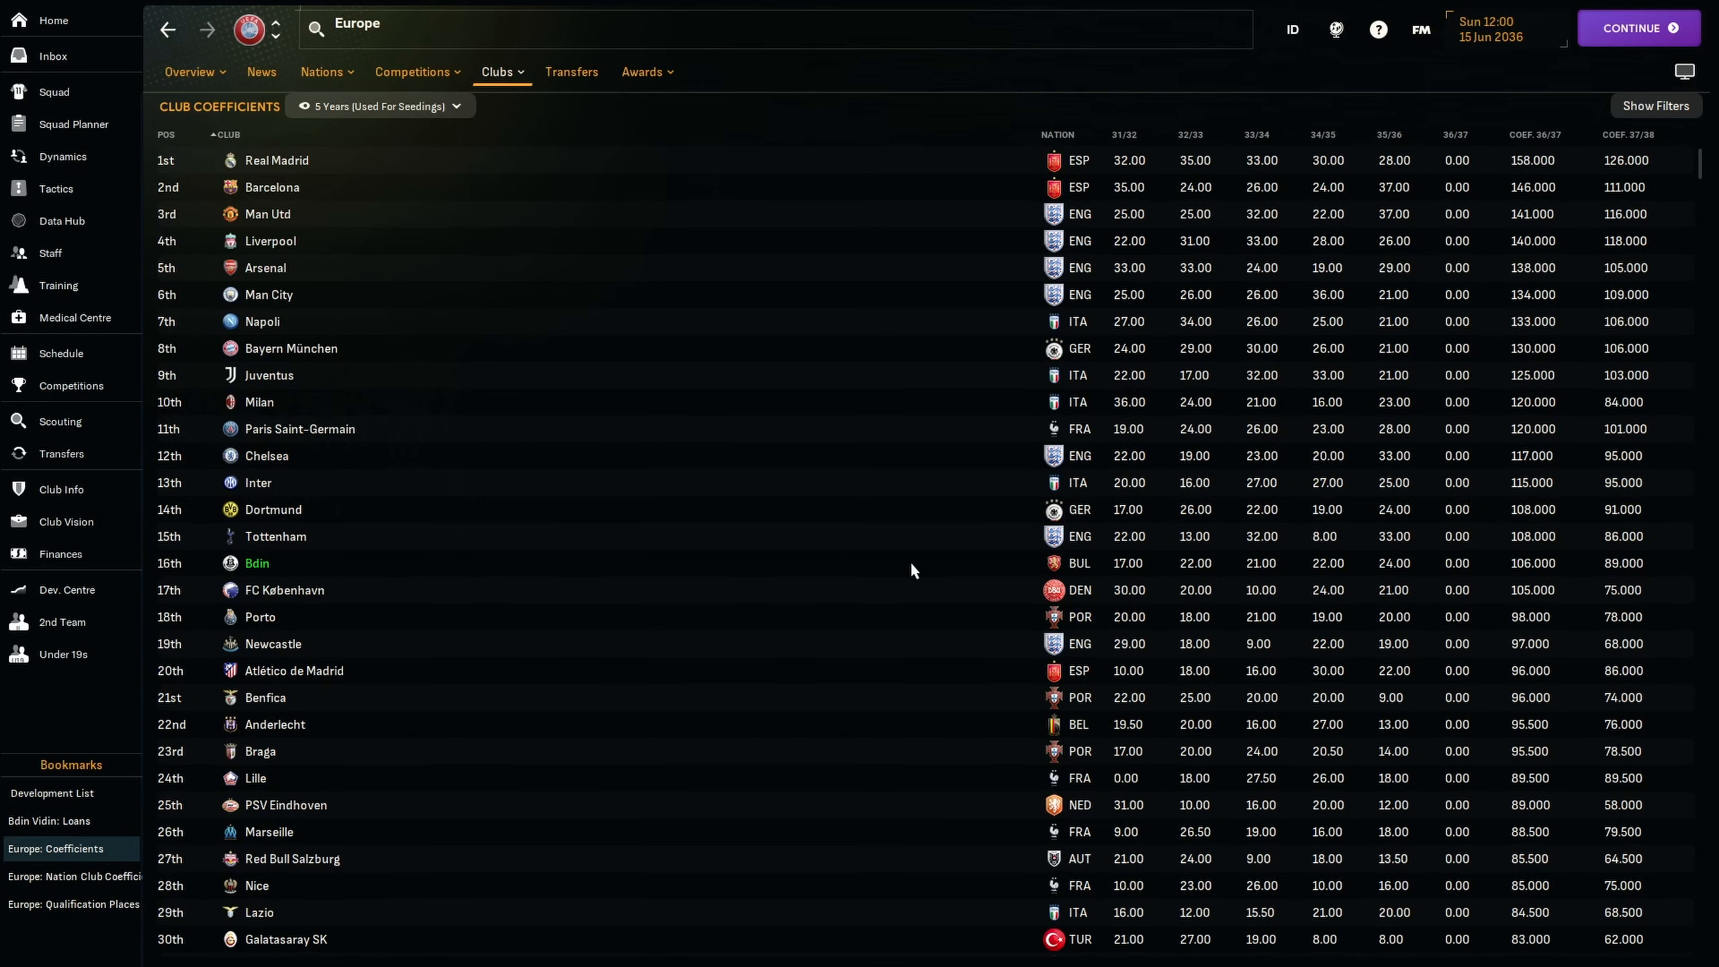
mouse_move(1058, 569)
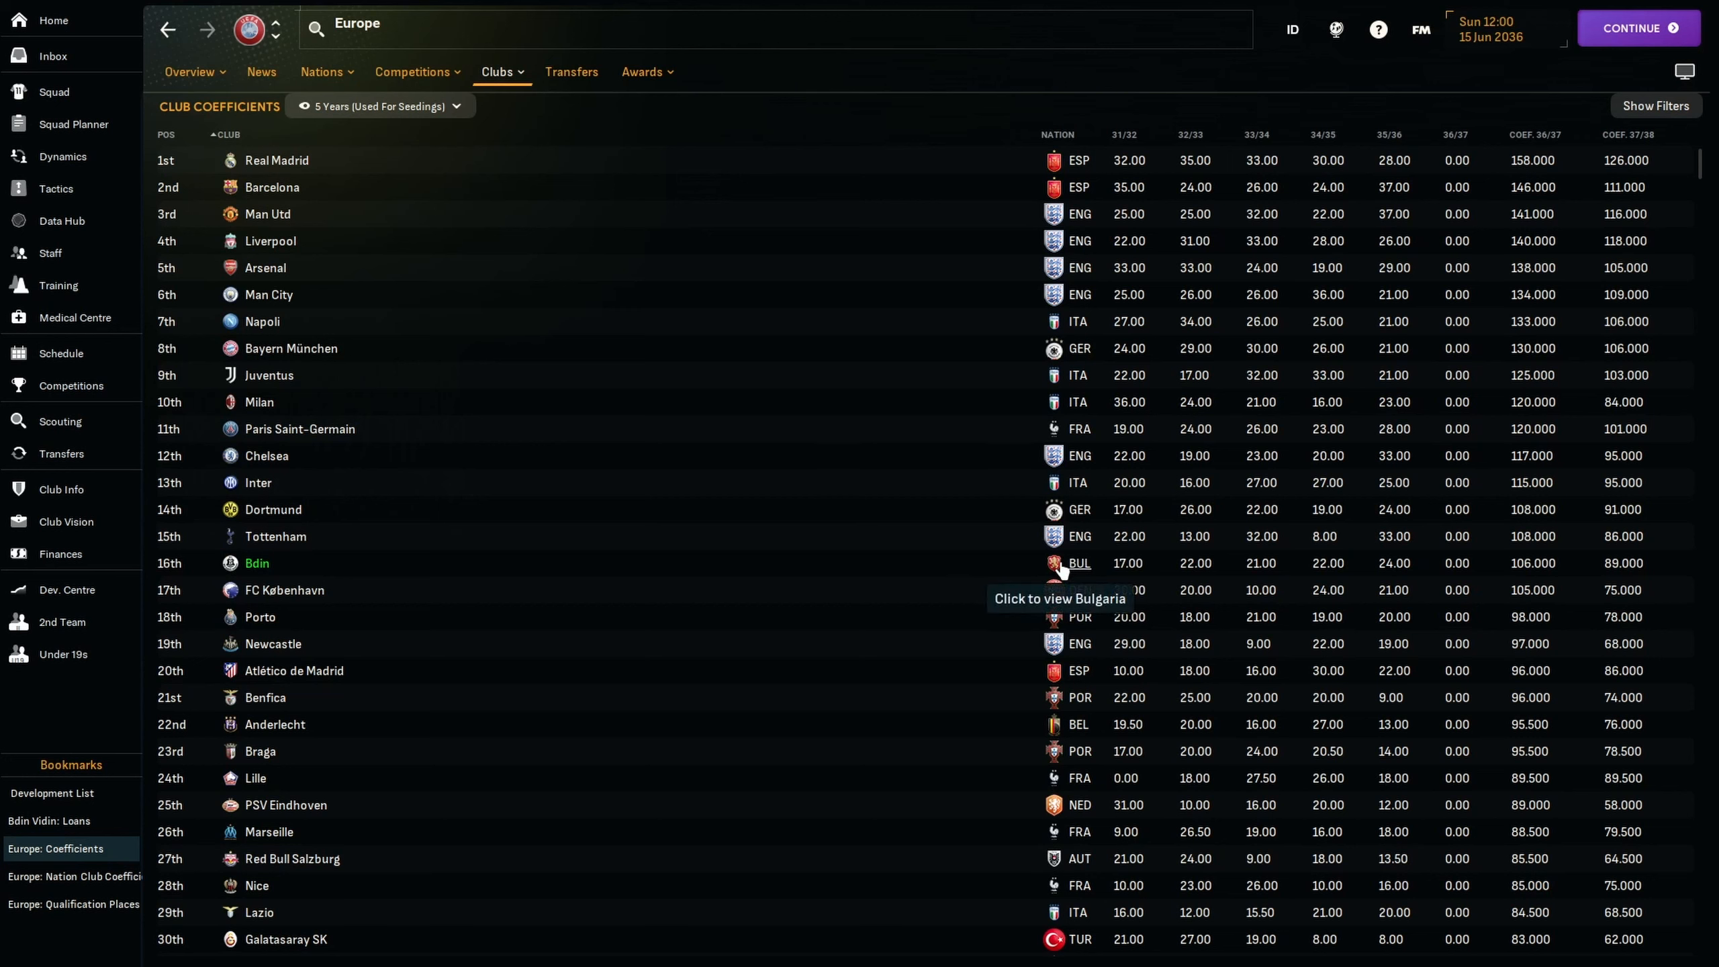
mouse_move(1469, 575)
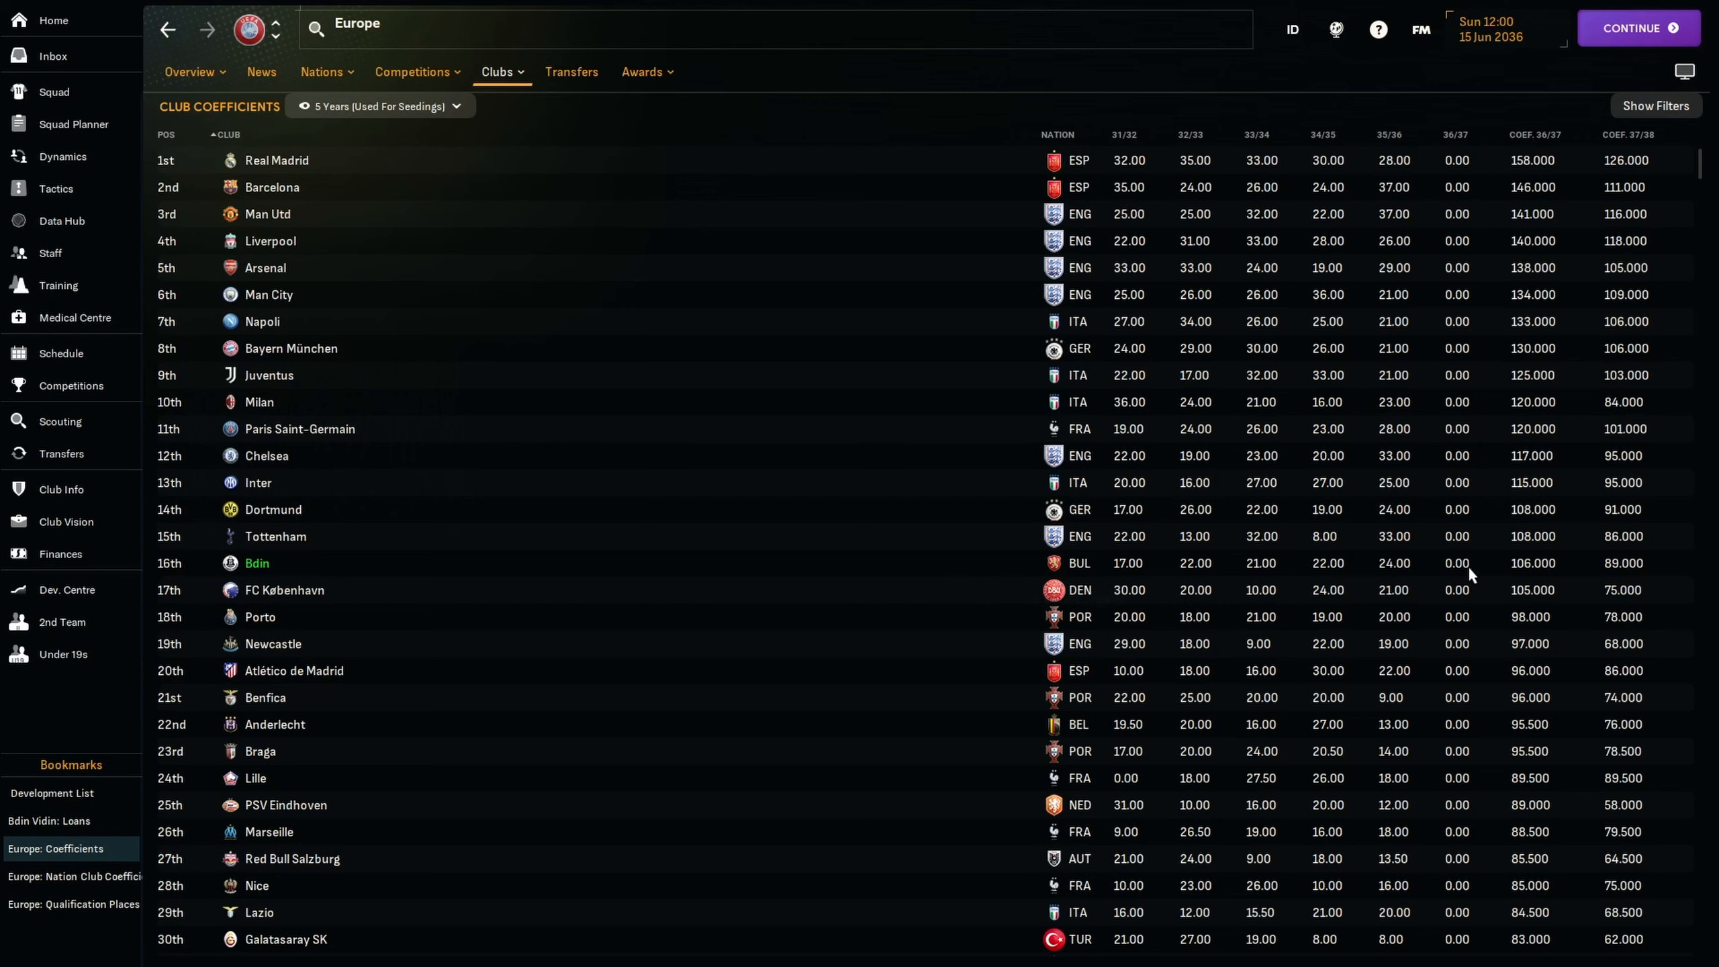
mouse_move(1383, 573)
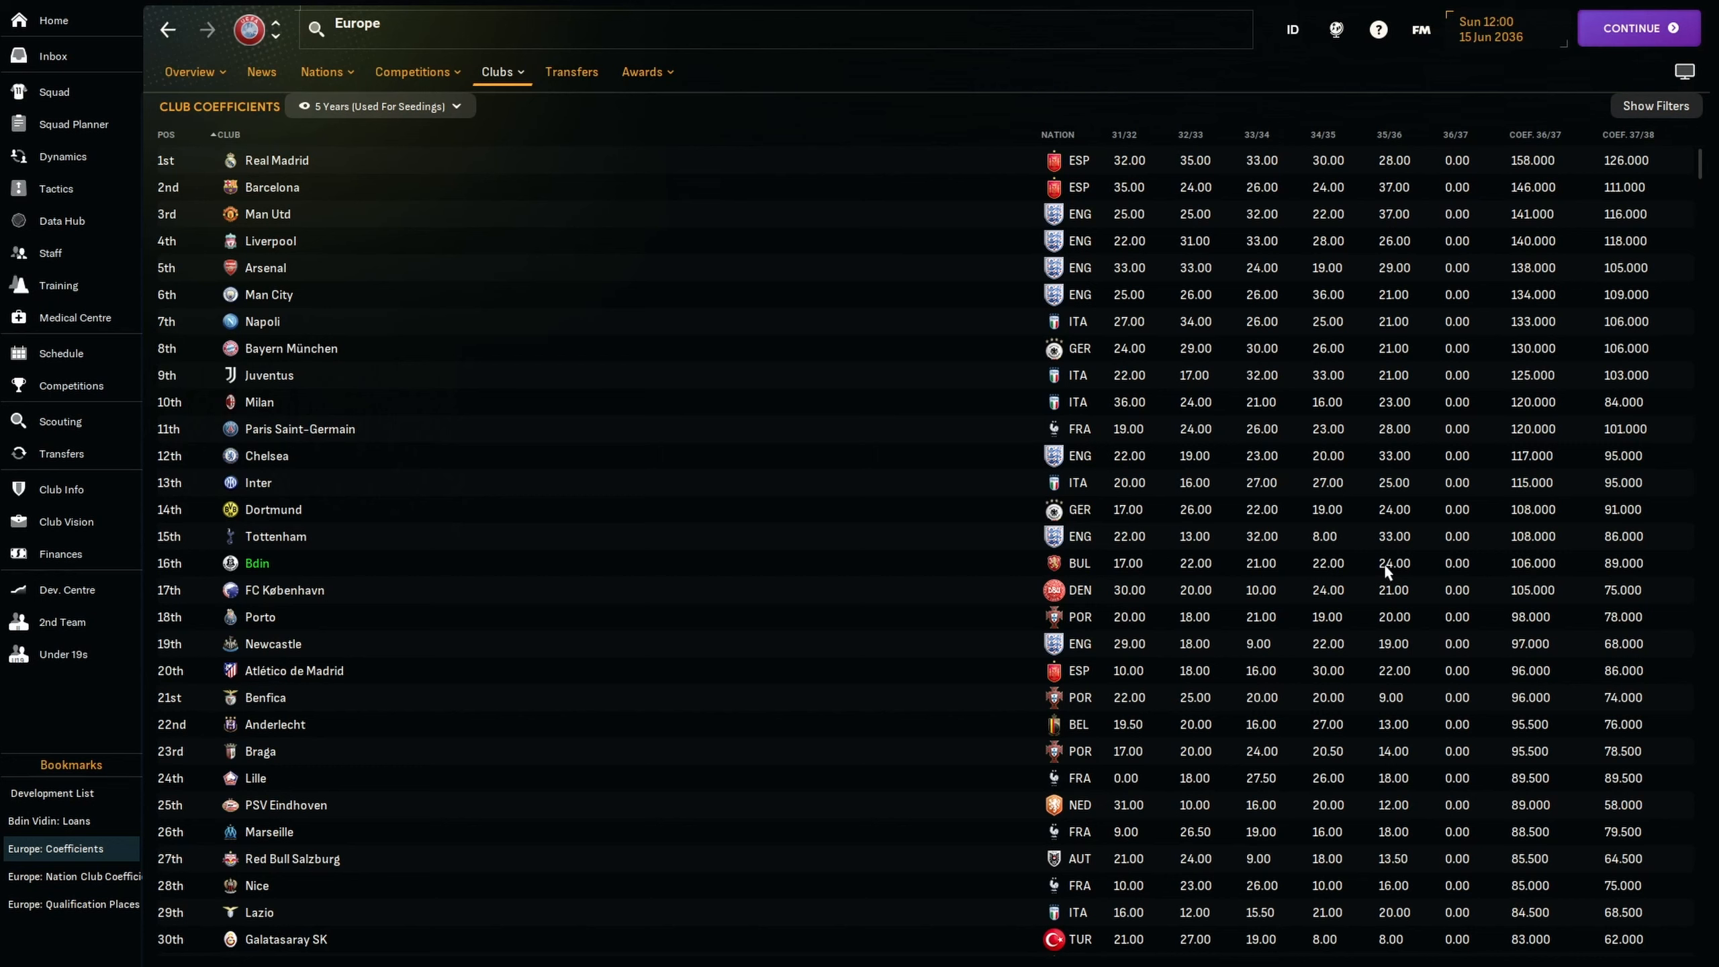
mouse_move(1424, 579)
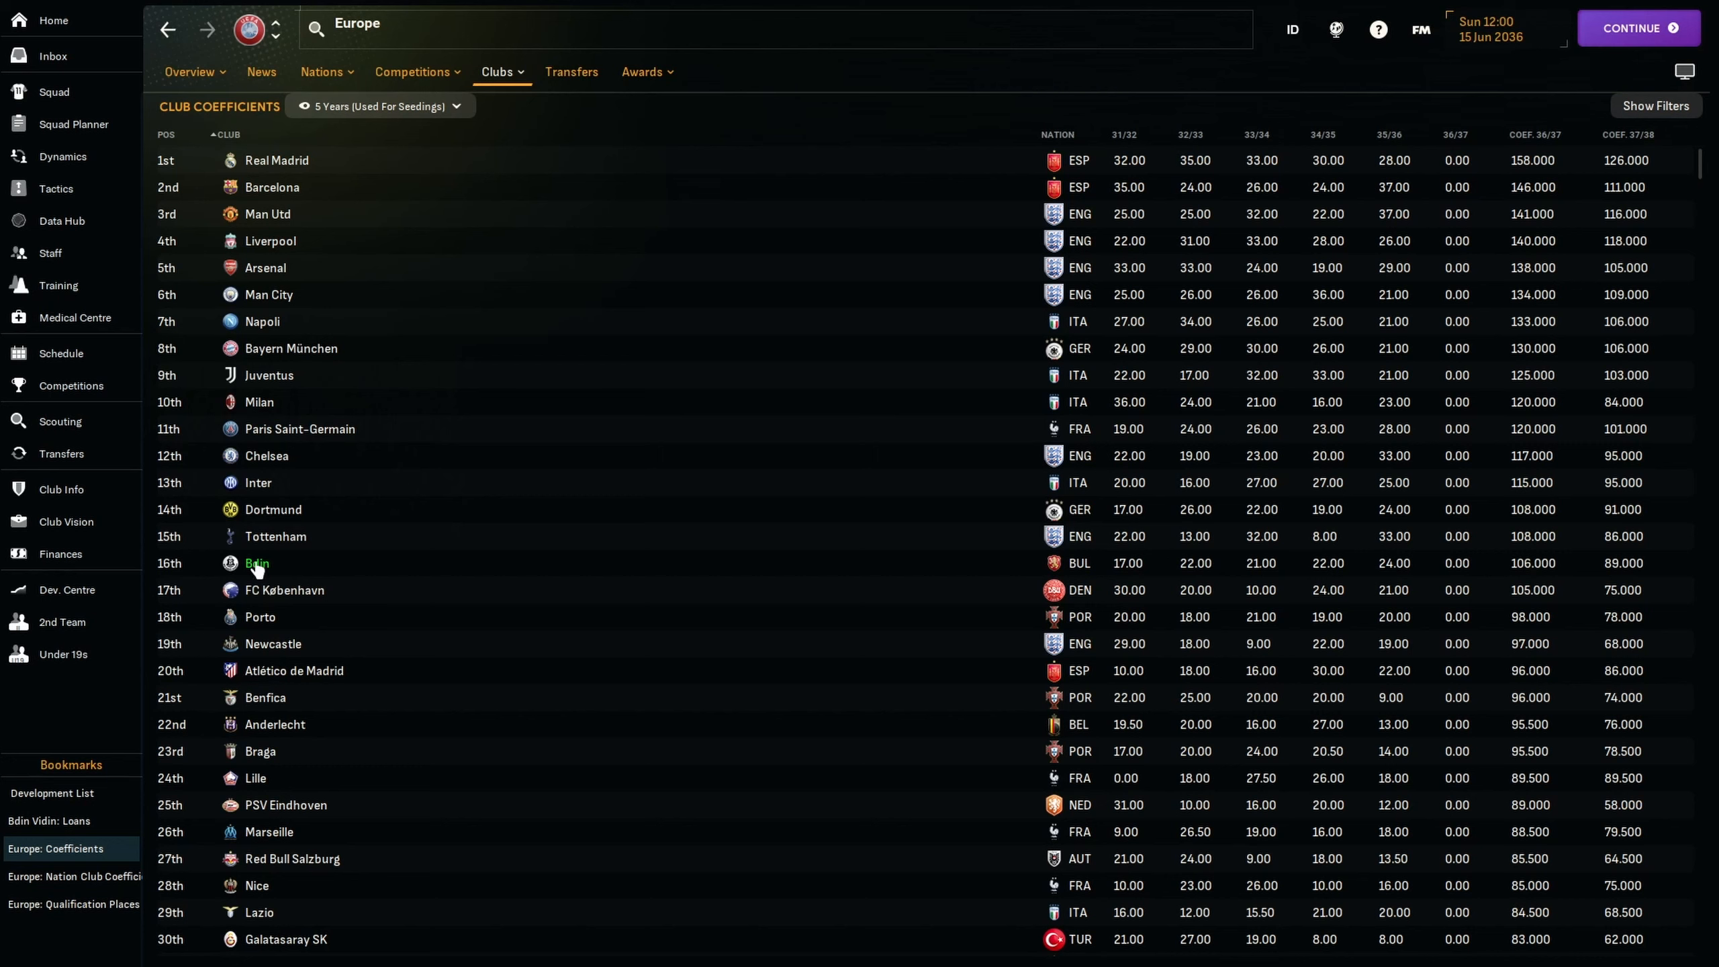
Re-sort the club coefficient rankings grouped by nation.
click(1126, 134)
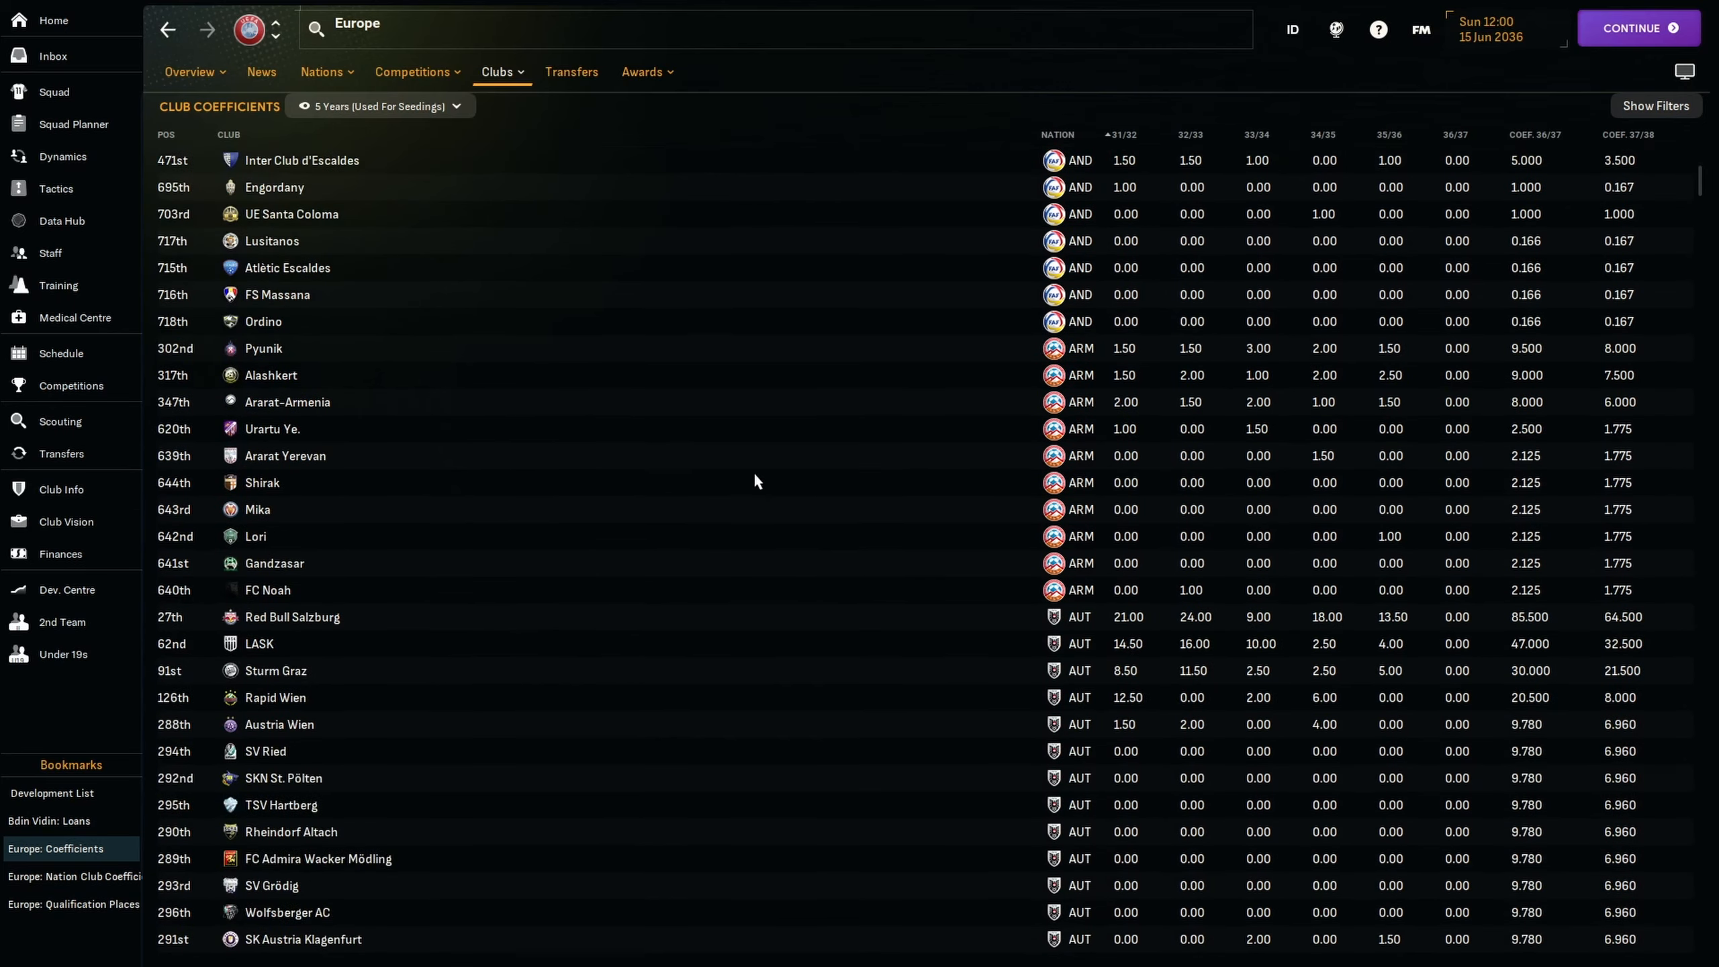
Scroll the nation-sorted Club Coefficients list down to the BUL entries, Bdin 16th on 106.000 points.
scroll(down, 3)
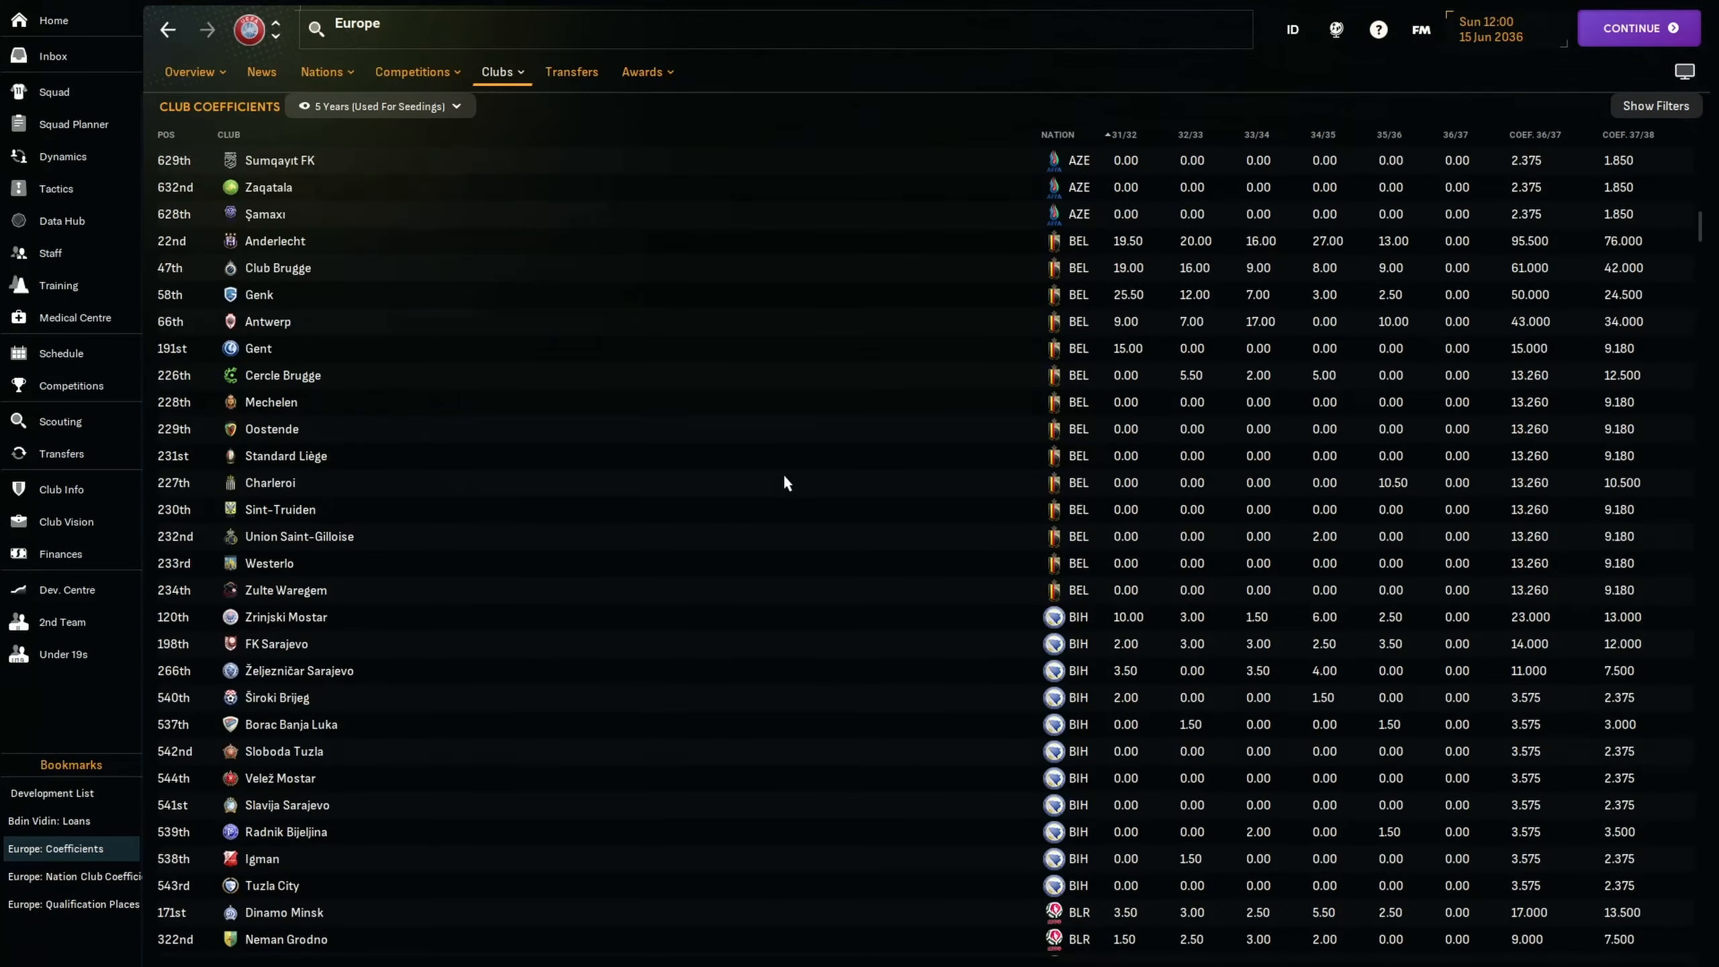
scroll(down, 3)
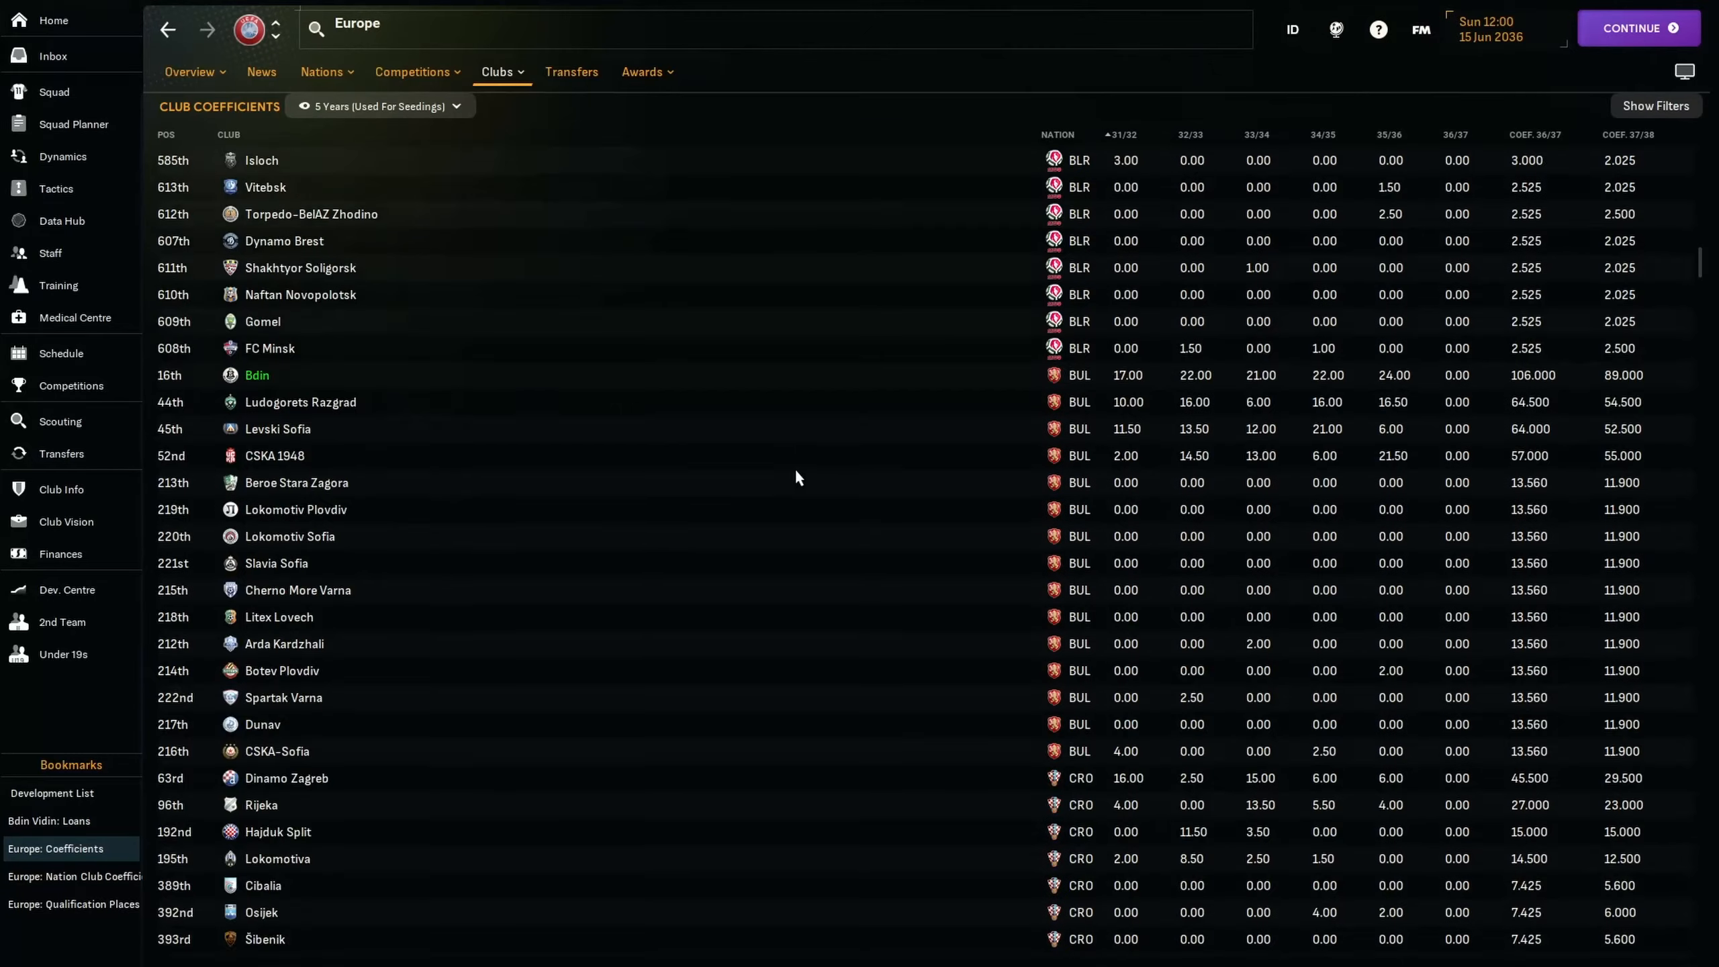
scroll(down, 3)
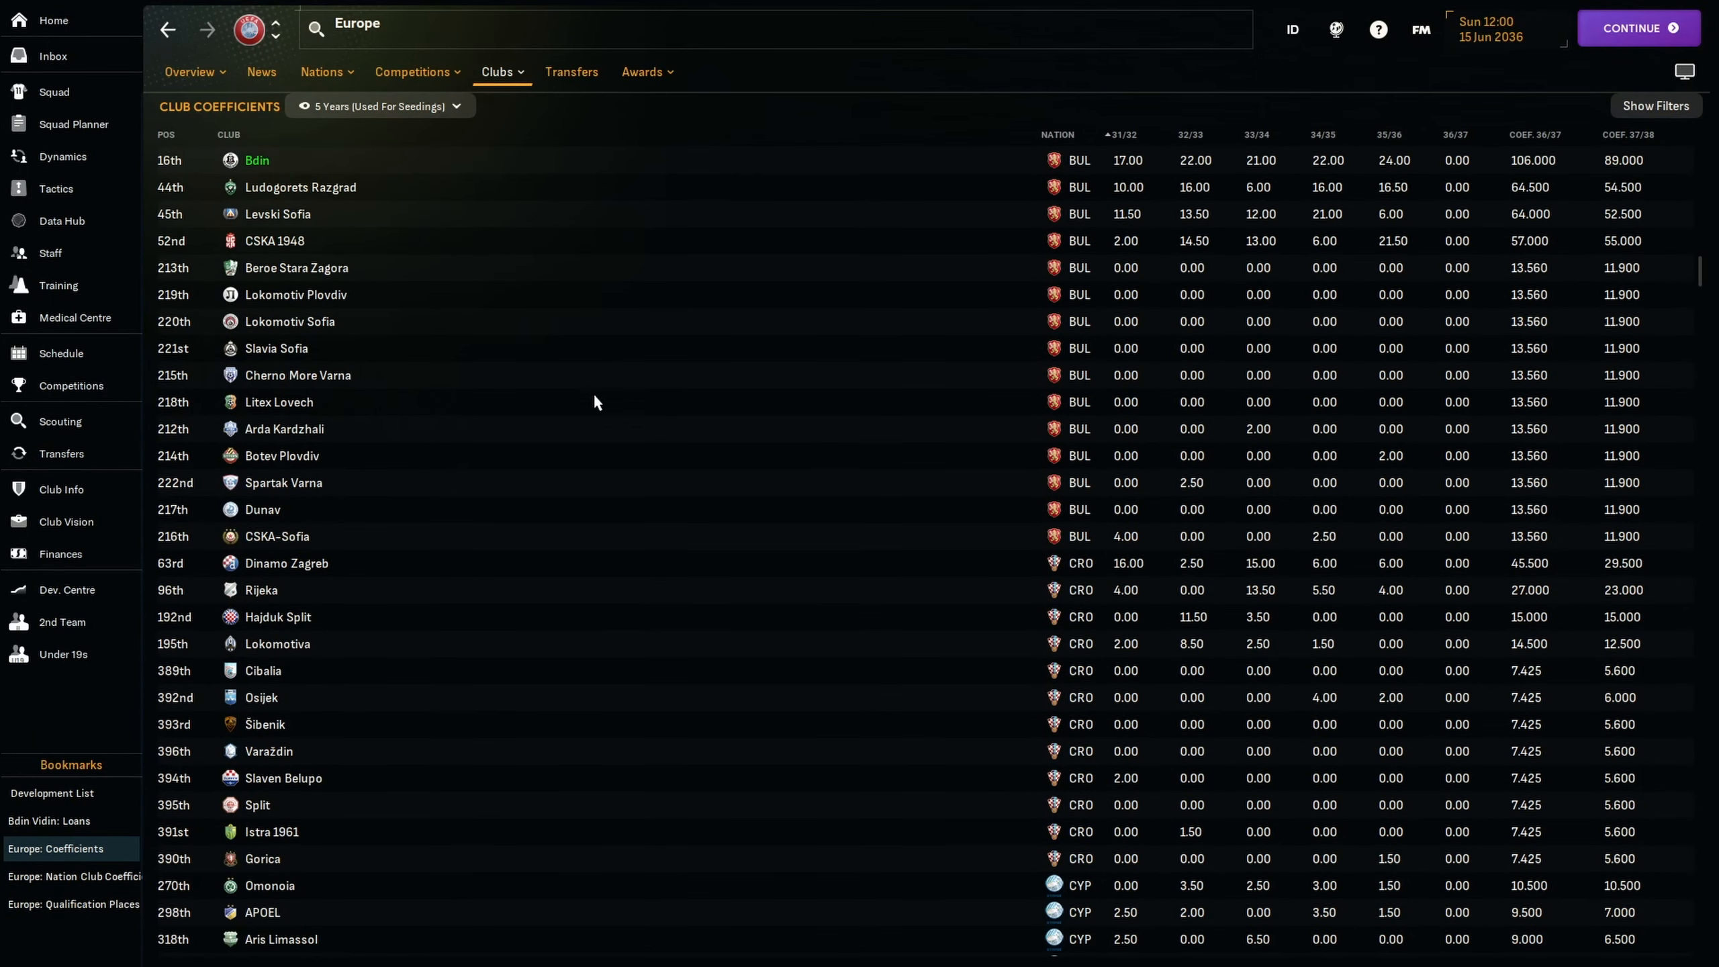
mouse_move(180, 197)
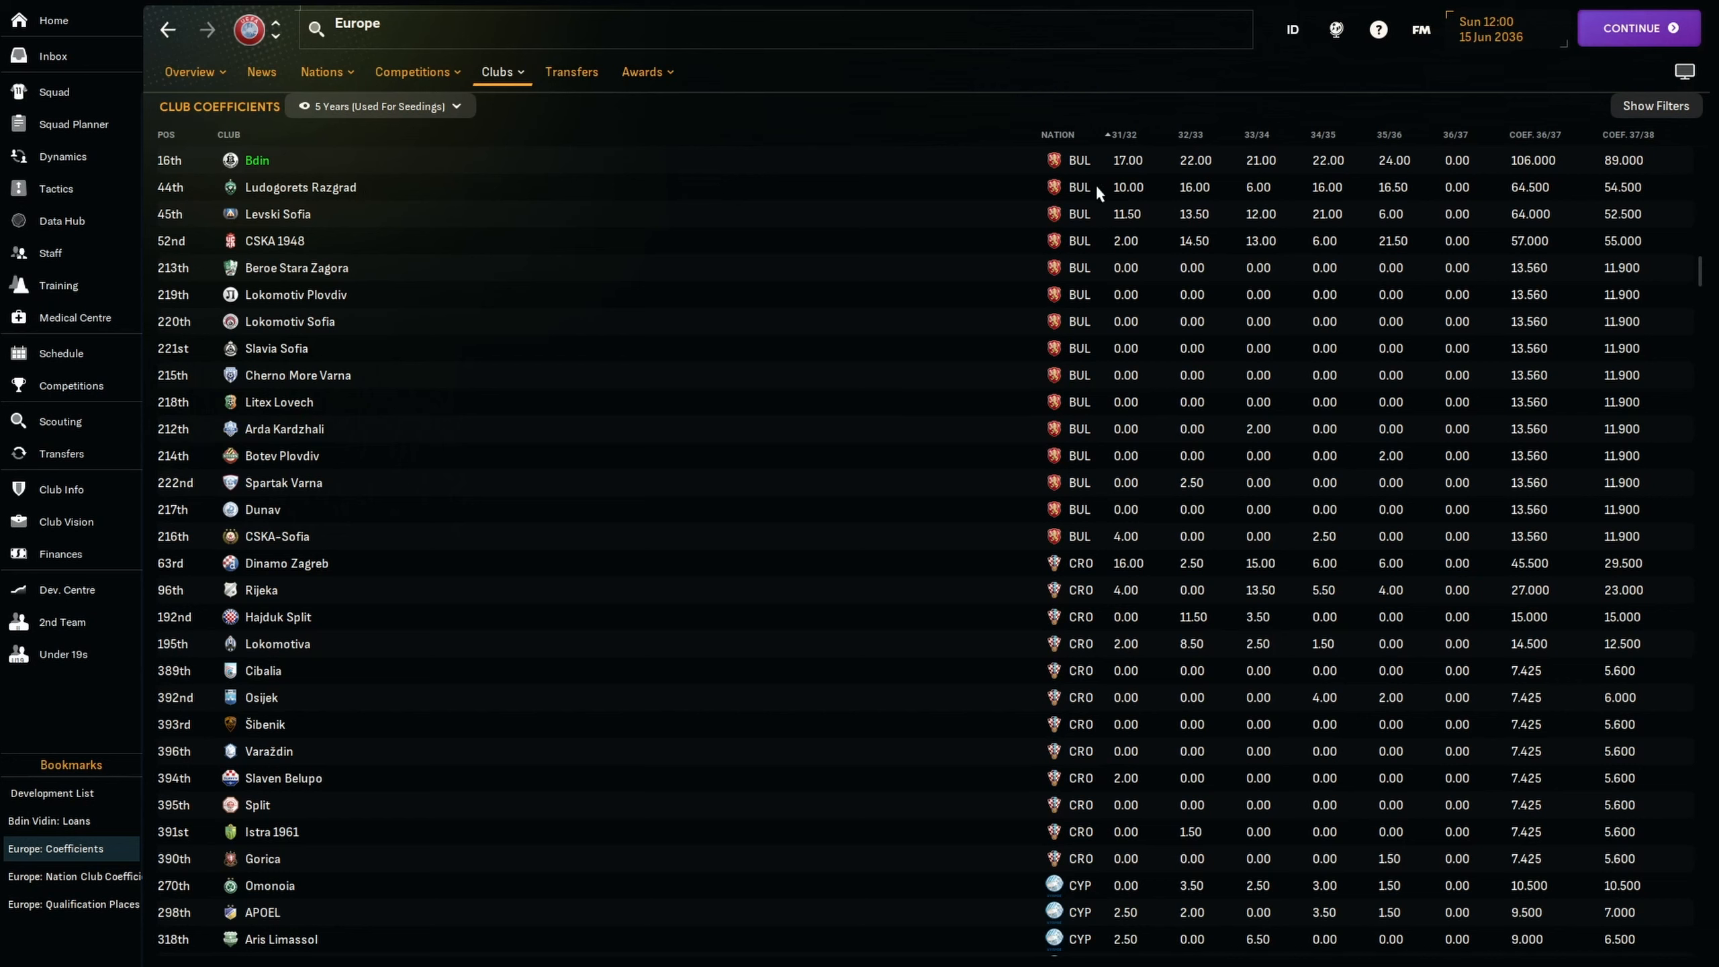
mouse_move(1395, 210)
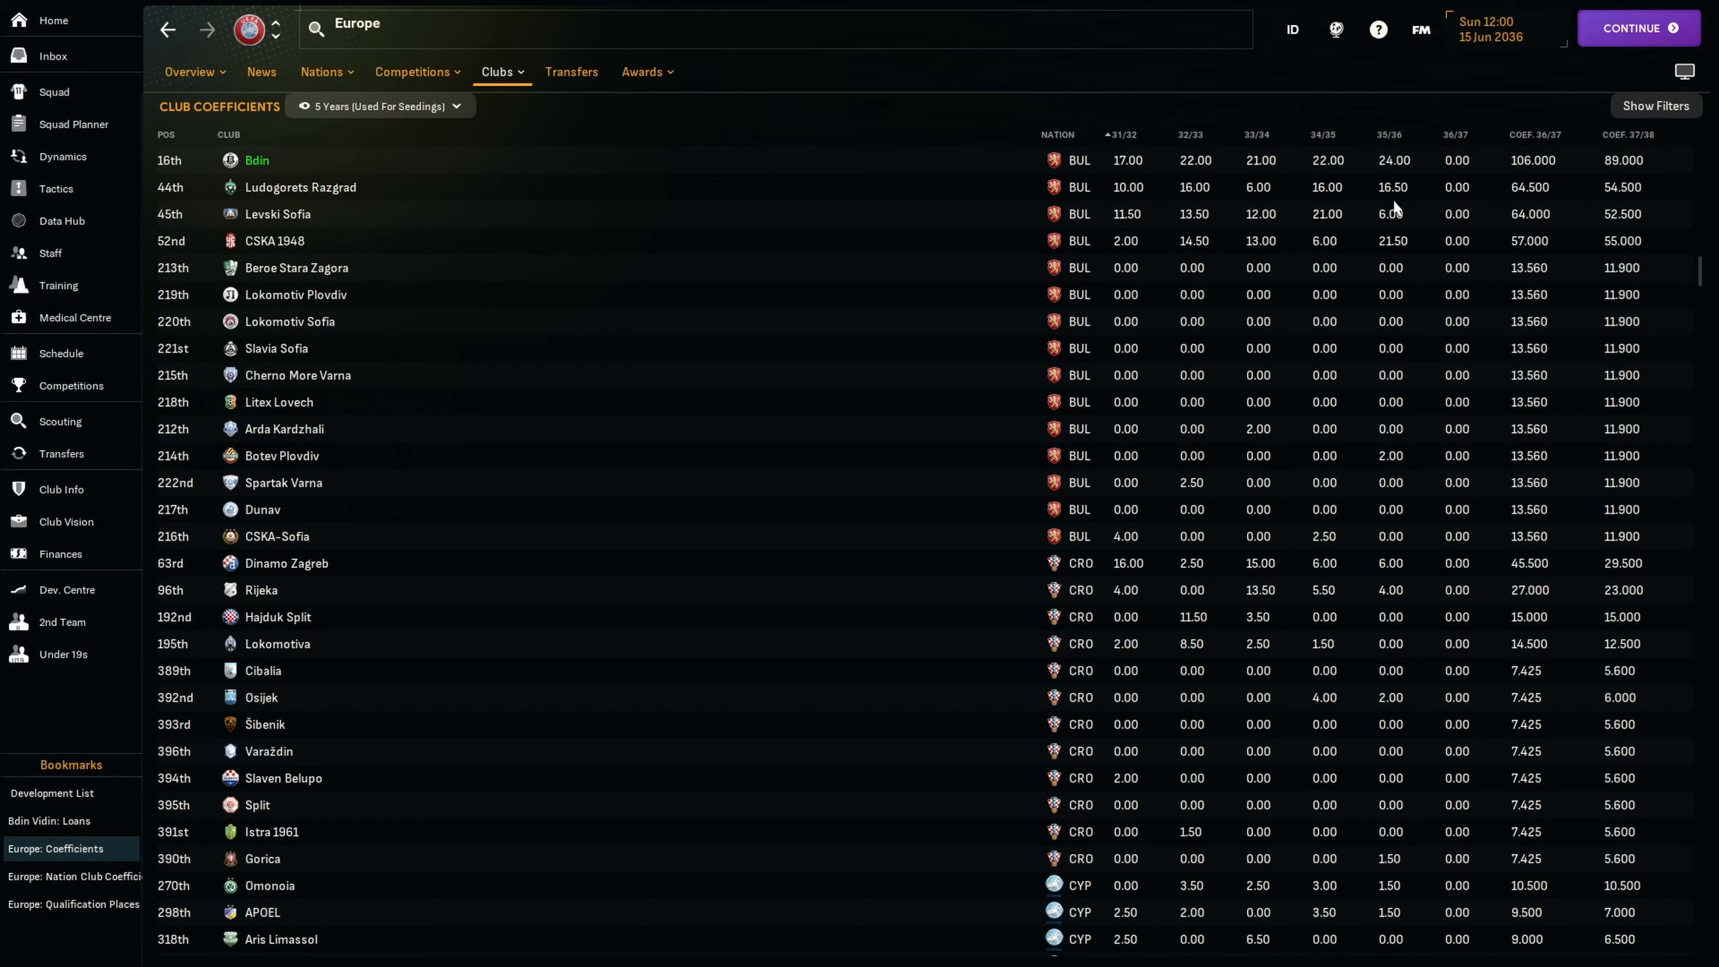
mouse_move(1195, 206)
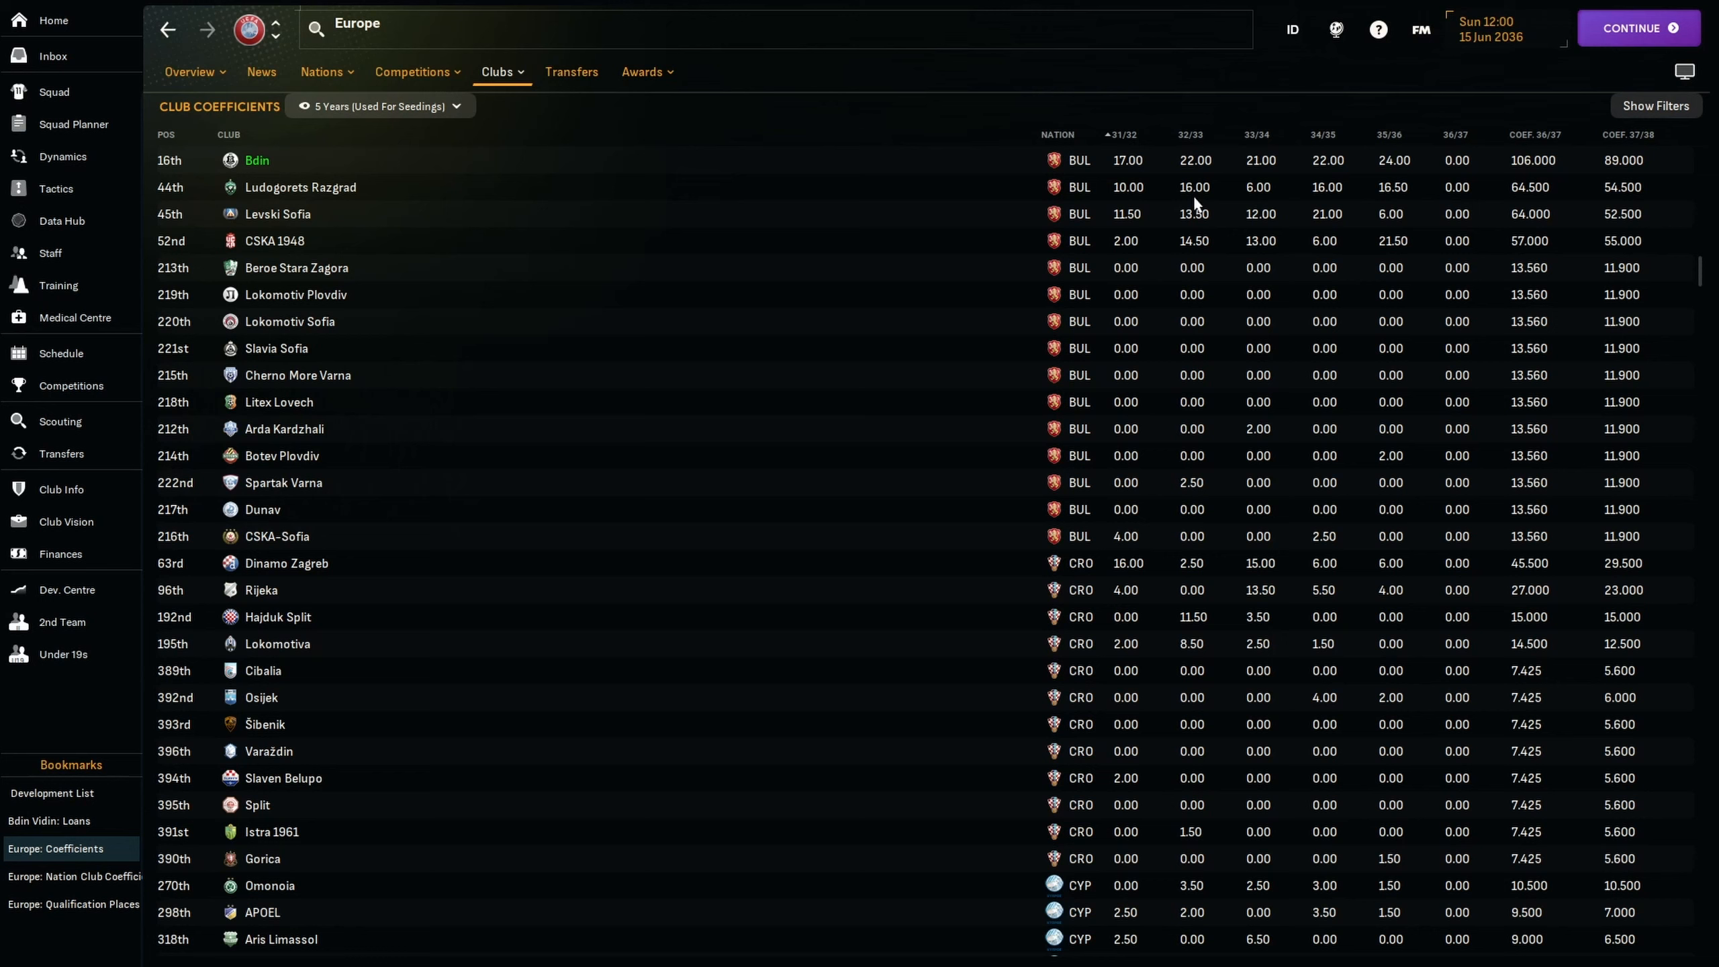
mouse_move(1429, 242)
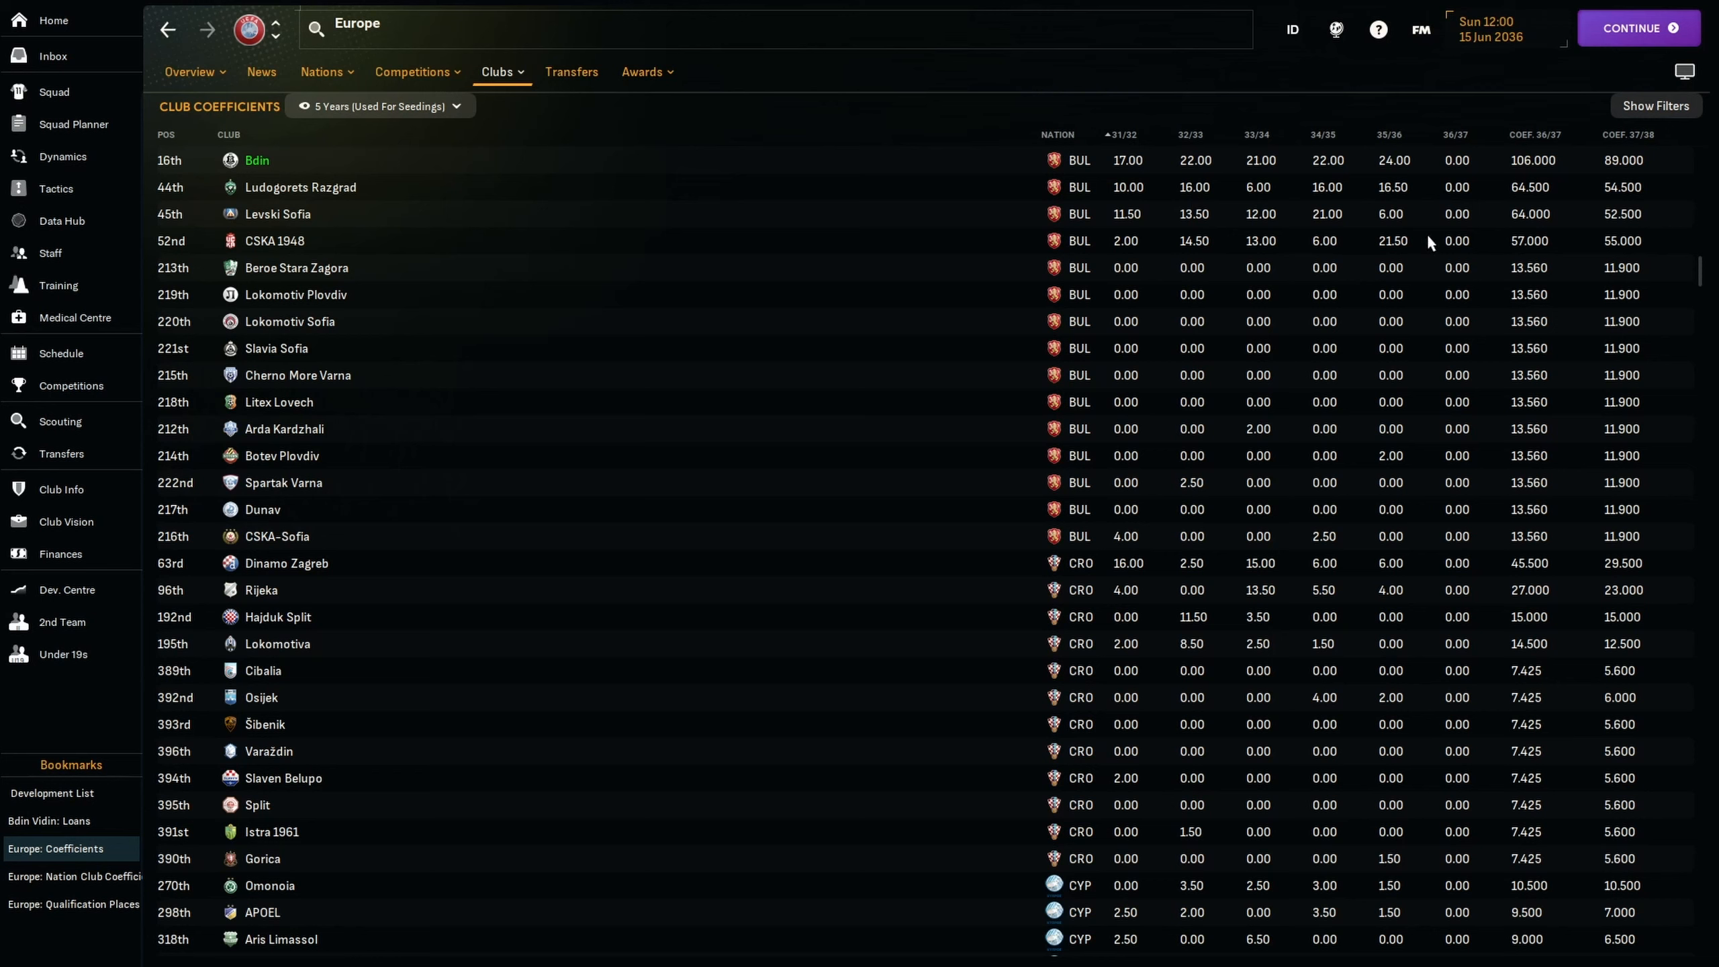
mouse_move(1394, 254)
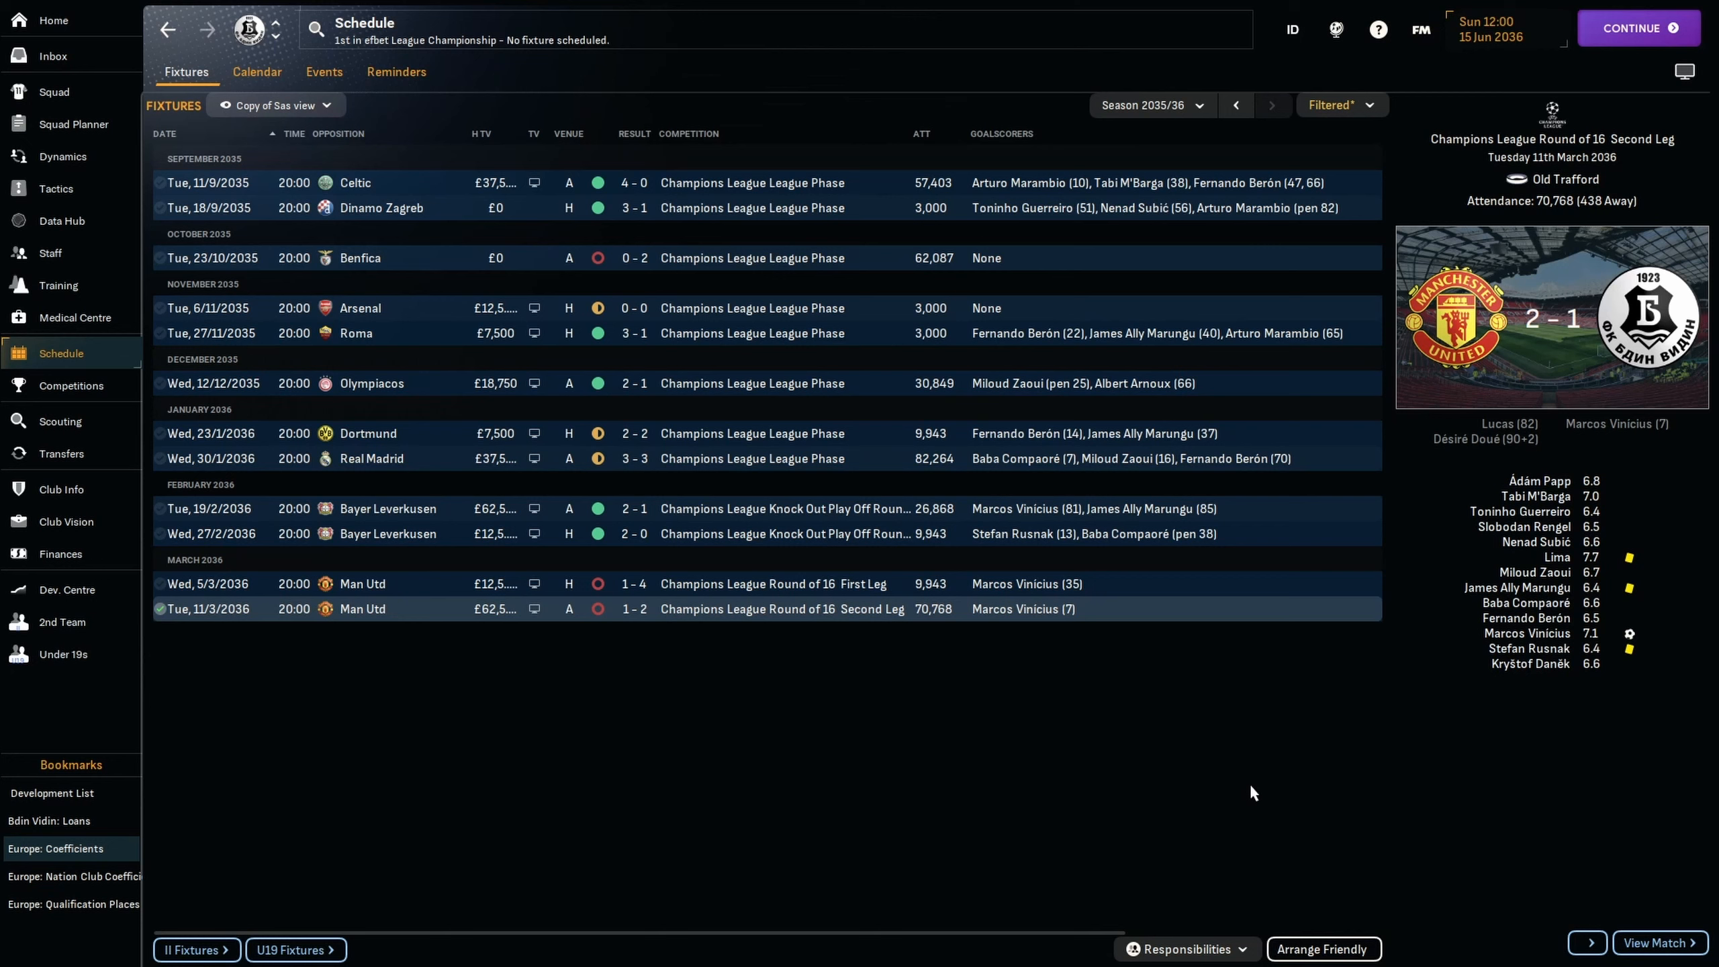
mouse_move(824, 524)
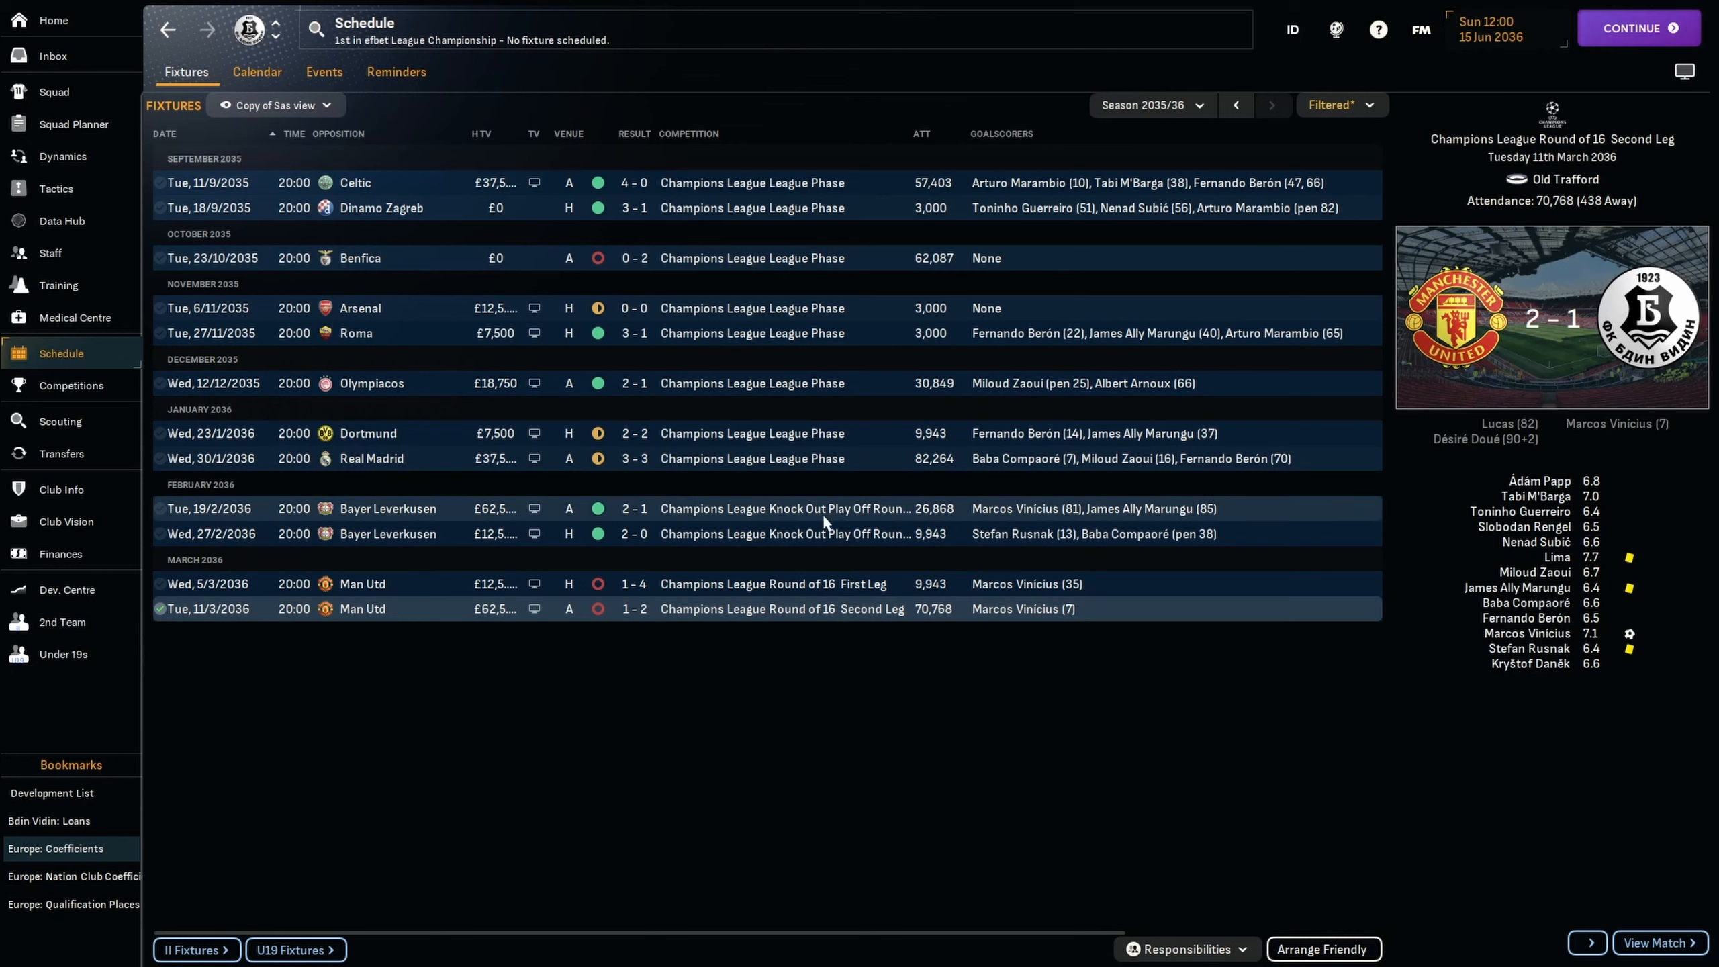
mouse_move(653, 259)
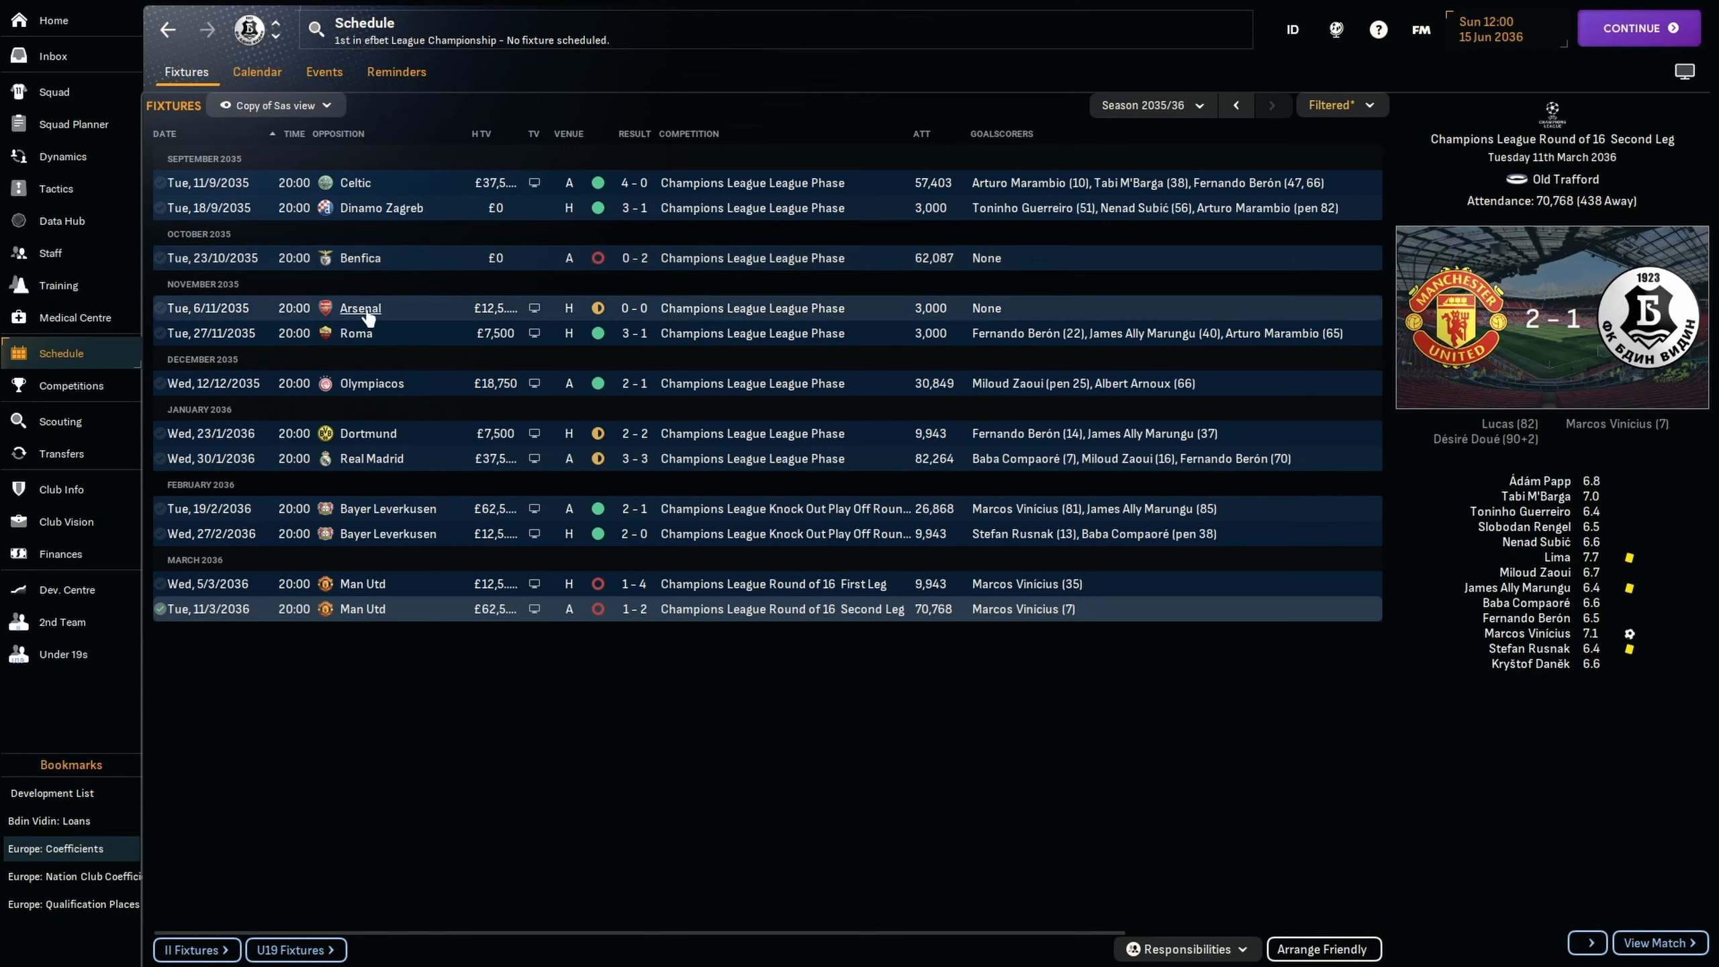
mouse_move(634, 339)
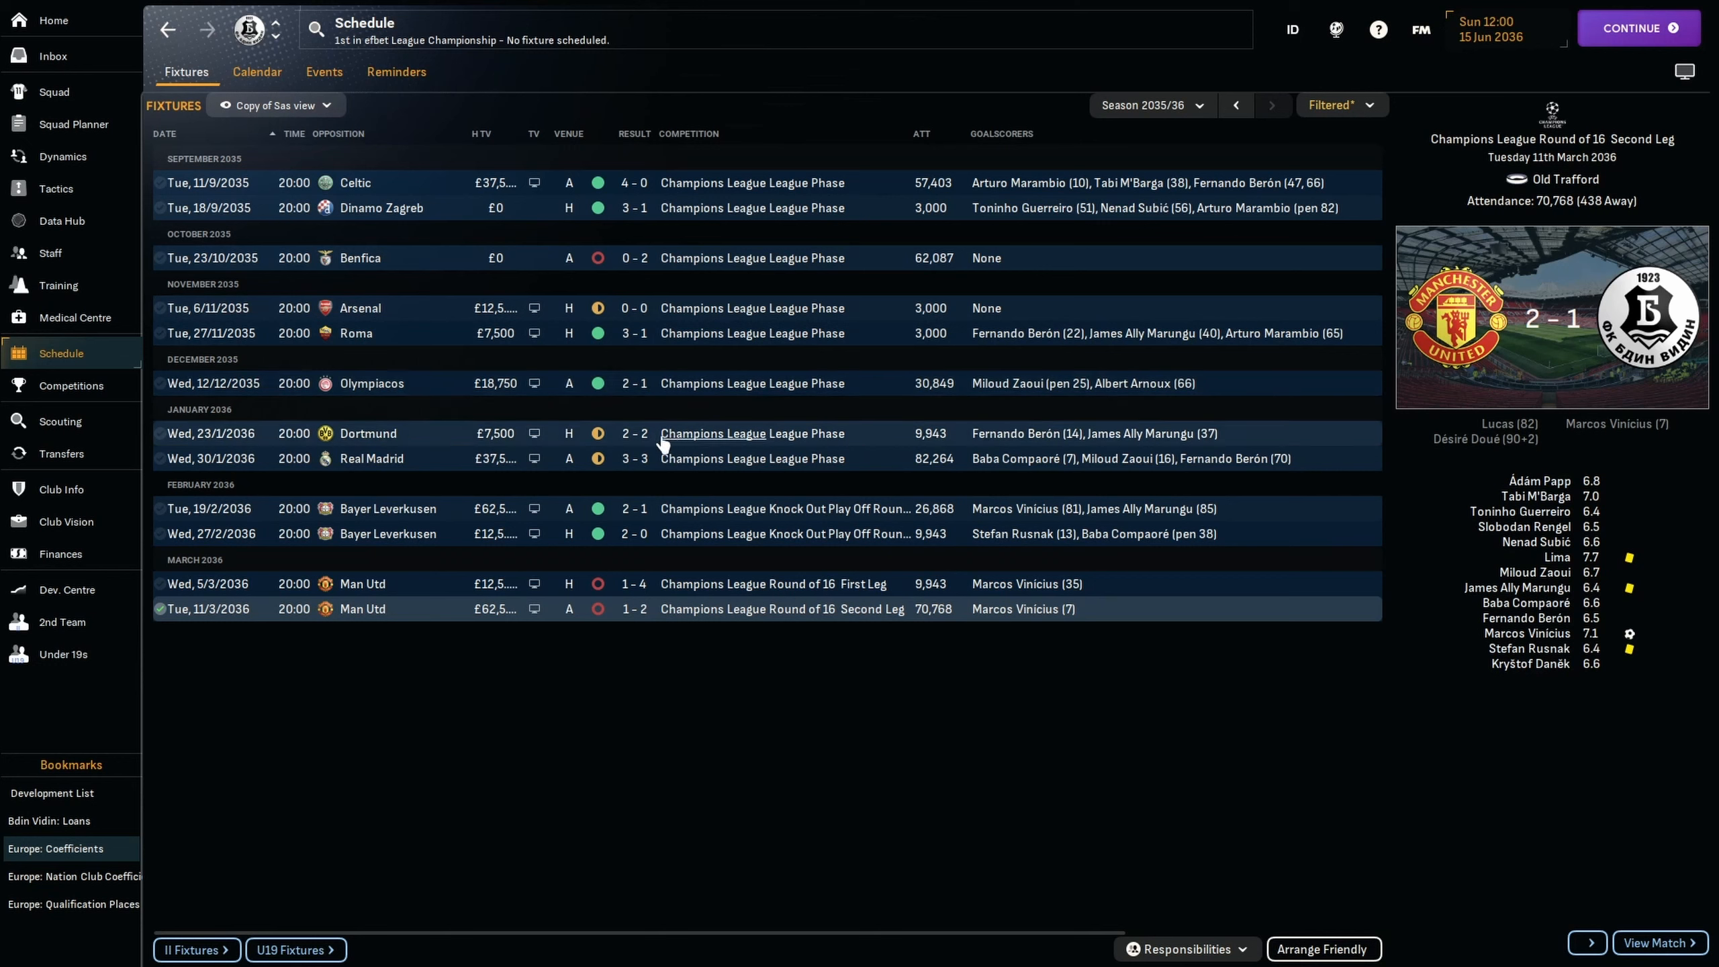
mouse_move(708, 537)
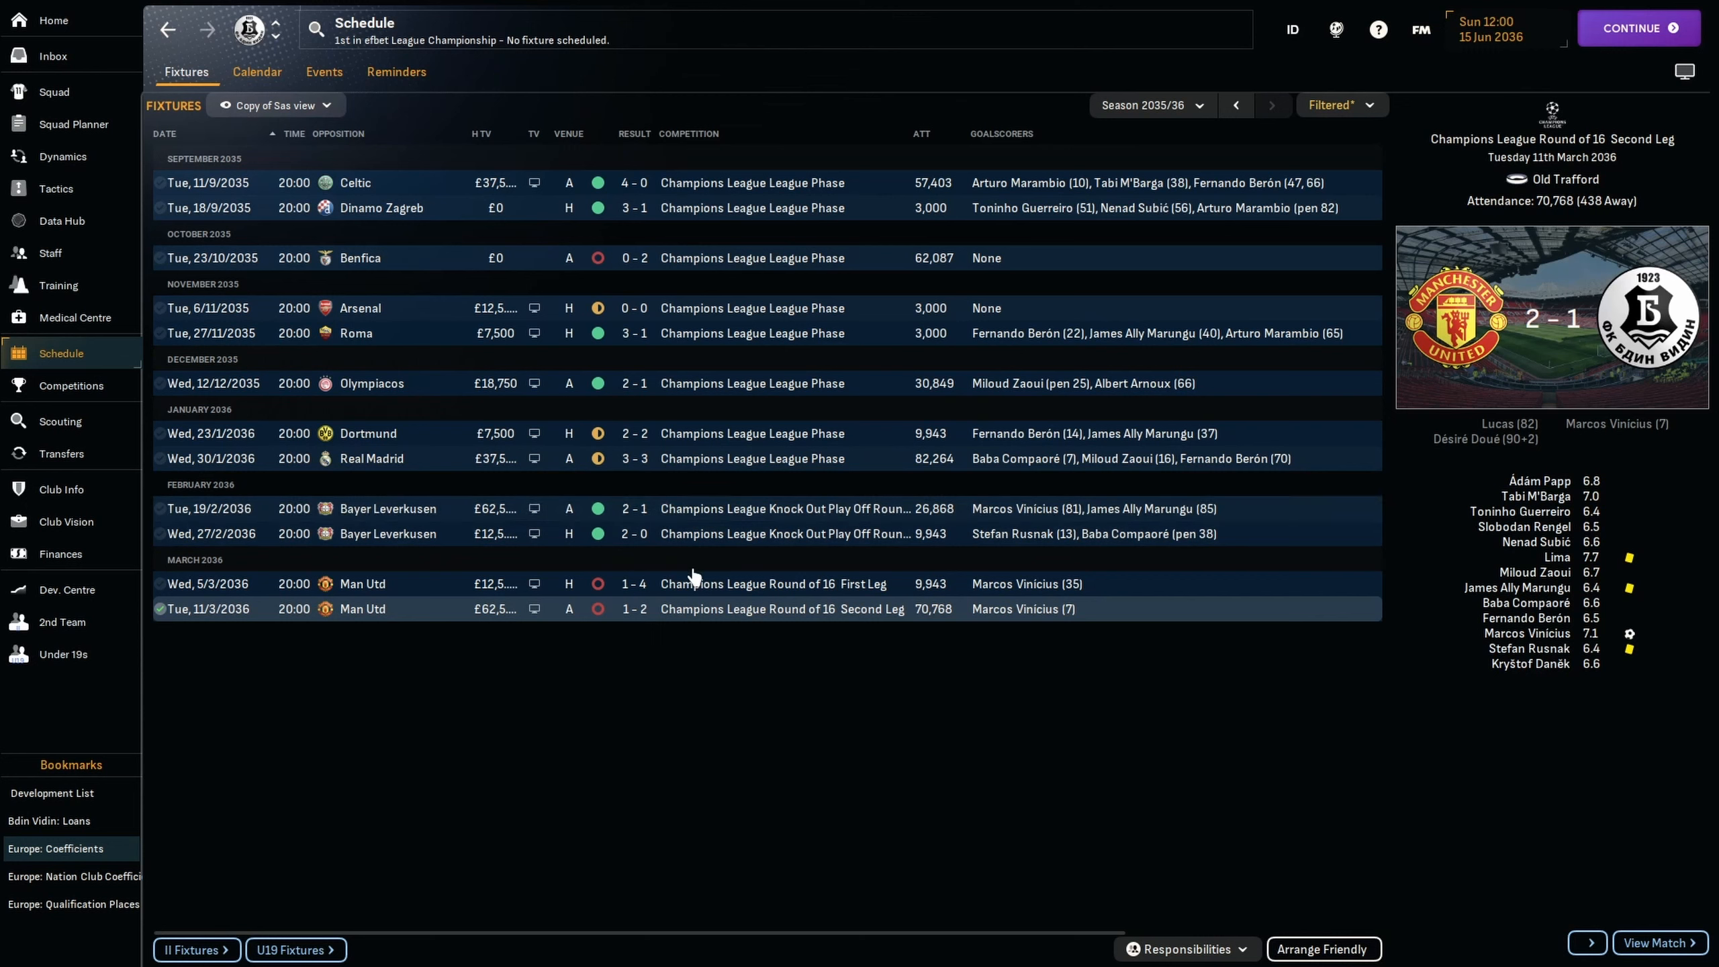
mouse_move(728, 634)
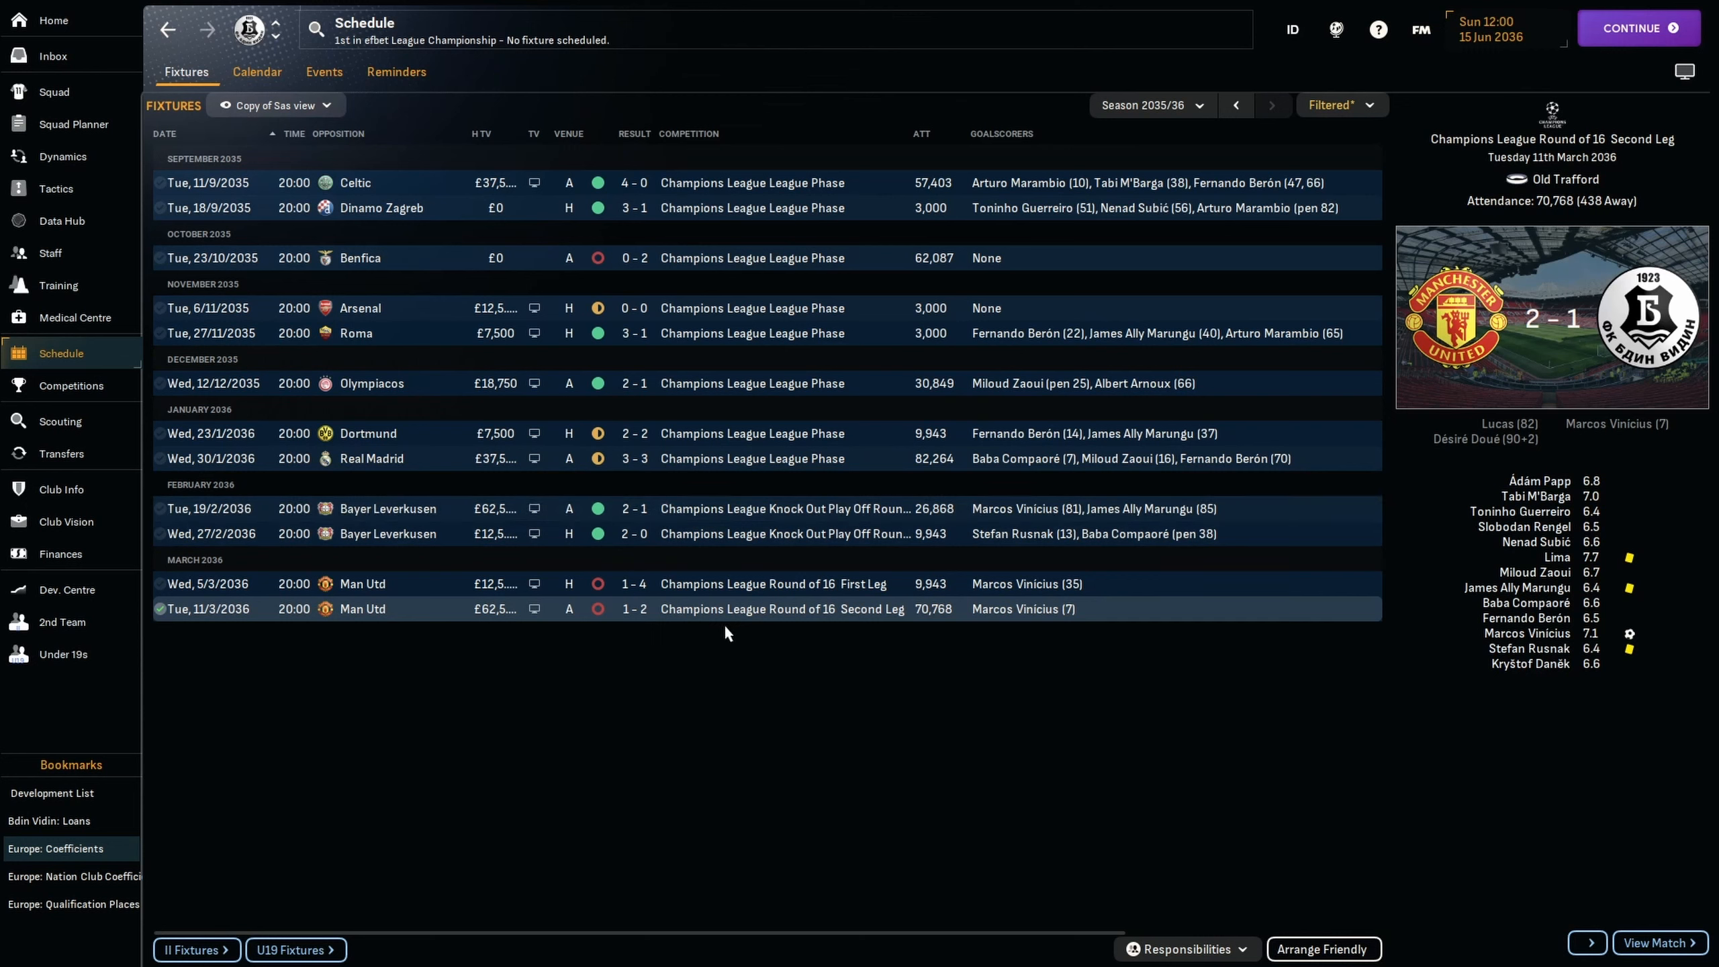
mouse_move(859, 614)
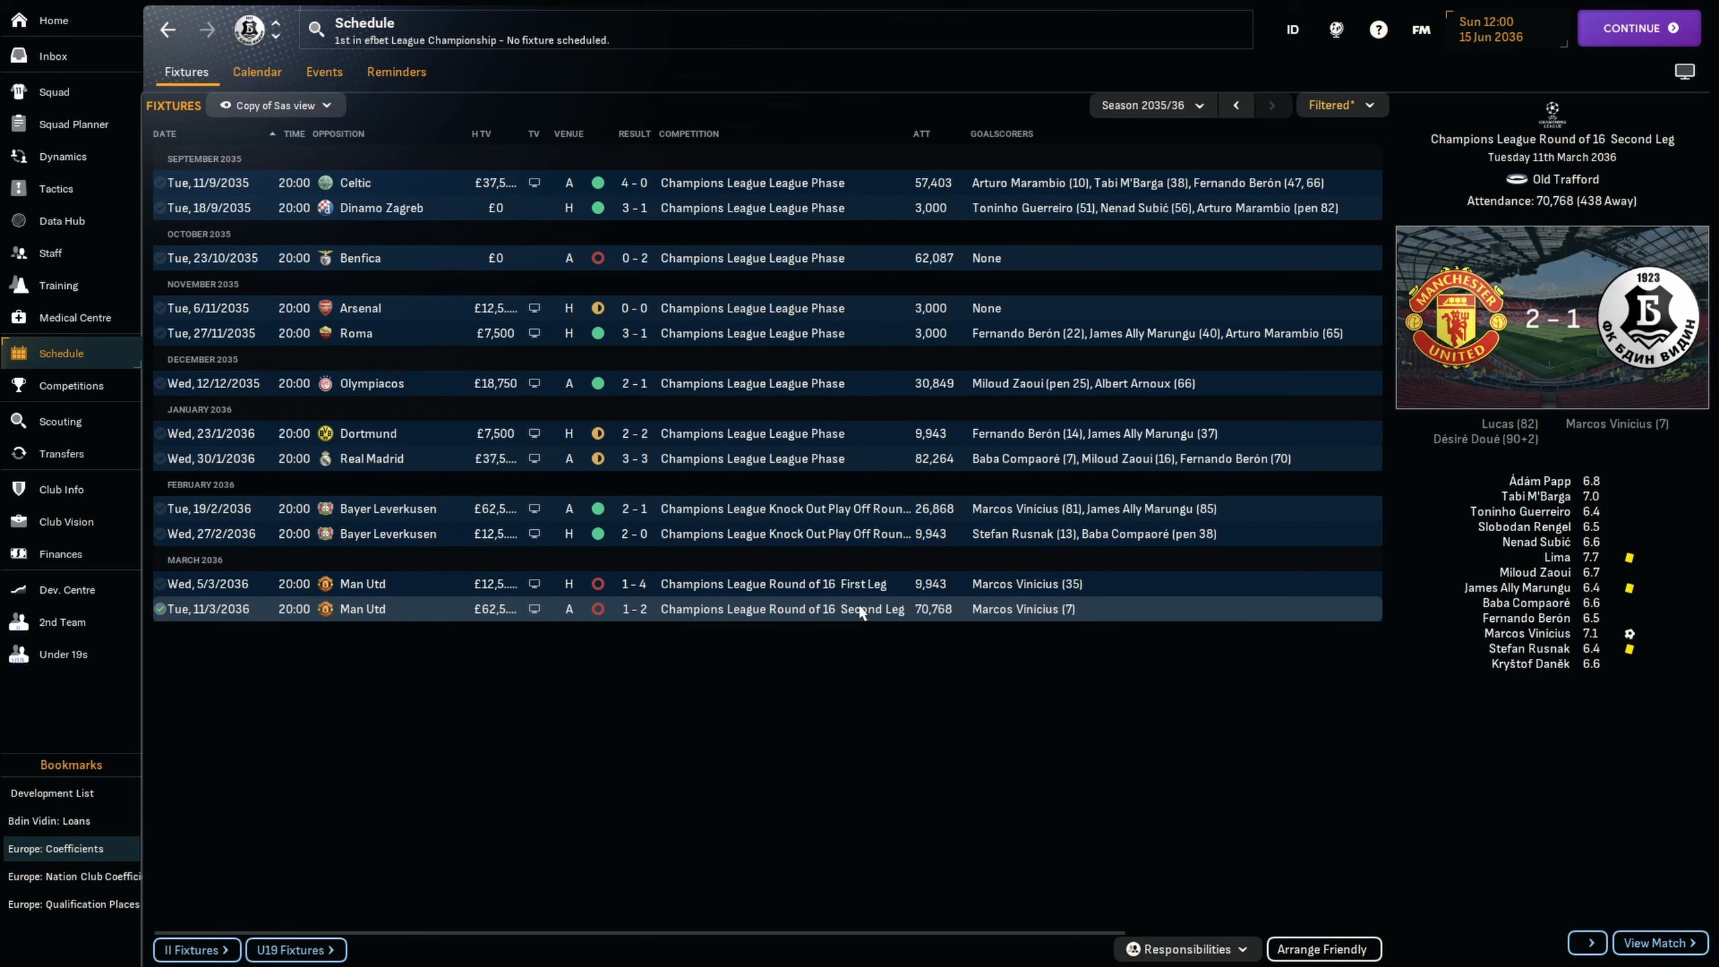
mouse_move(900, 777)
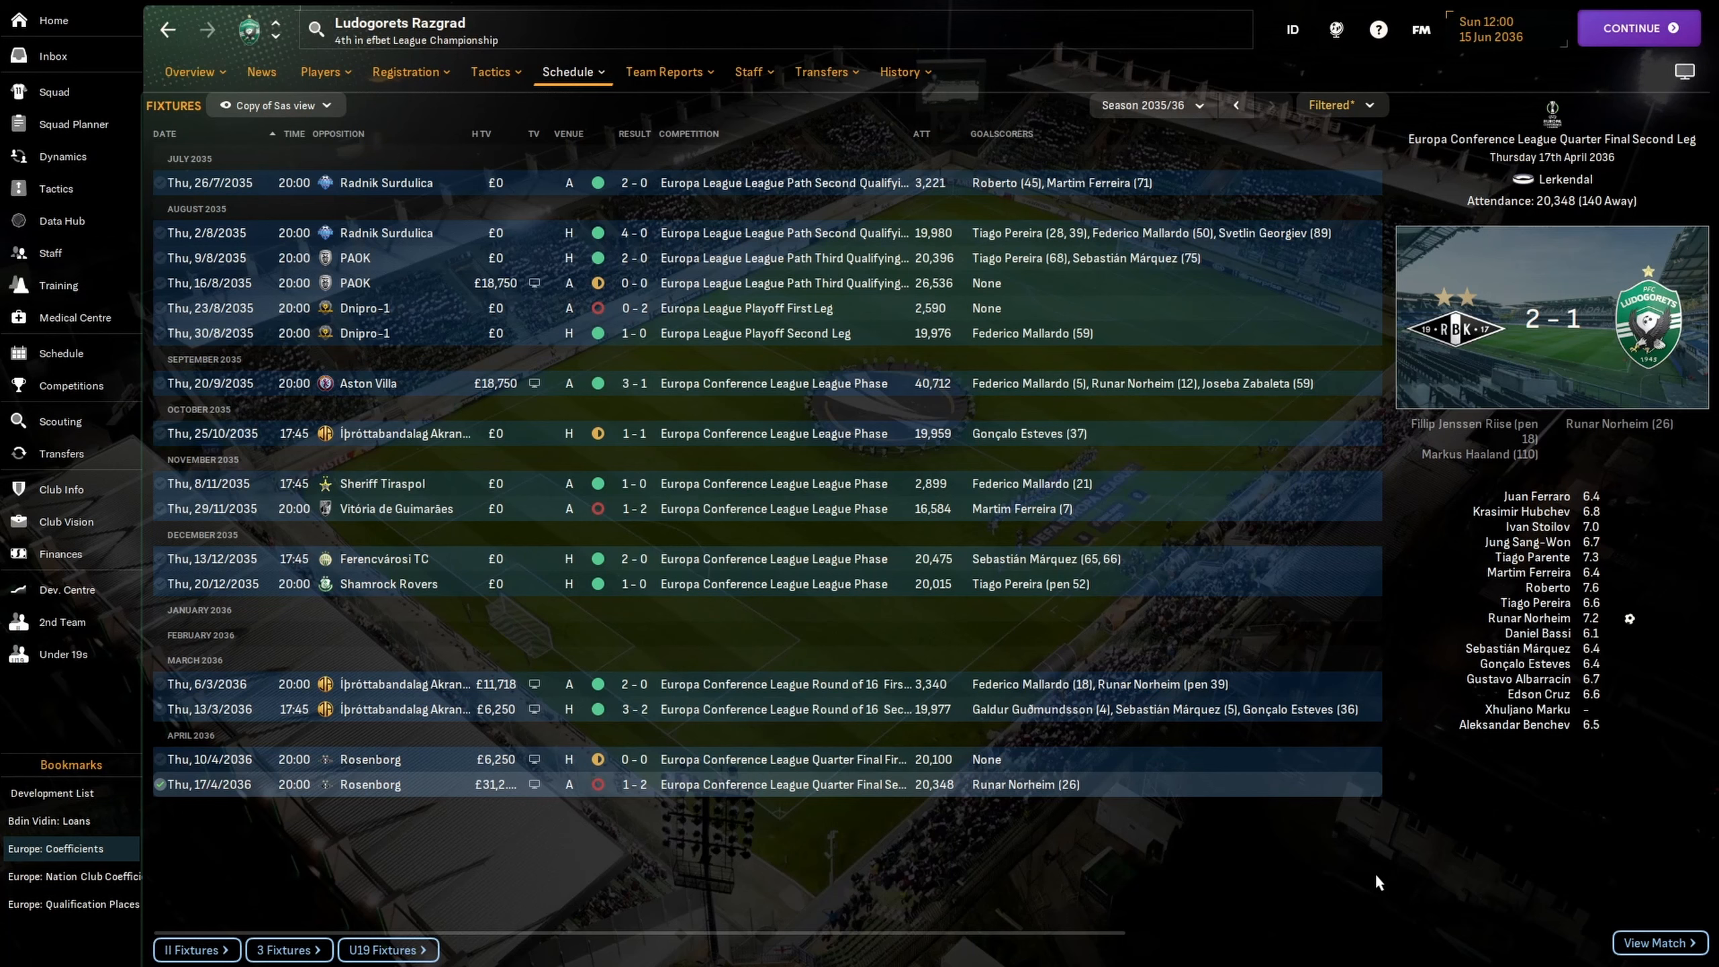
mouse_move(419, 440)
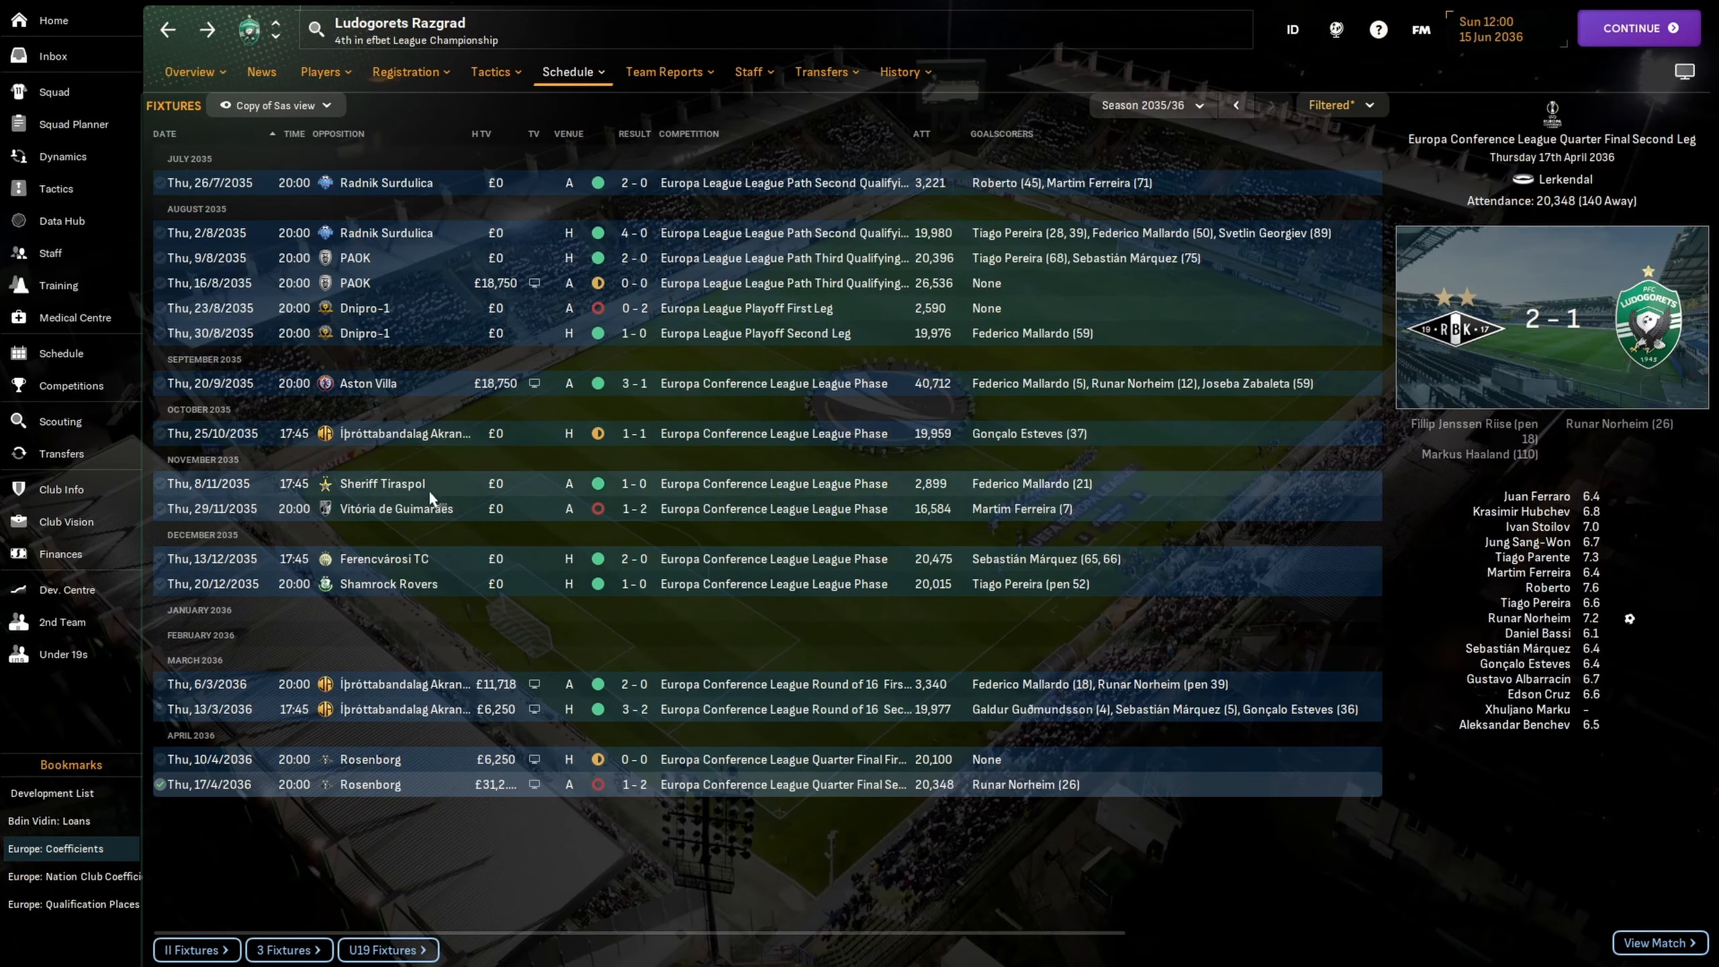
mouse_move(776, 622)
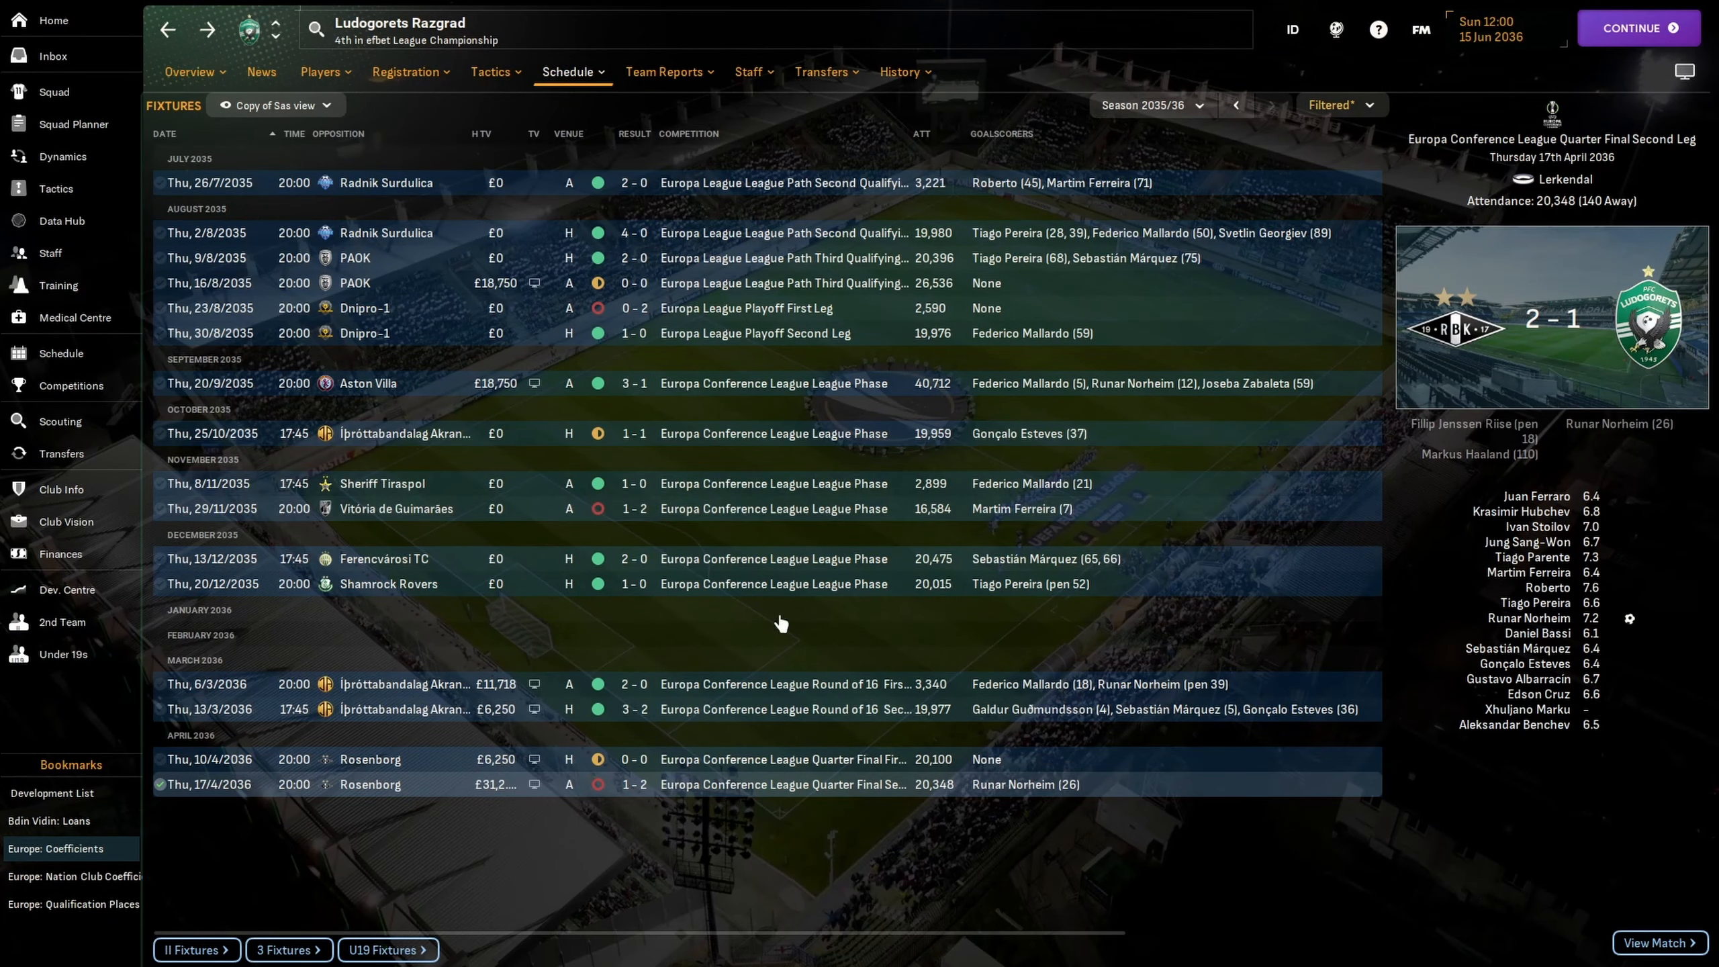
mouse_move(709, 621)
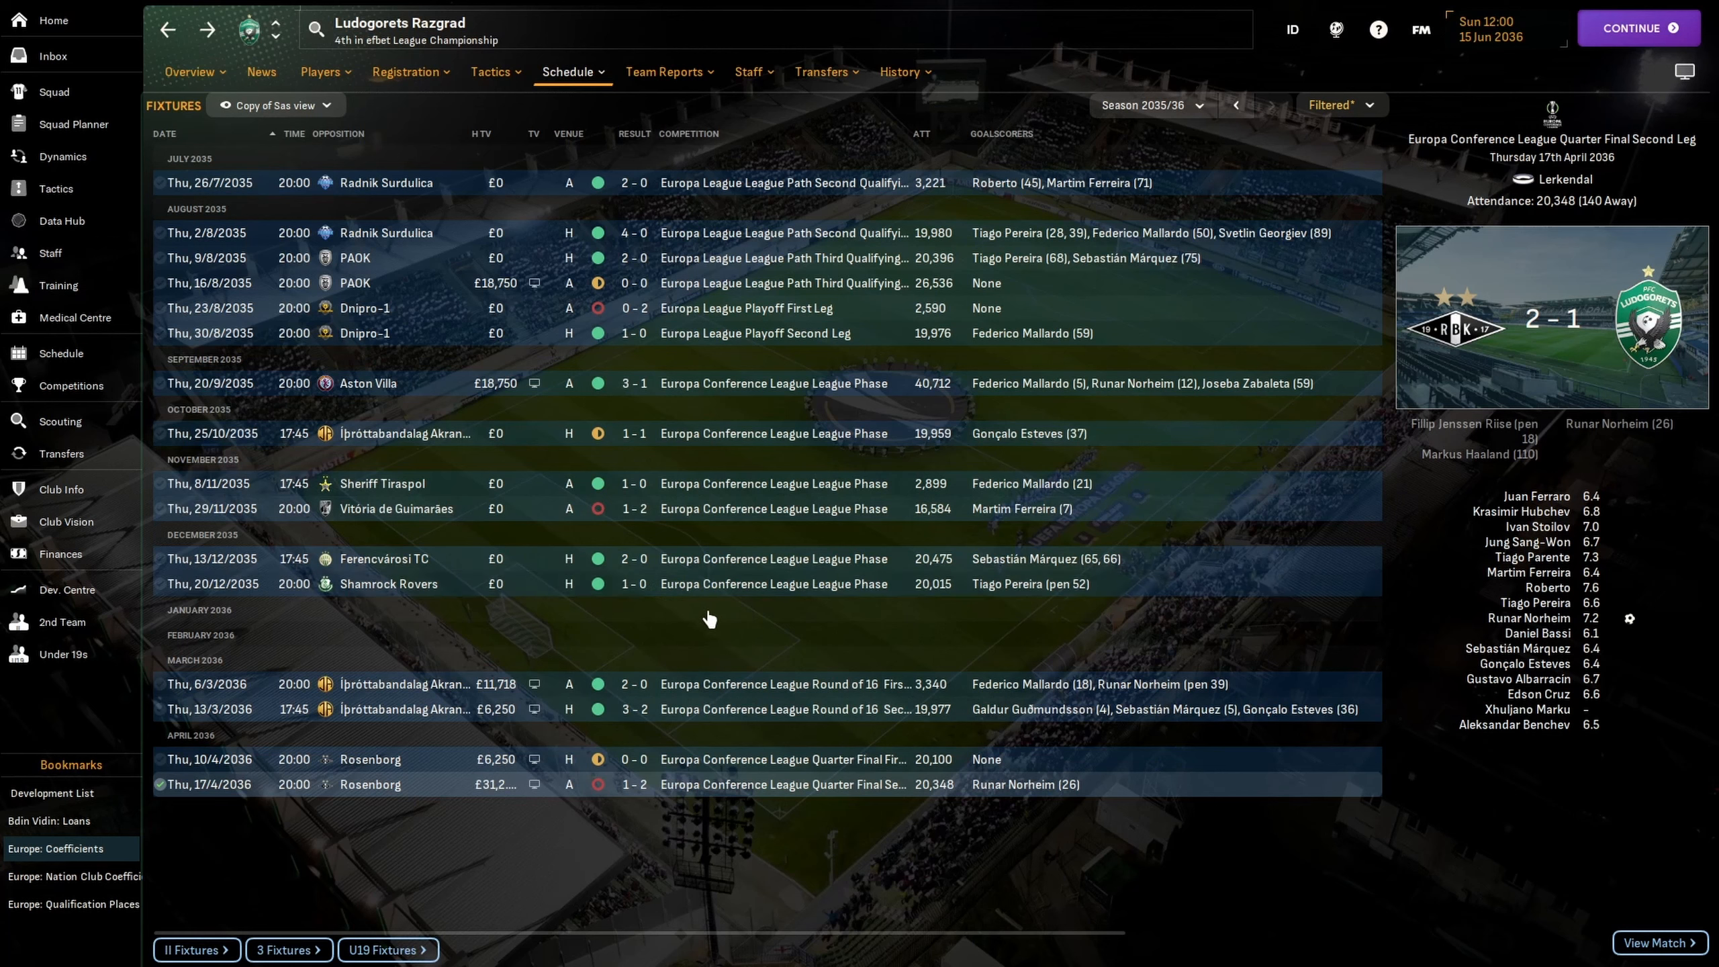
mouse_move(522, 637)
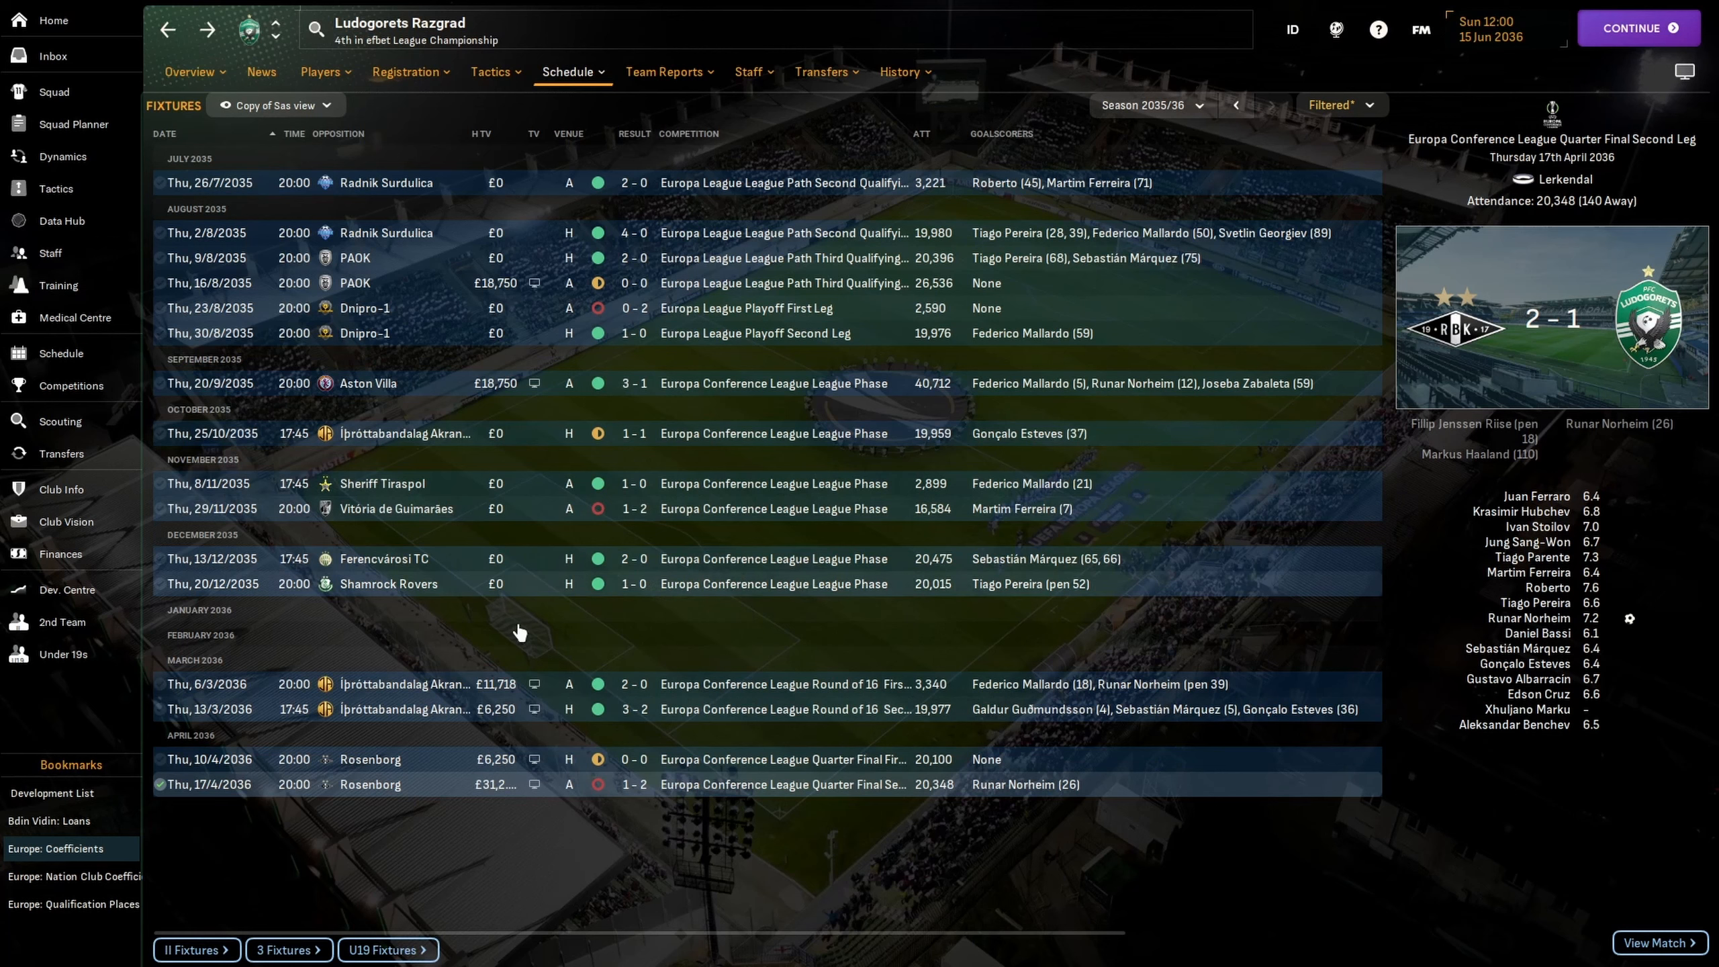
mouse_move(846, 665)
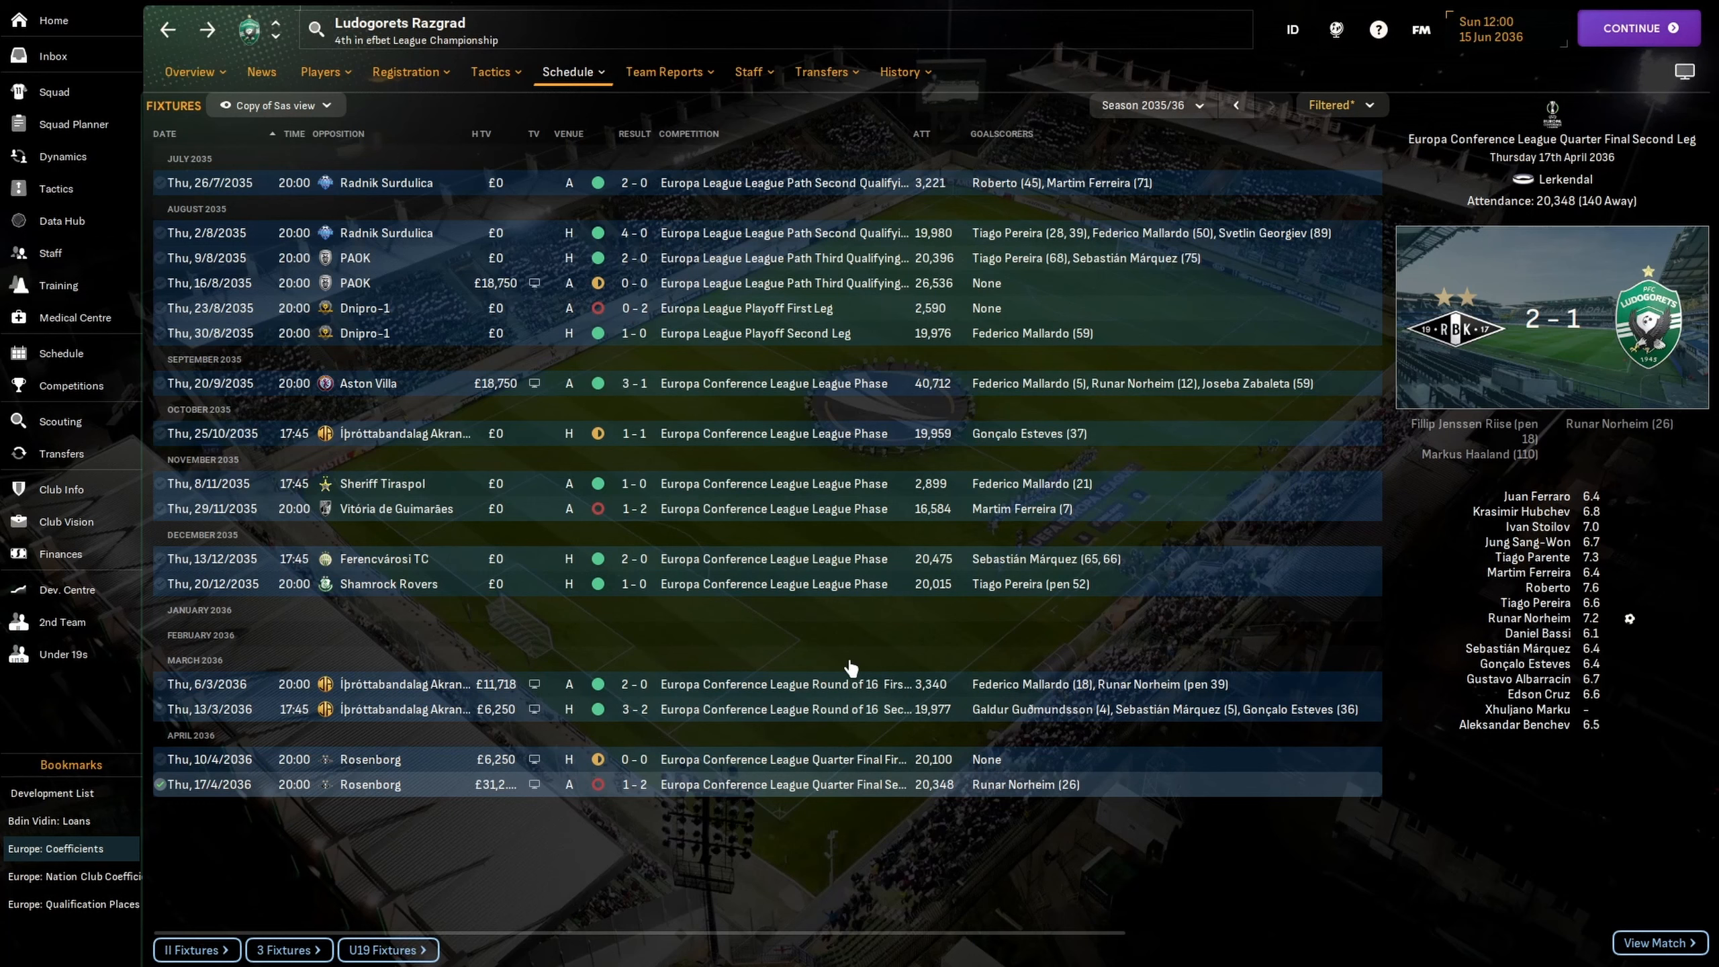
mouse_move(846, 684)
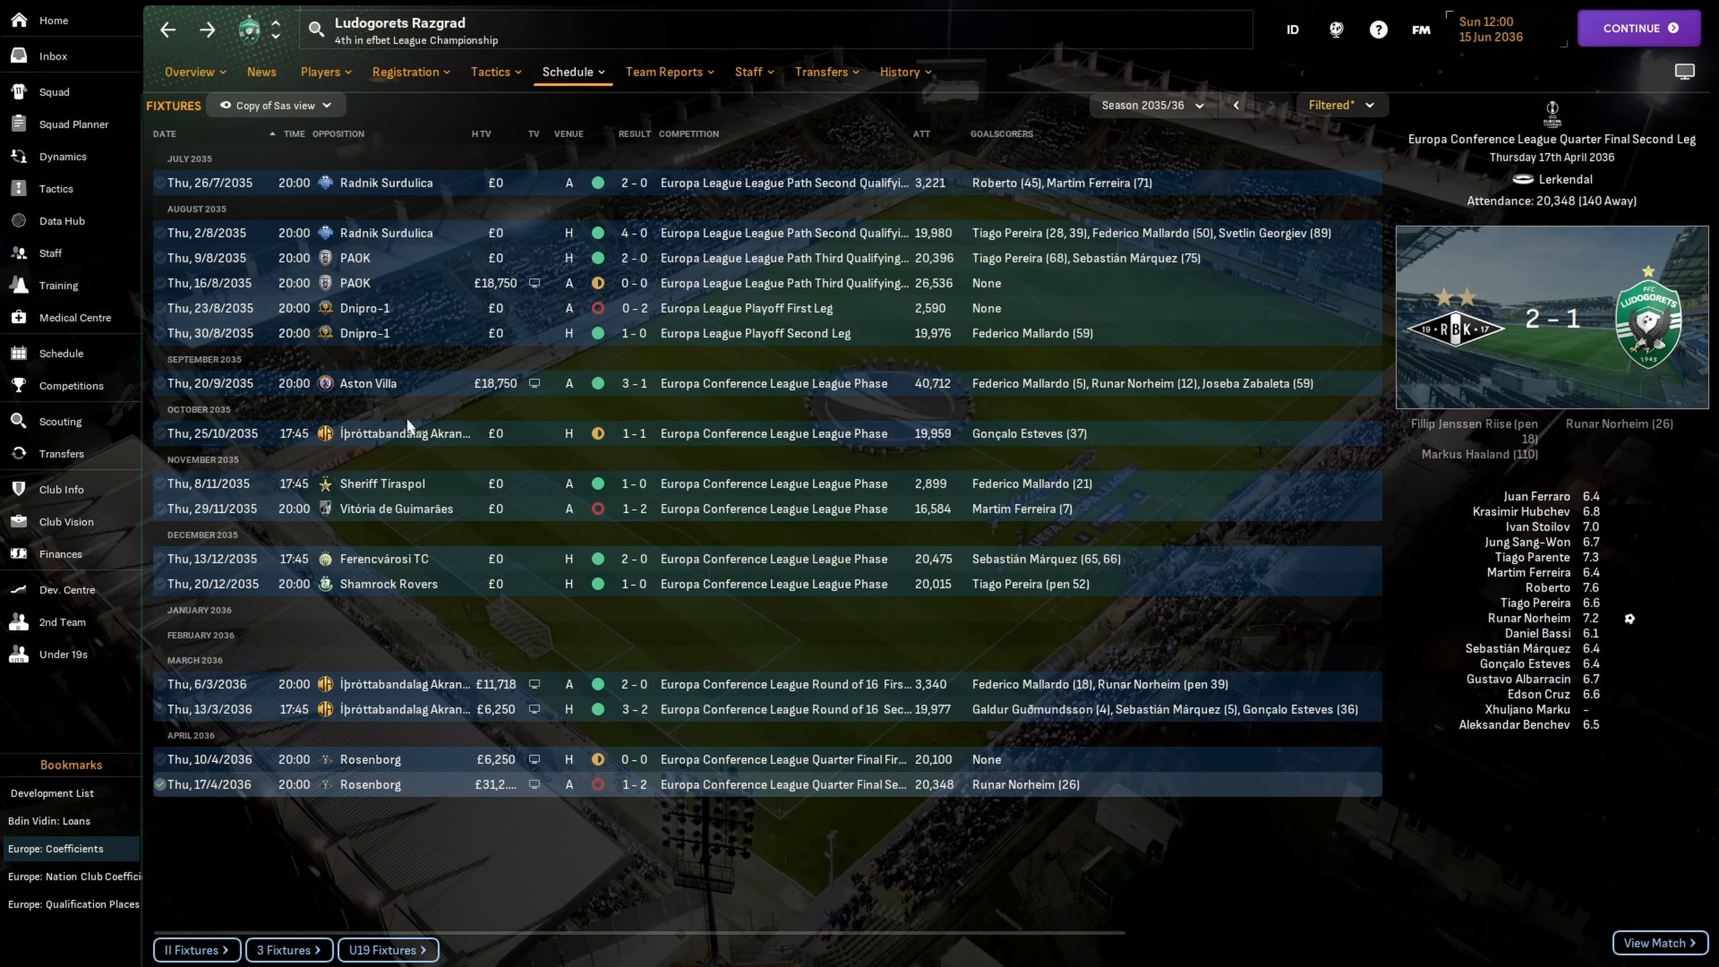
mouse_move(655, 707)
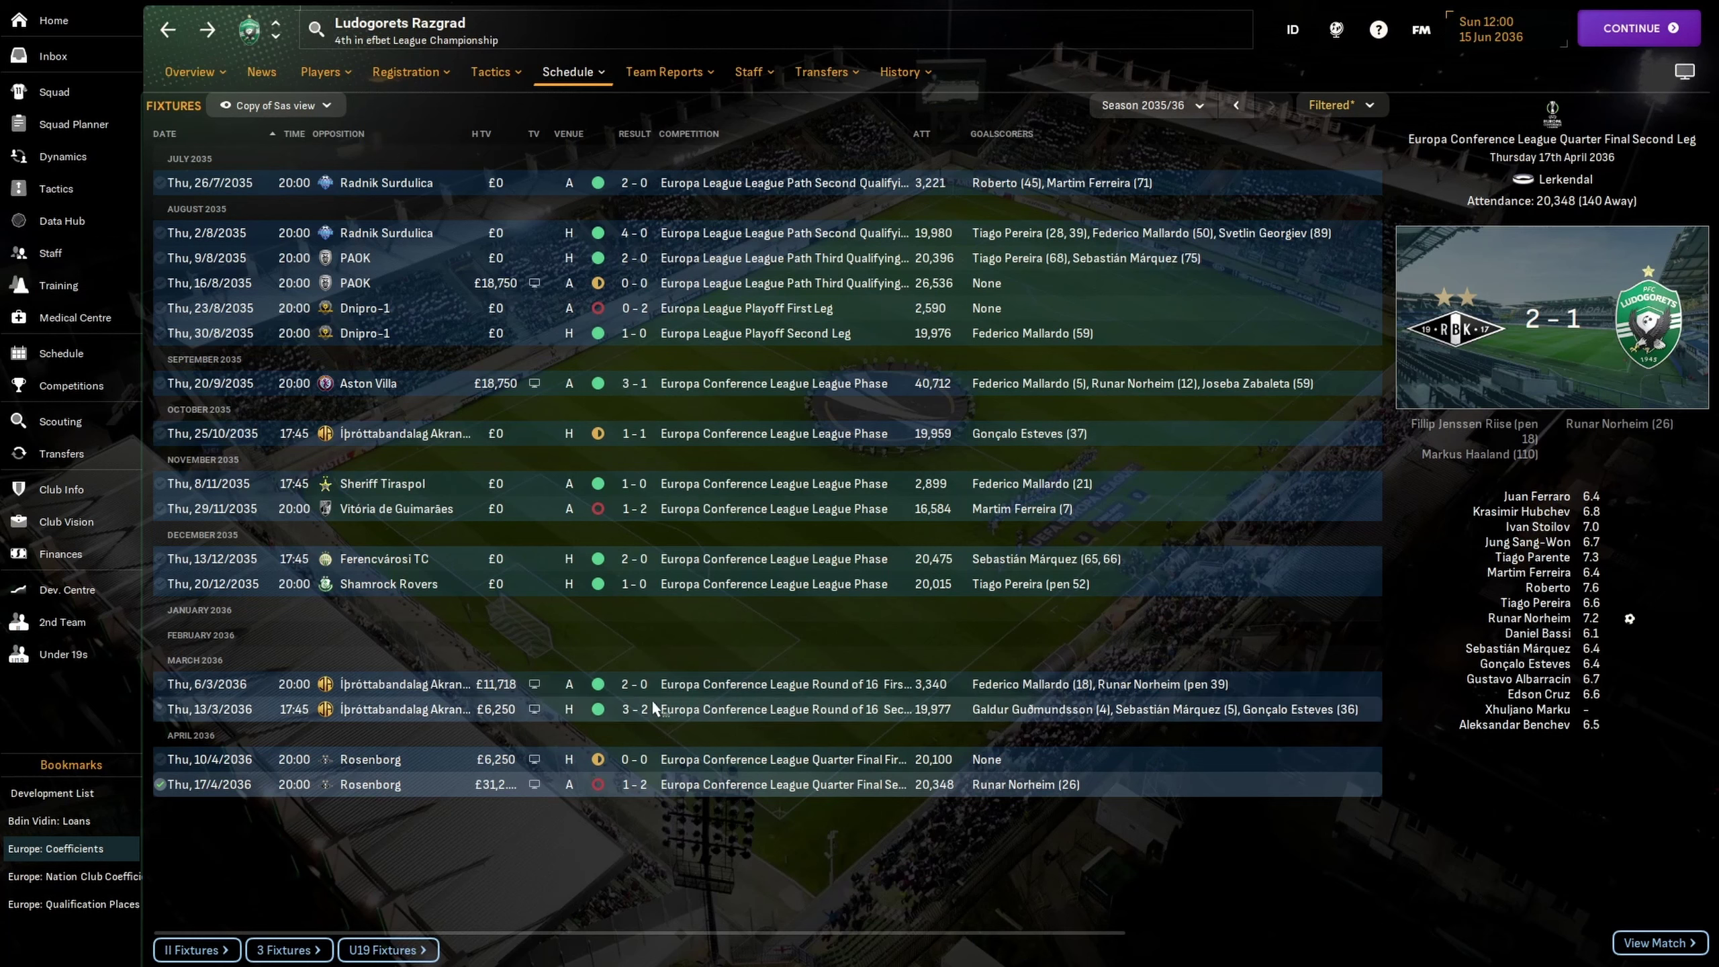
mouse_move(1006, 870)
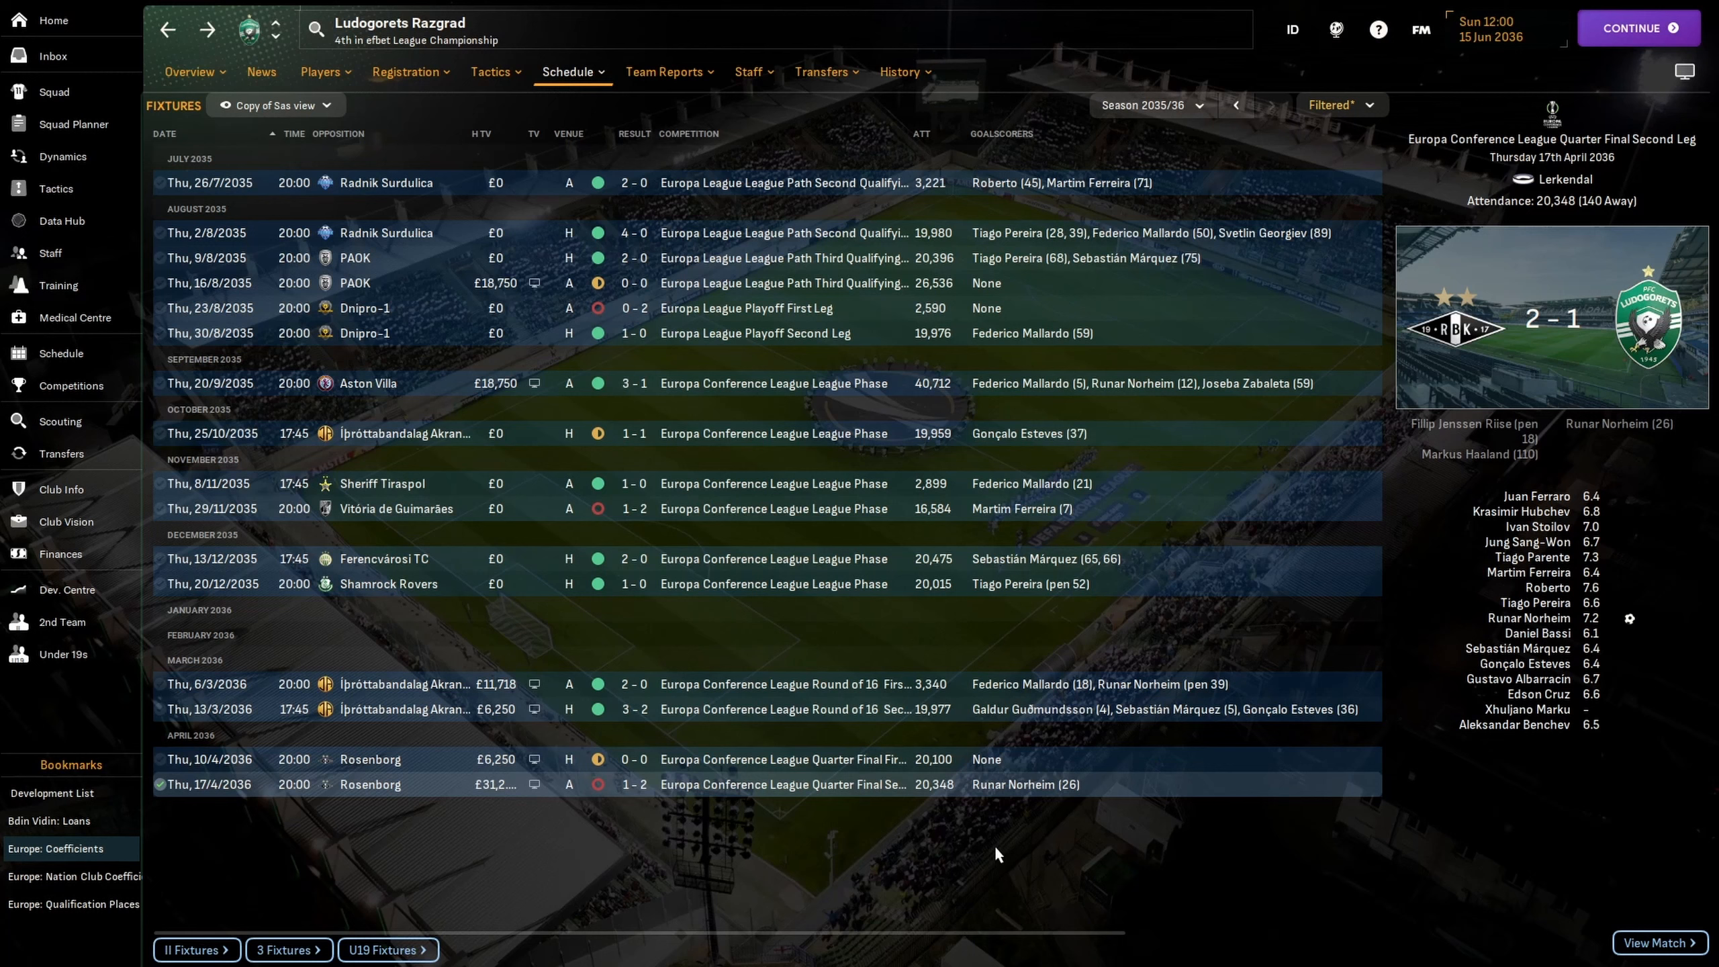
mouse_move(927, 878)
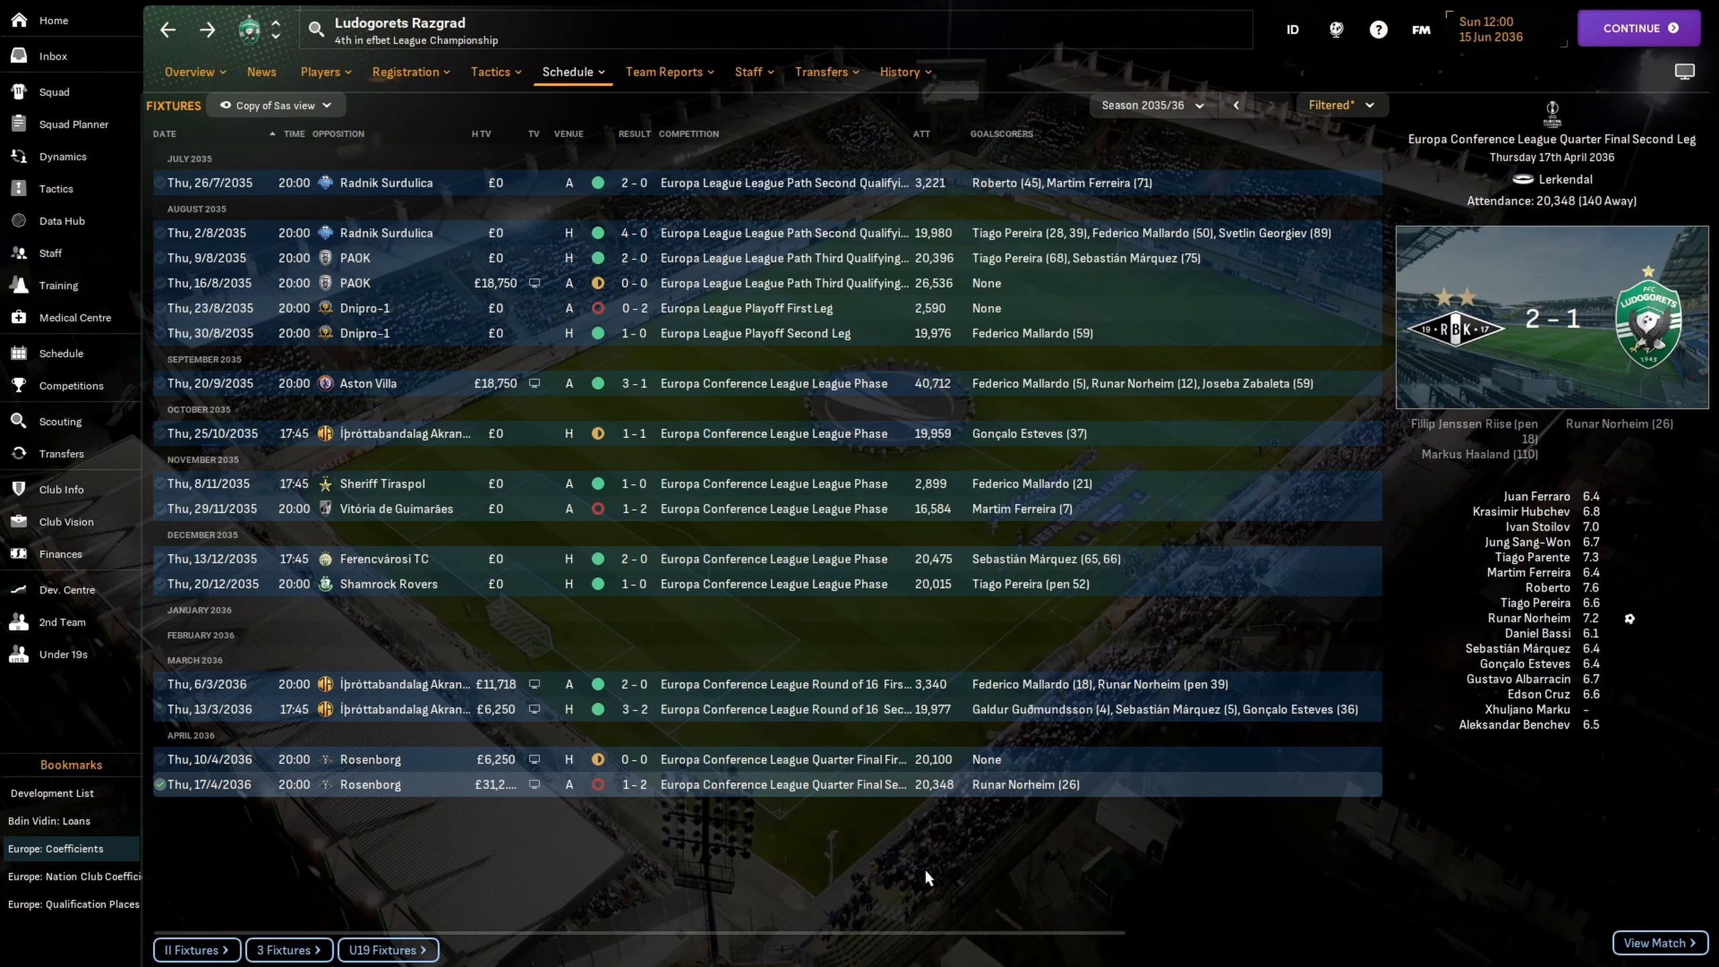
mouse_move(989, 714)
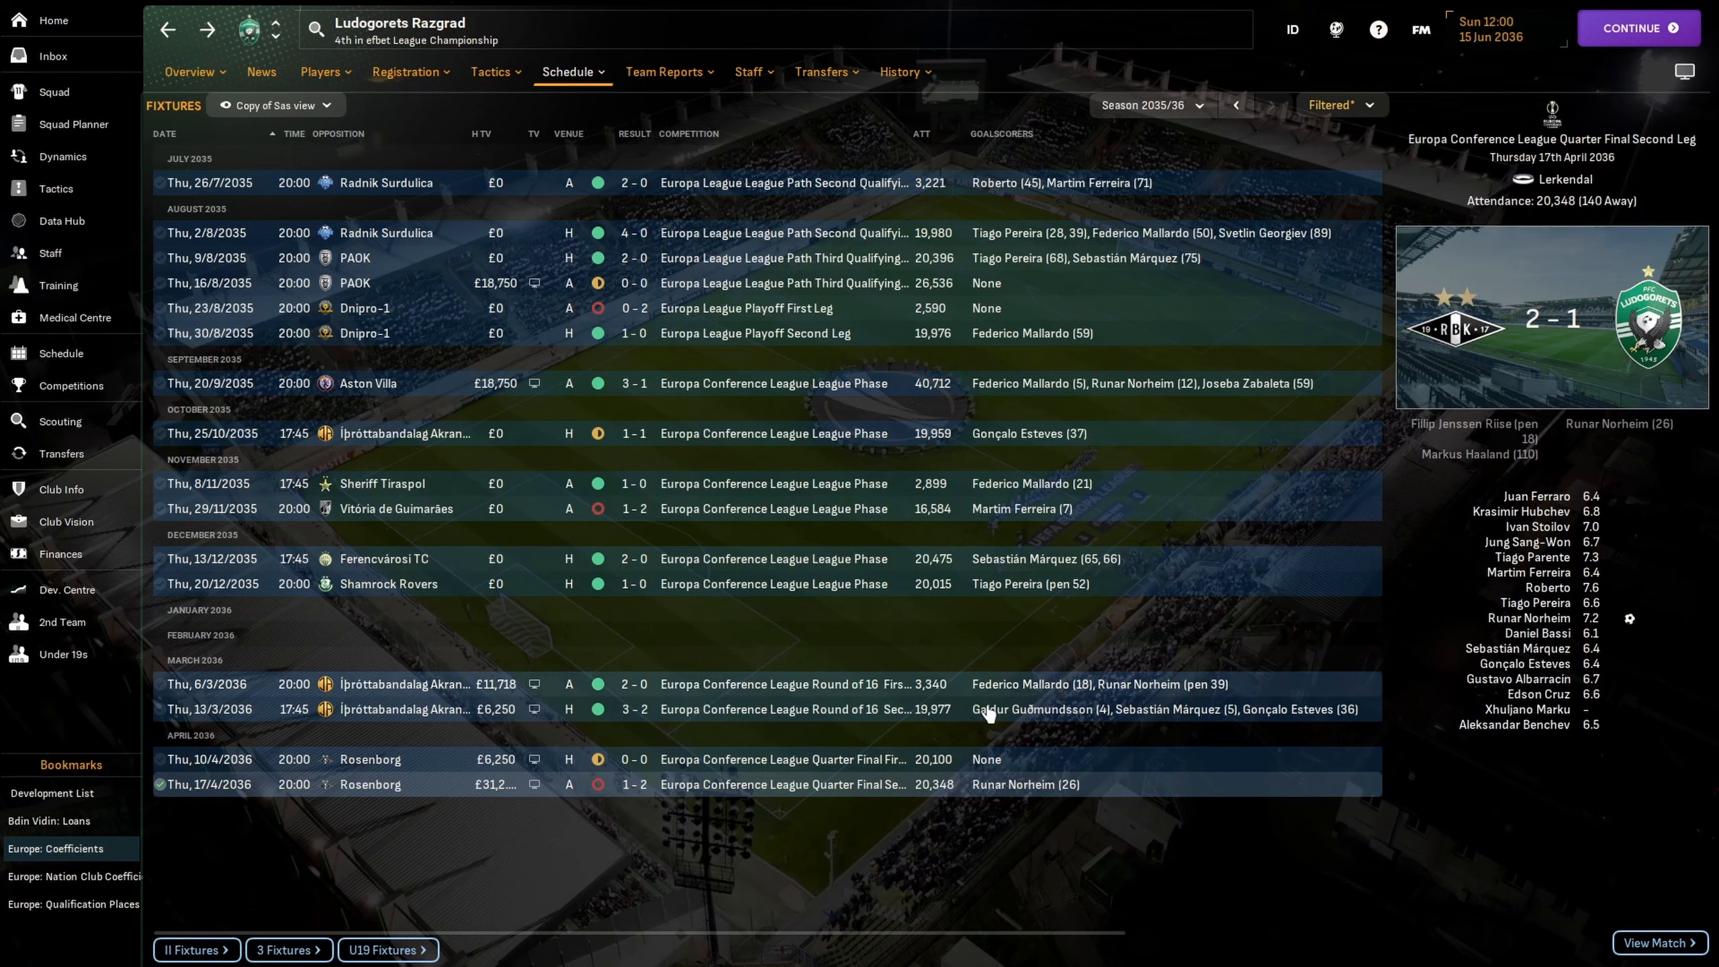
mouse_move(473, 851)
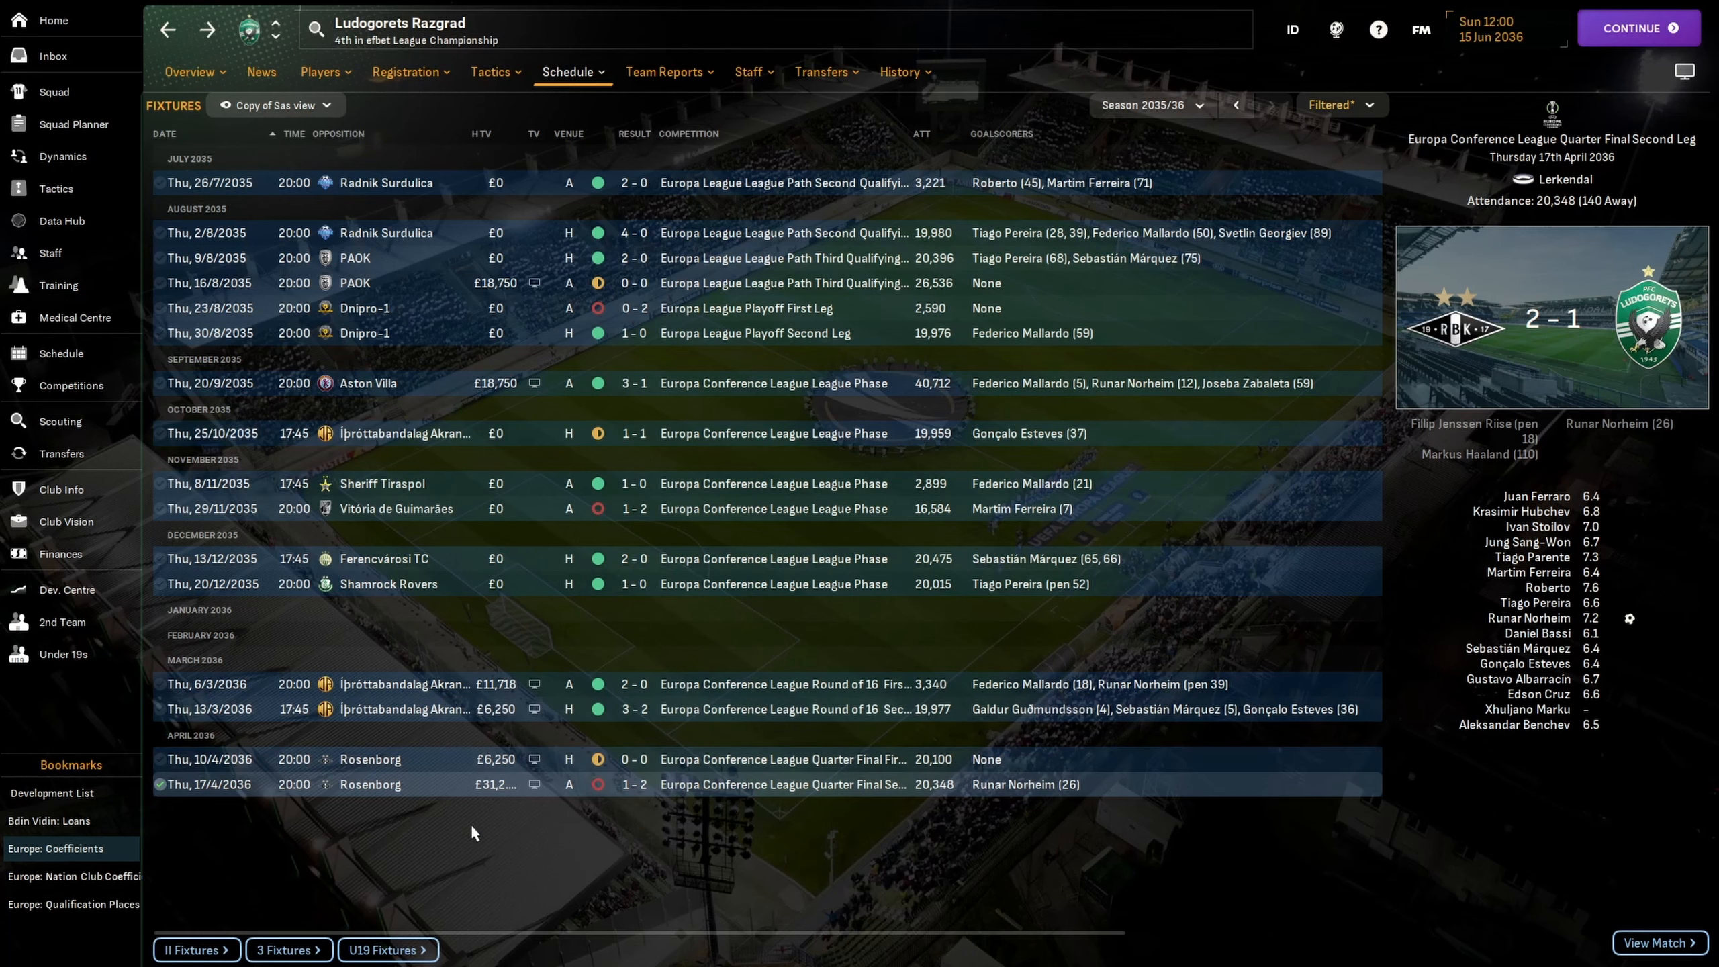
mouse_move(961, 639)
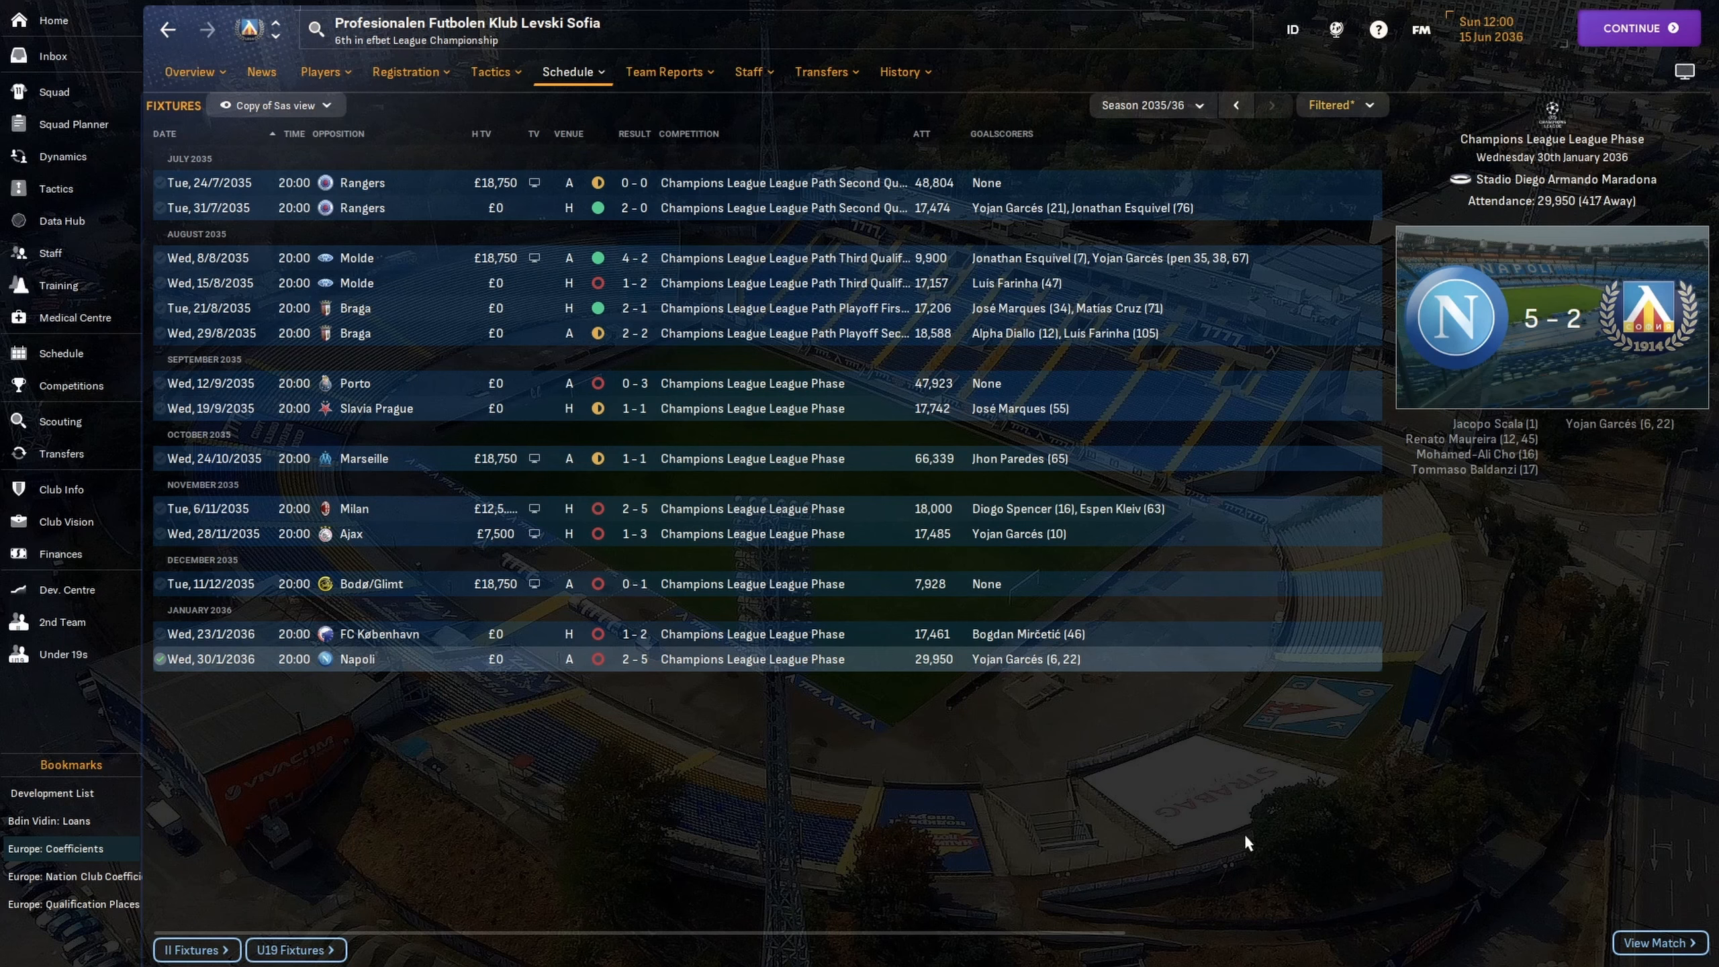
mouse_move(1162, 849)
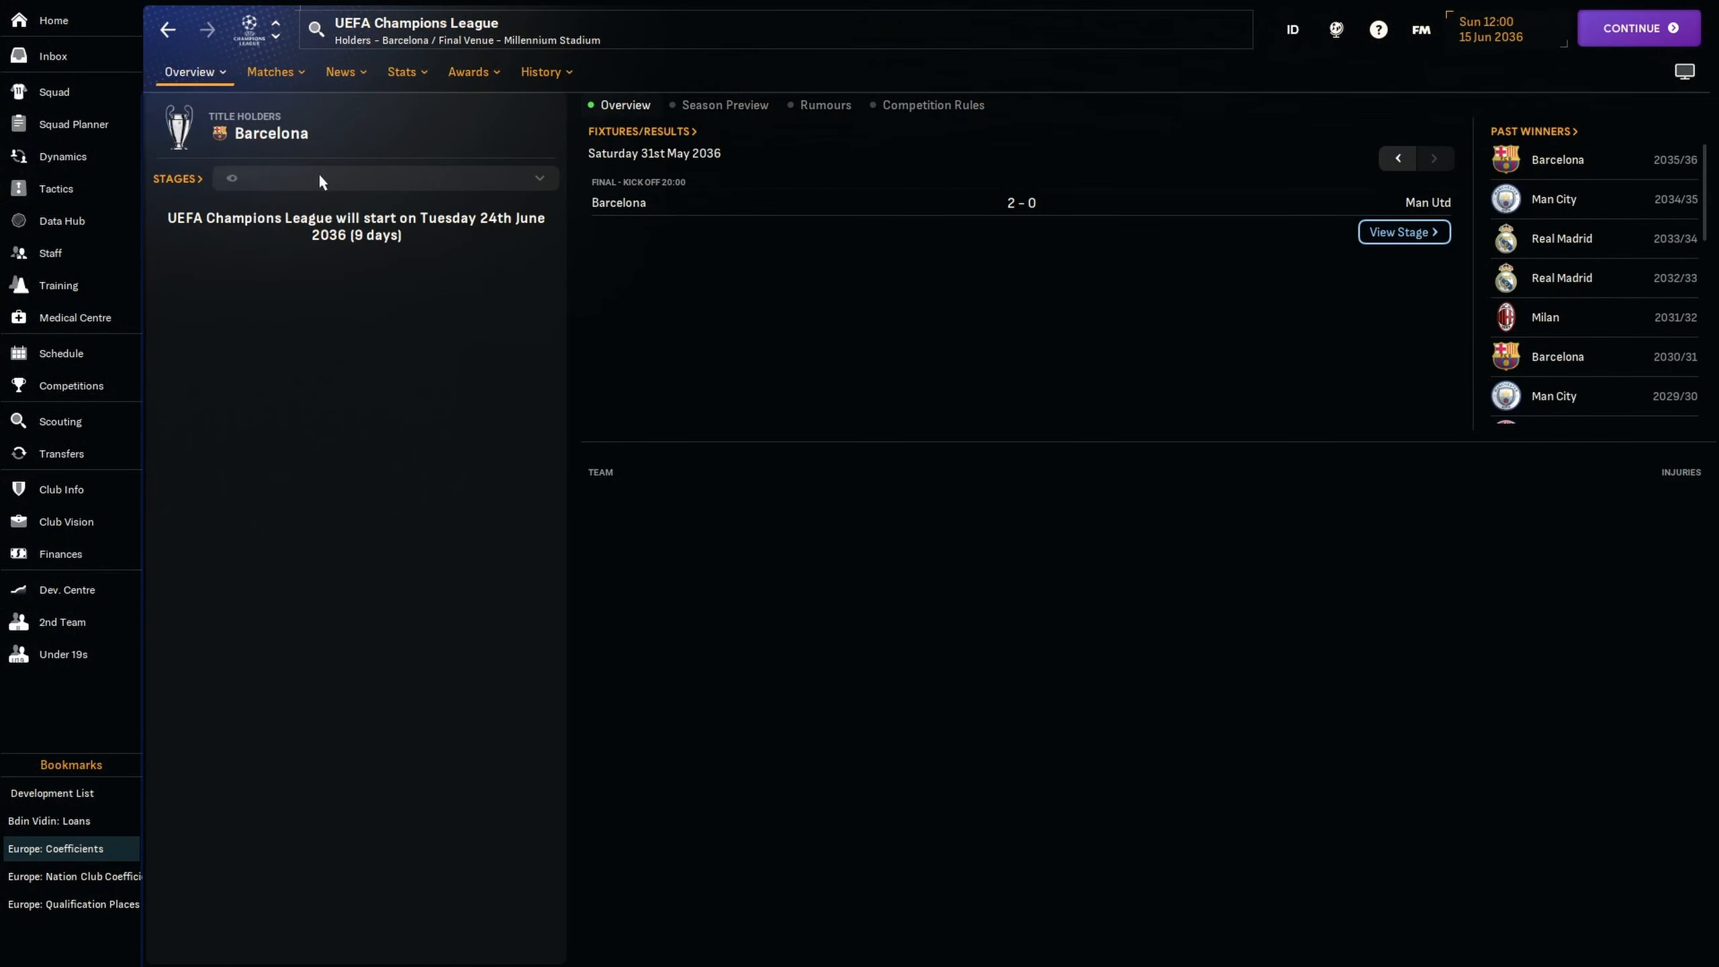
mouse_move(682, 201)
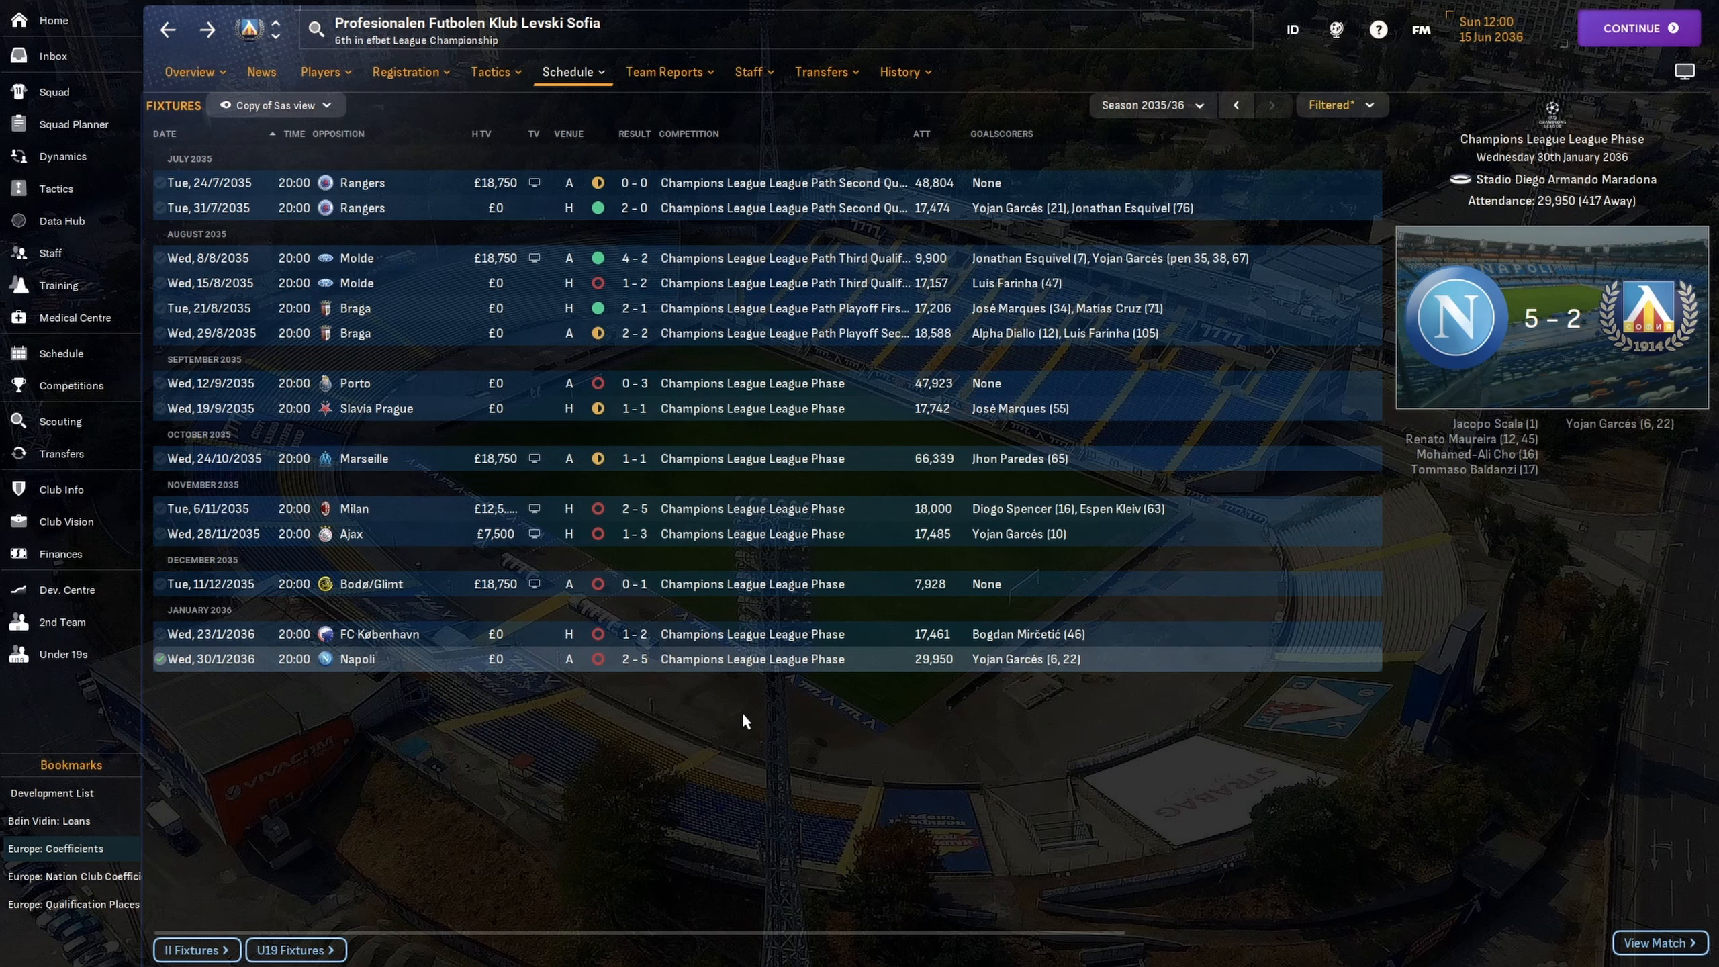
mouse_move(854, 770)
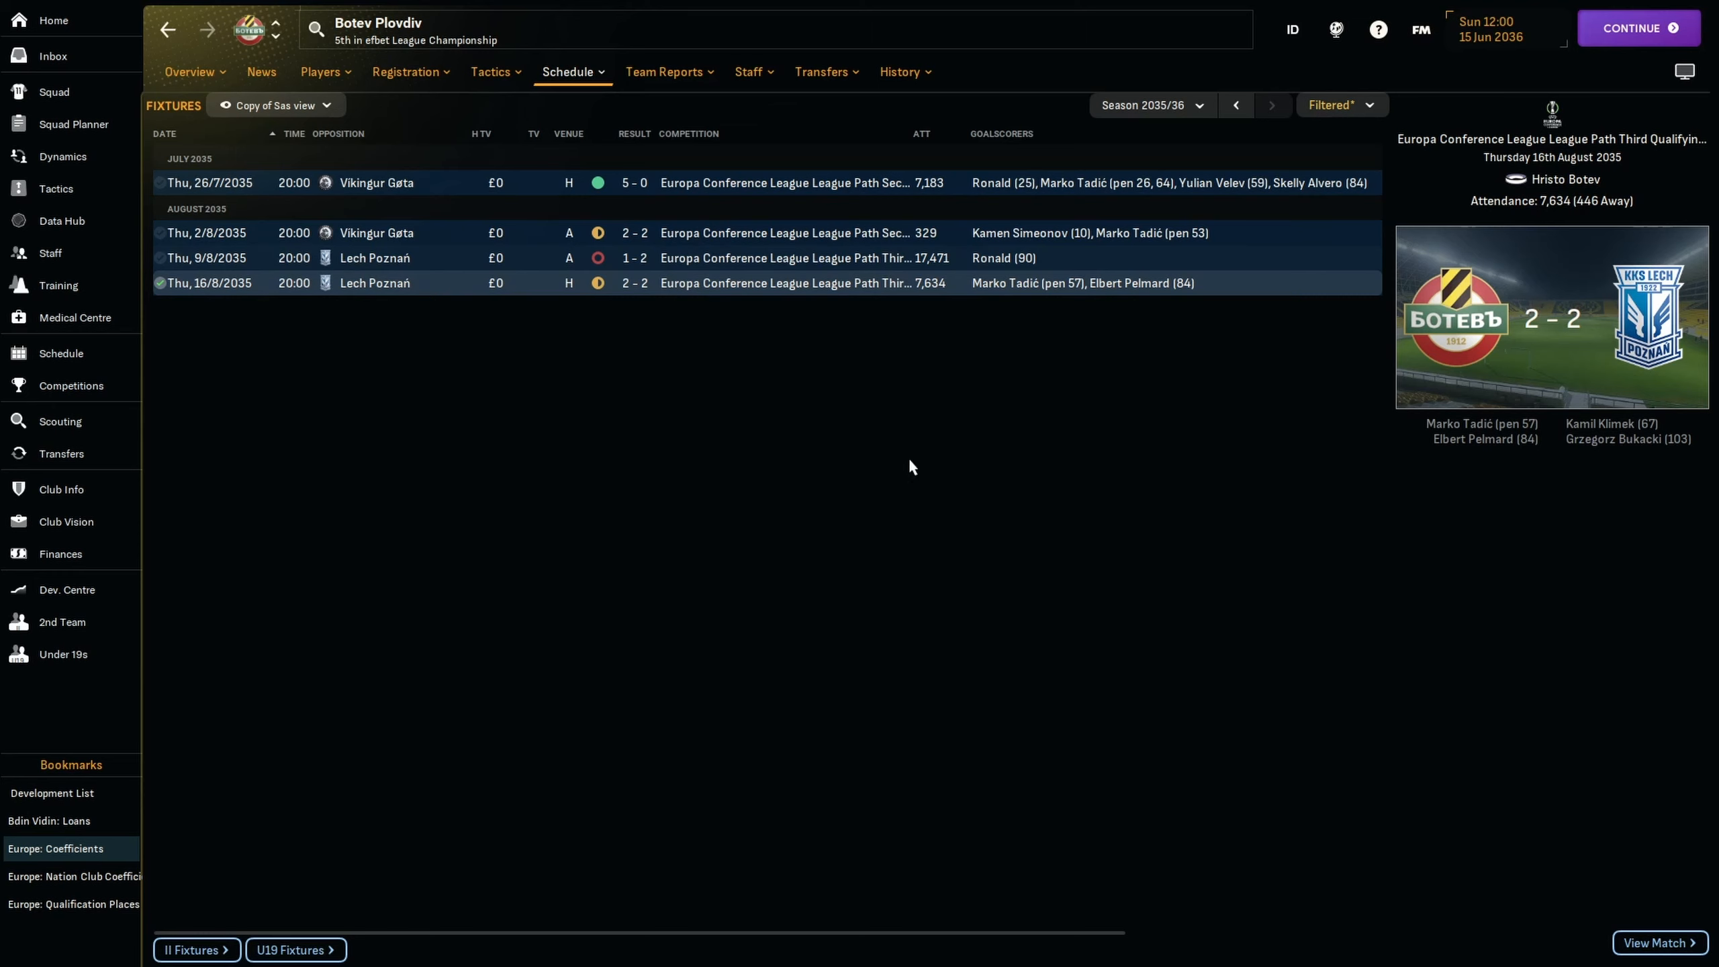
mouse_move(1112, 496)
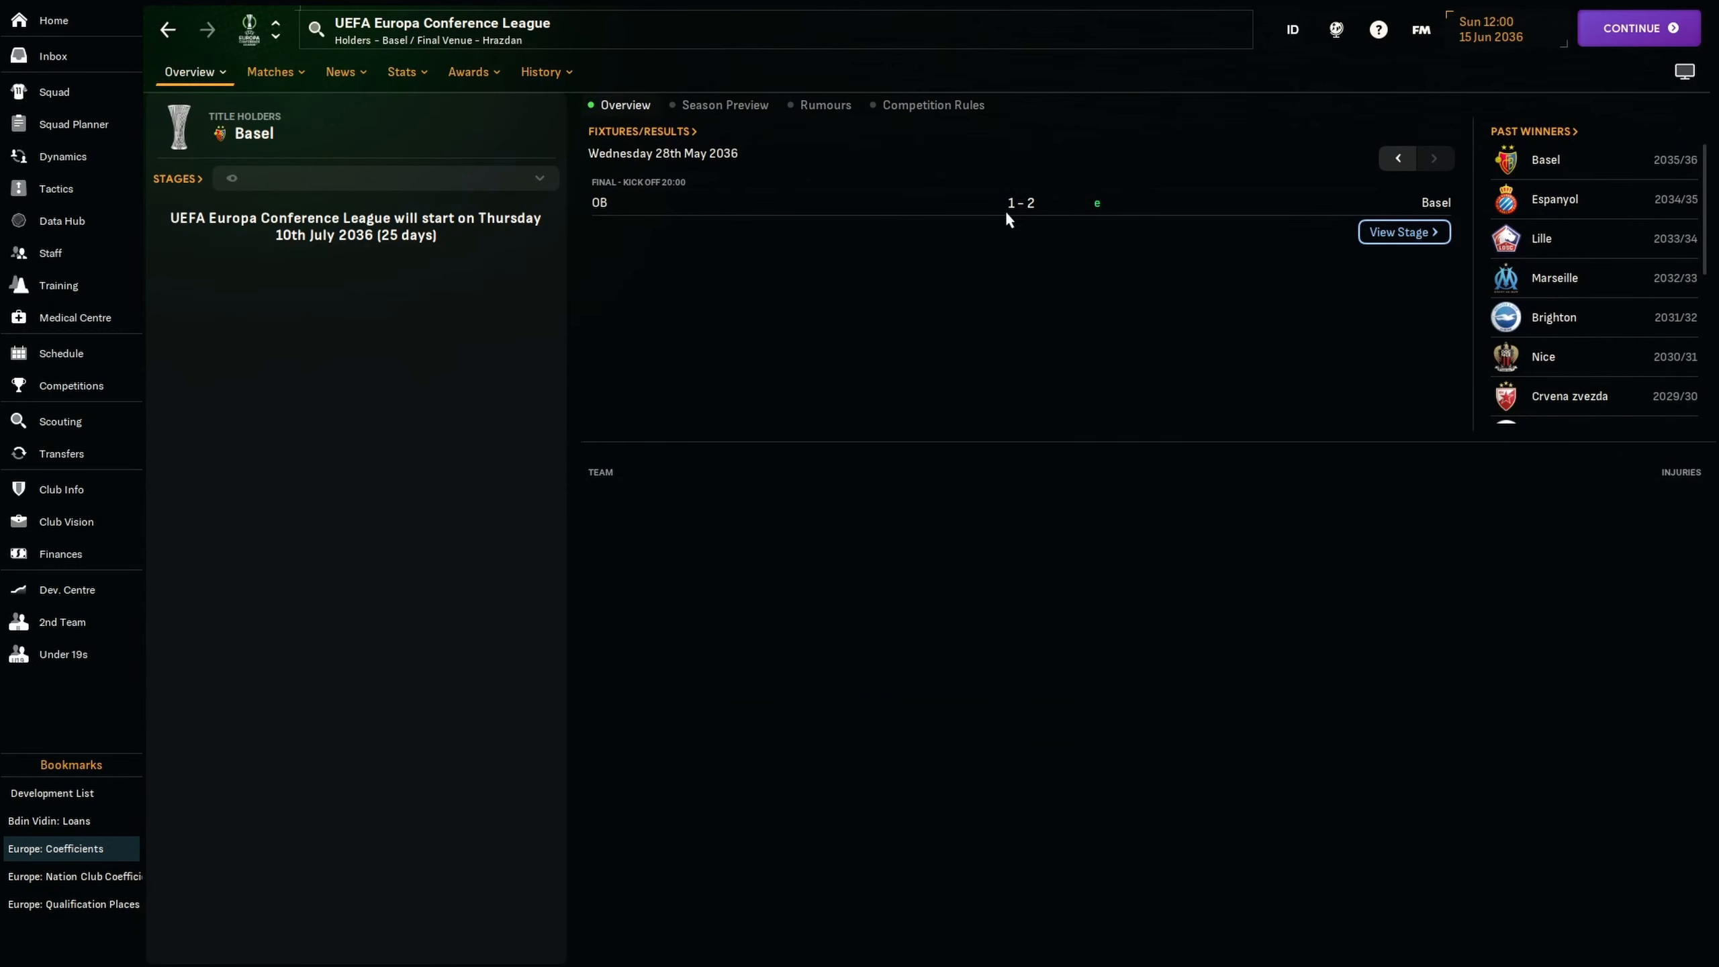
mouse_move(836, 445)
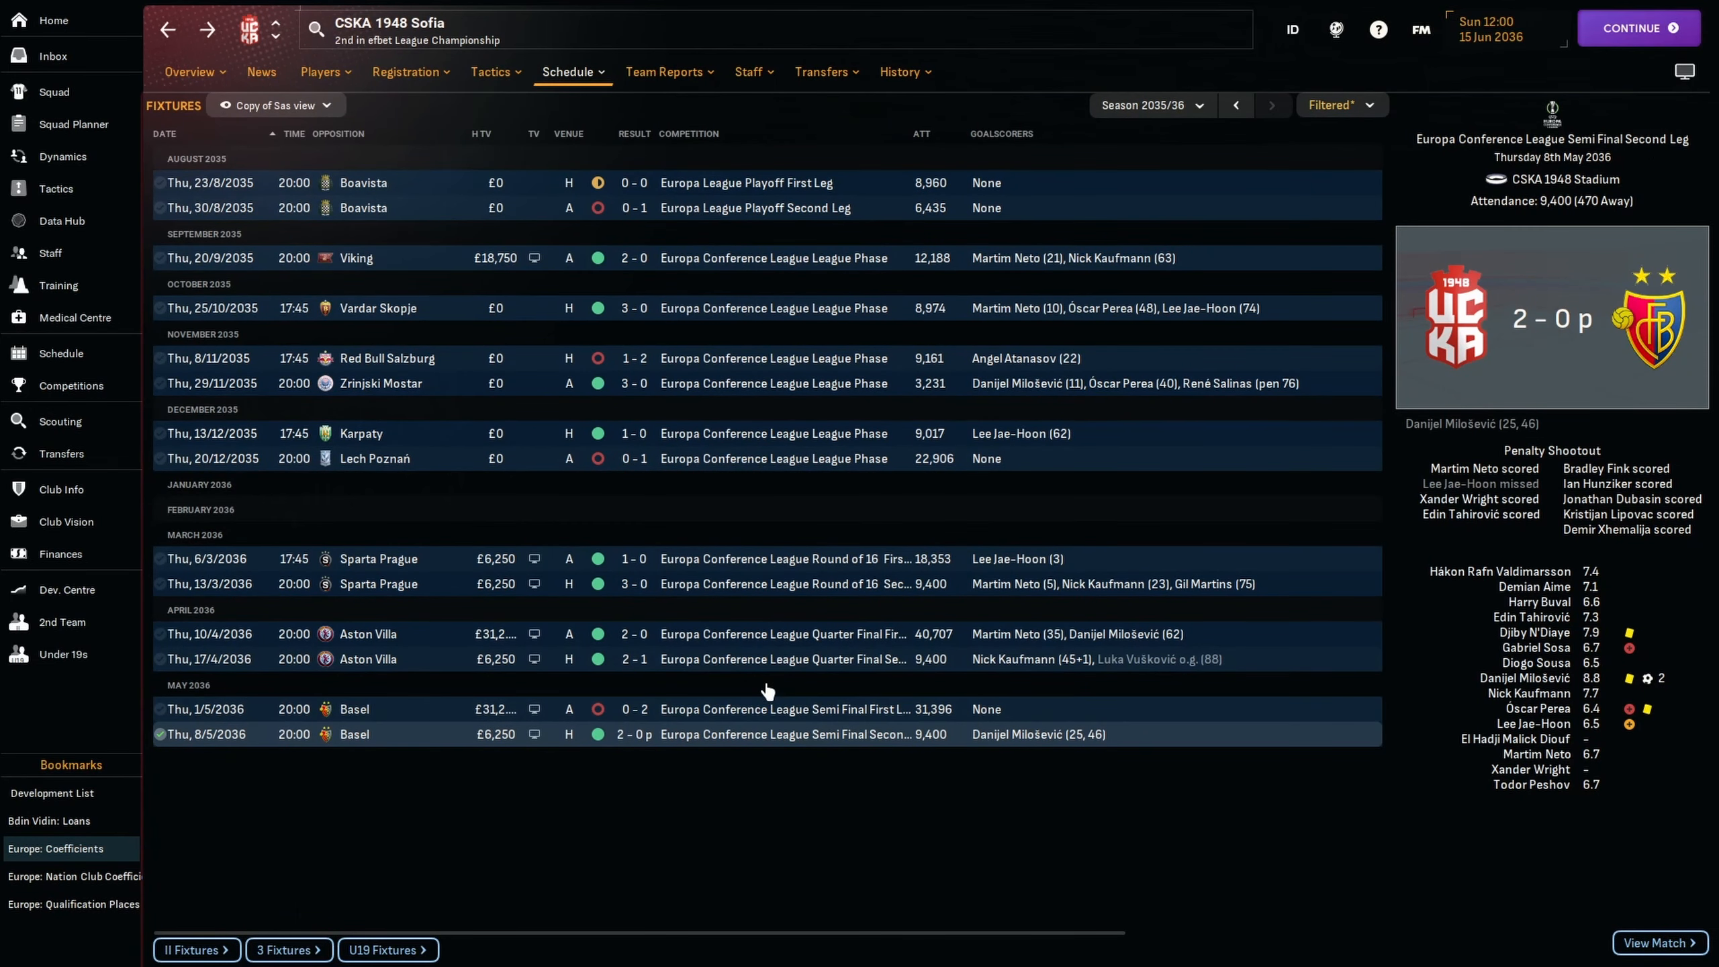
mouse_move(899, 732)
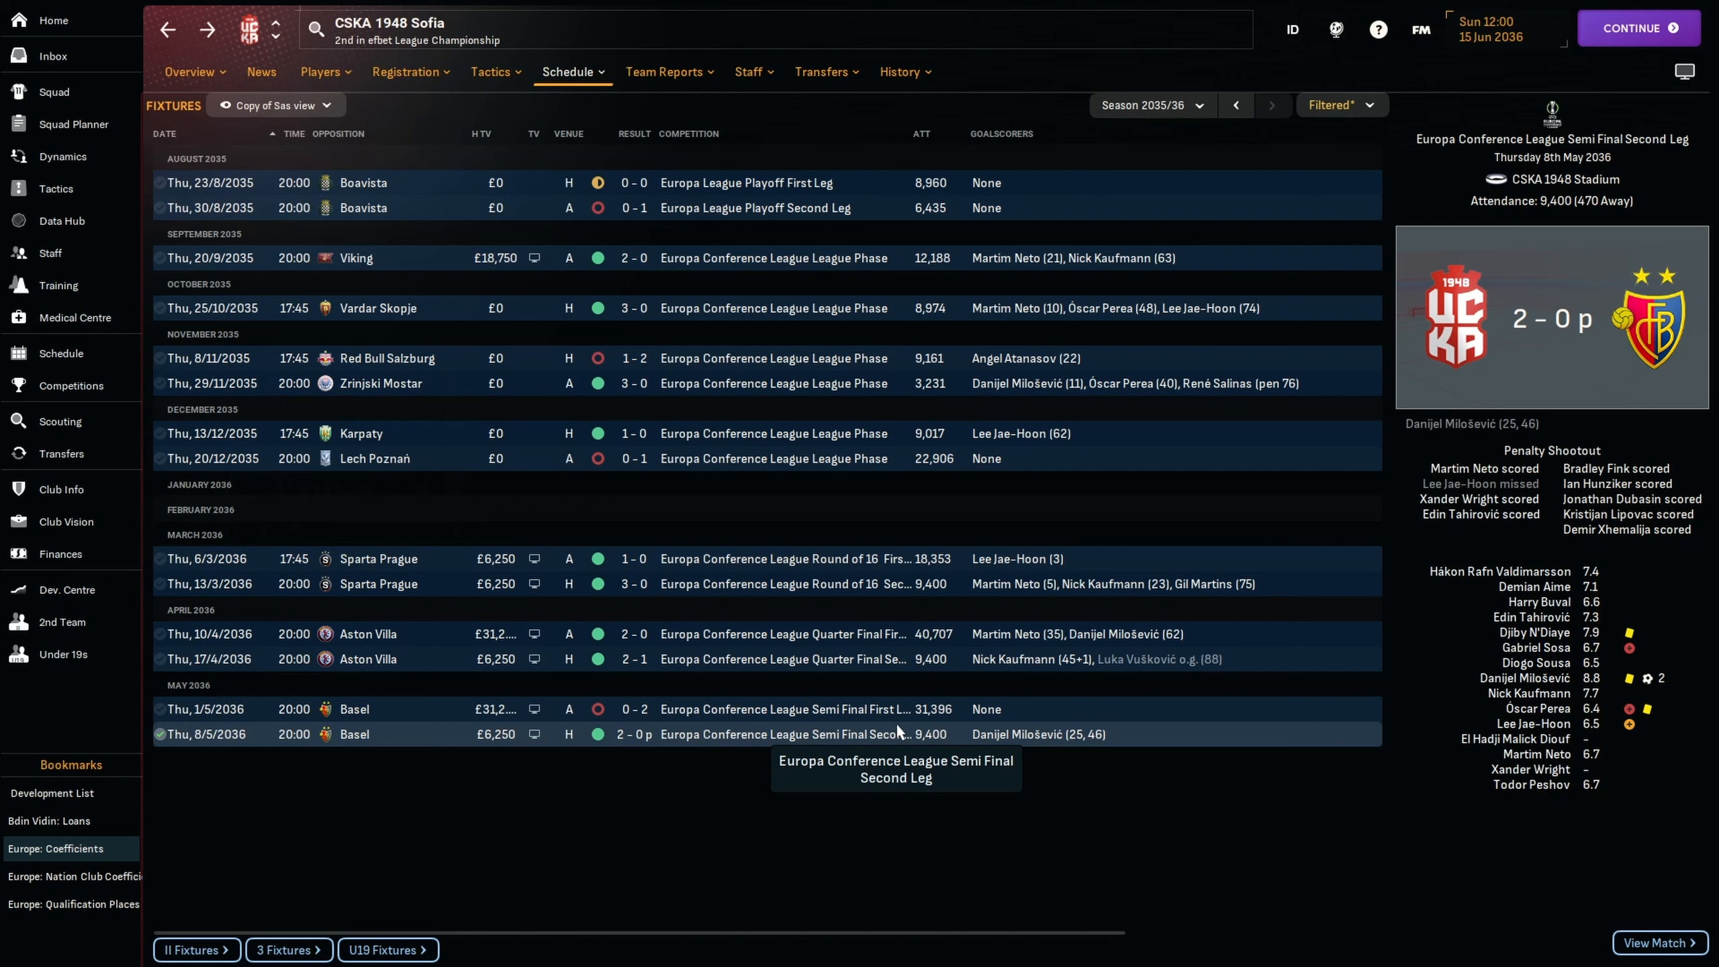
mouse_move(838, 811)
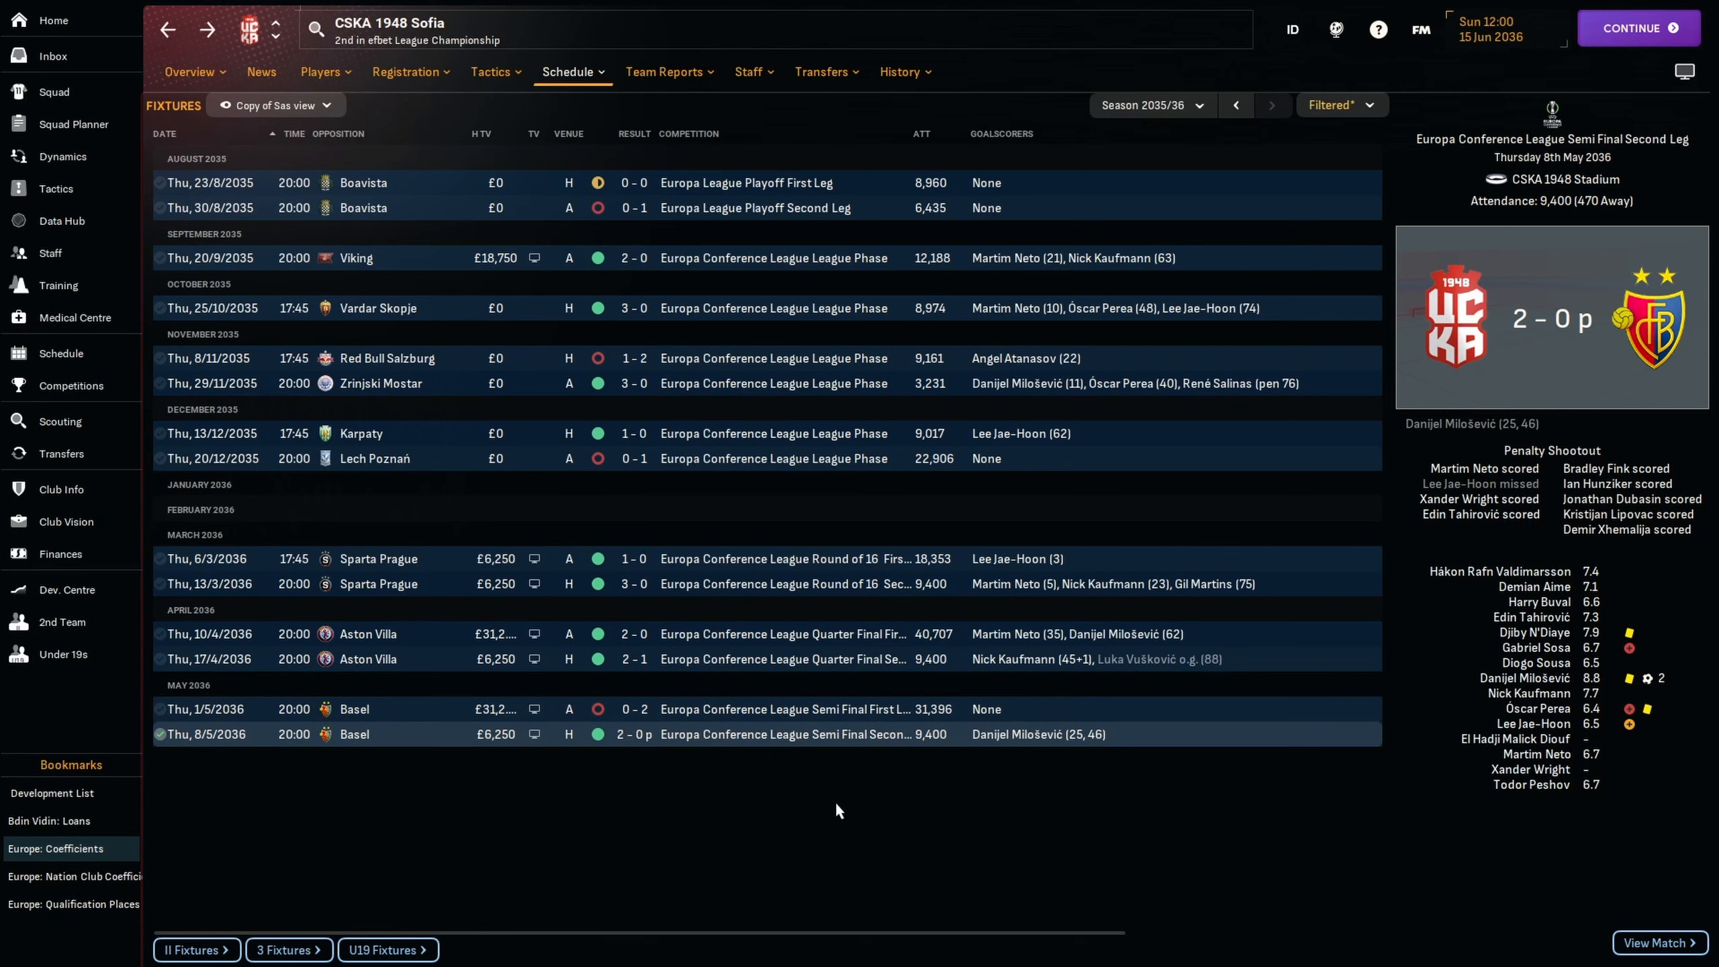
mouse_move(885, 825)
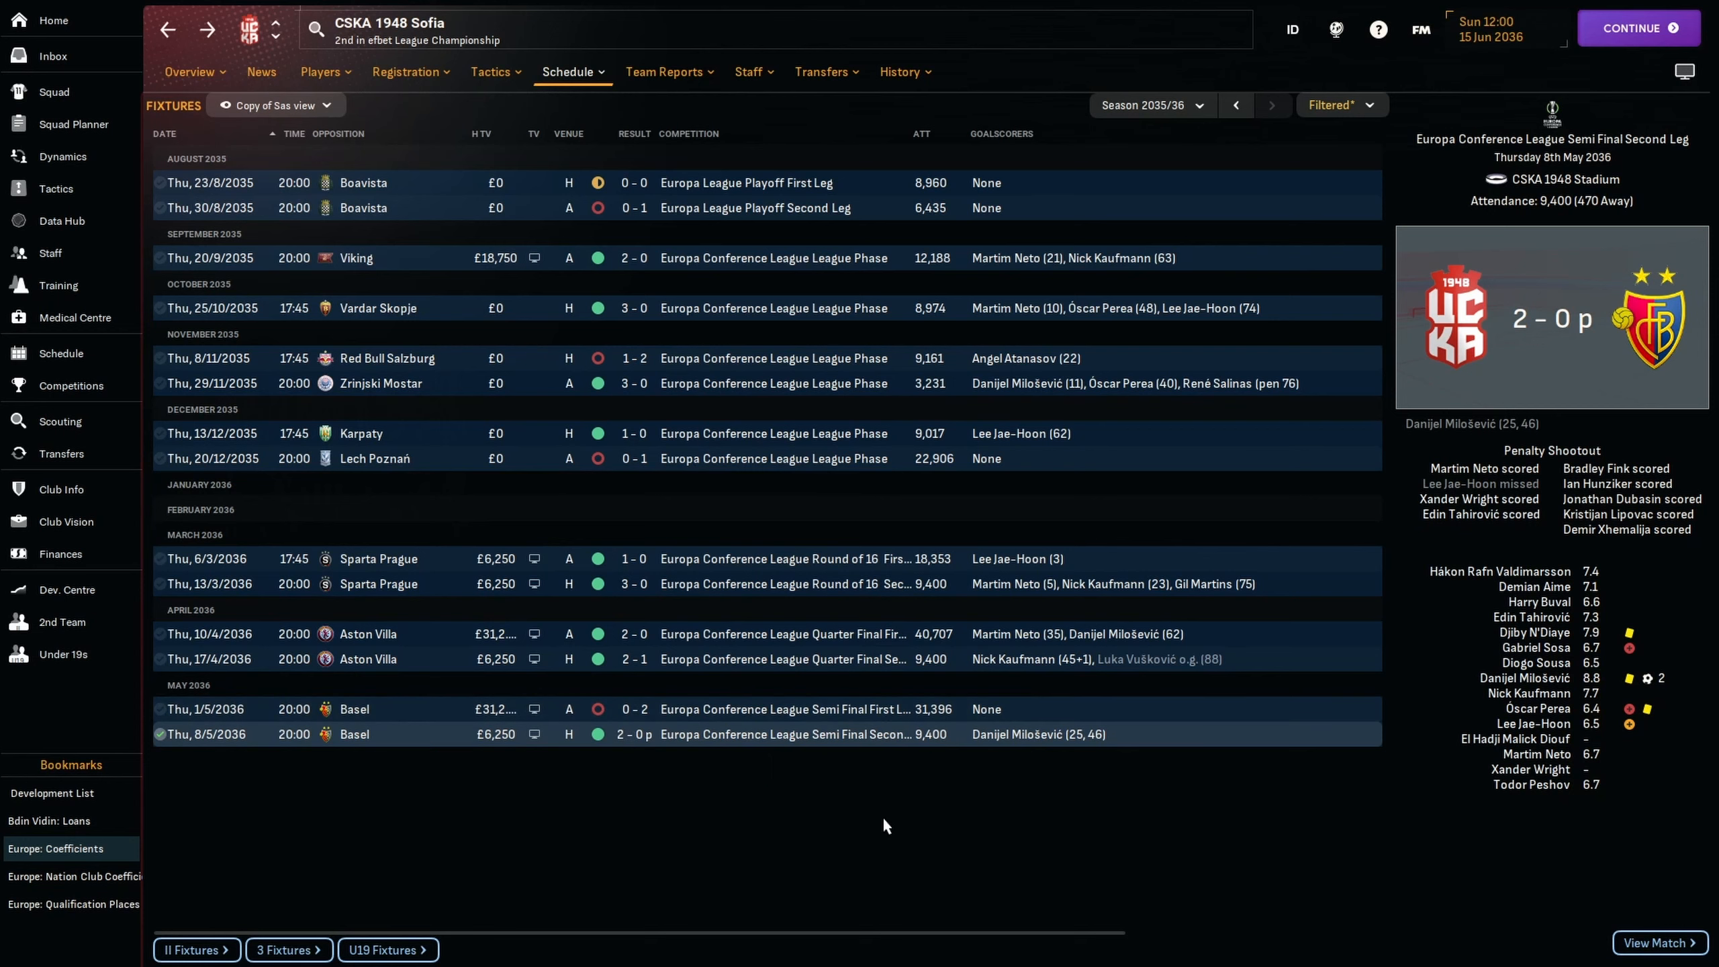